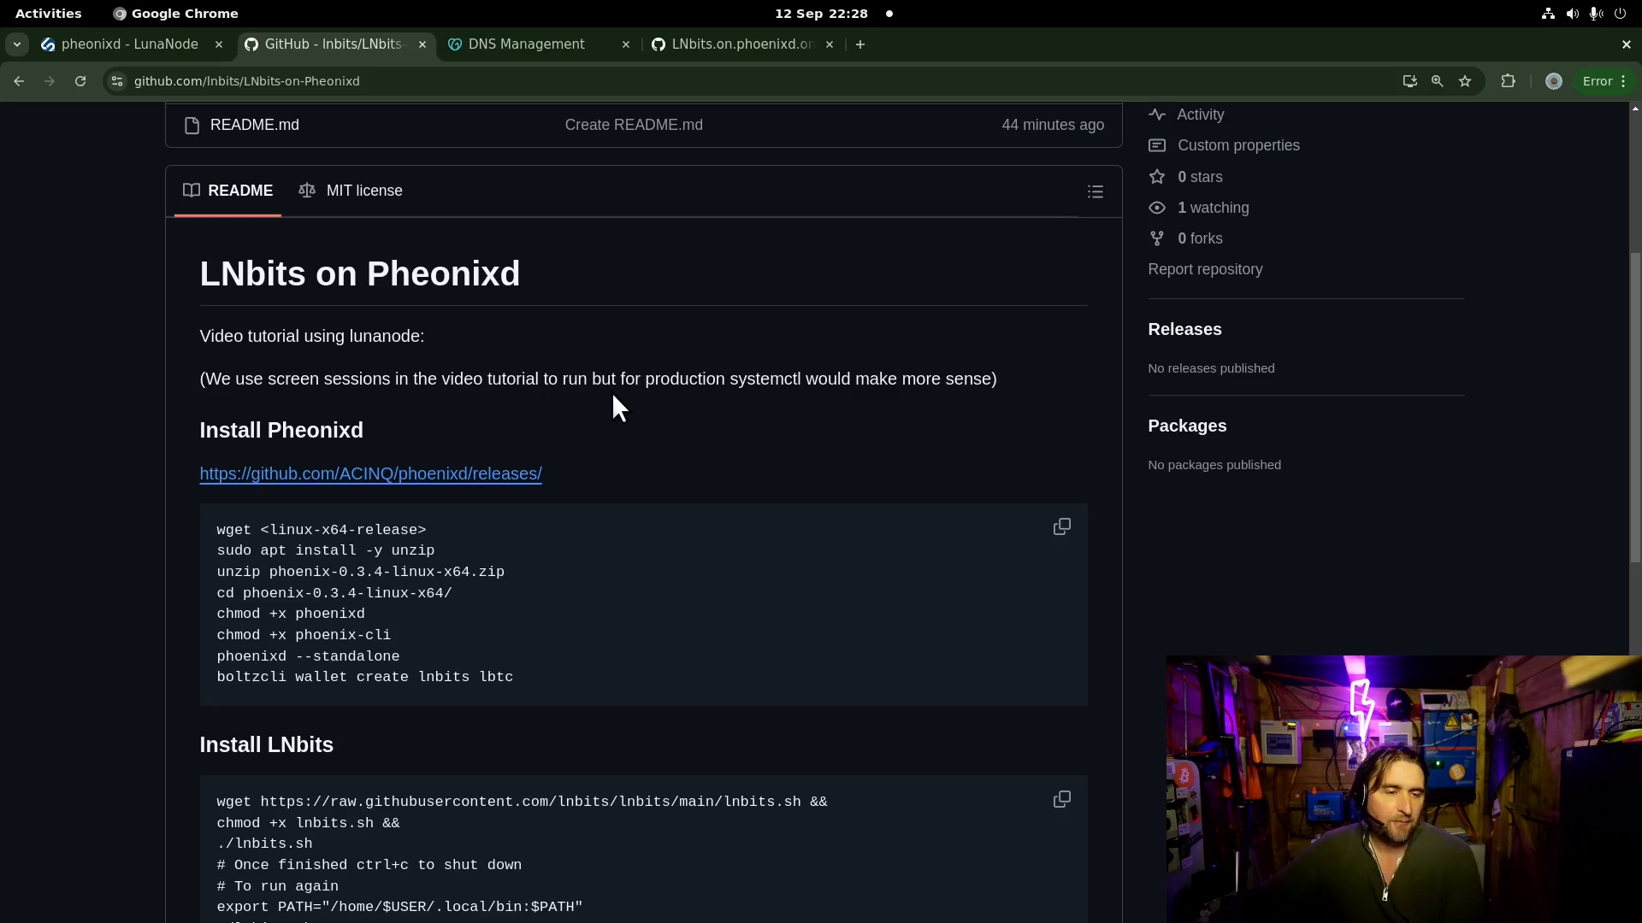
Scroll down through the LNbits on Pheonixd README toward its end.
scroll(down, 3)
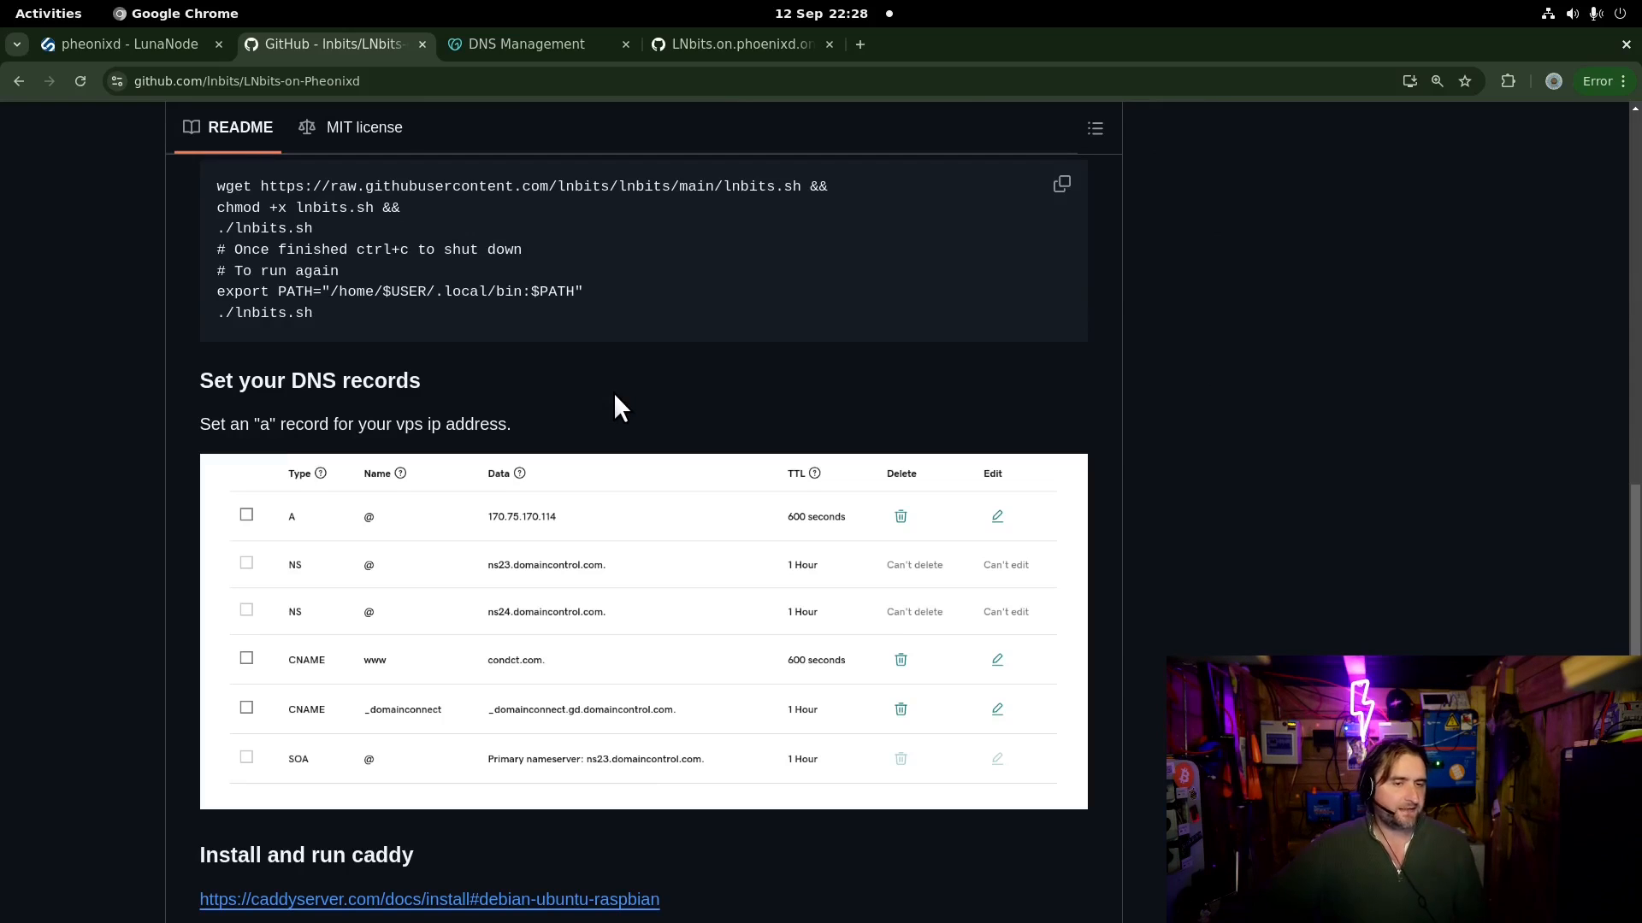
mouse_move(681, 350)
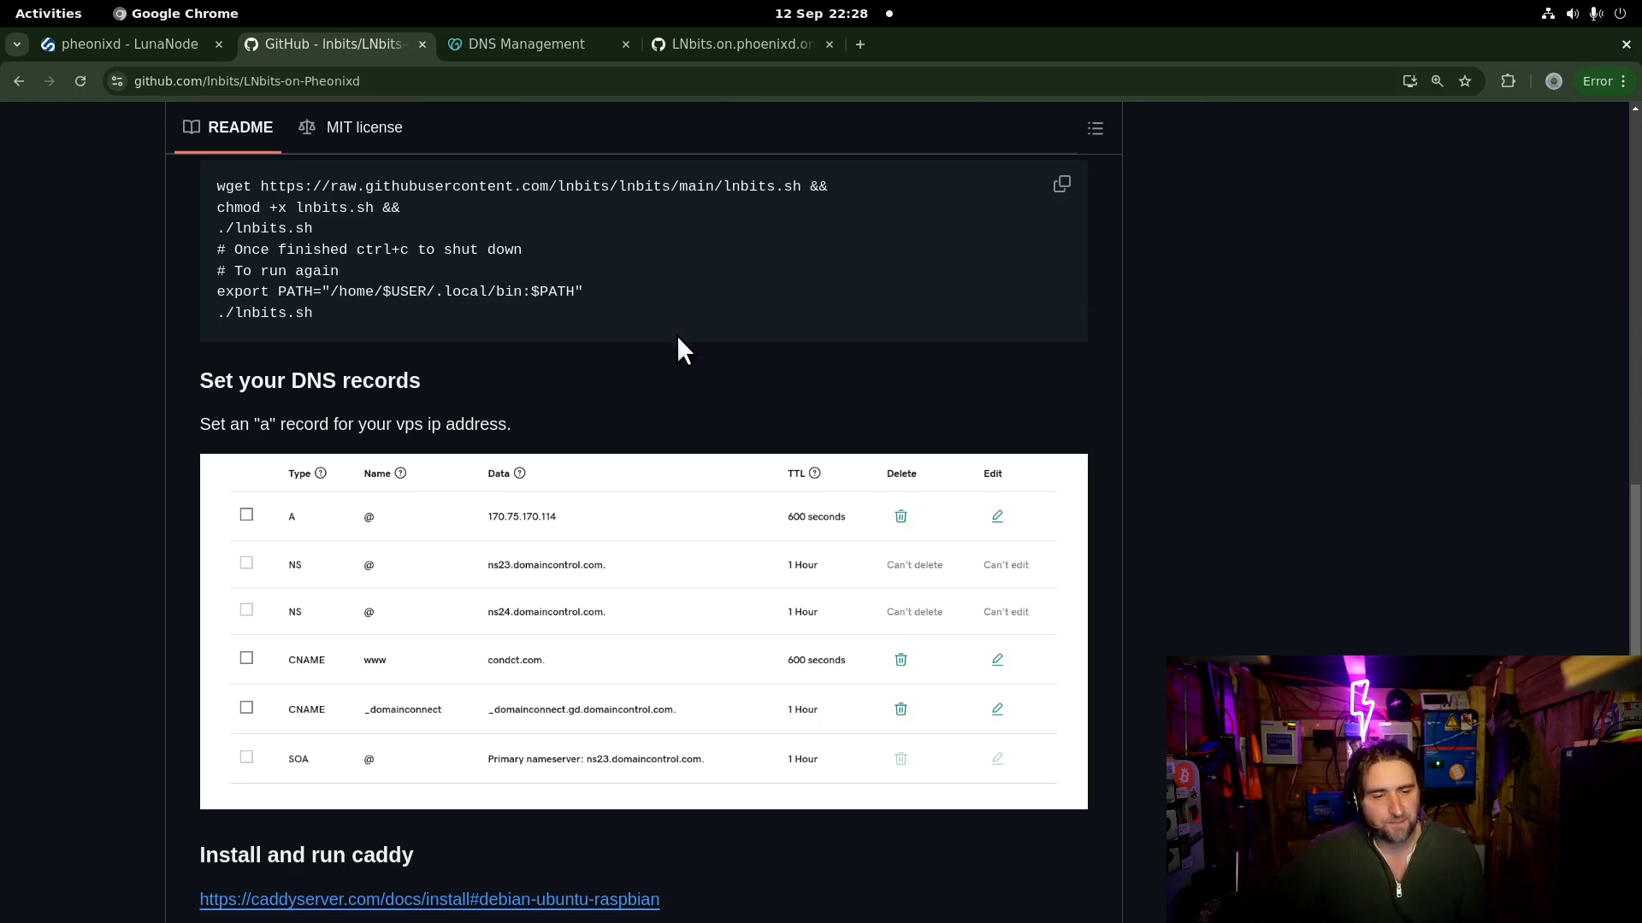
scroll(down, 3)
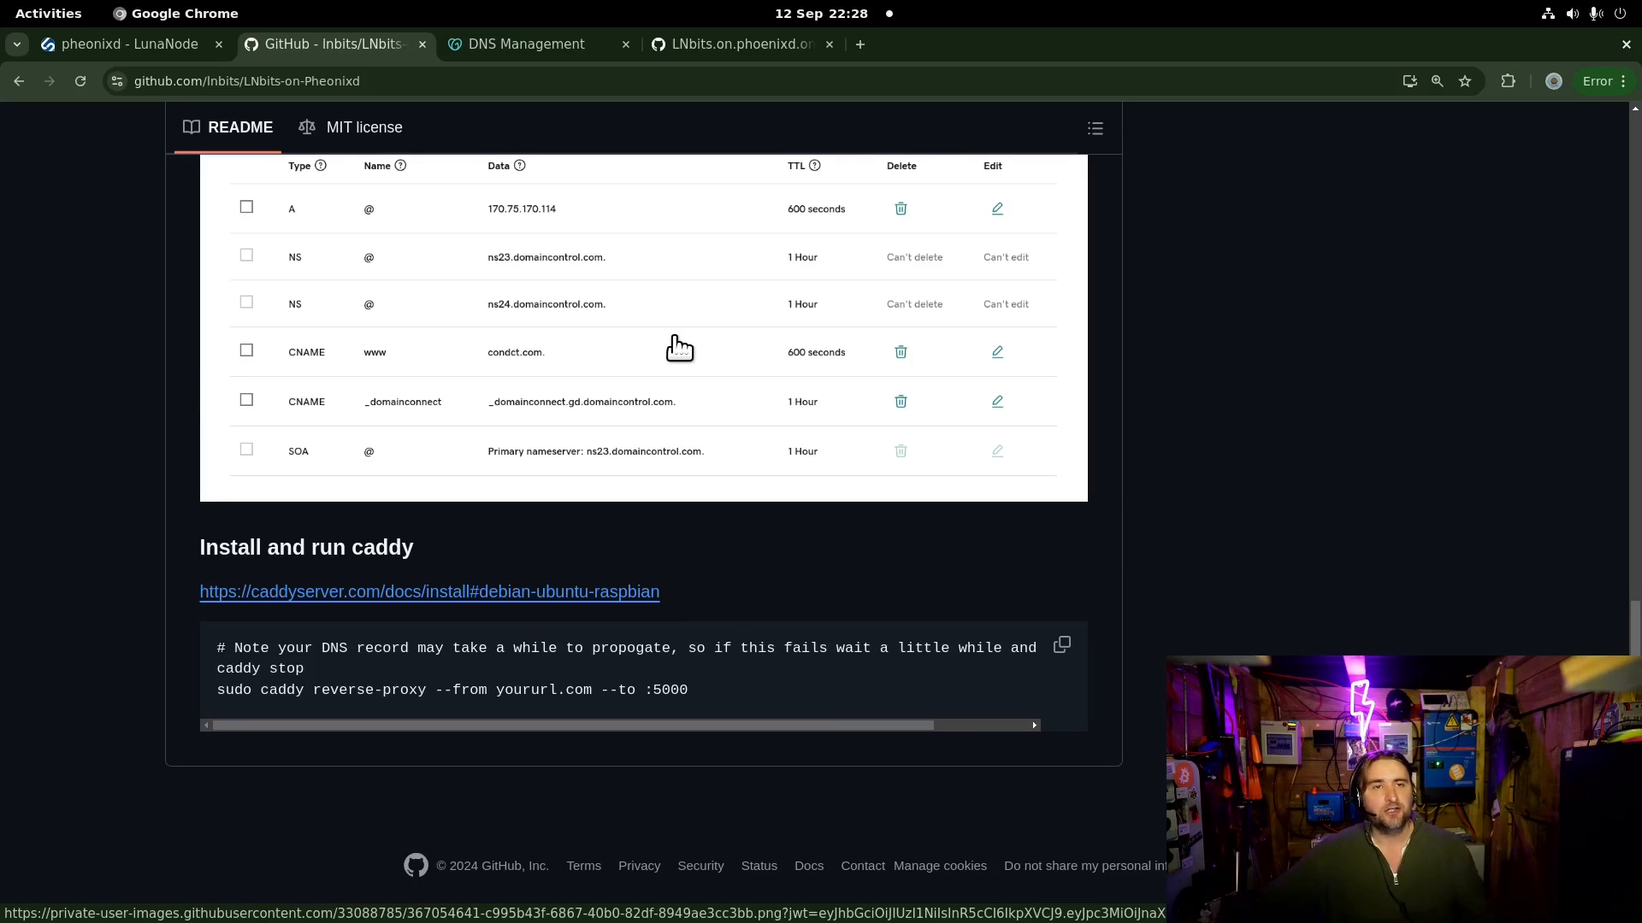
mouse_move(766, 407)
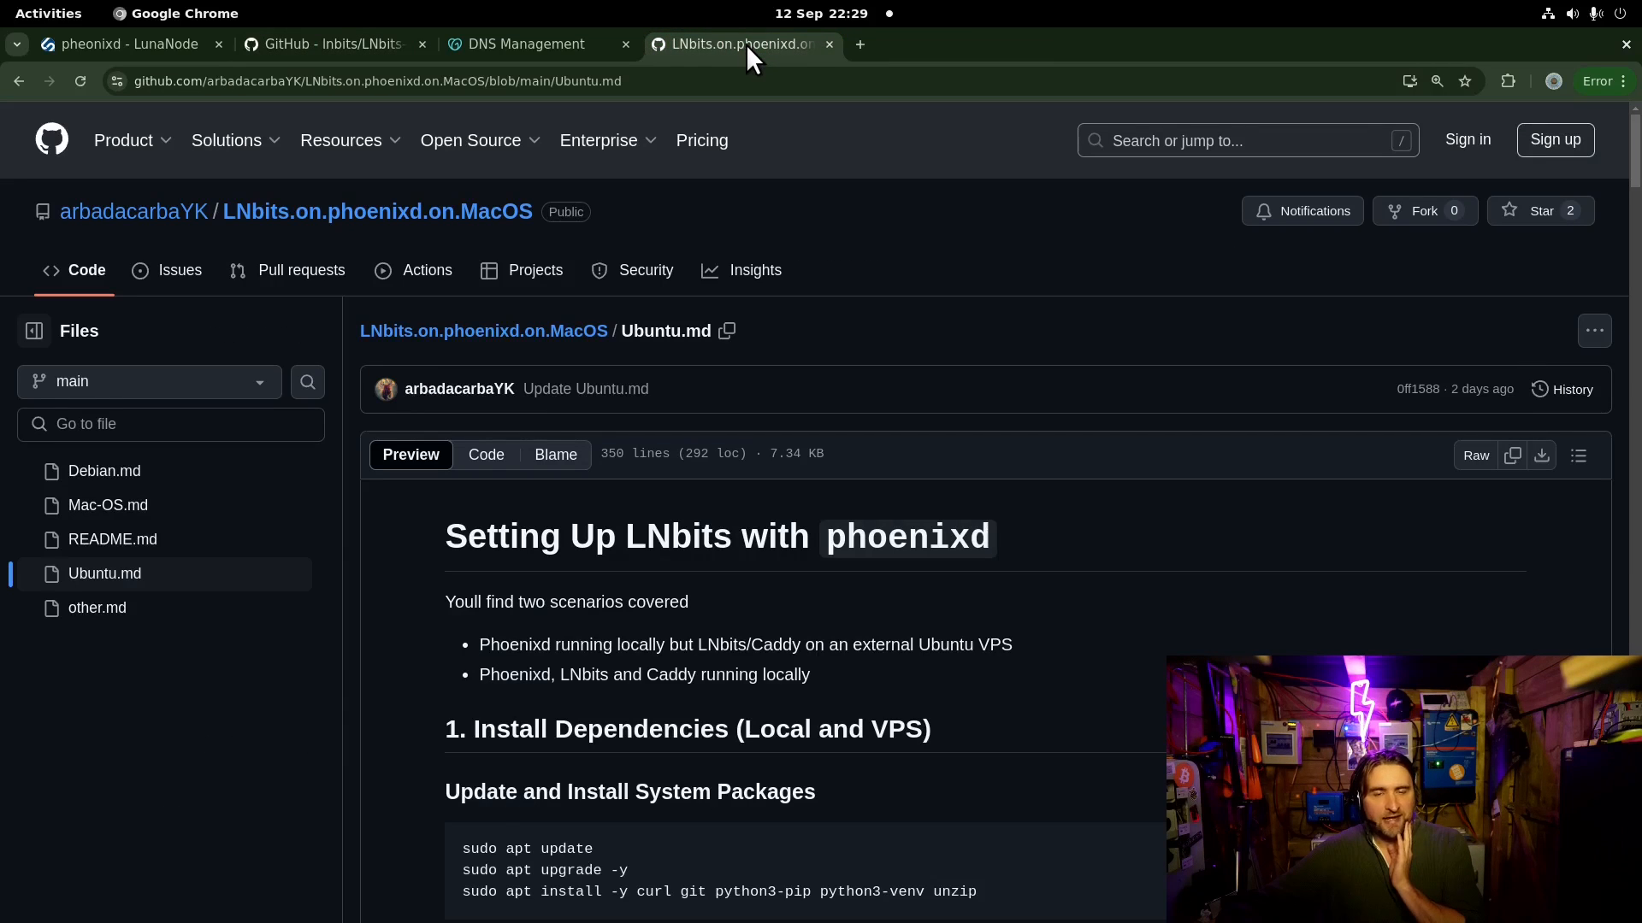
click(328, 45)
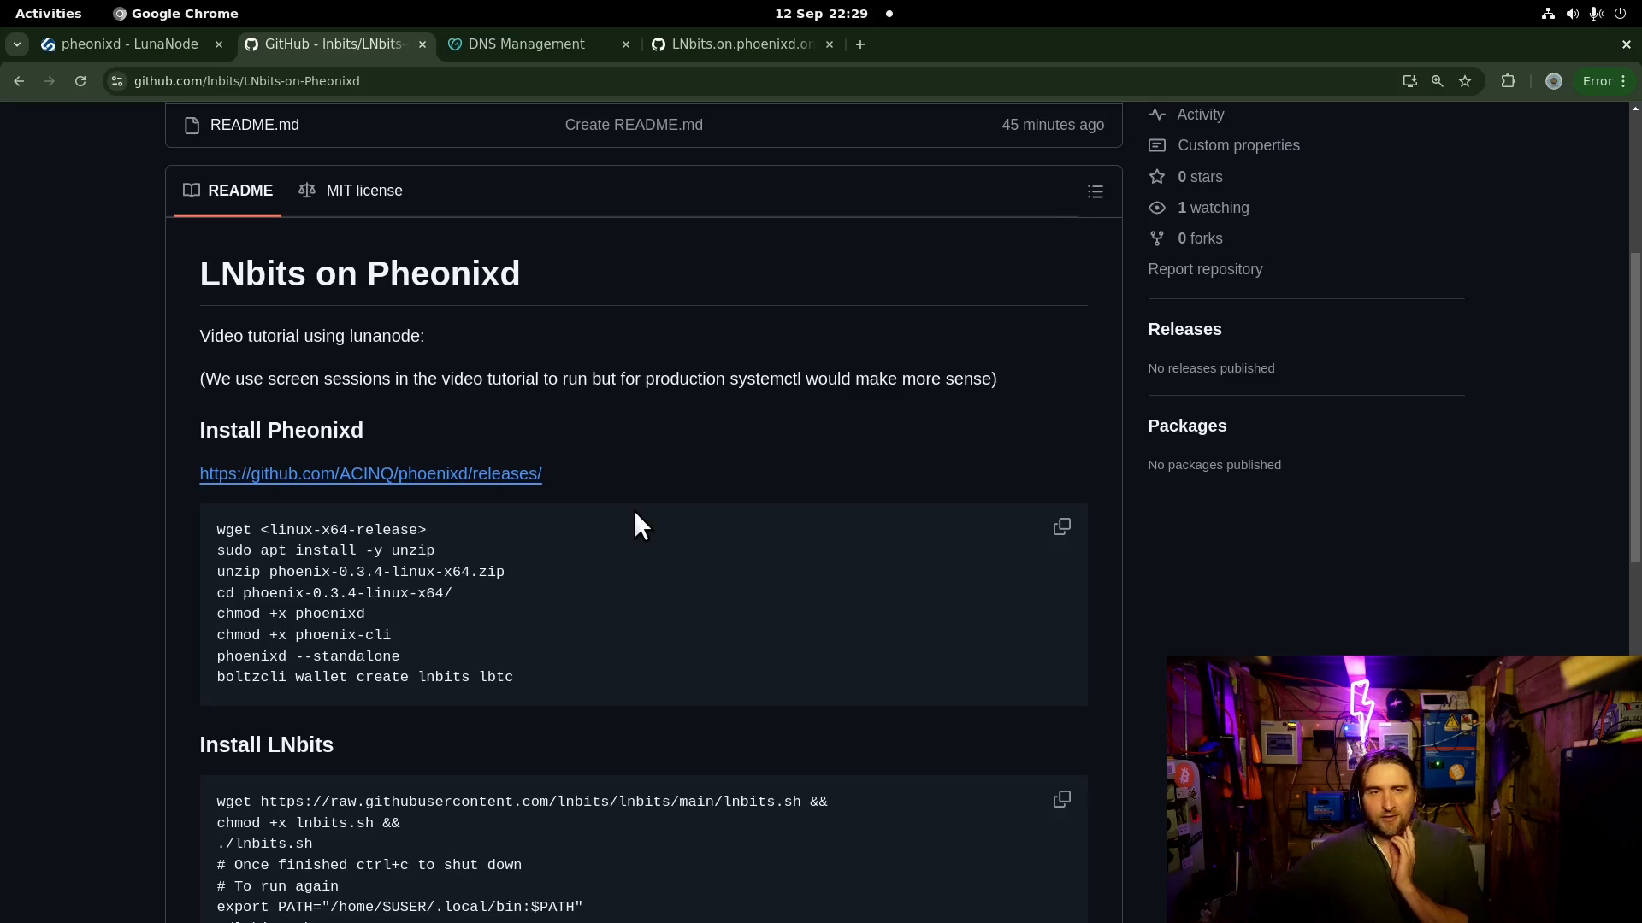
click(739, 45)
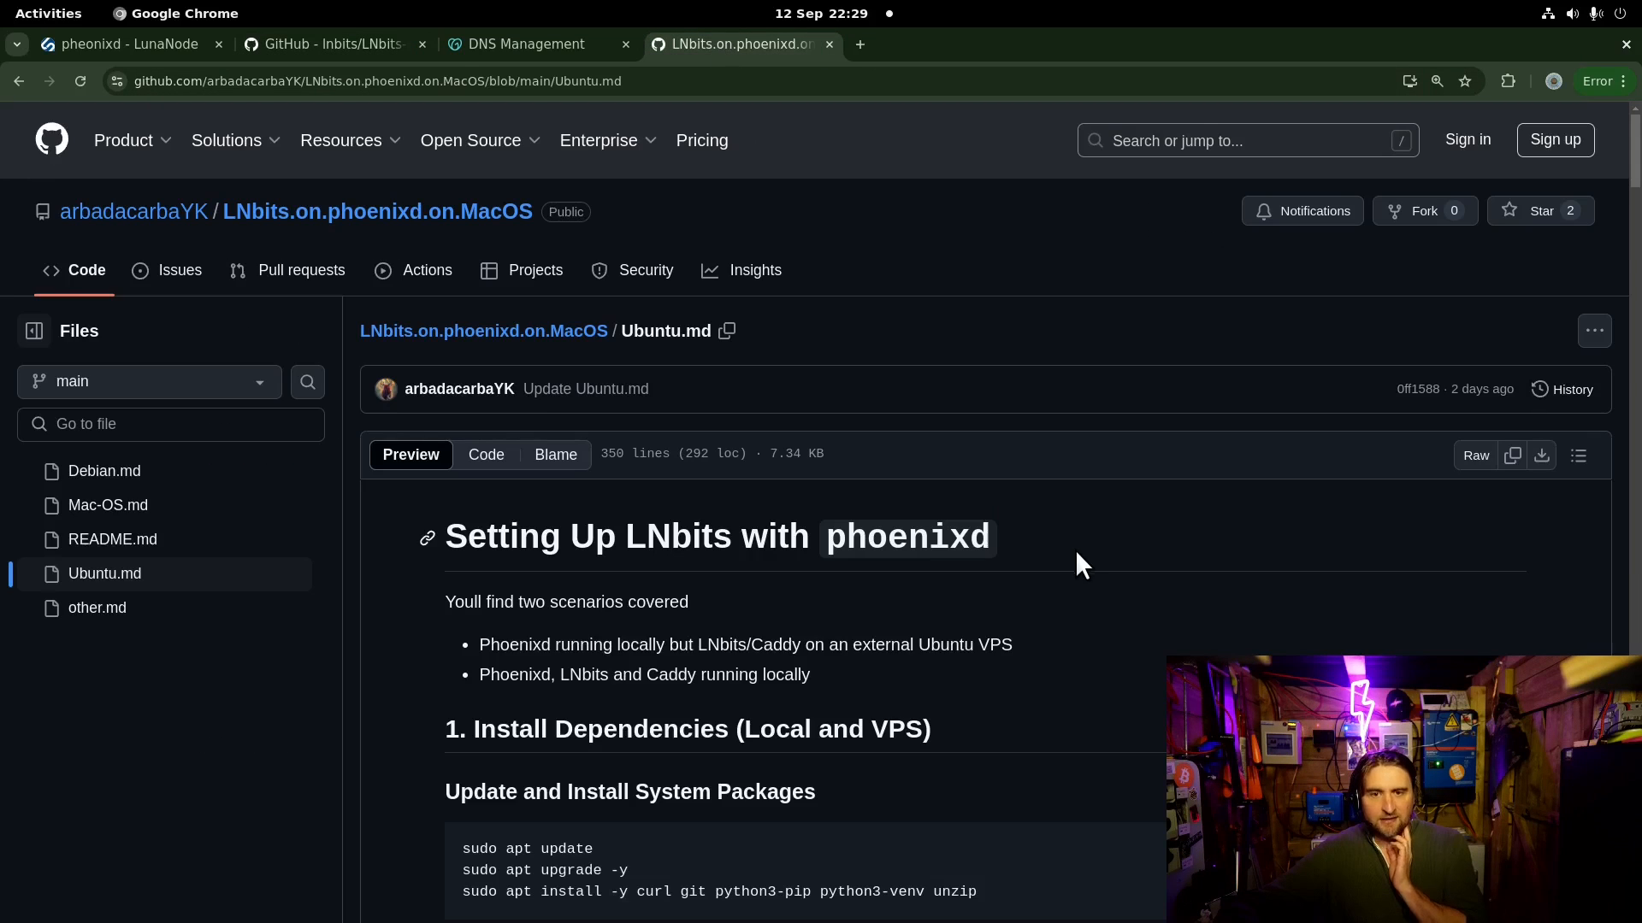
scroll(down, 3)
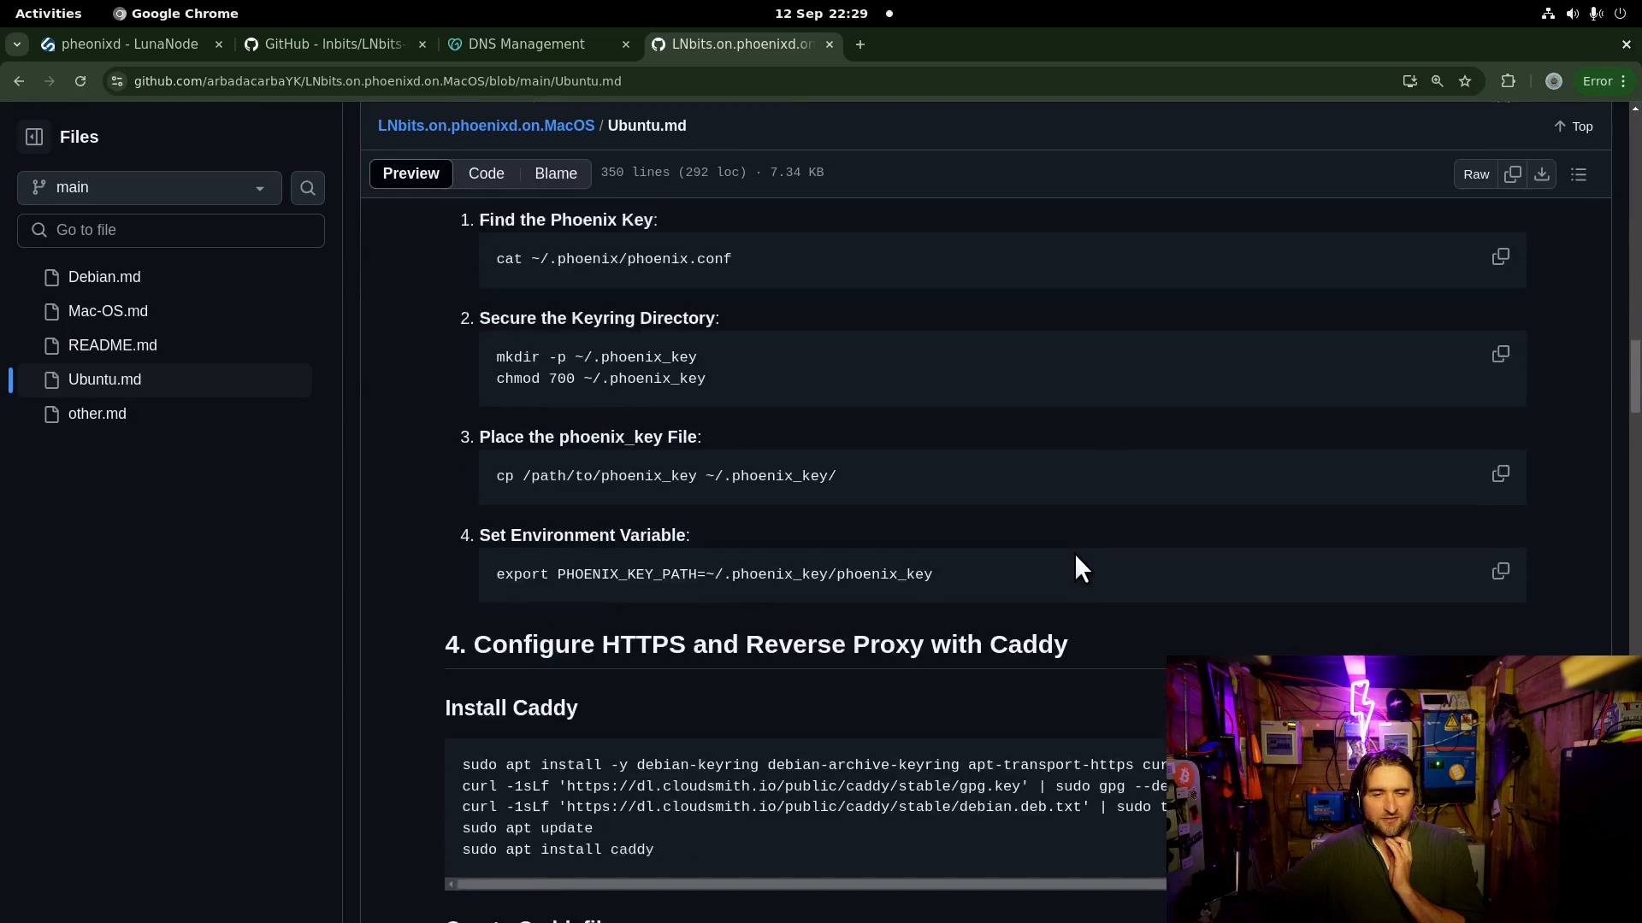
scroll(down, 3)
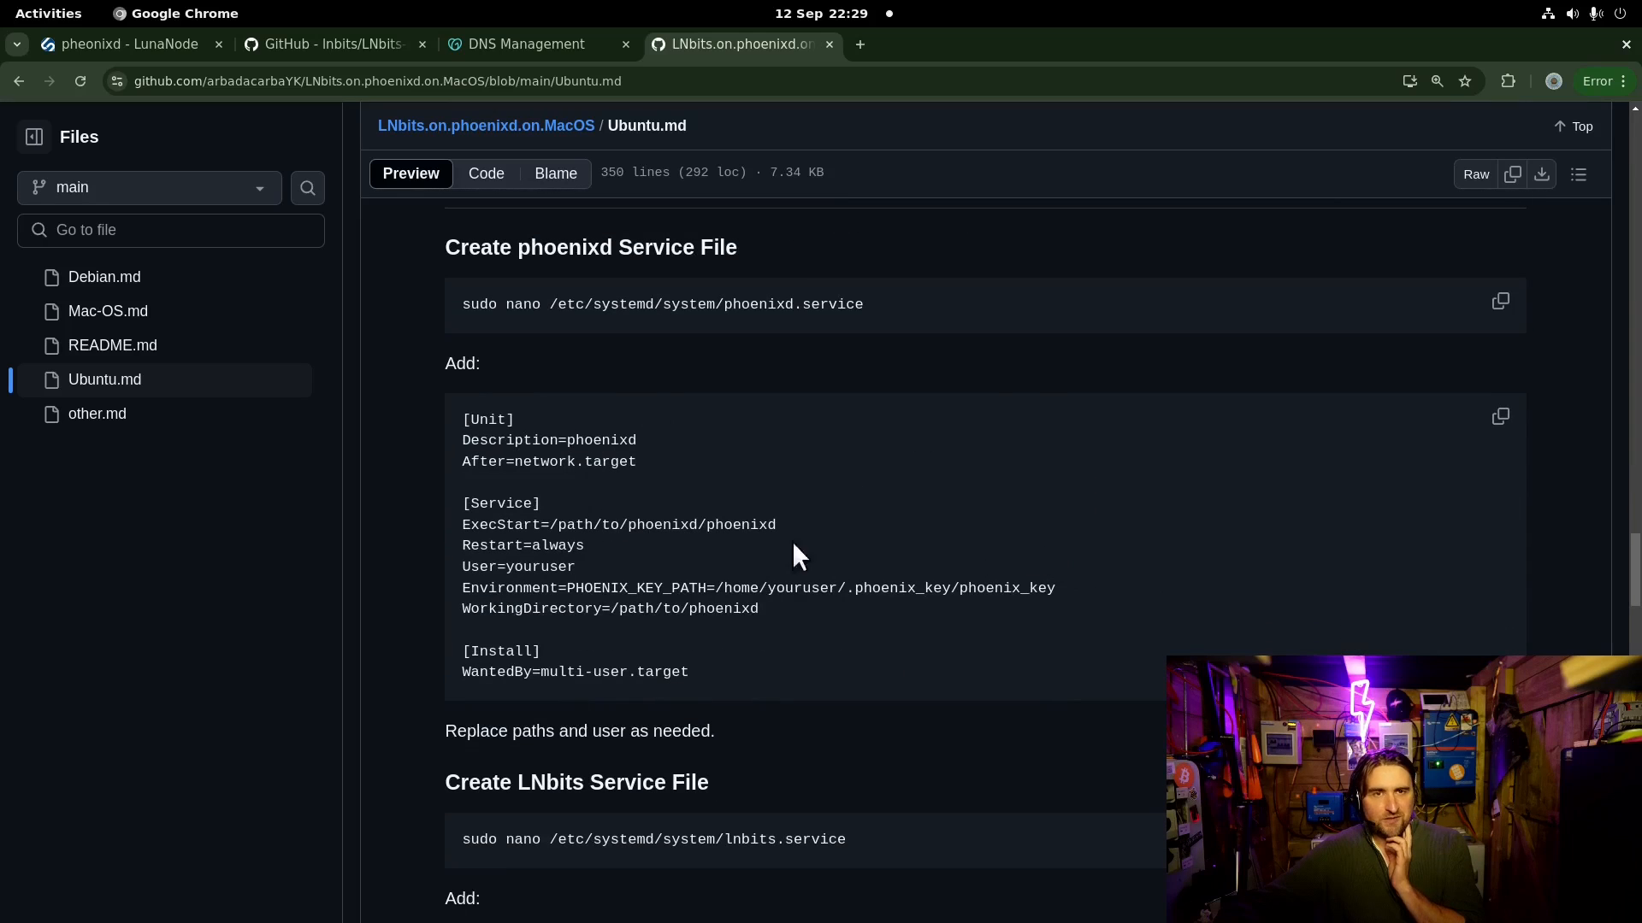
mouse_move(712, 628)
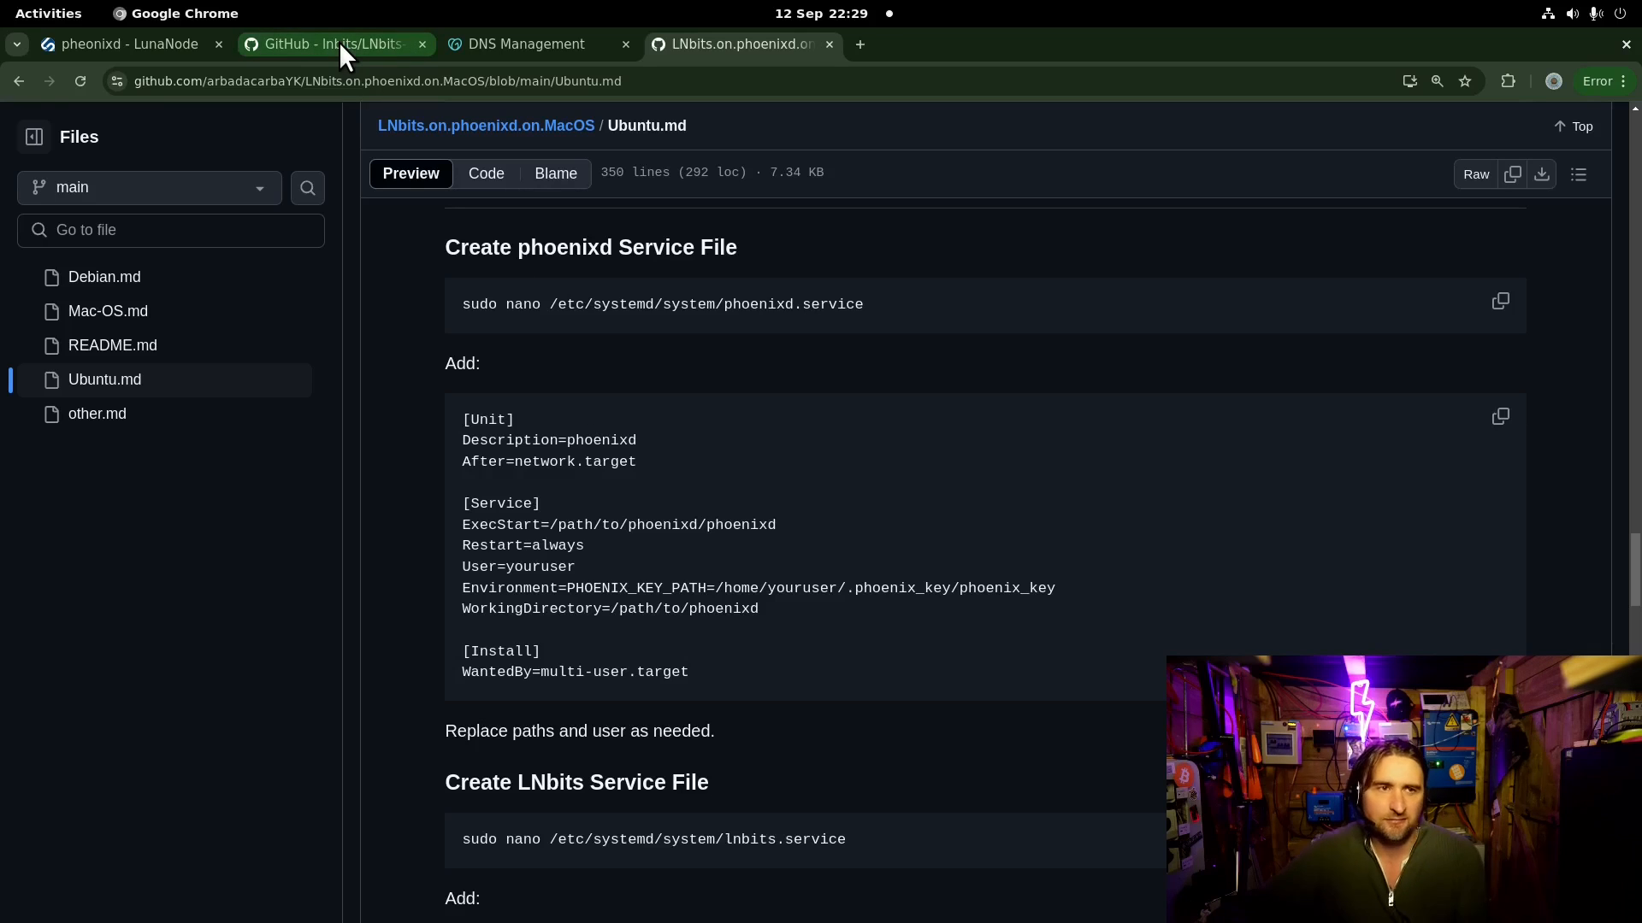
click(114, 44)
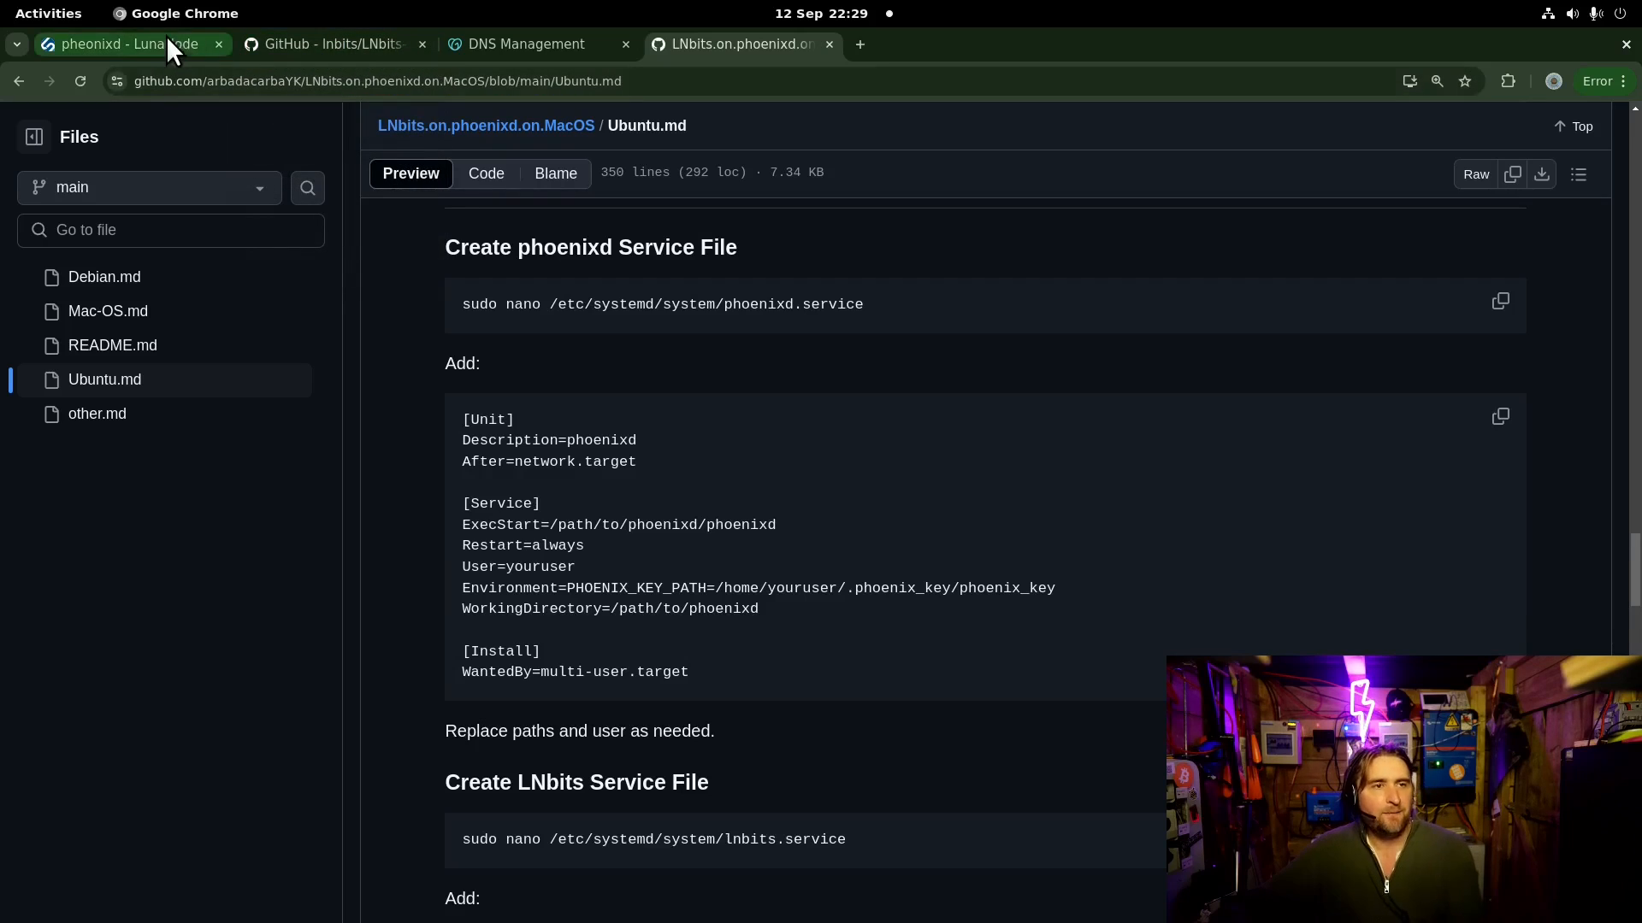
Copy the pheonixd server's external IP 170.75.170.114 from its LunaNode dashboard.
click(114, 44)
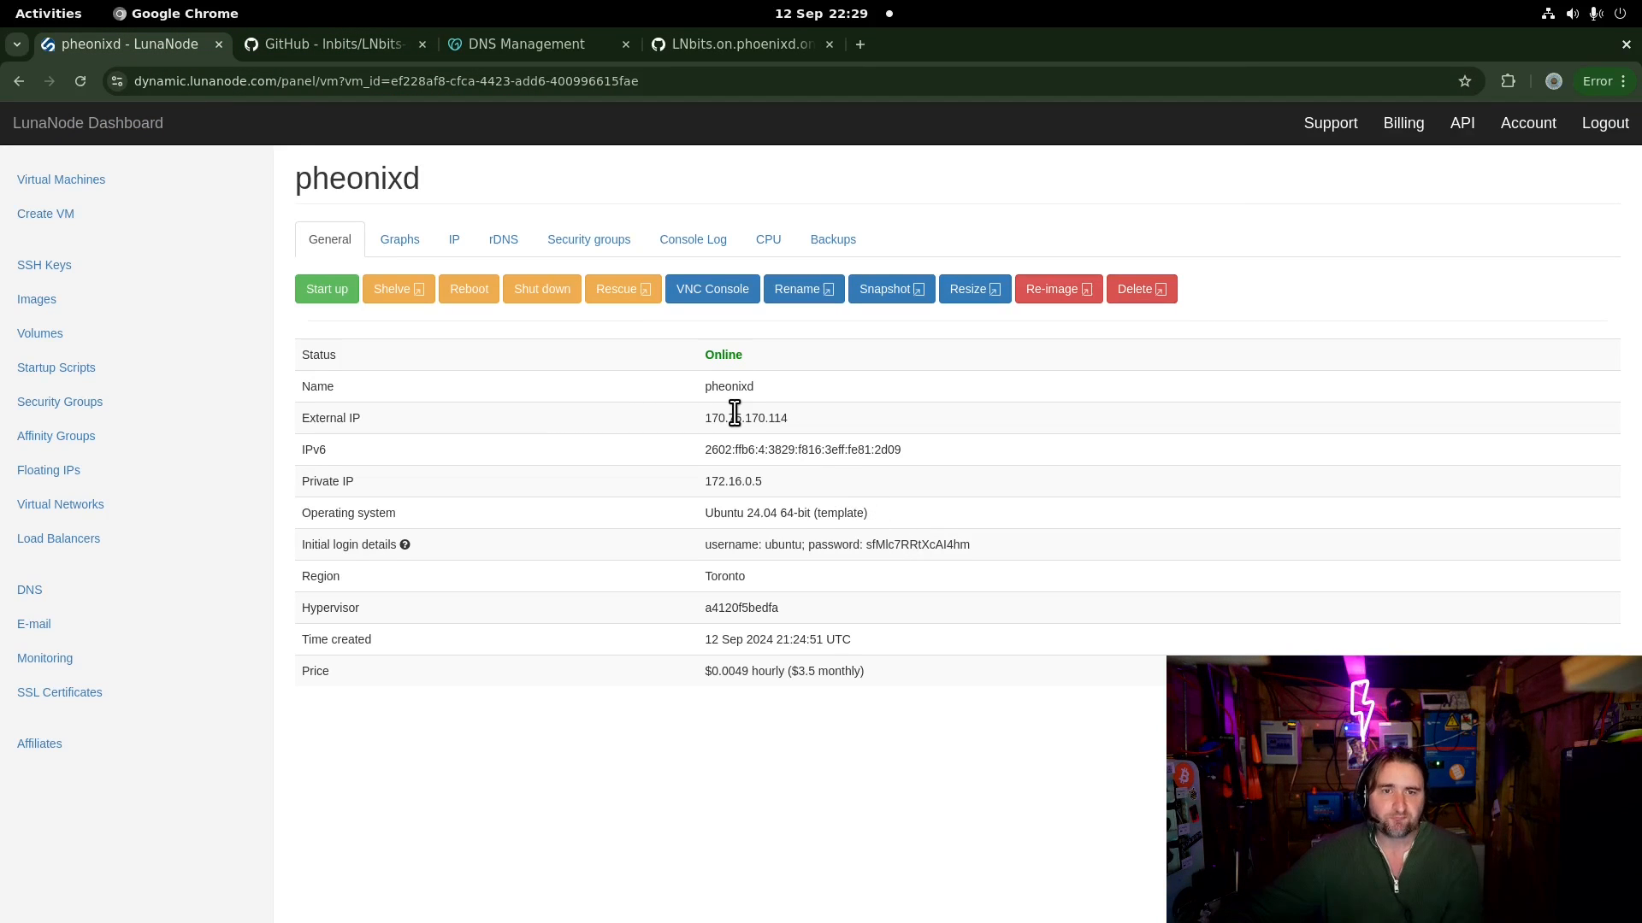
double_click(745, 417)
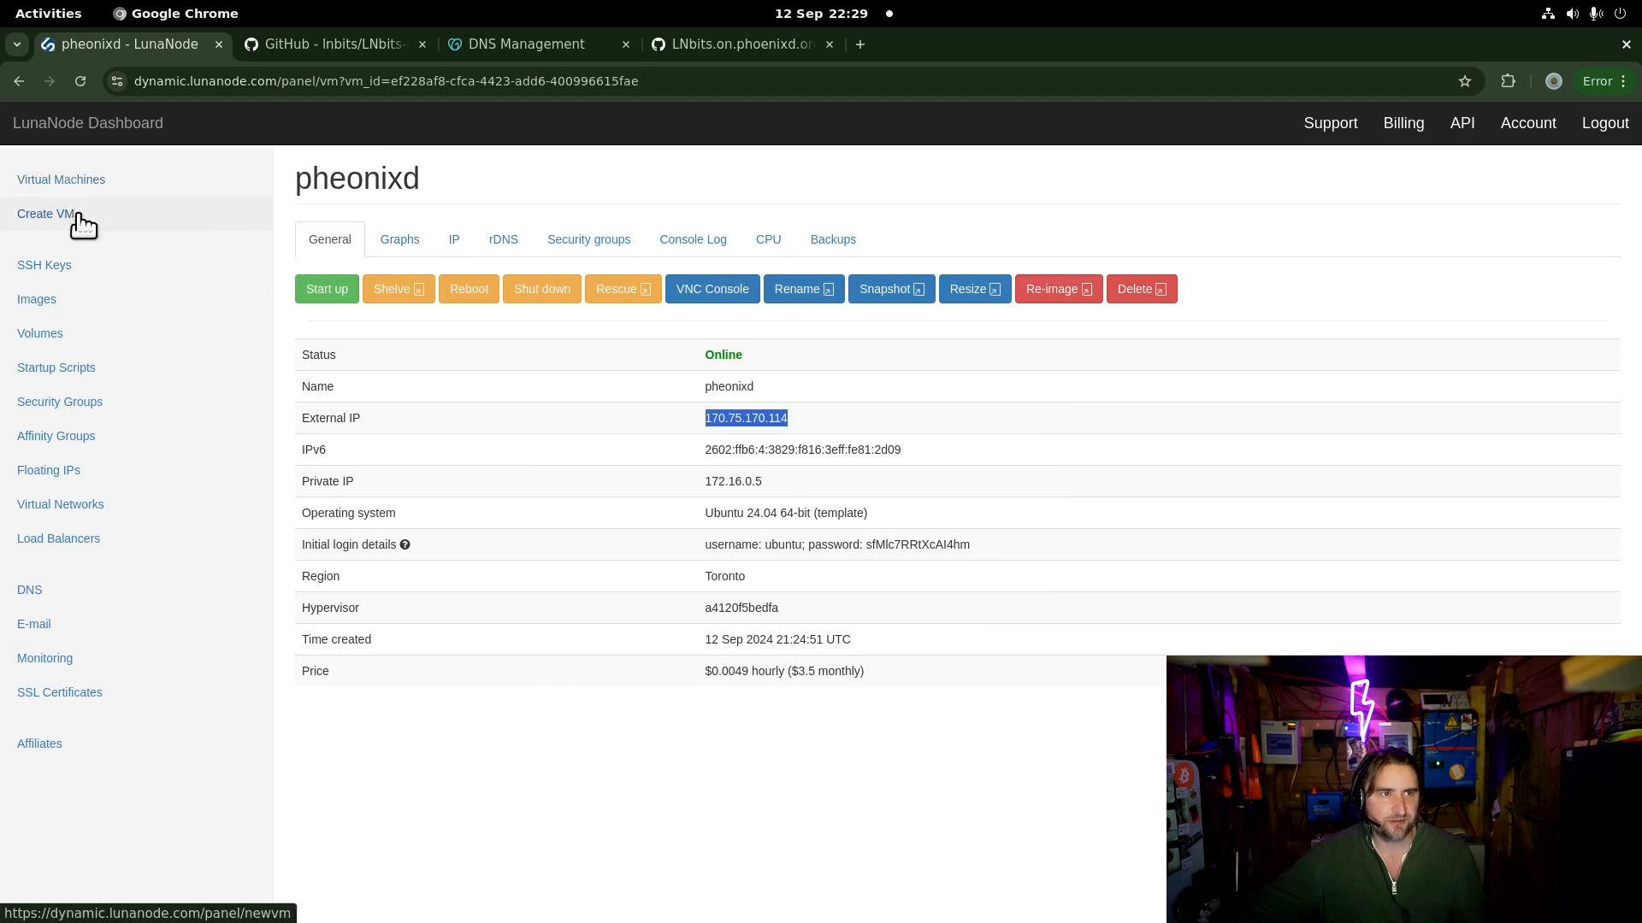
mouse_move(799, 701)
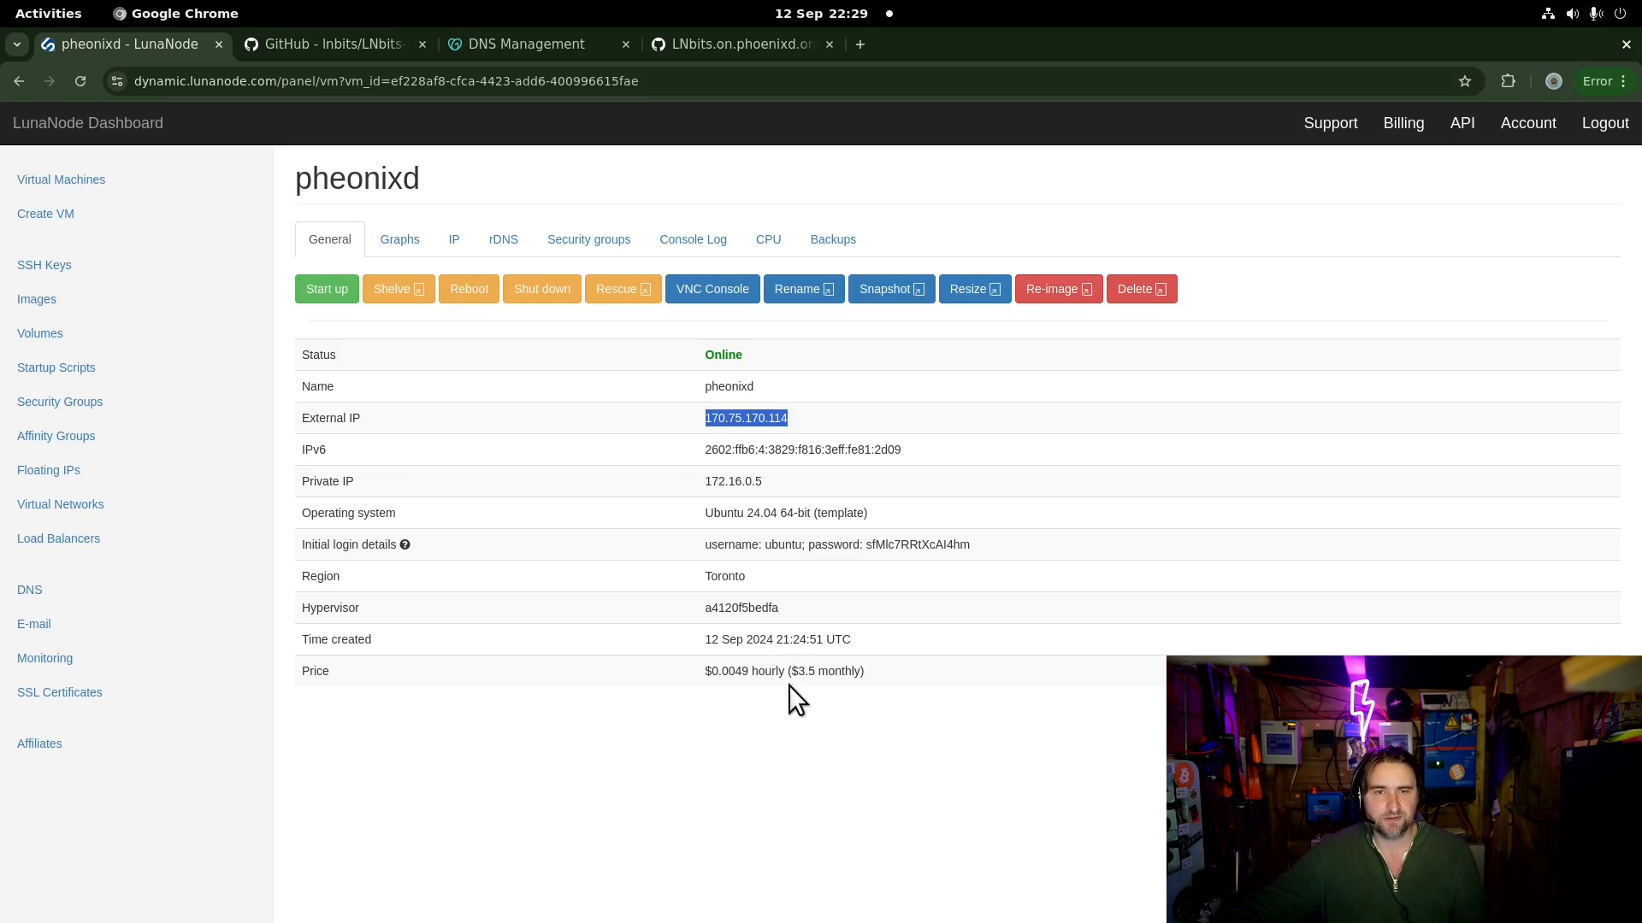
mouse_move(682, 662)
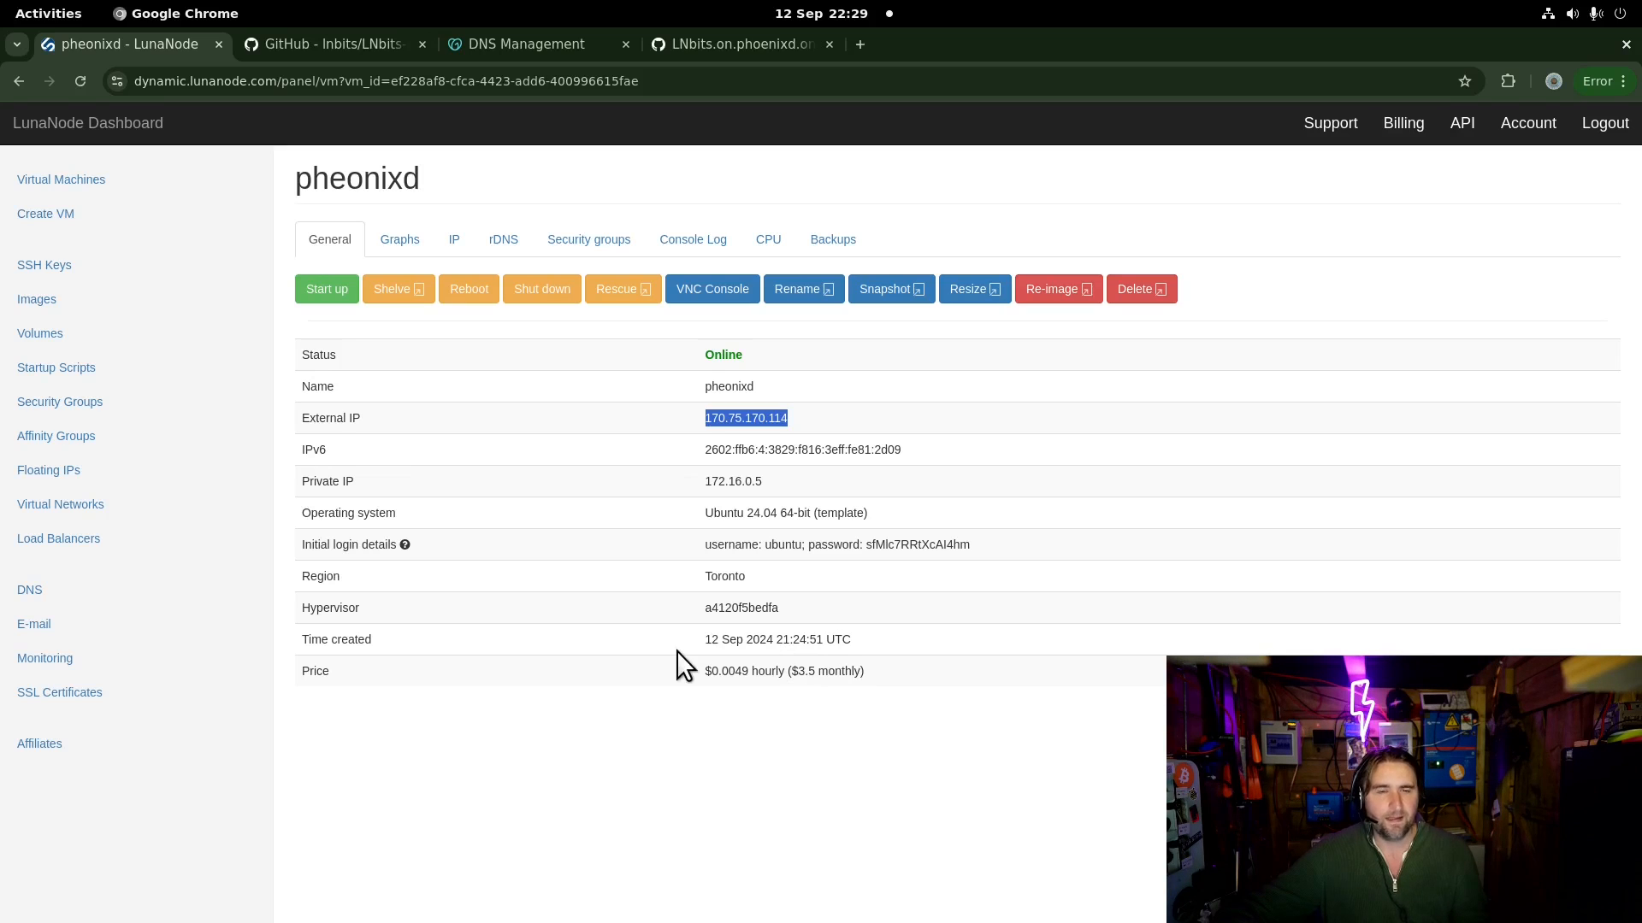
right_click(744, 417)
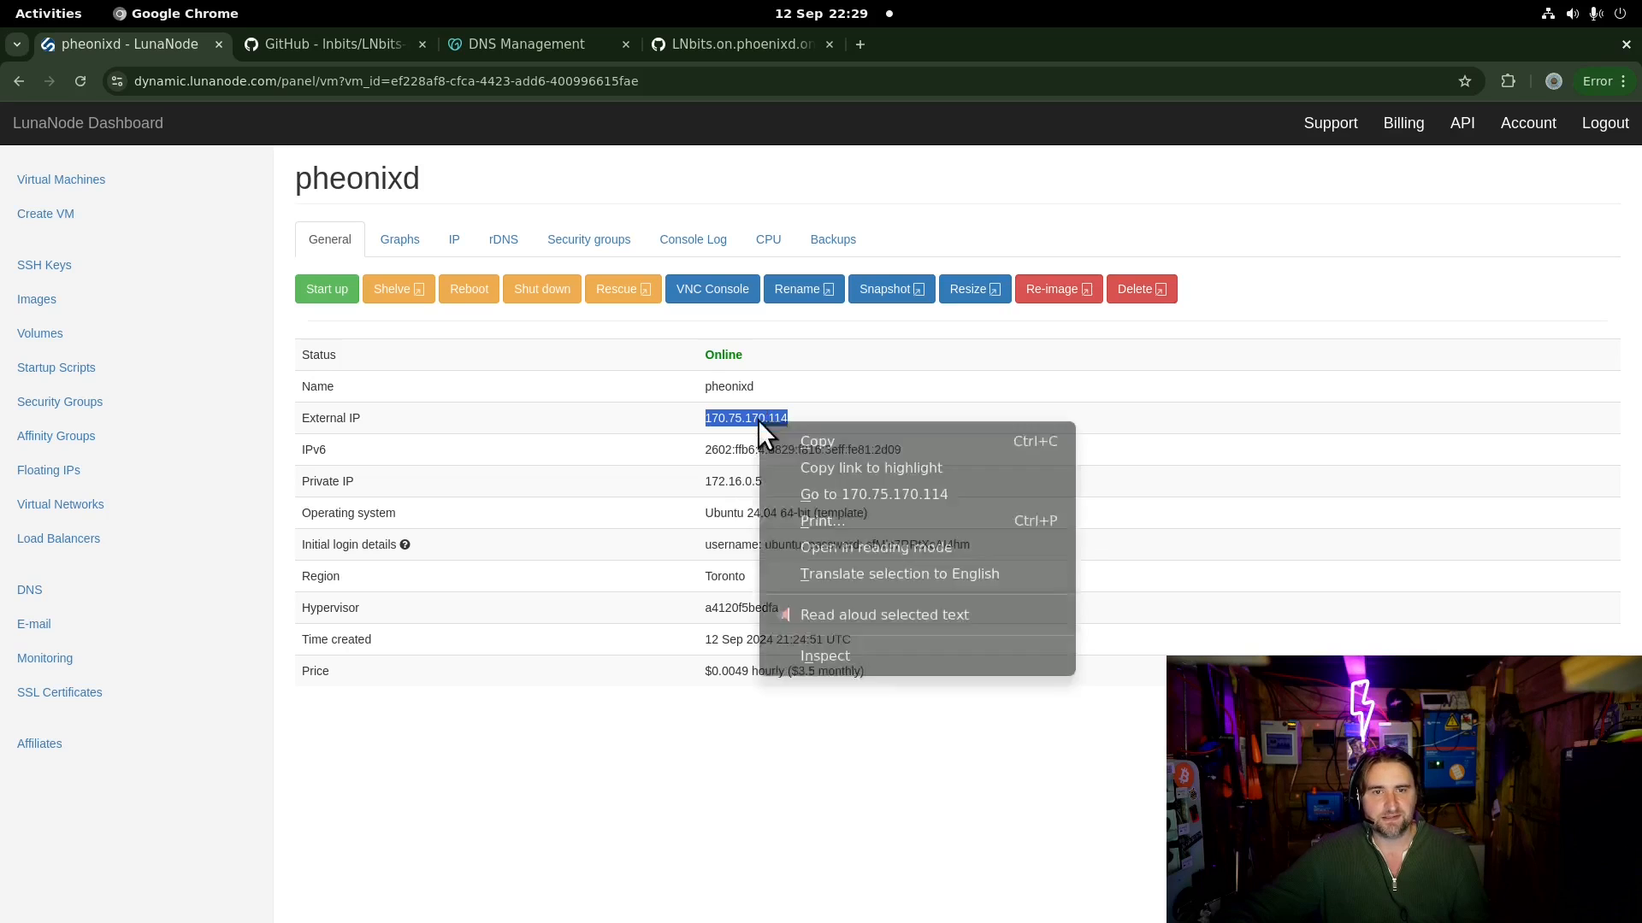
click(801, 444)
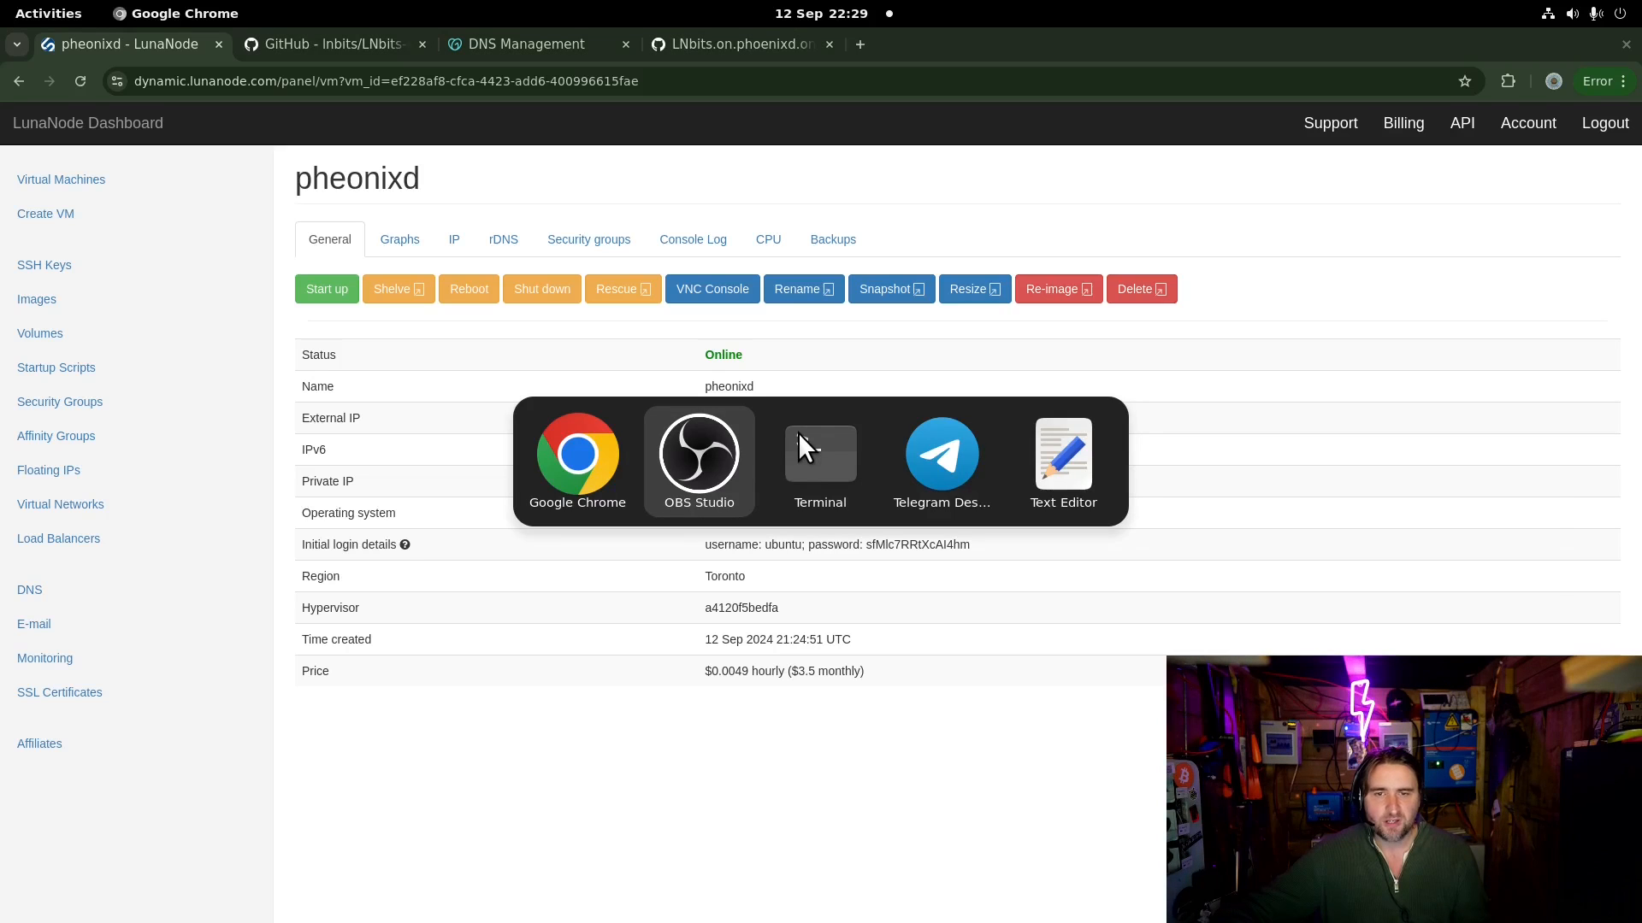
click(820, 451)
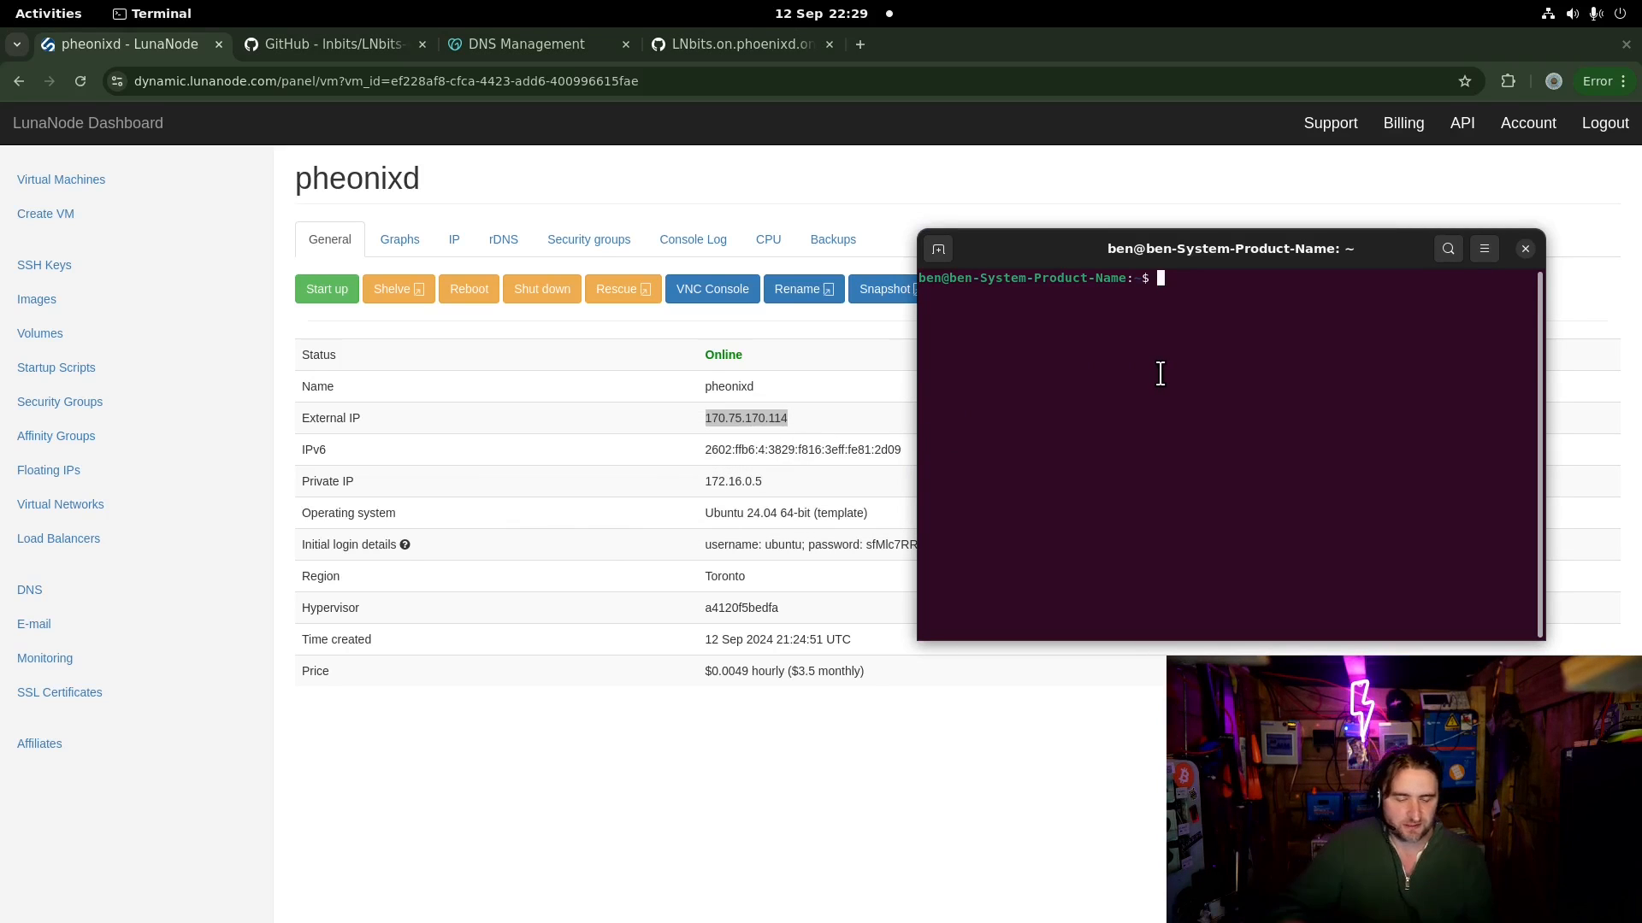
text(ssh ubuntu)
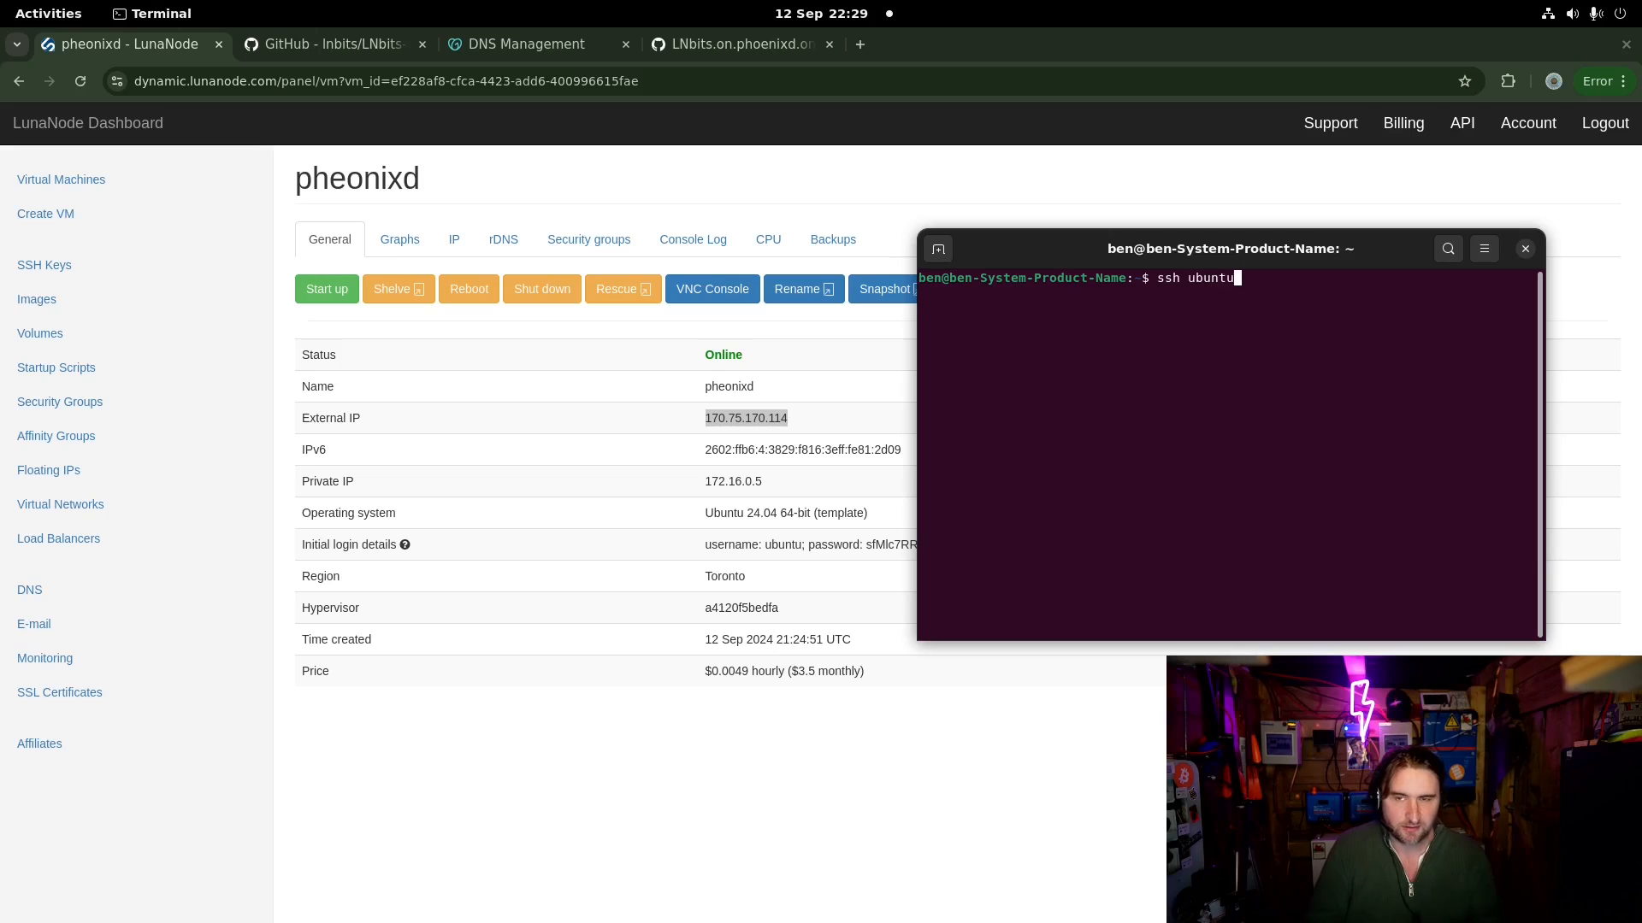
text(@170.75.170.114)
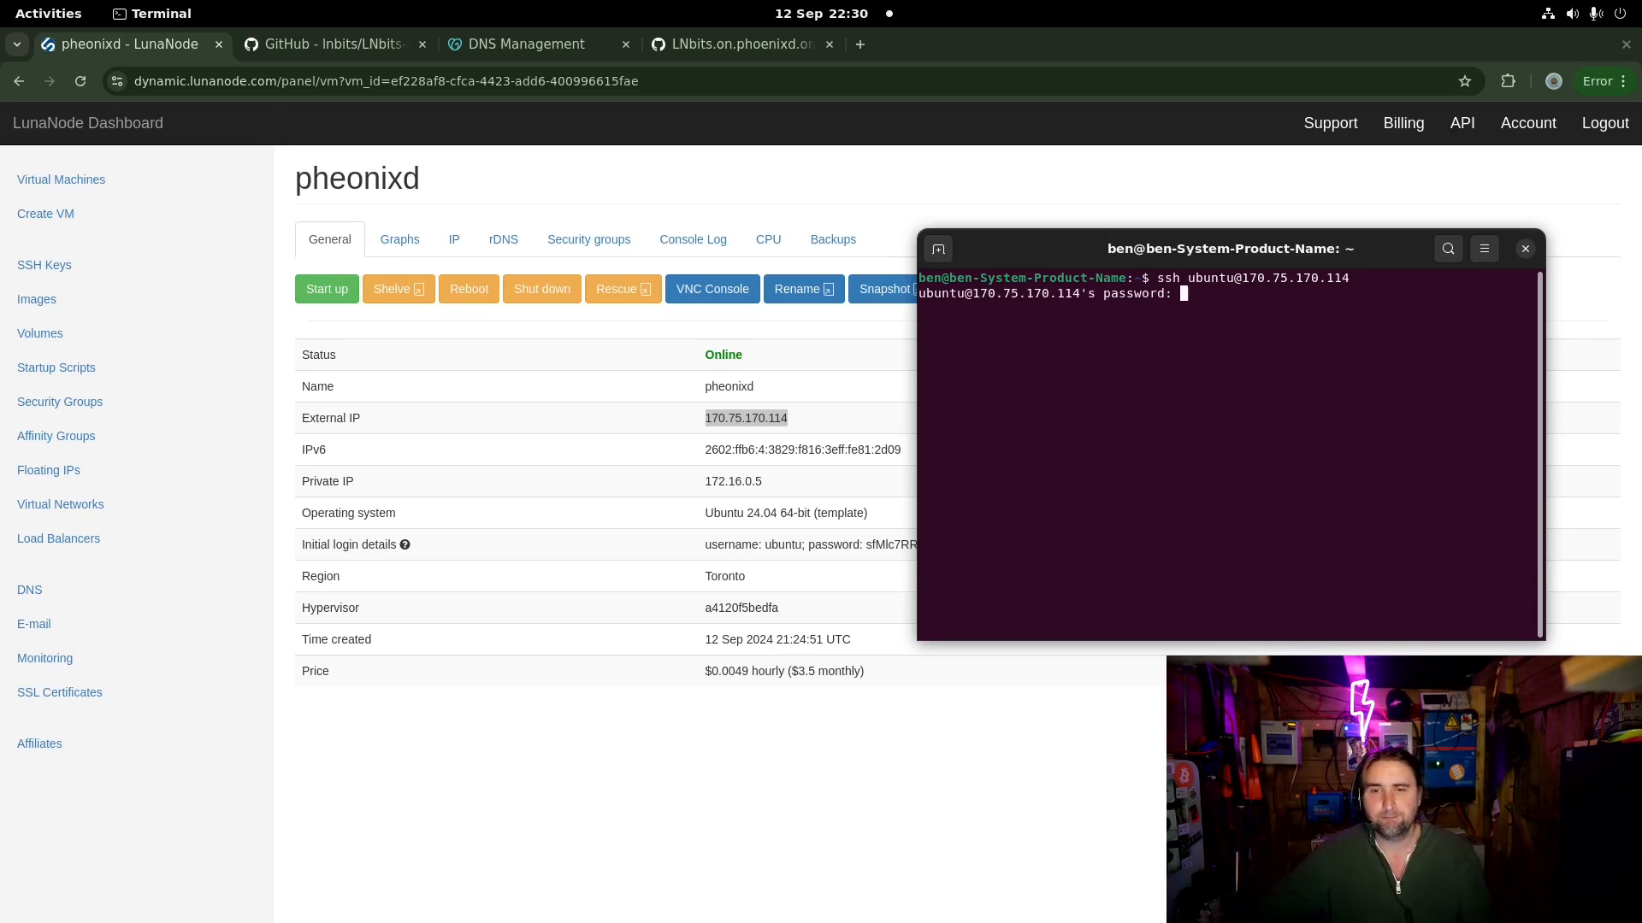
right_click(918, 544)
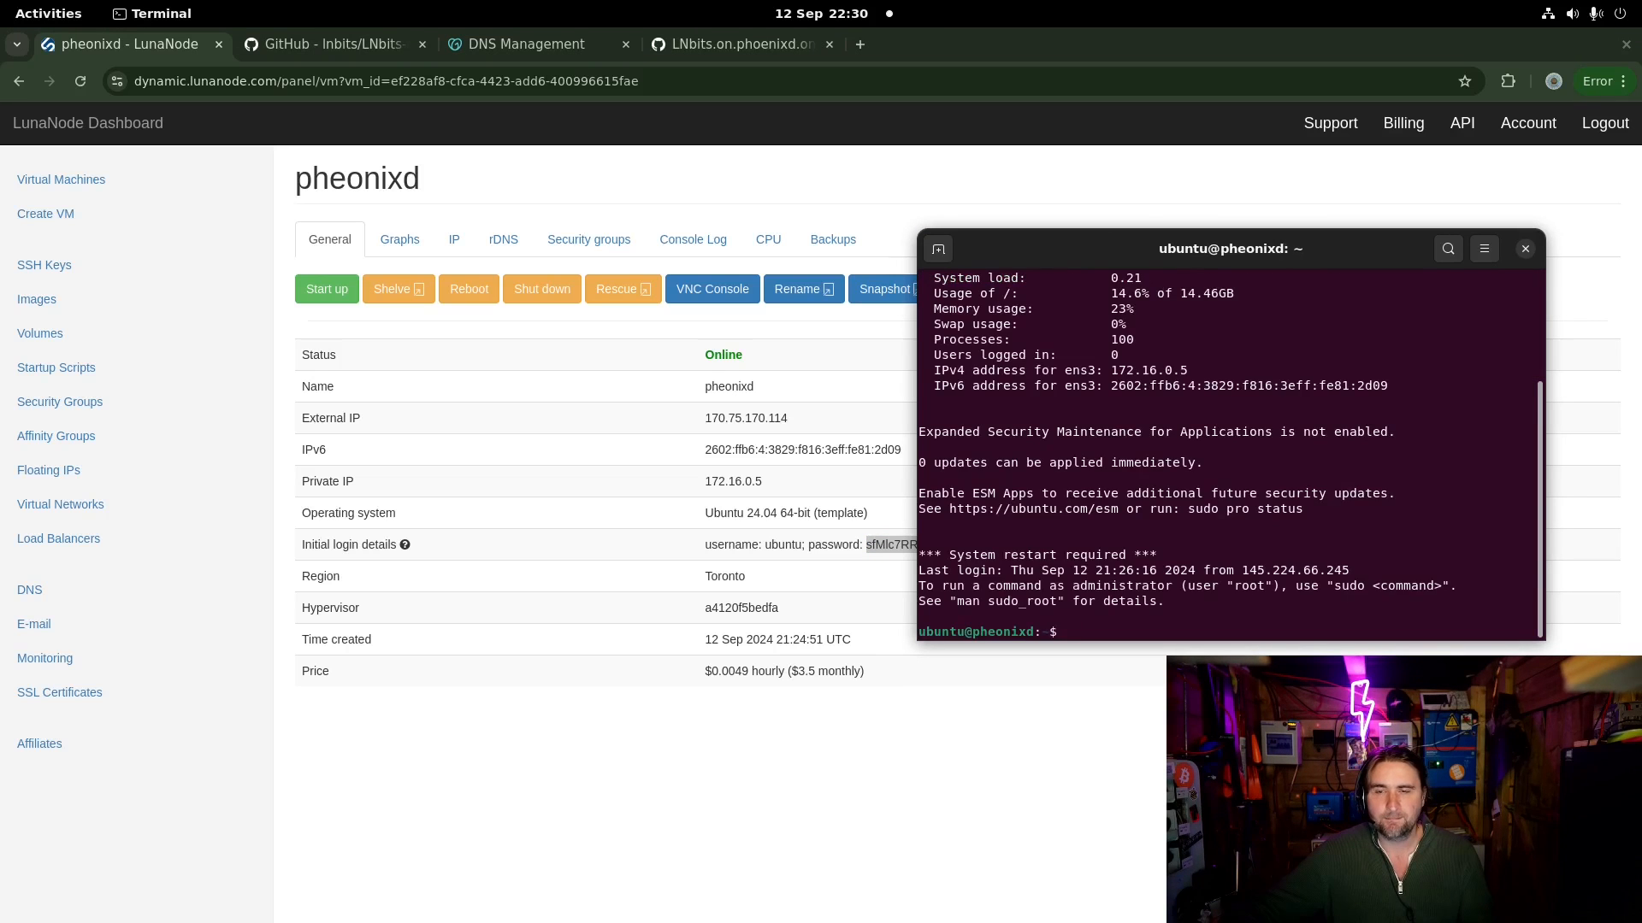
click(1524, 248)
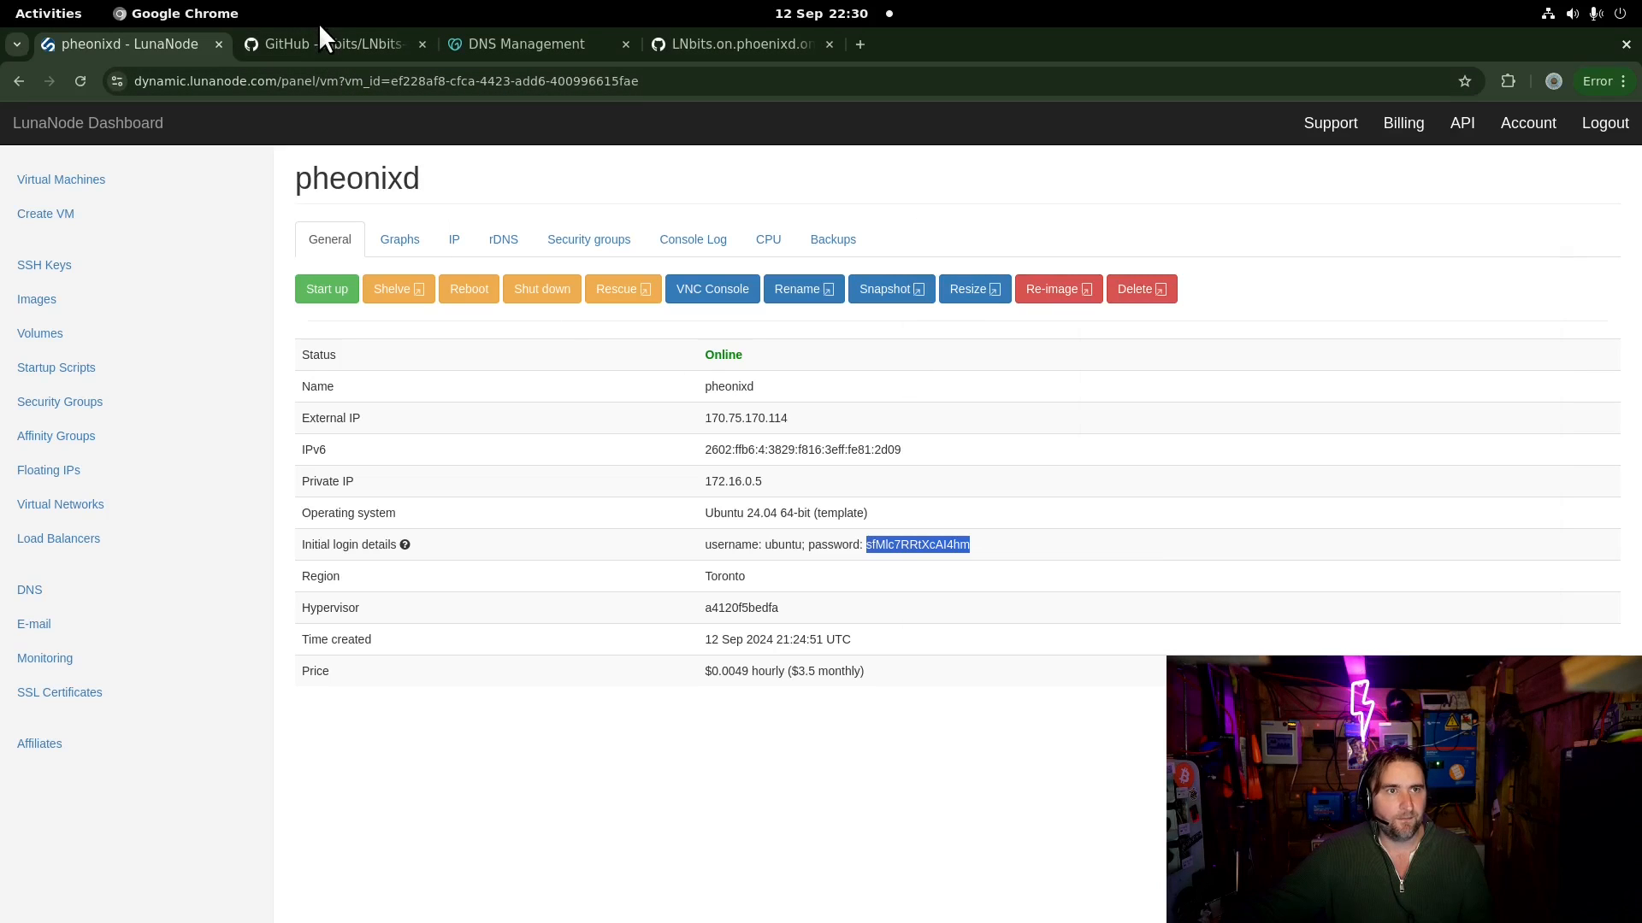
click(328, 44)
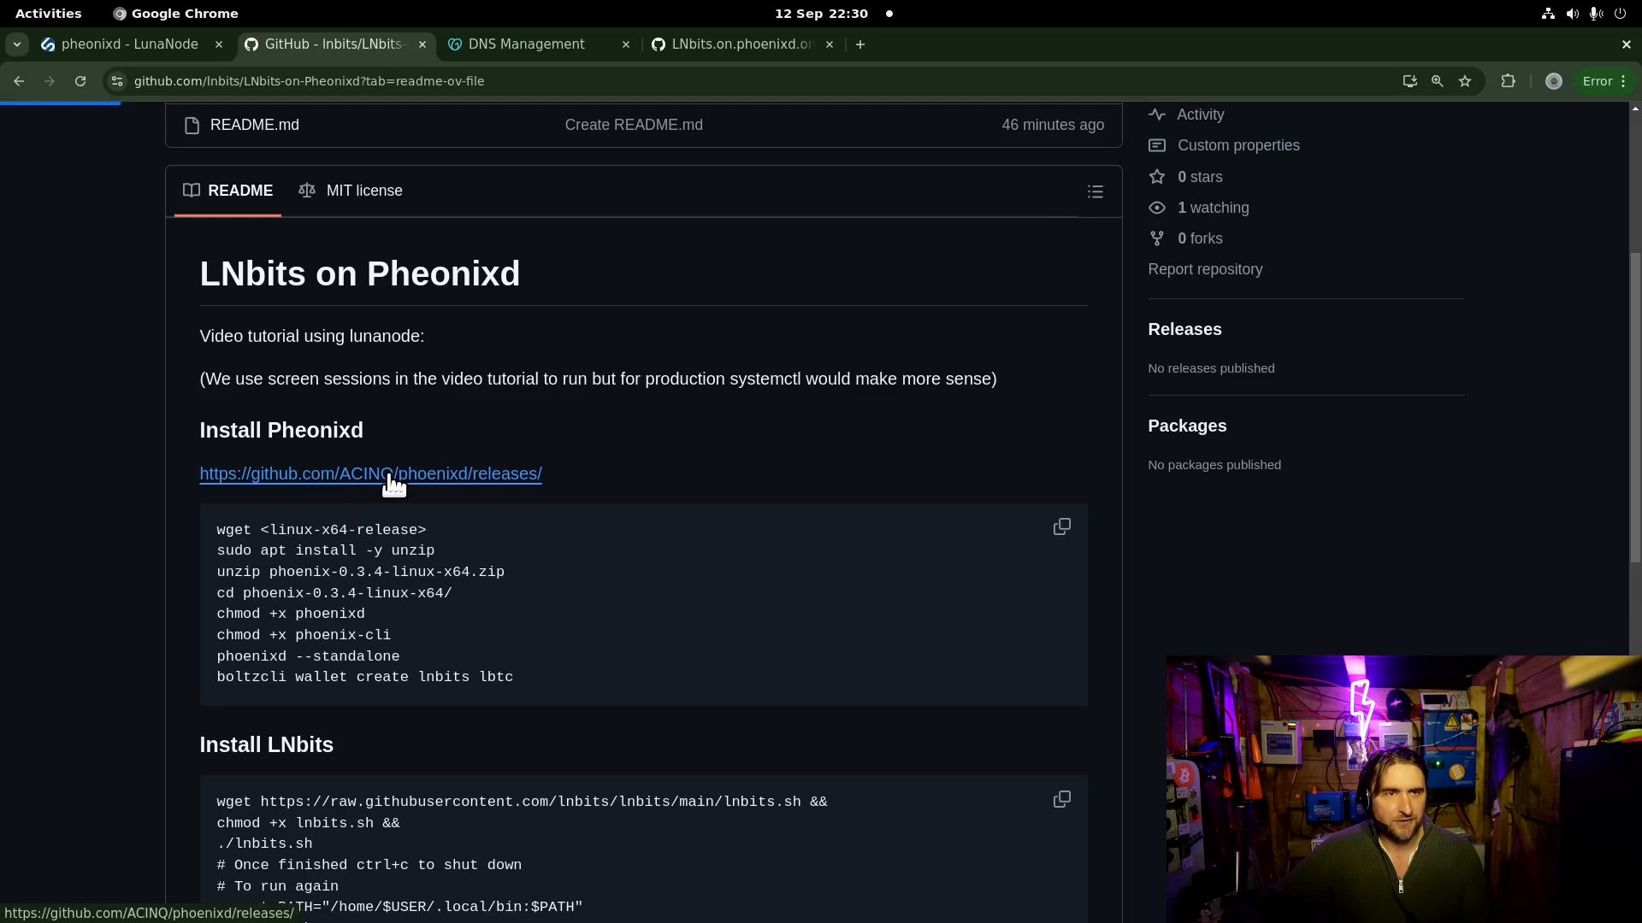
Visit the phoenixd releases page listing the linux-x64 zip asset.
click(370, 474)
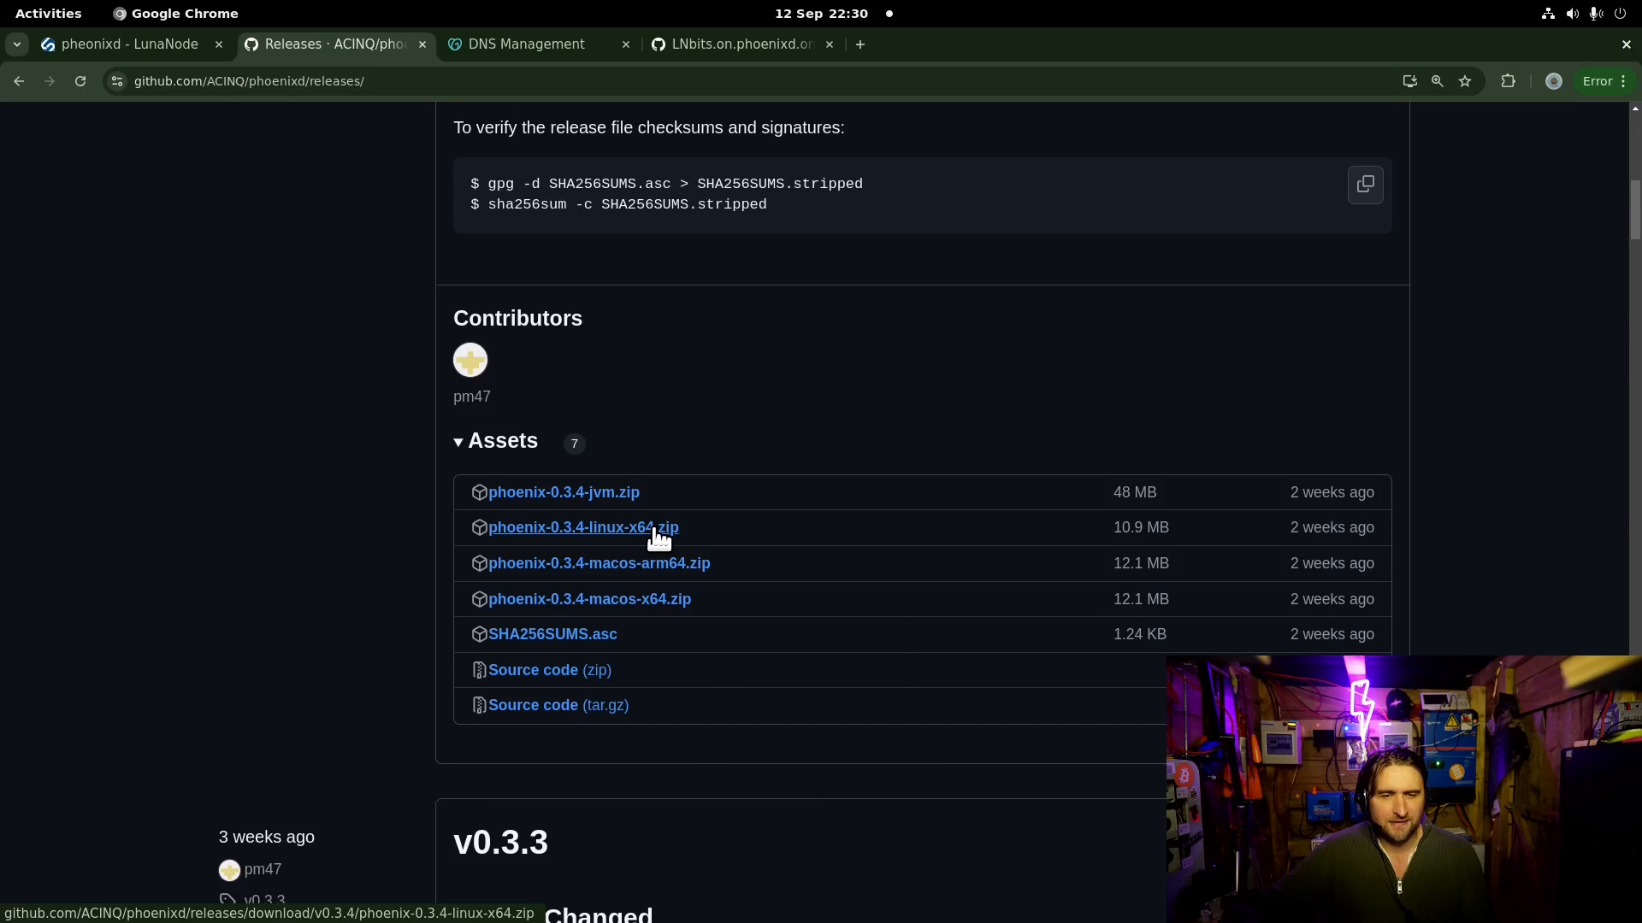
mouse_move(744, 681)
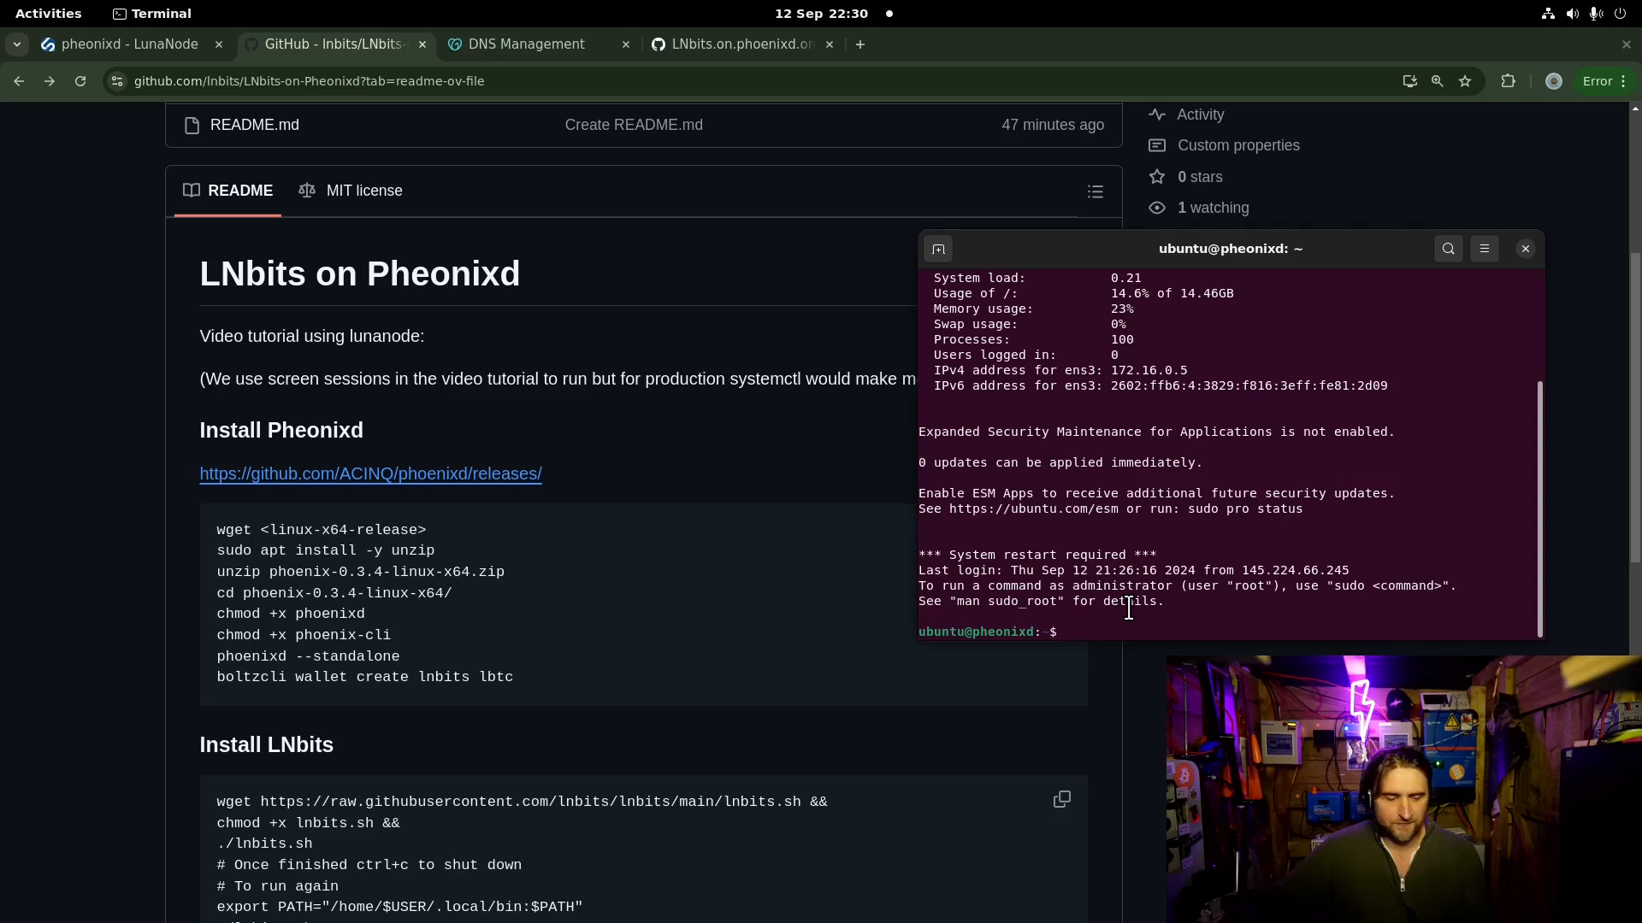
Download the phoenixd release zip with wget and install unzip on the server.
text(whet)
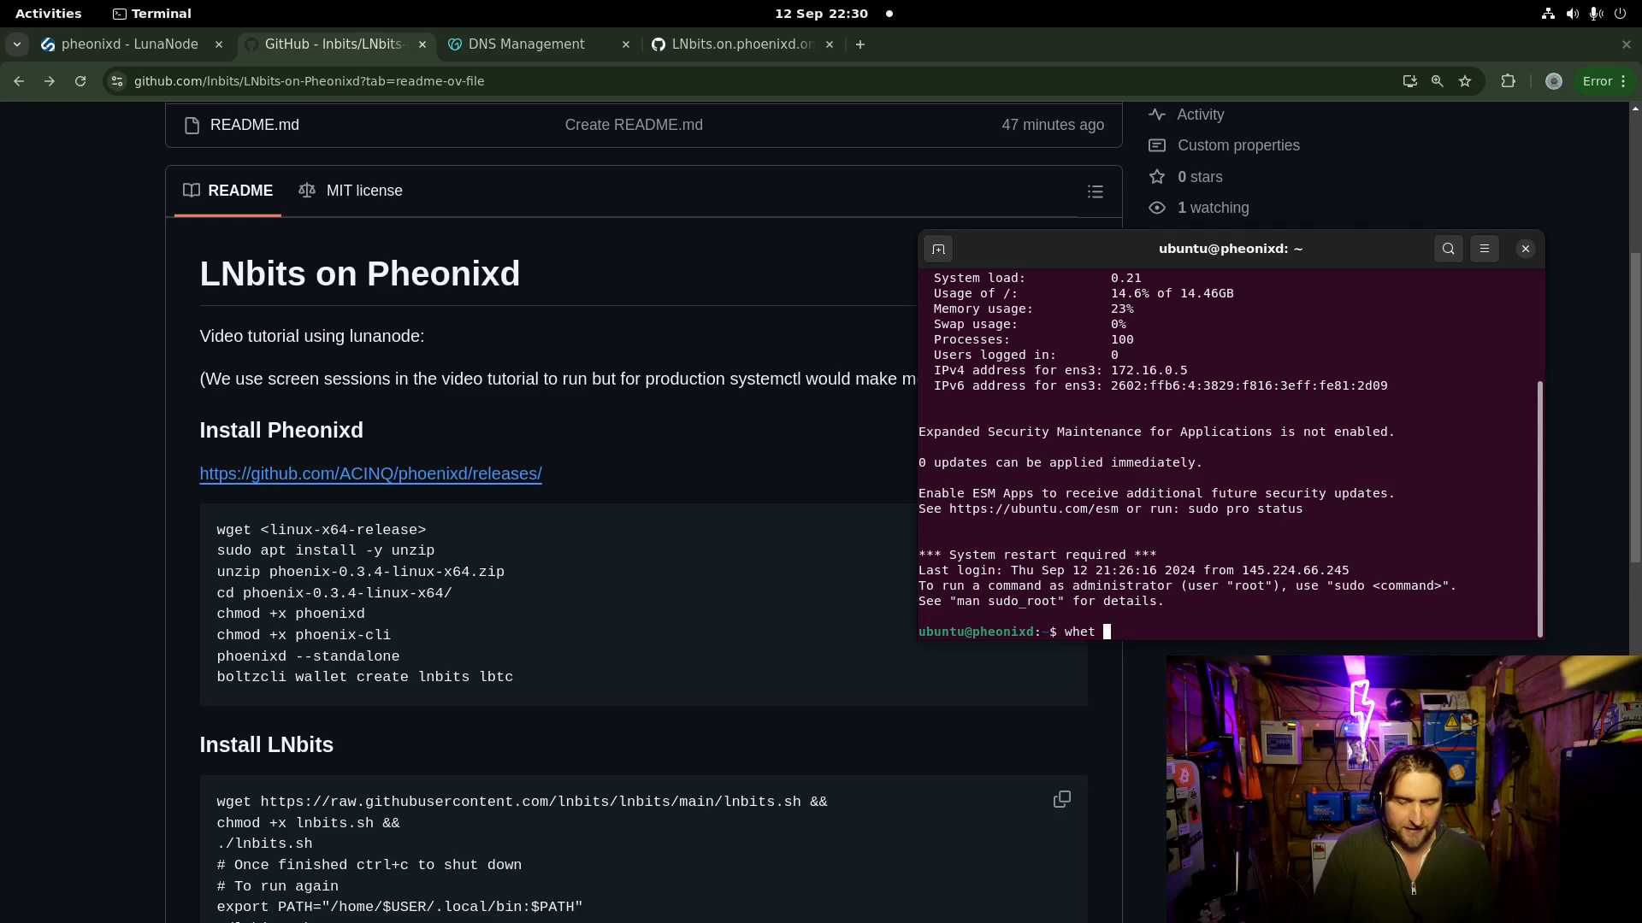
text(g)
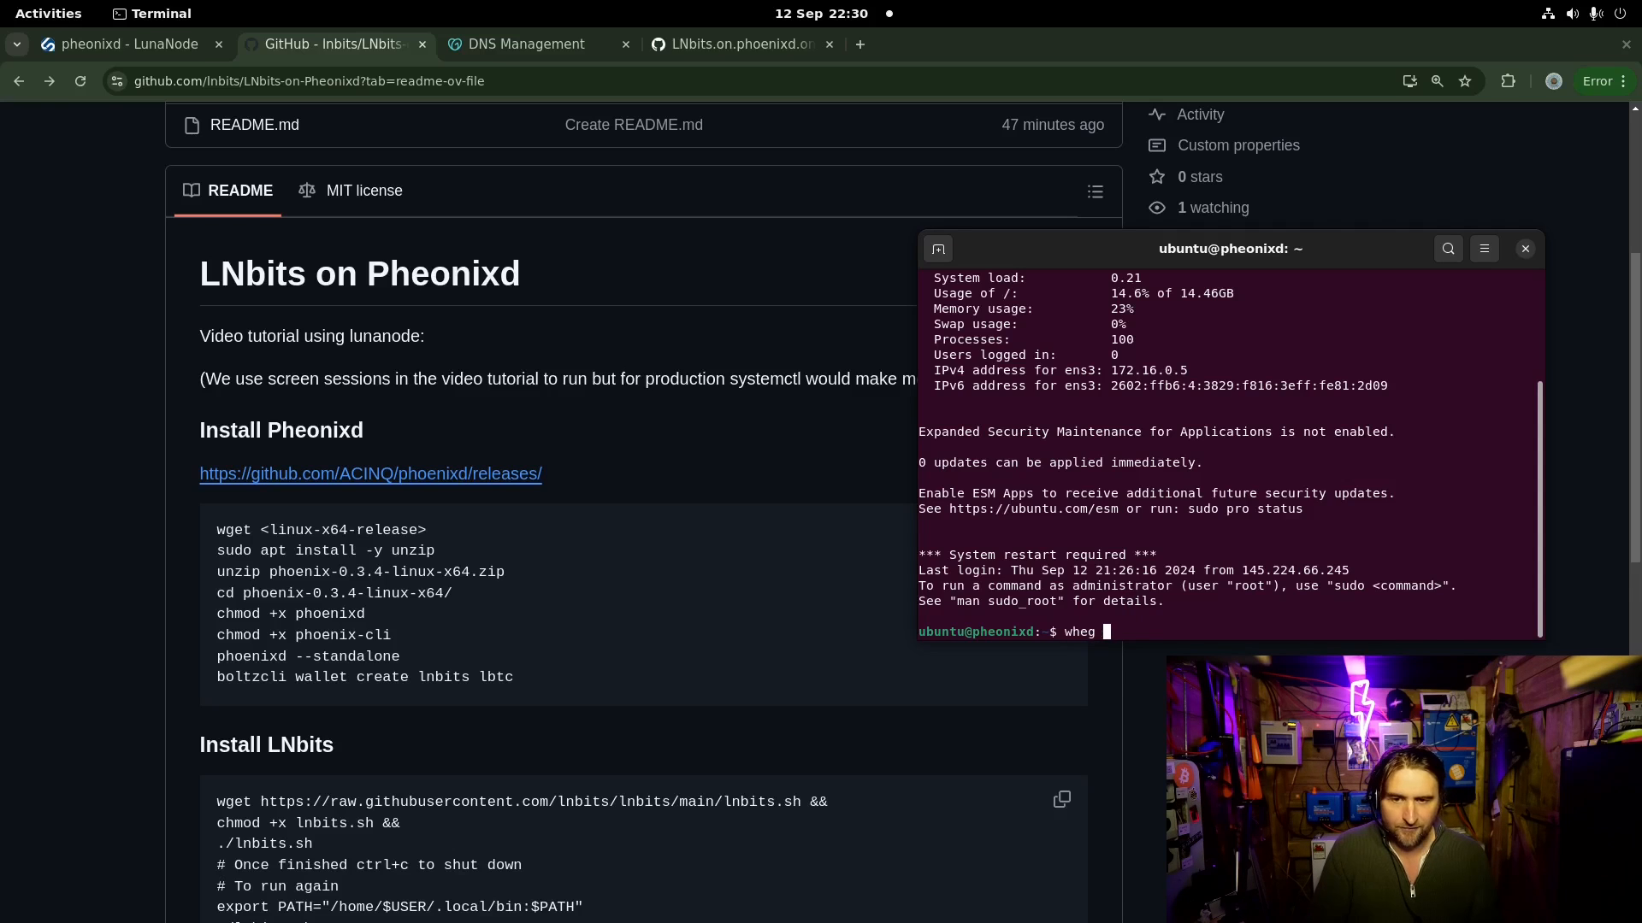
key(BackSpace)
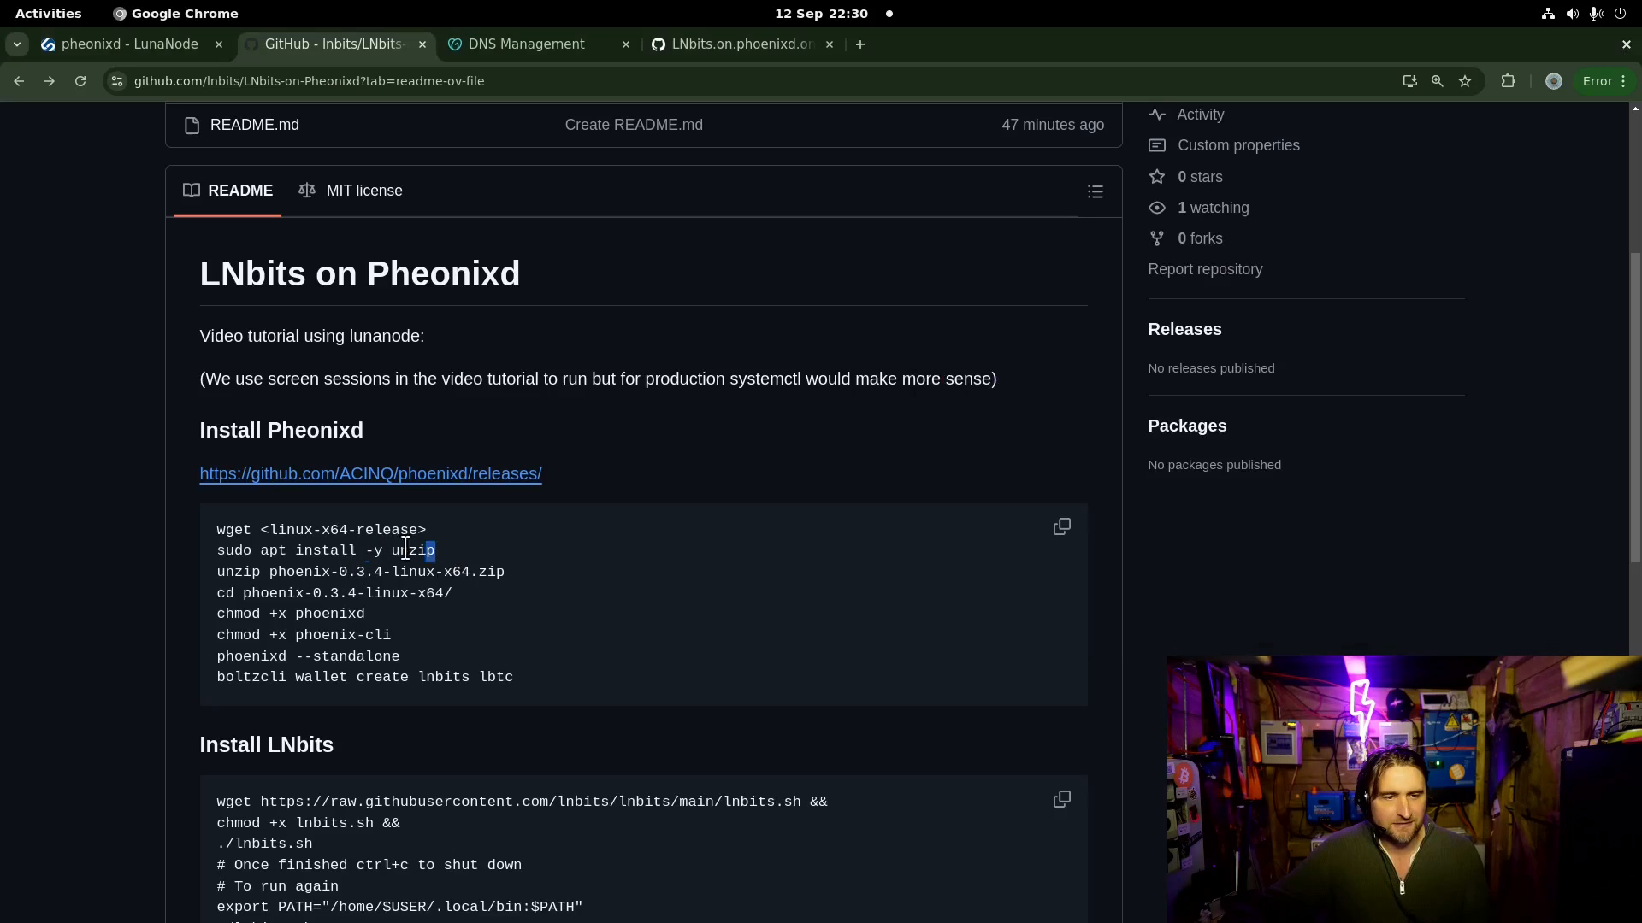
triple_click(325, 550)
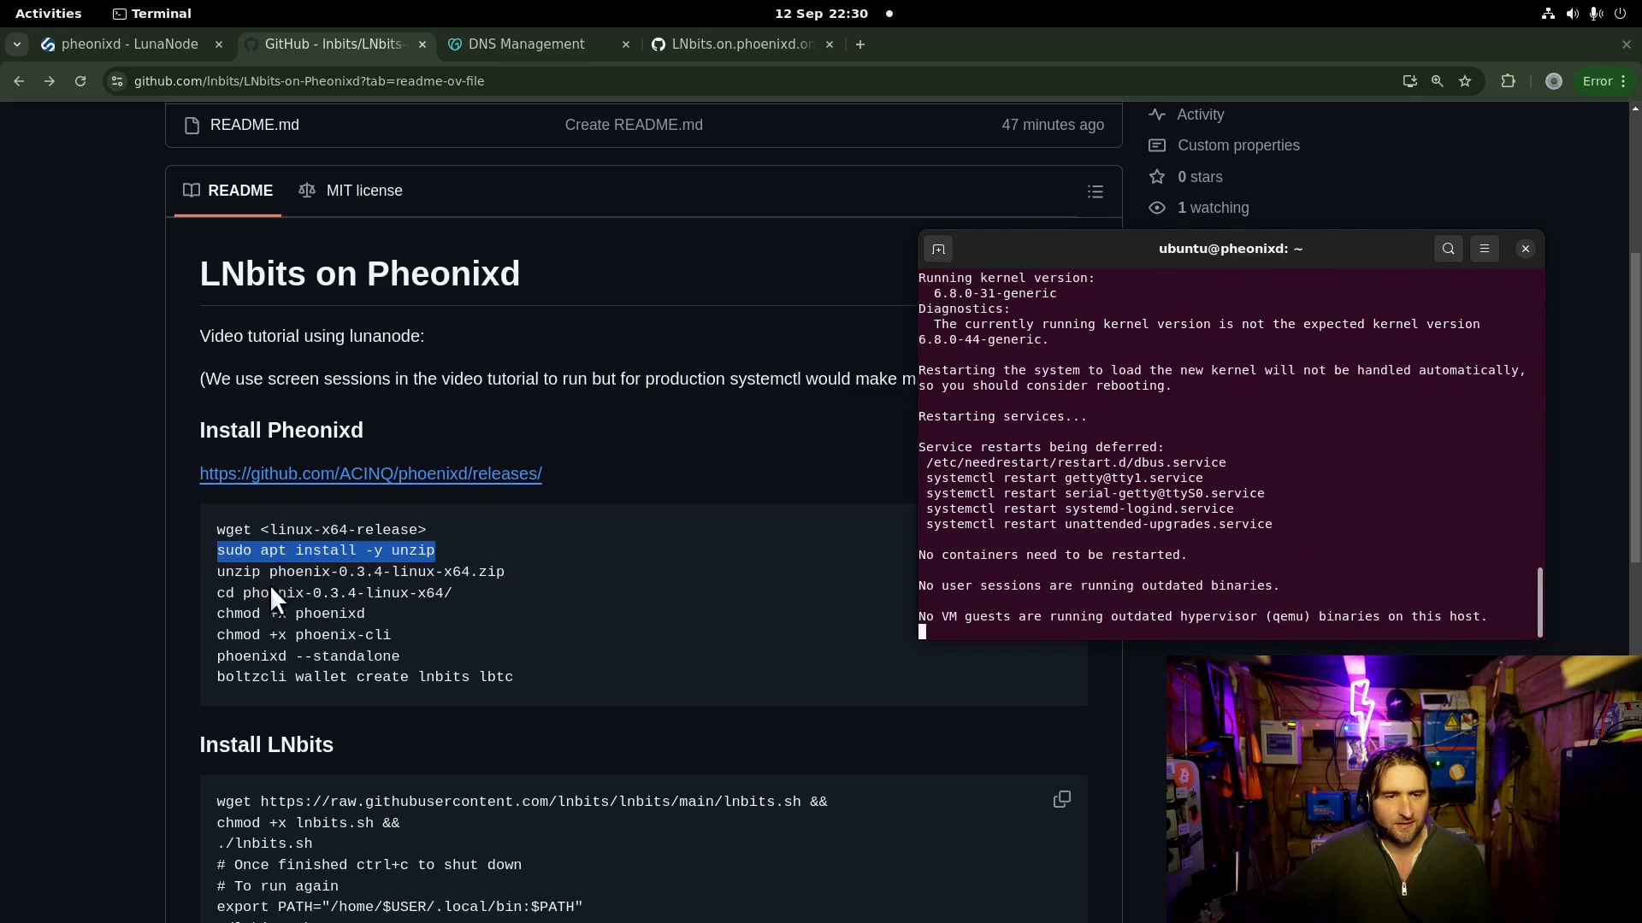
right_click(240, 571)
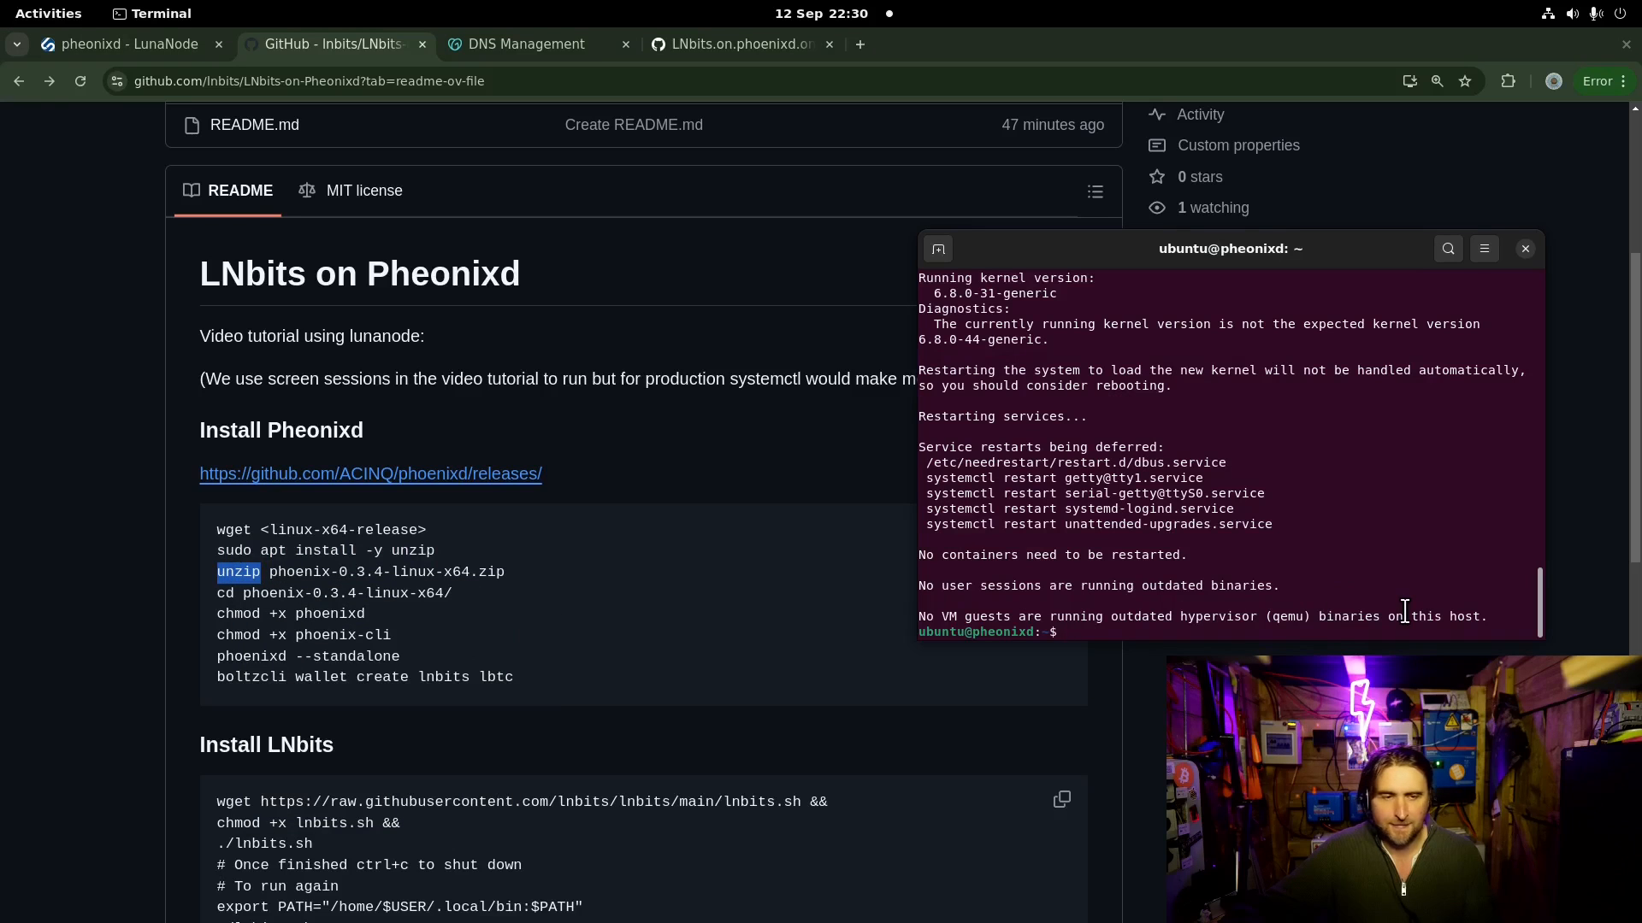
Unzip phoenix-0.3.4-linux-x64.zip, enter its folder and make phoenixd executable.
text(ls)
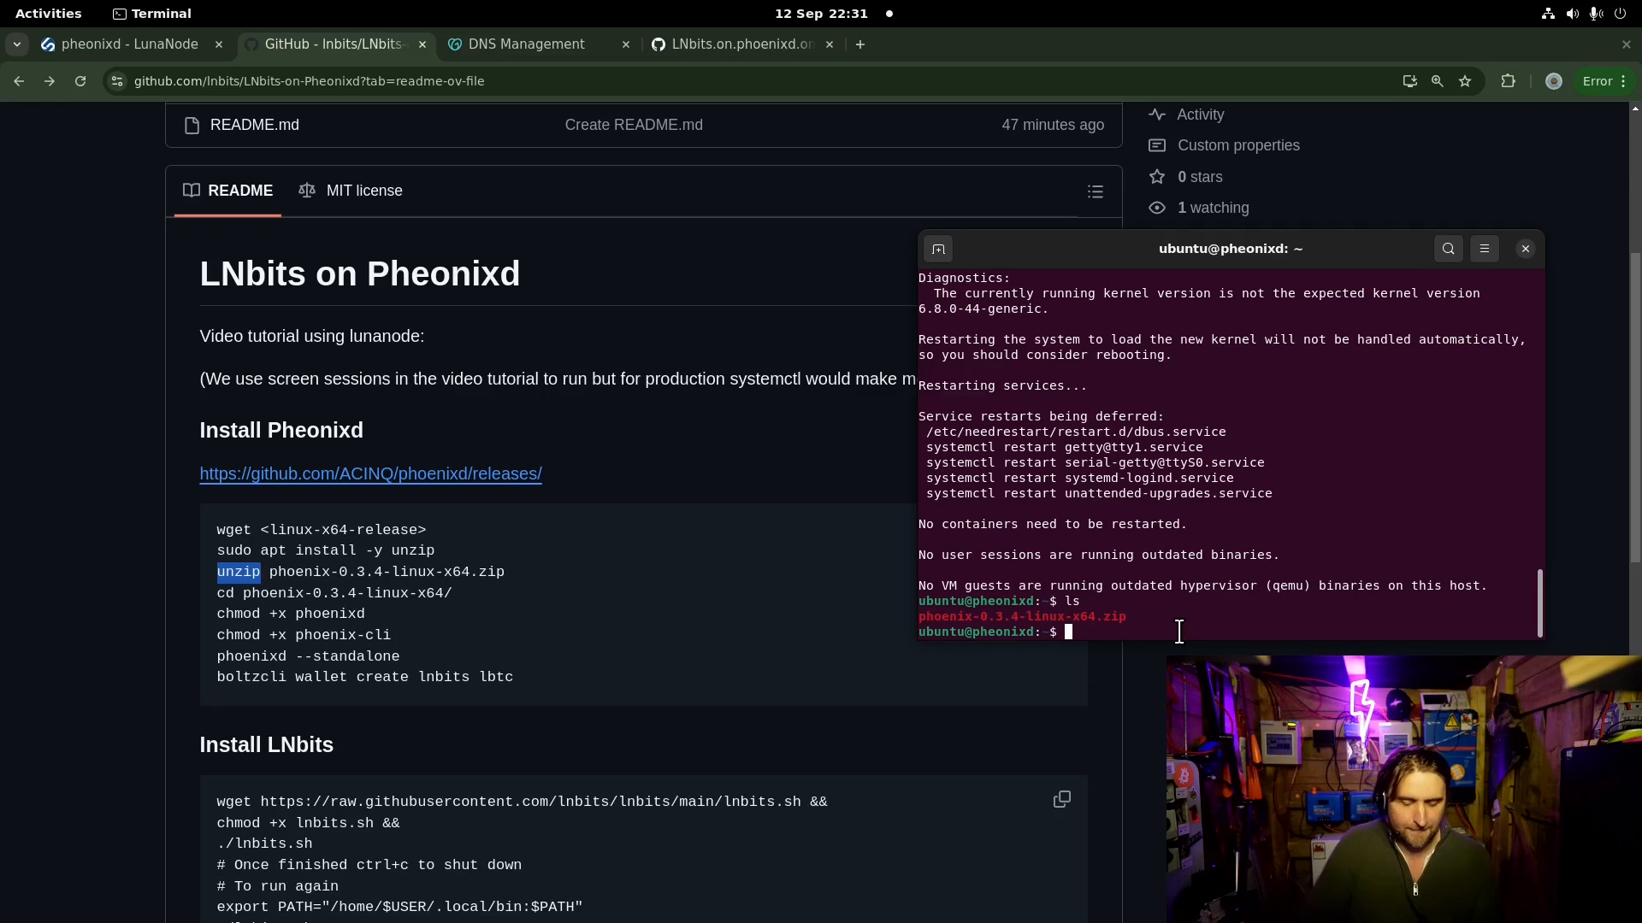
text(unzip)
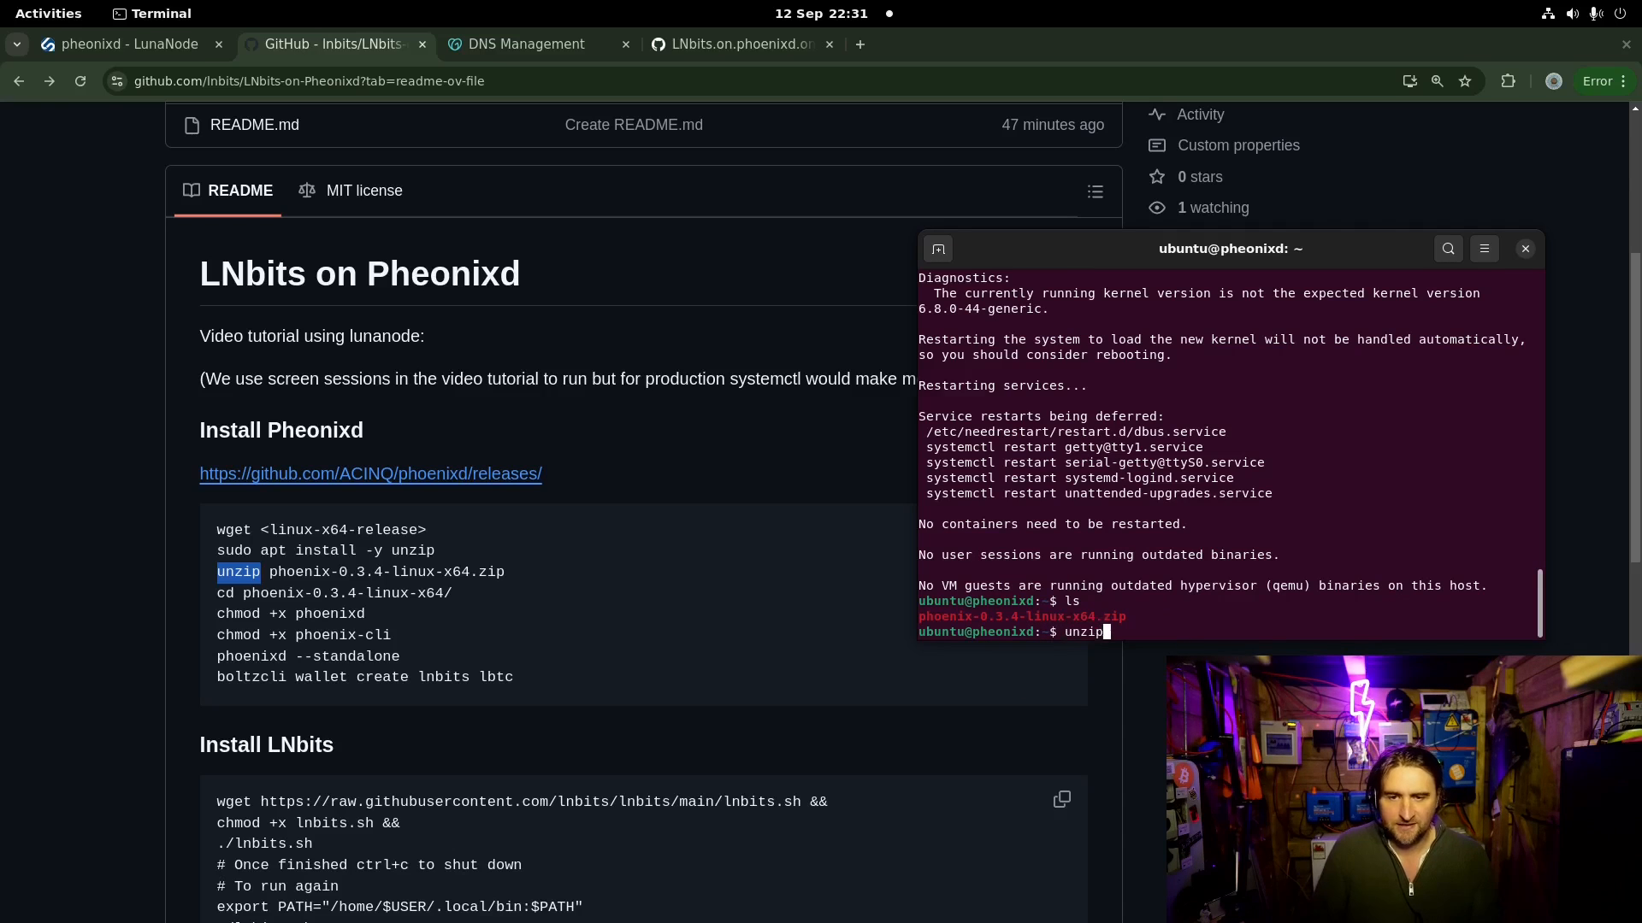
text(phoenix-0.3.4-linux-x64.zip)
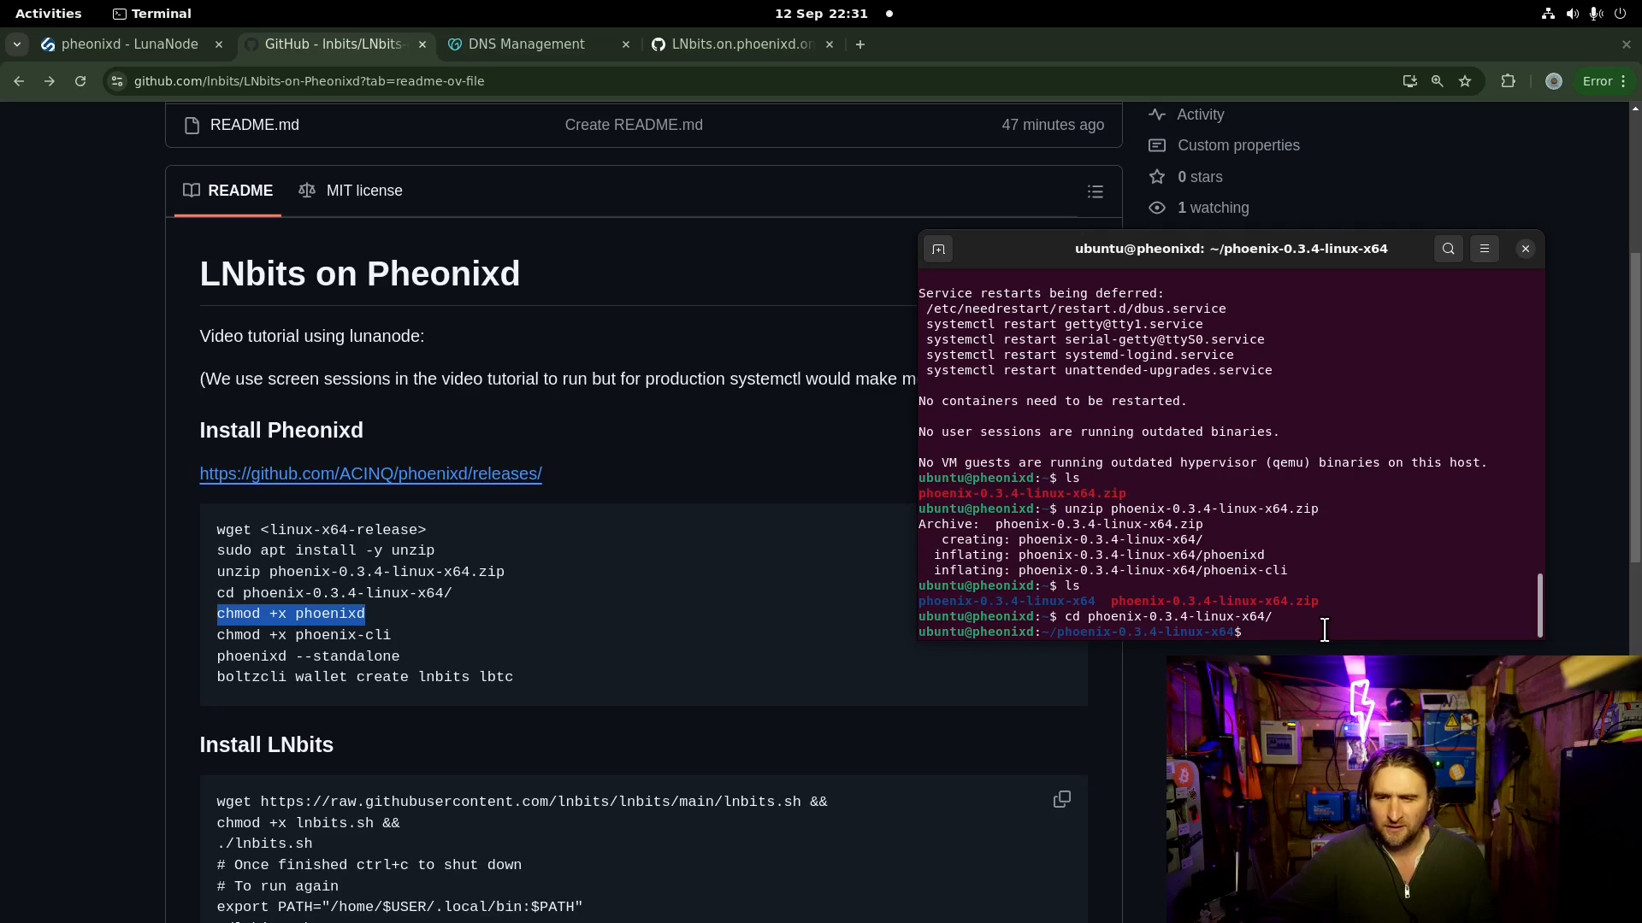
text(chmod +x phoenixd)
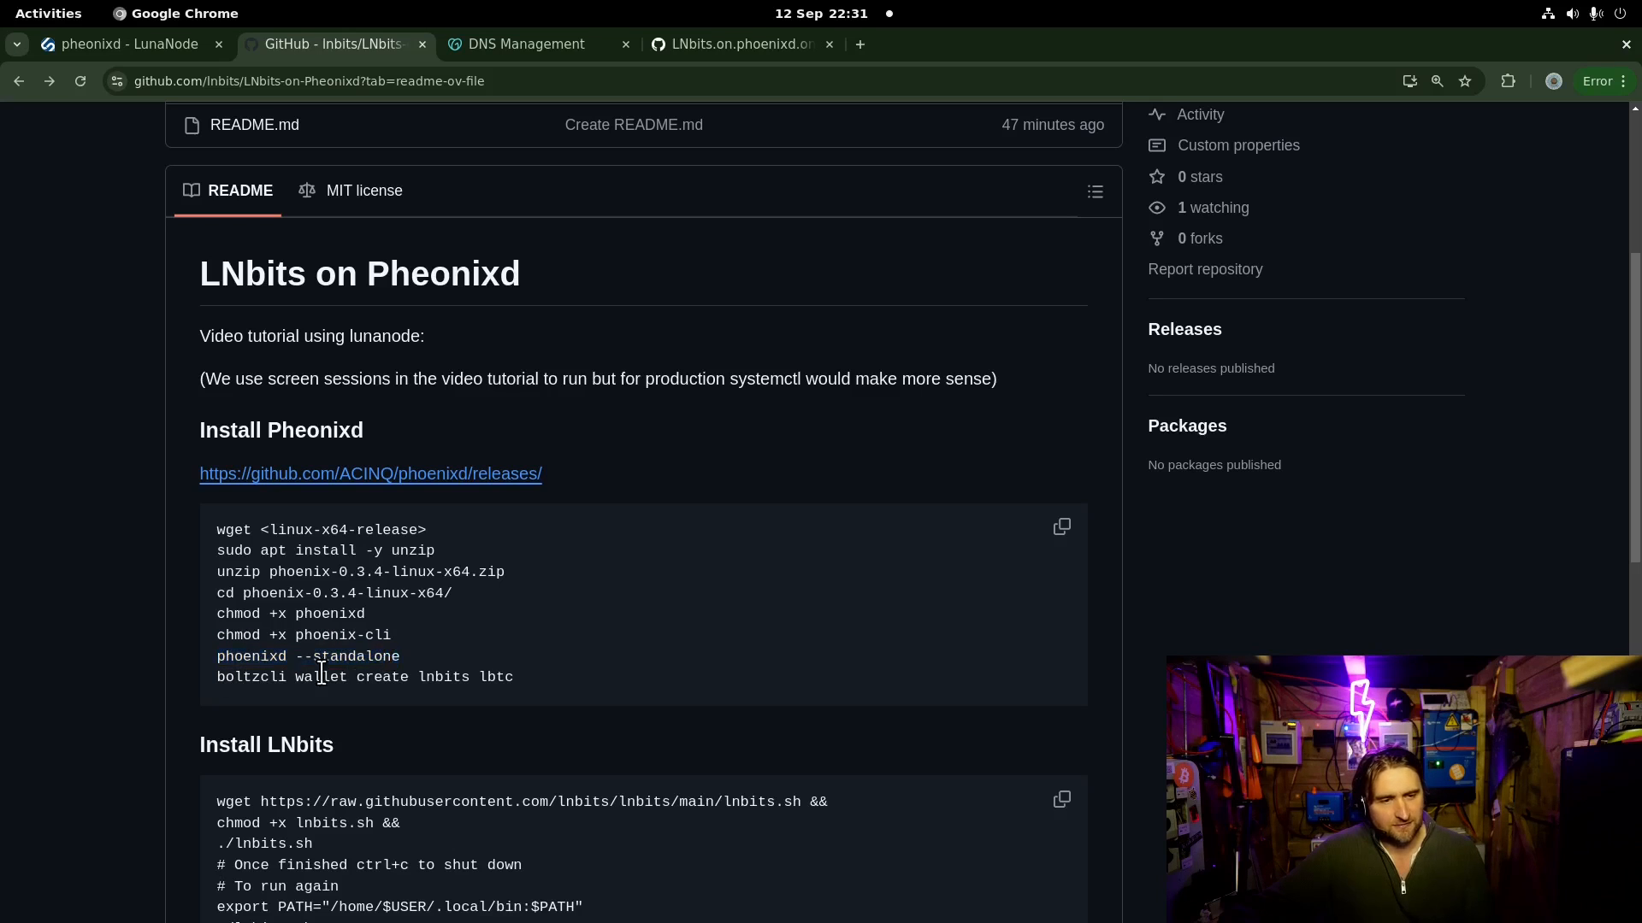
Launch ./phoenixd and acknowledge its first warning with 'I understand'.
double_click(249, 657)
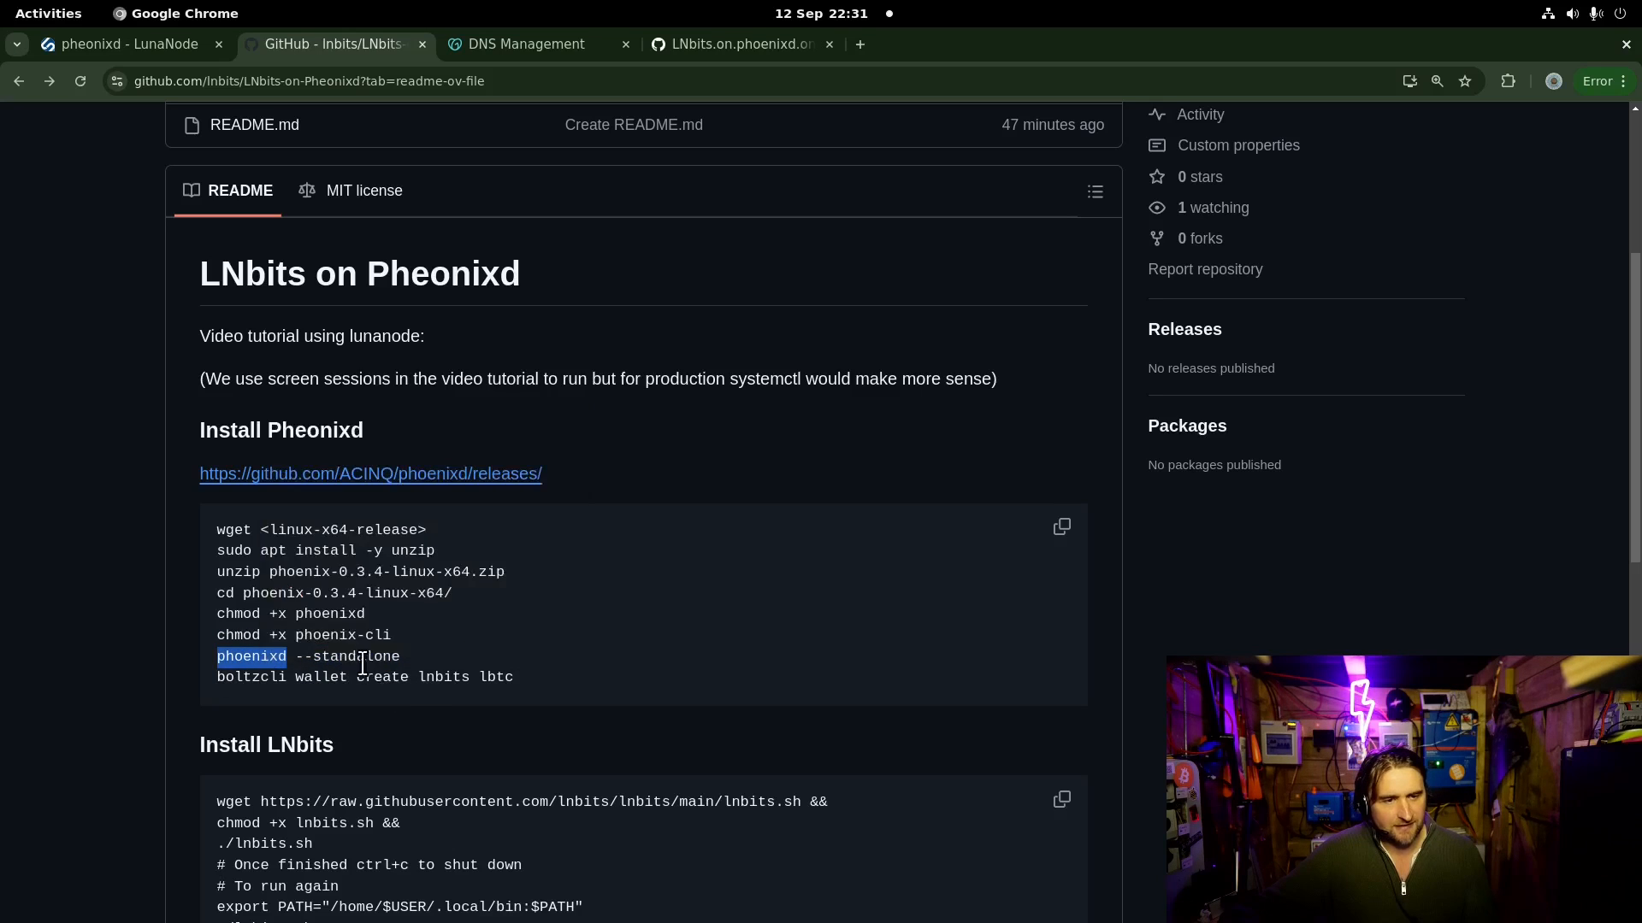
right_click(251, 657)
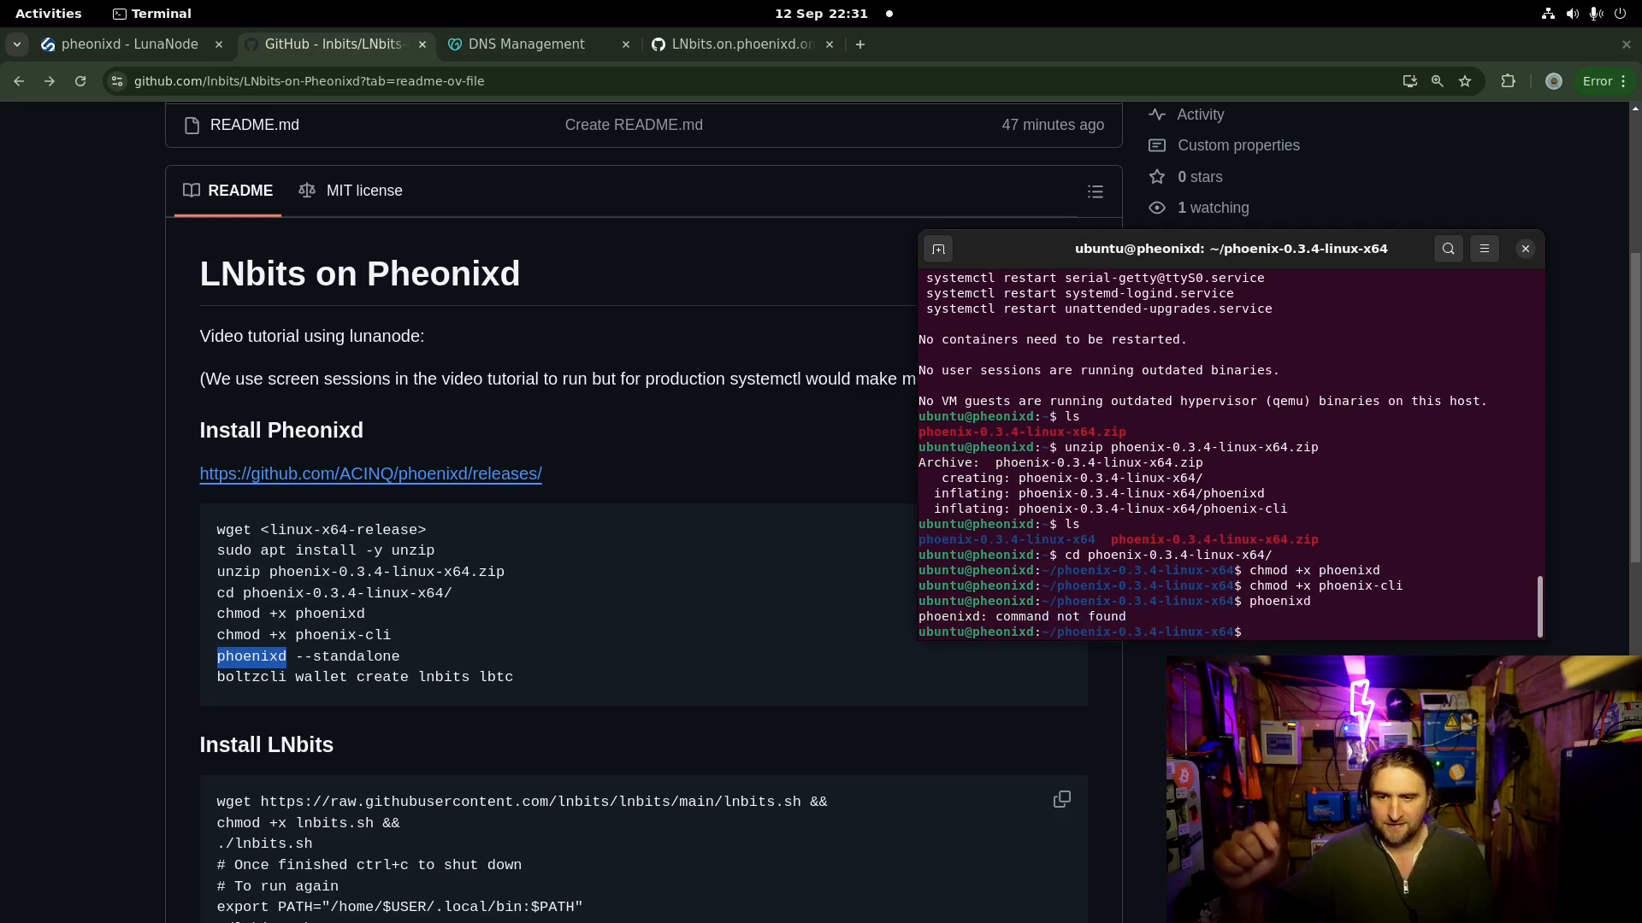
text(phoenixd)
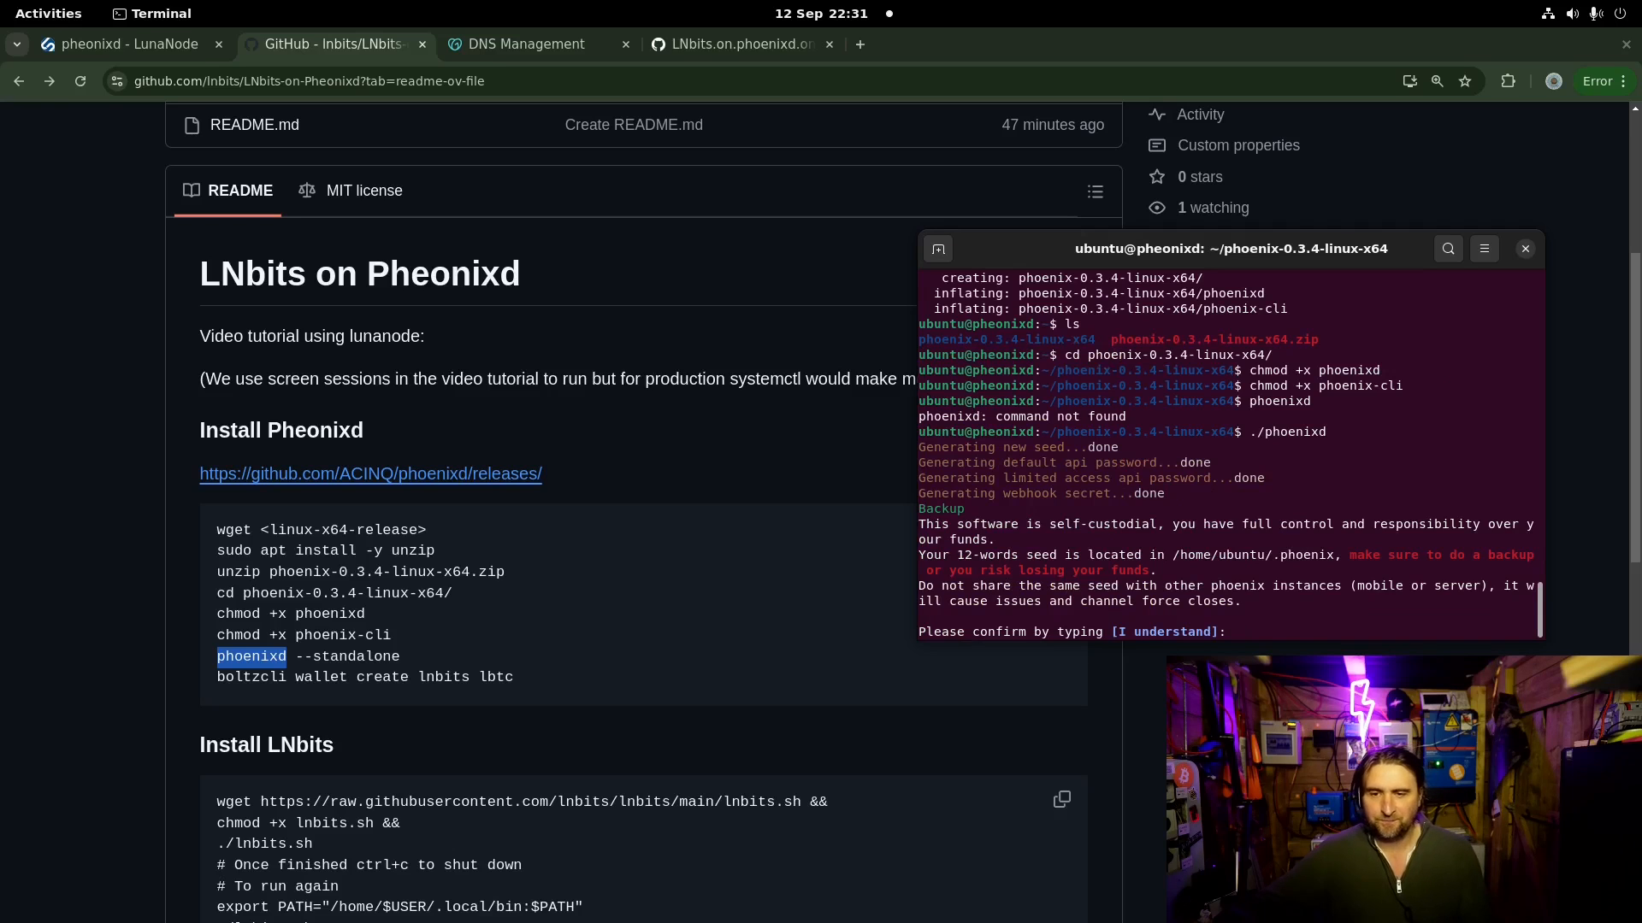
text(I un)
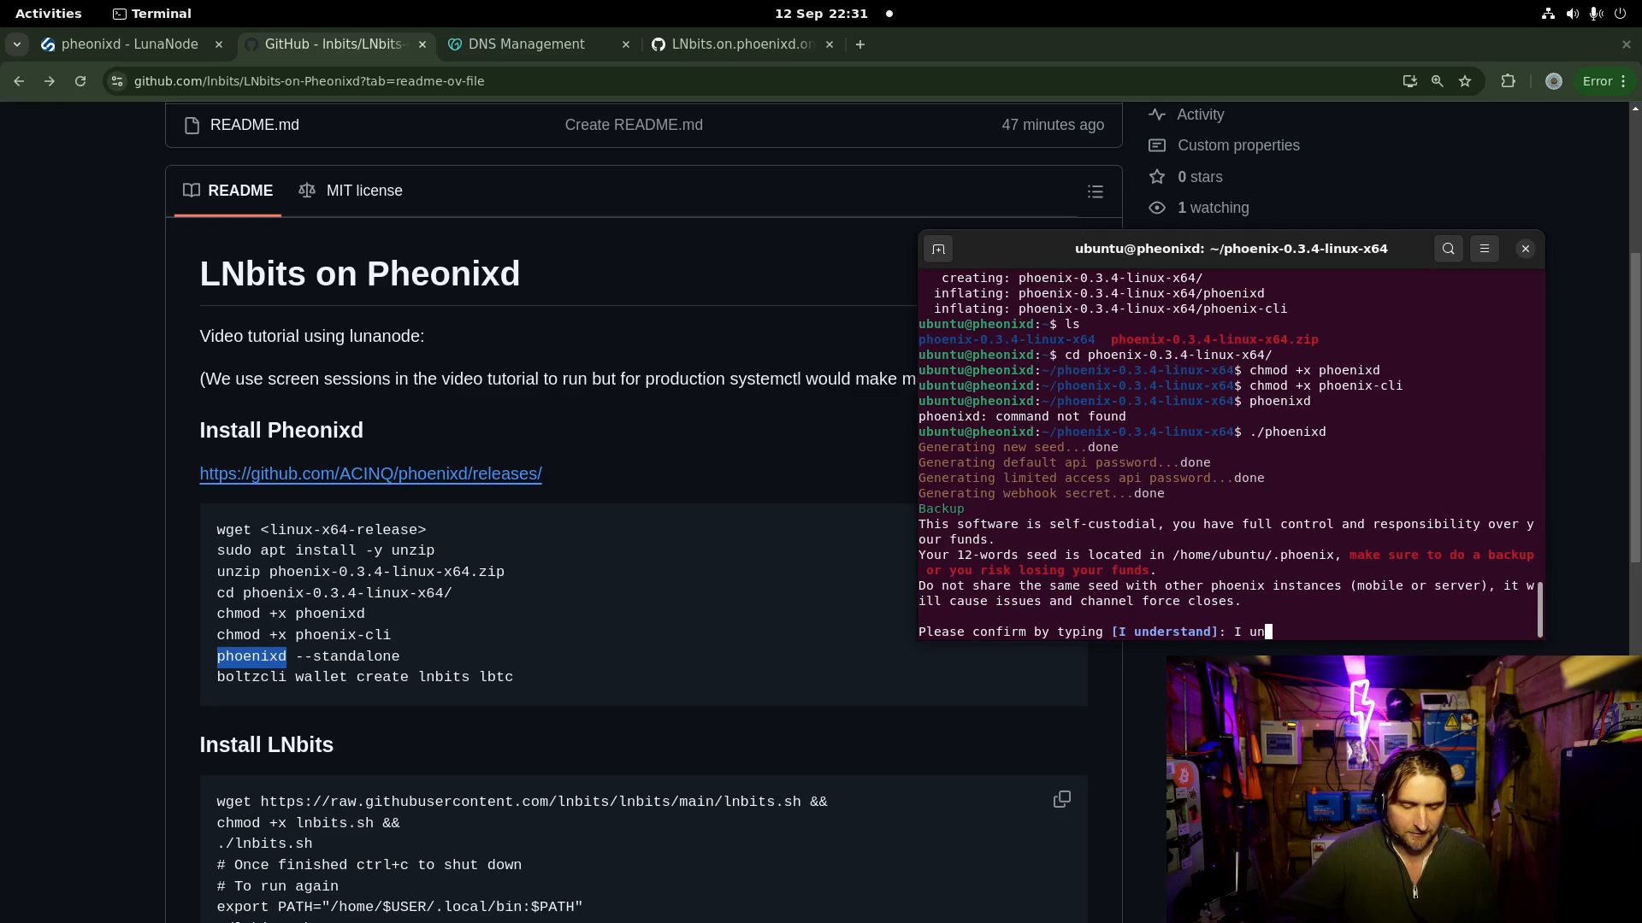
text(derstand)
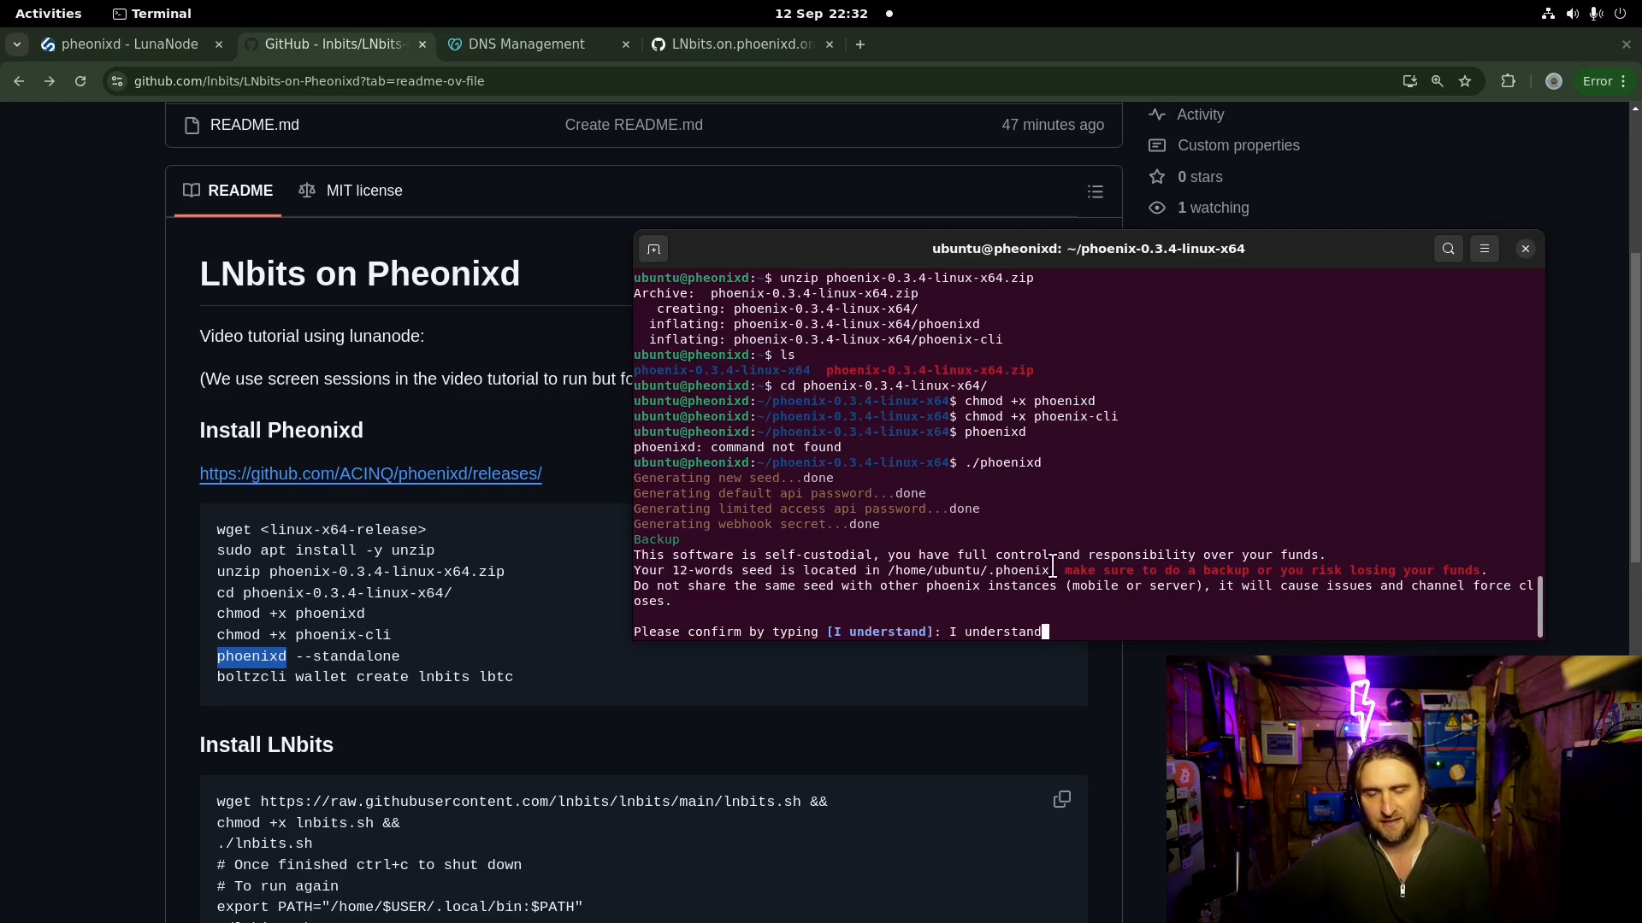
Copy the seed folder location and confirm the second warning so phoenixd listens on 127.0.0.1:9740.
right_click(889, 571)
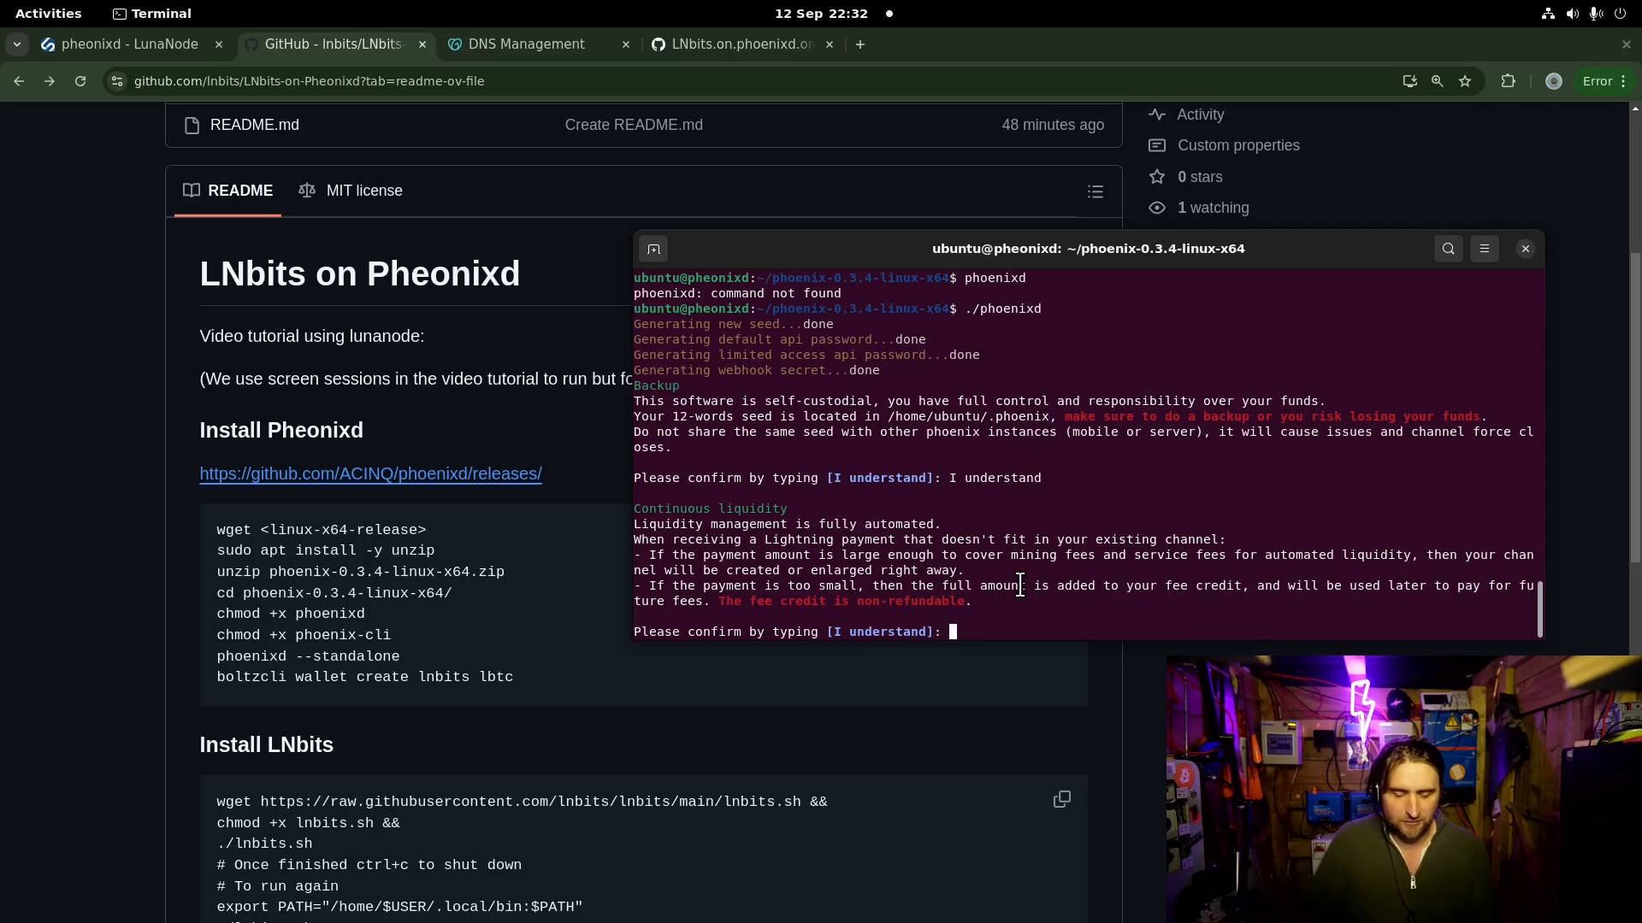
text(understa)
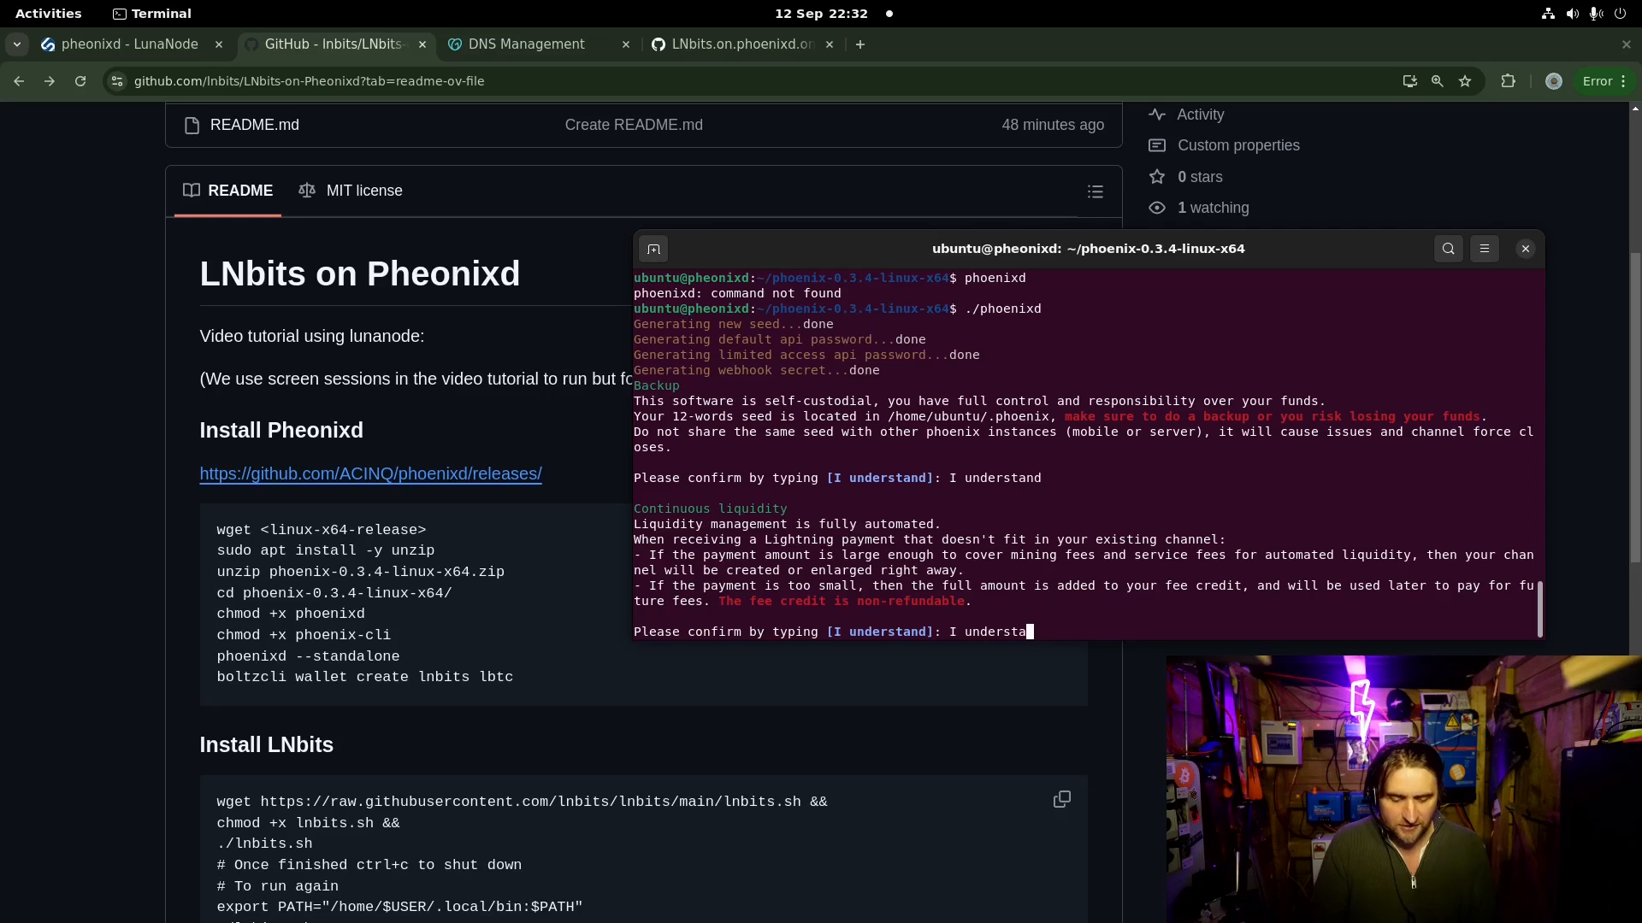
text(nd)
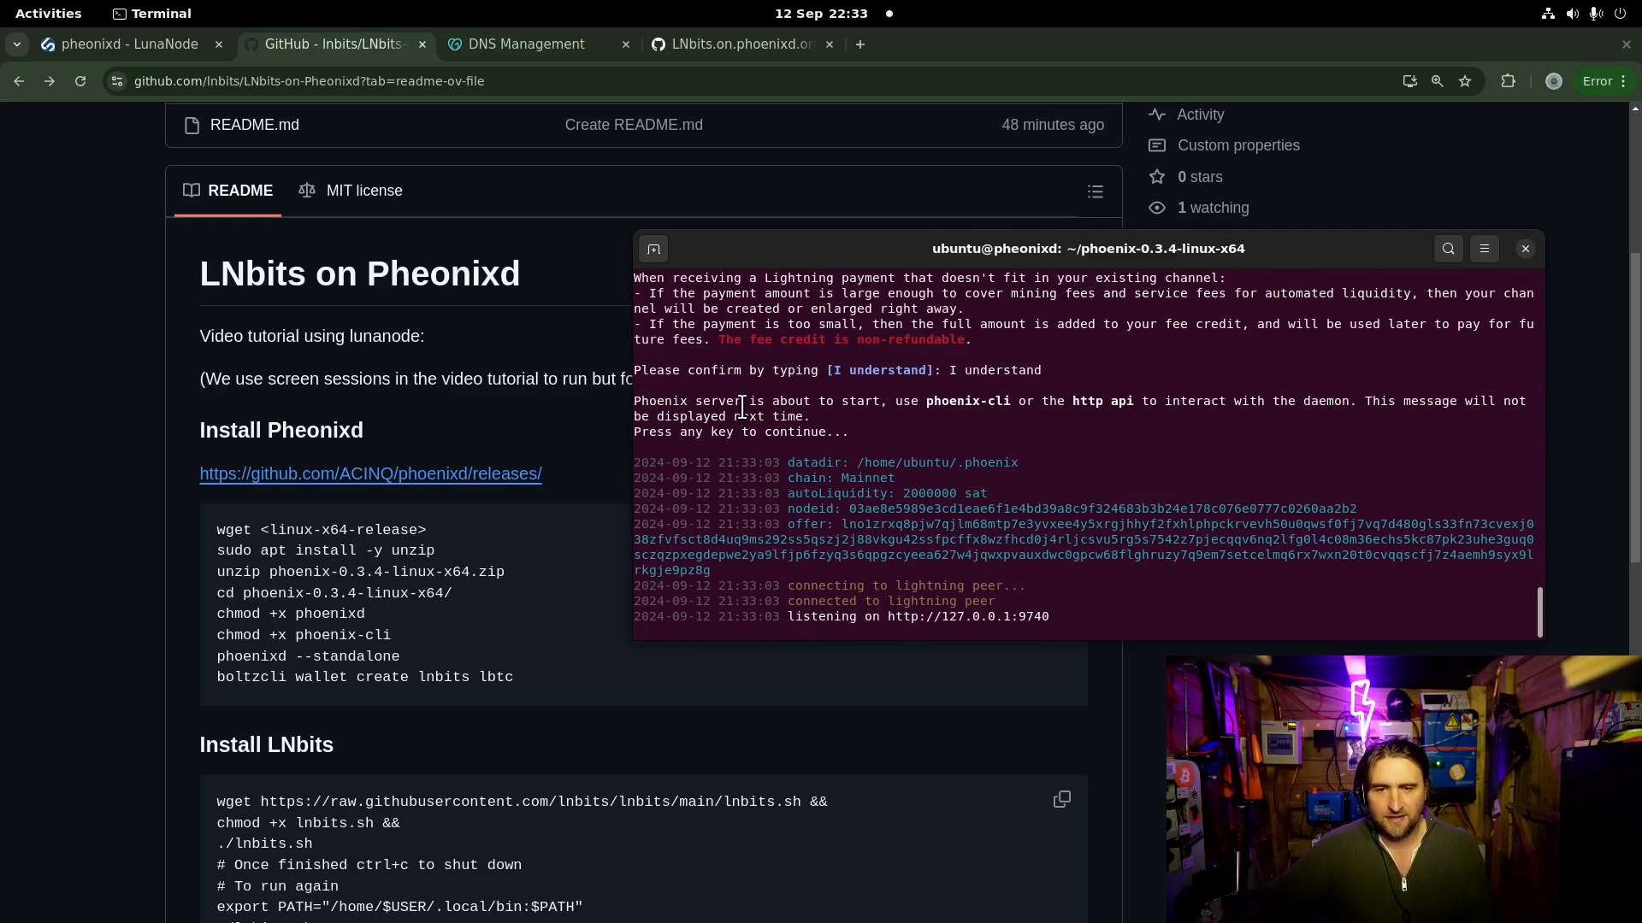
mouse_move(918, 641)
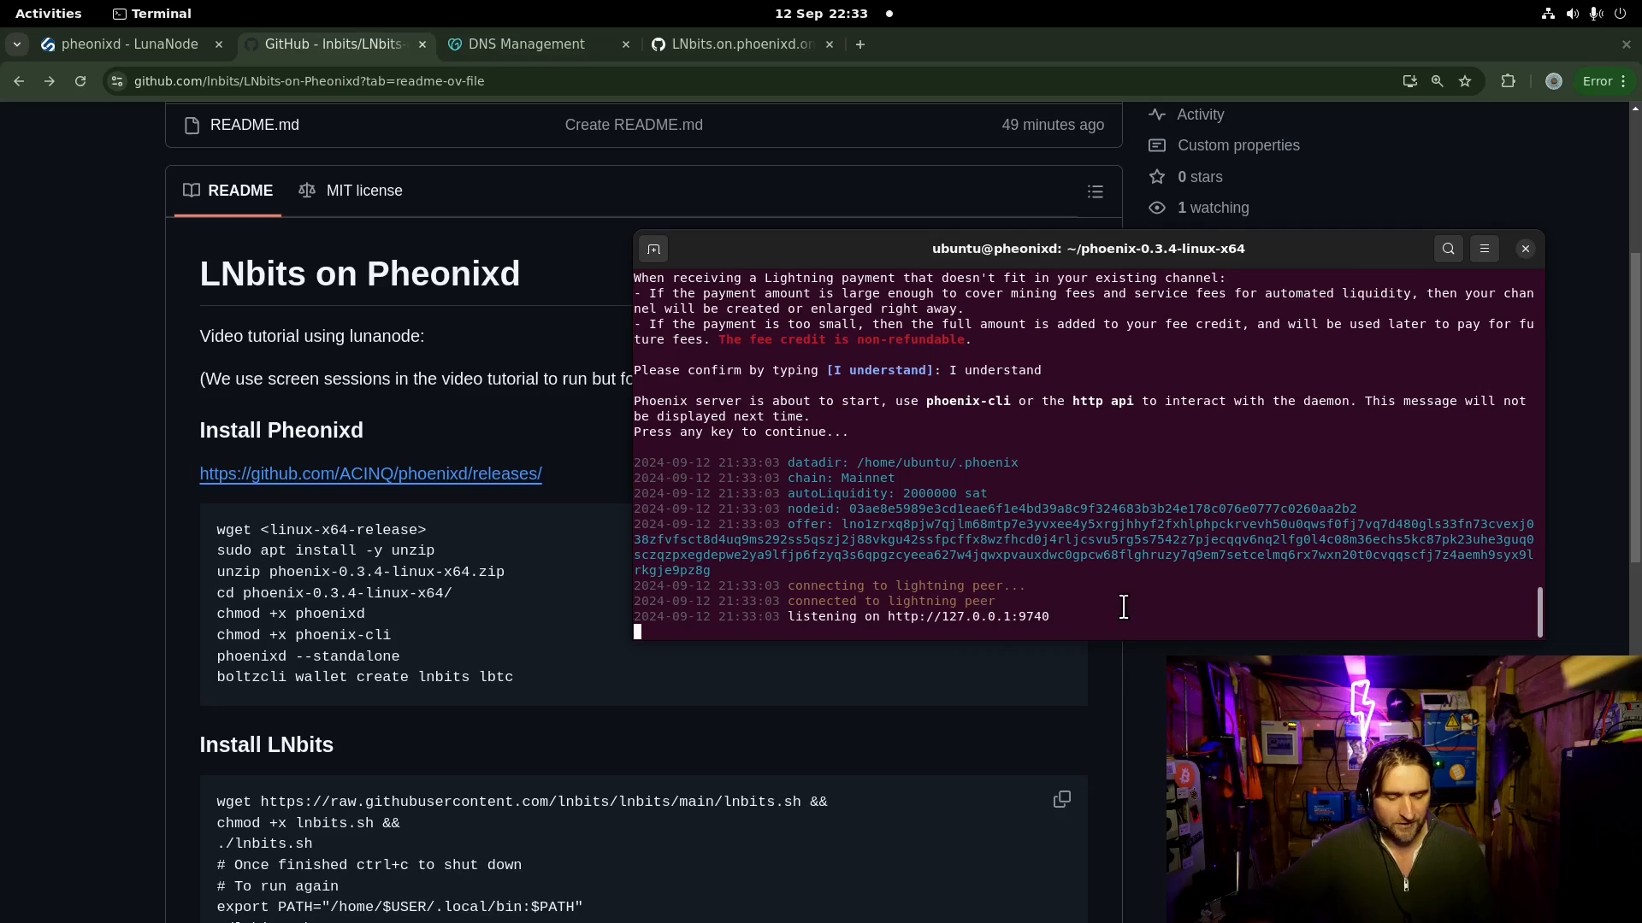
Stop phoenixd and relaunch ./phoenixd inside a screen session, then detach it.
key(ctrl+c)
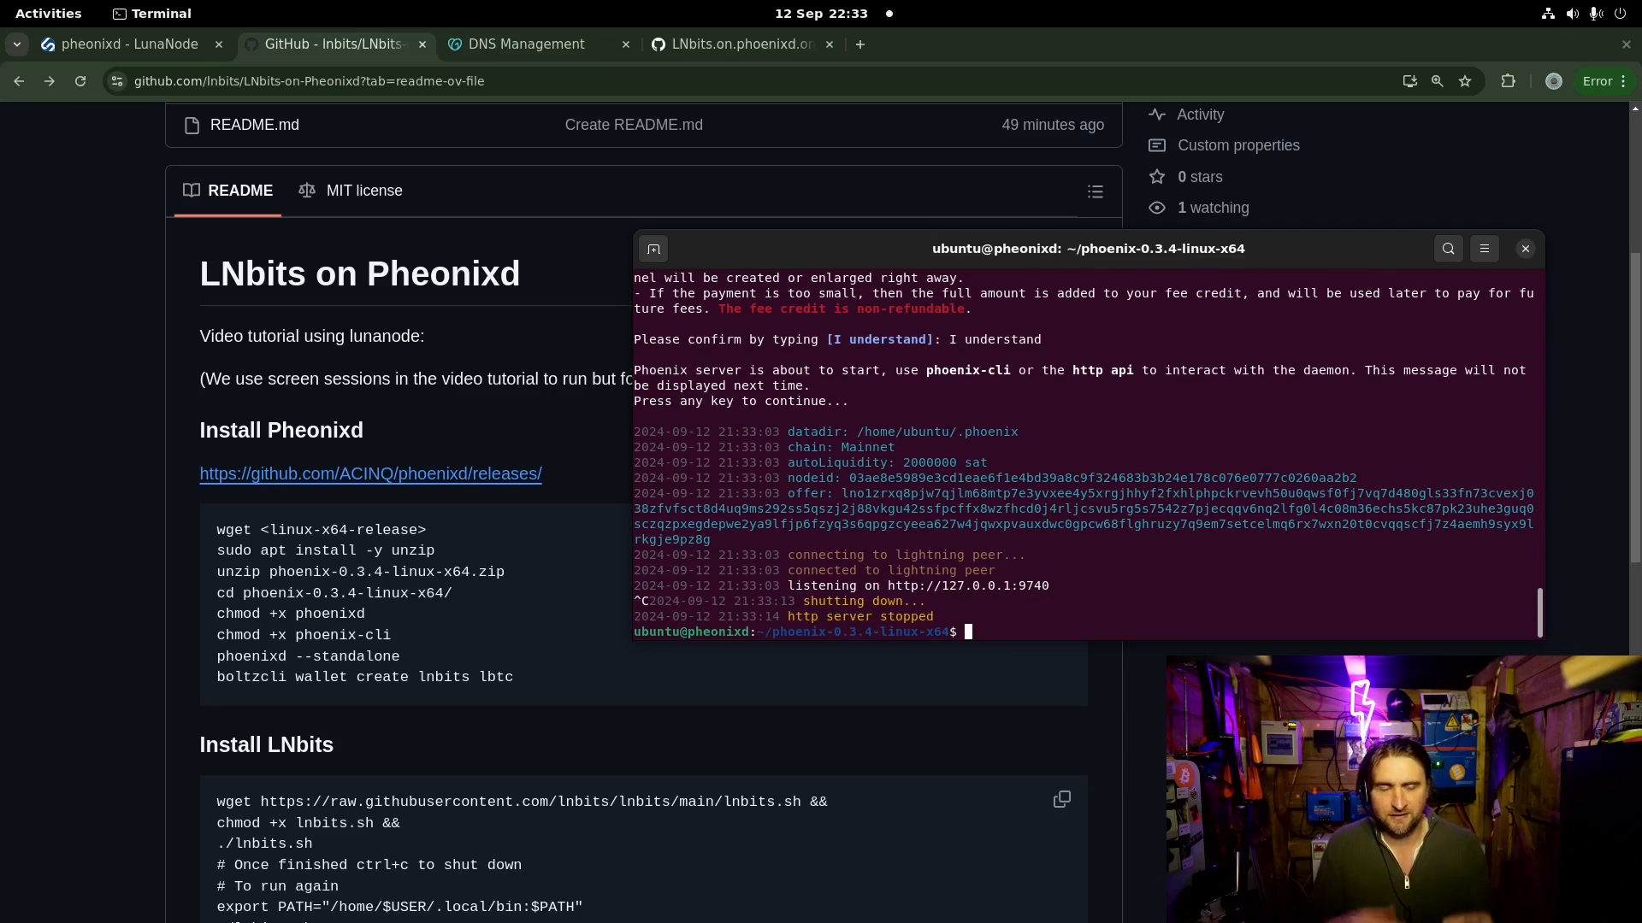
text(scr)
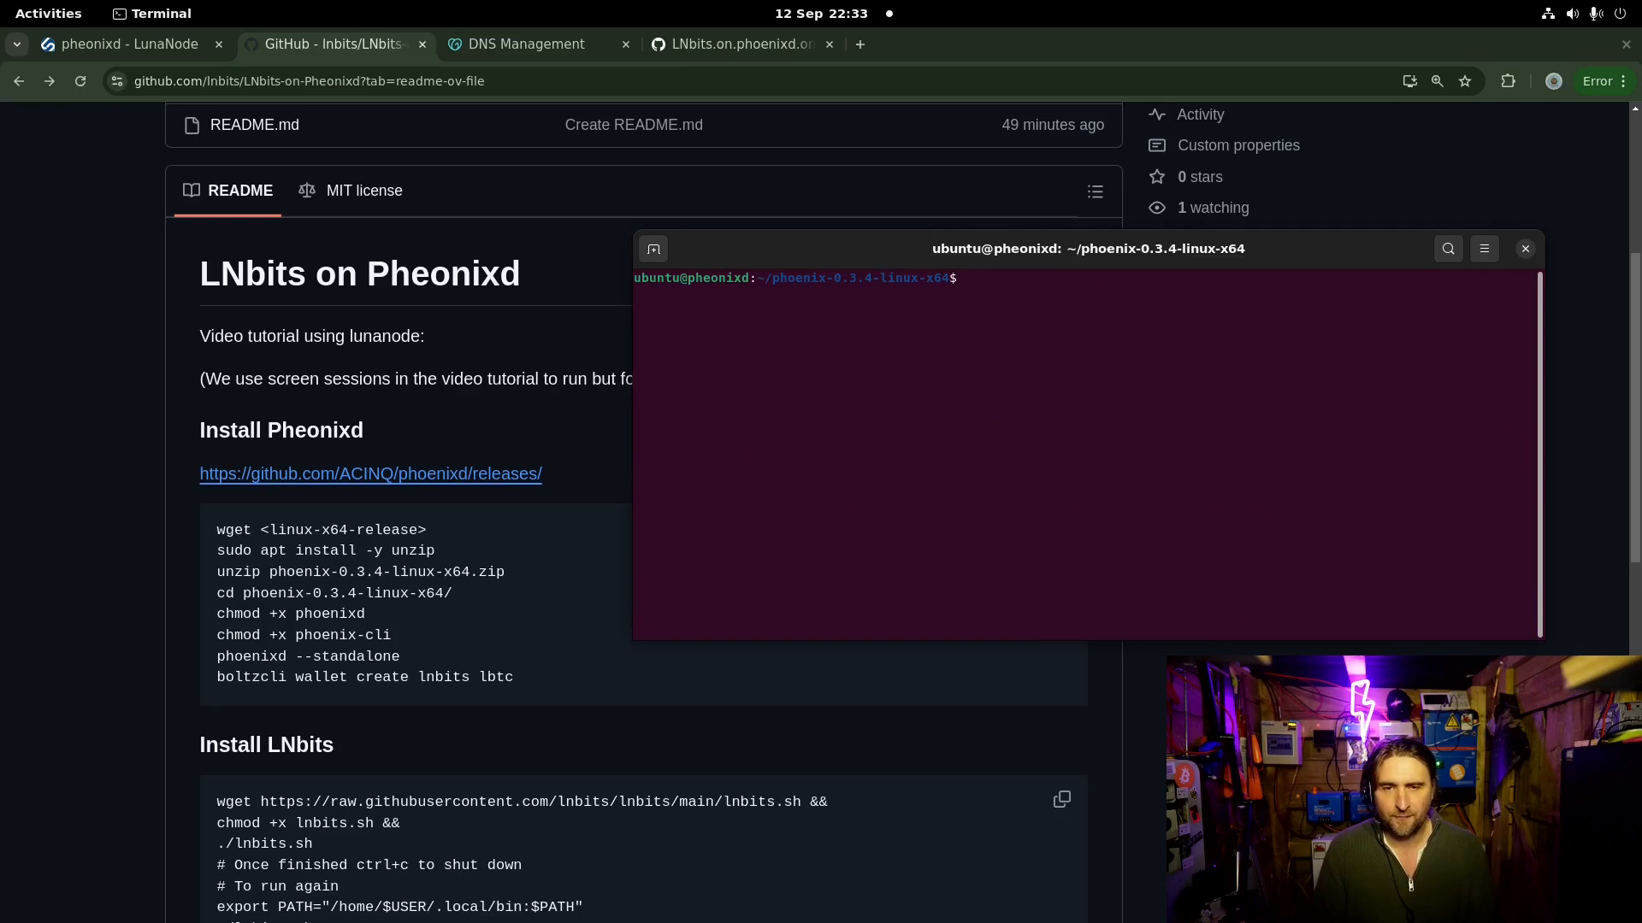
text(./)
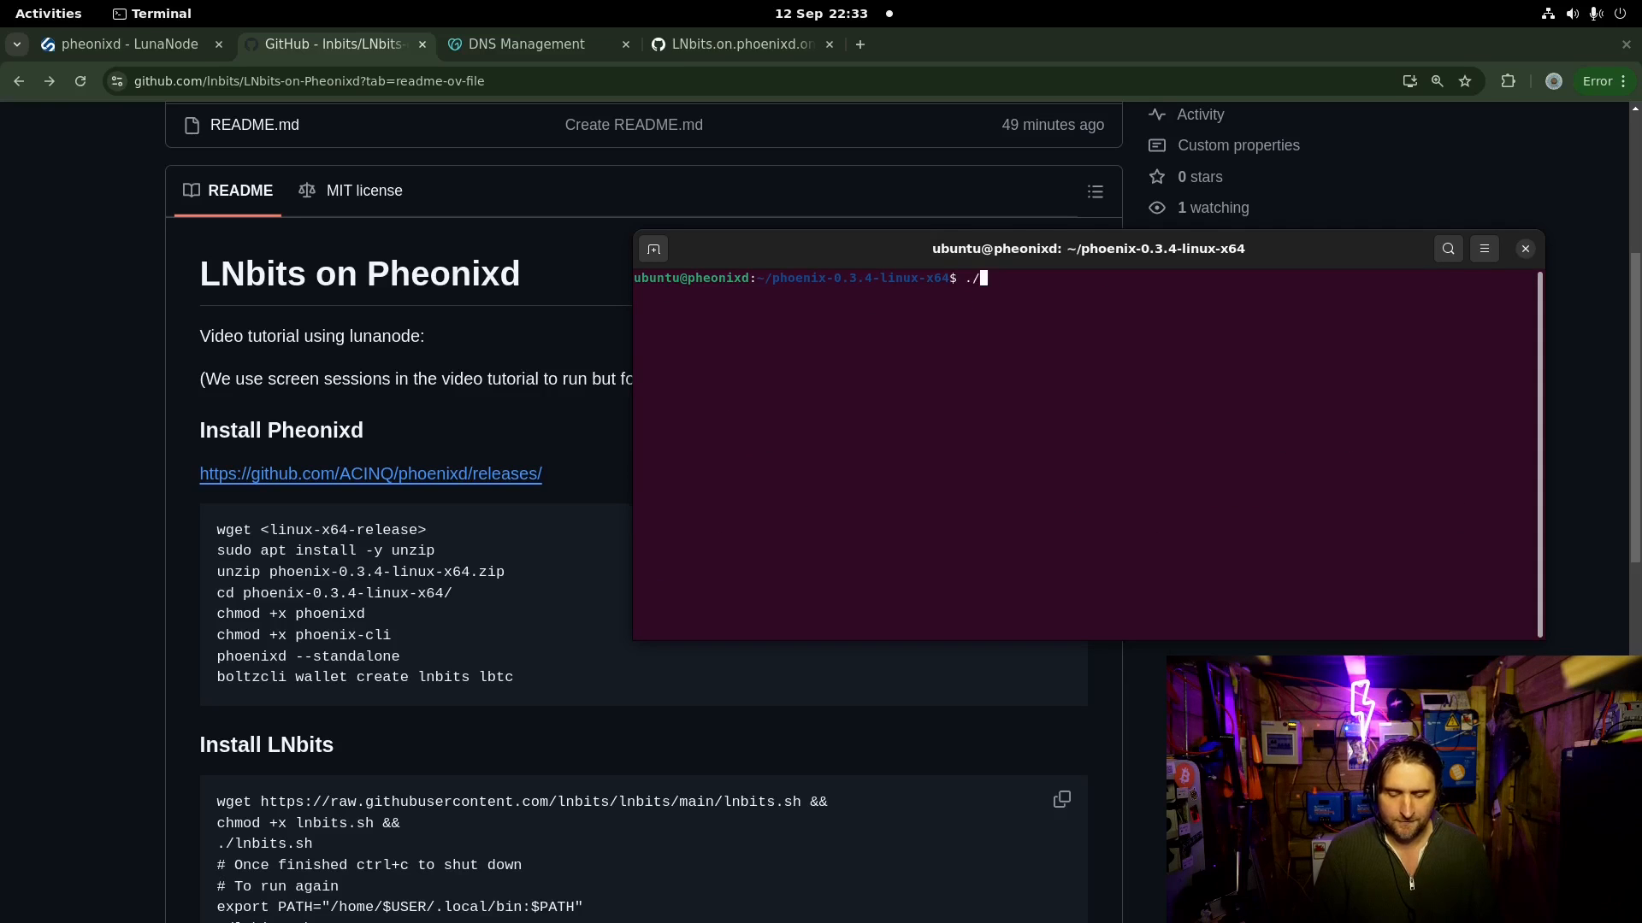
text(p)
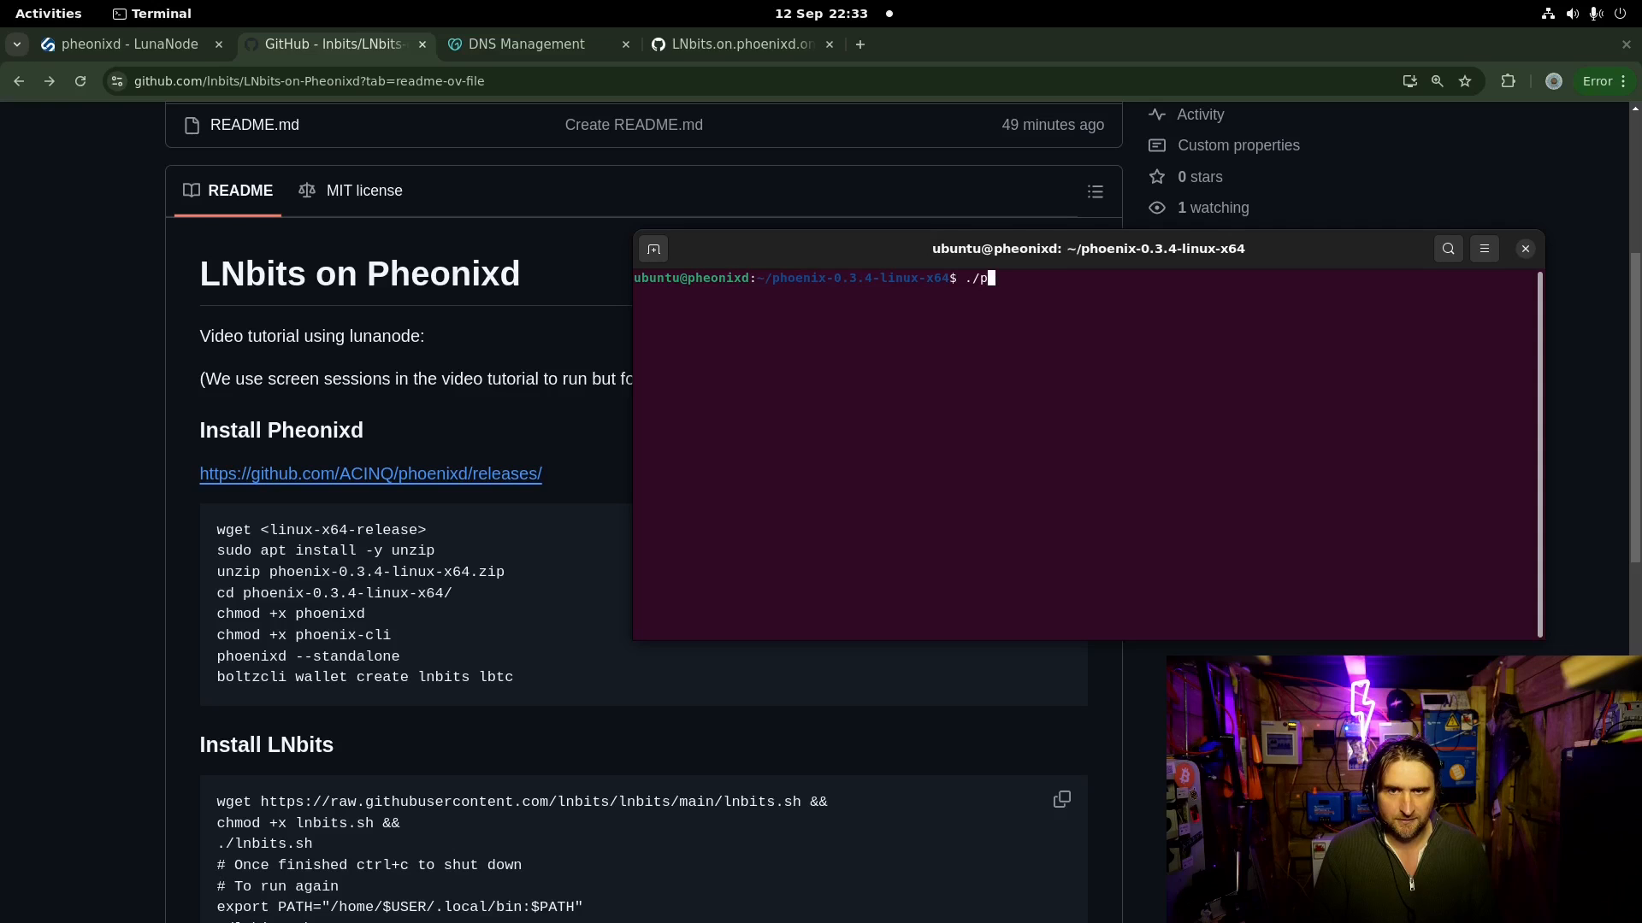
text(hoenixd)
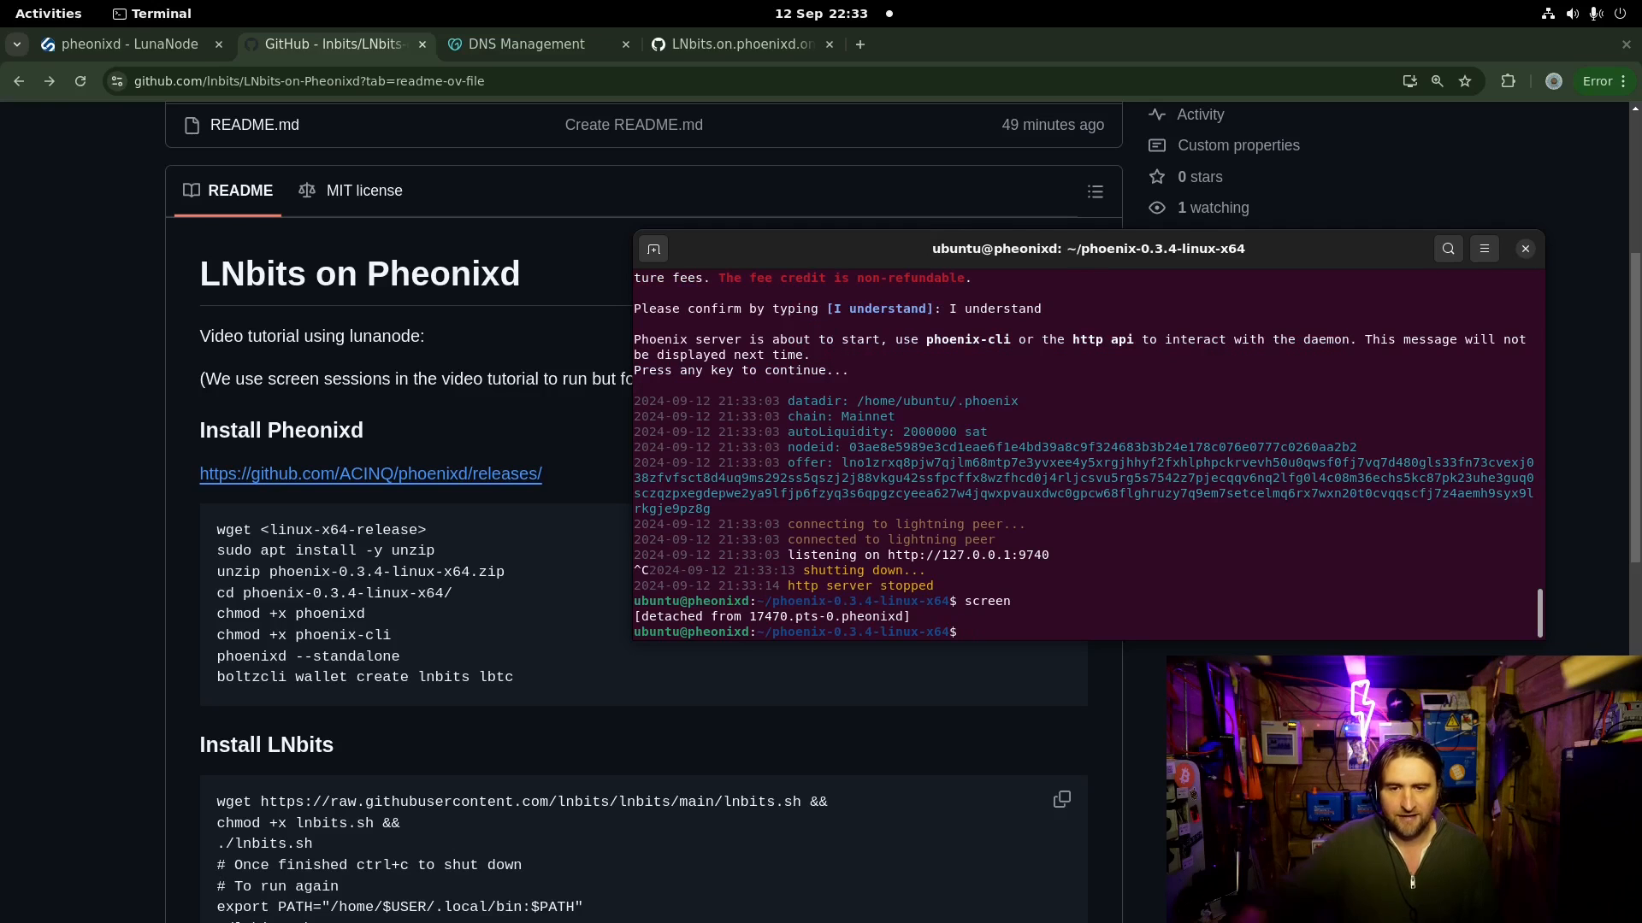
mouse_move(395, 747)
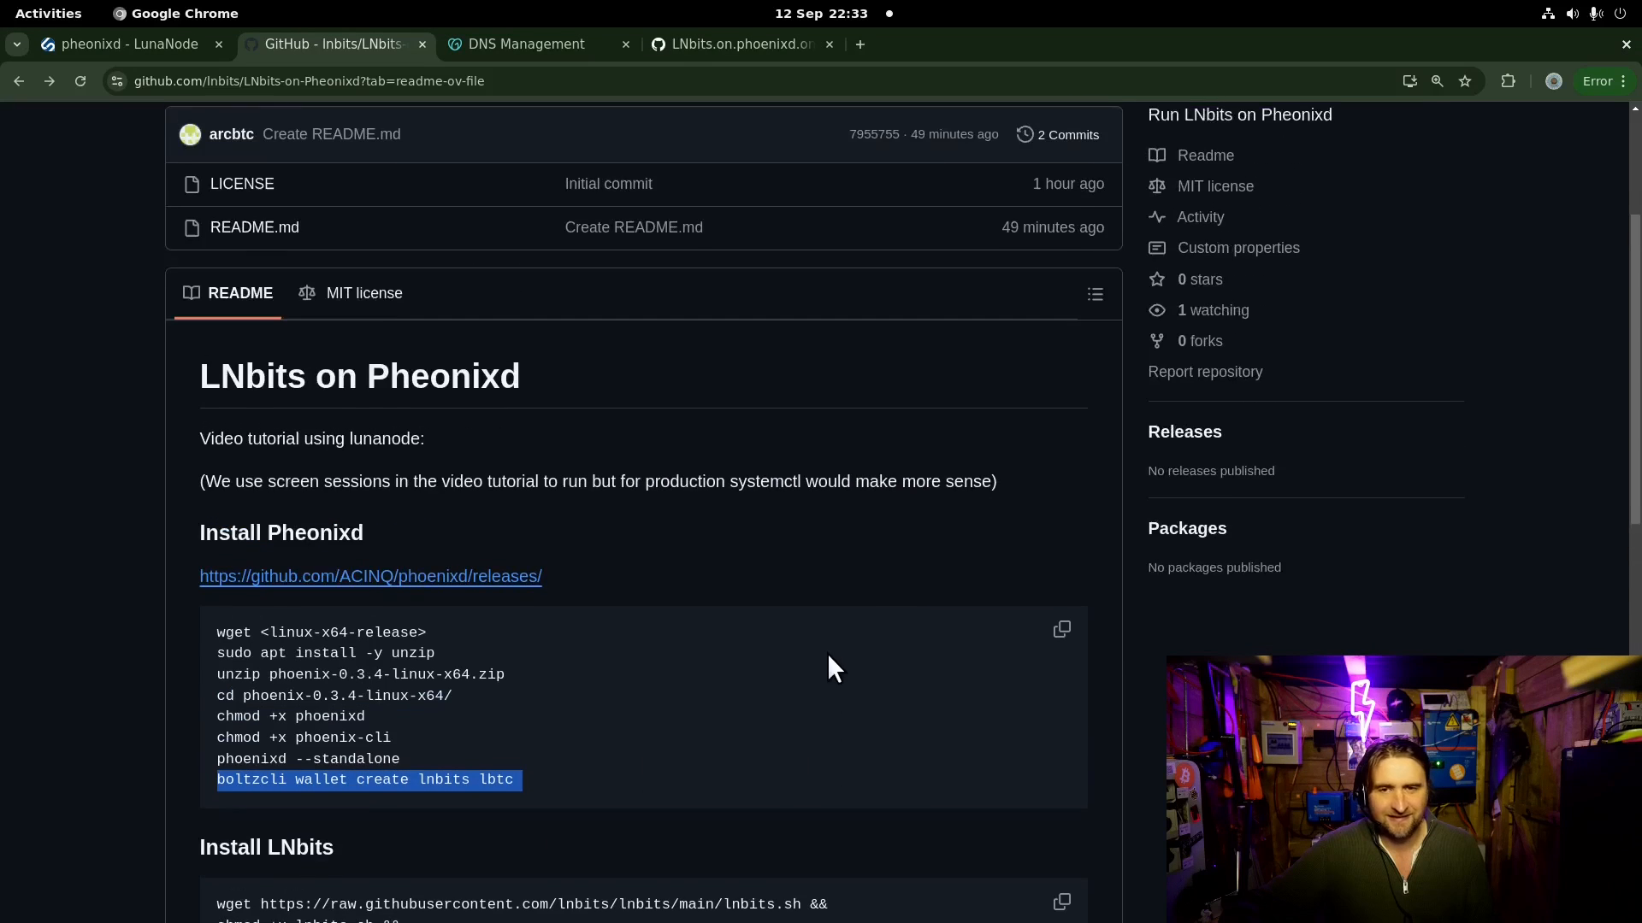
Scroll the README down toward the Install LNbits section.
scroll(down, 3)
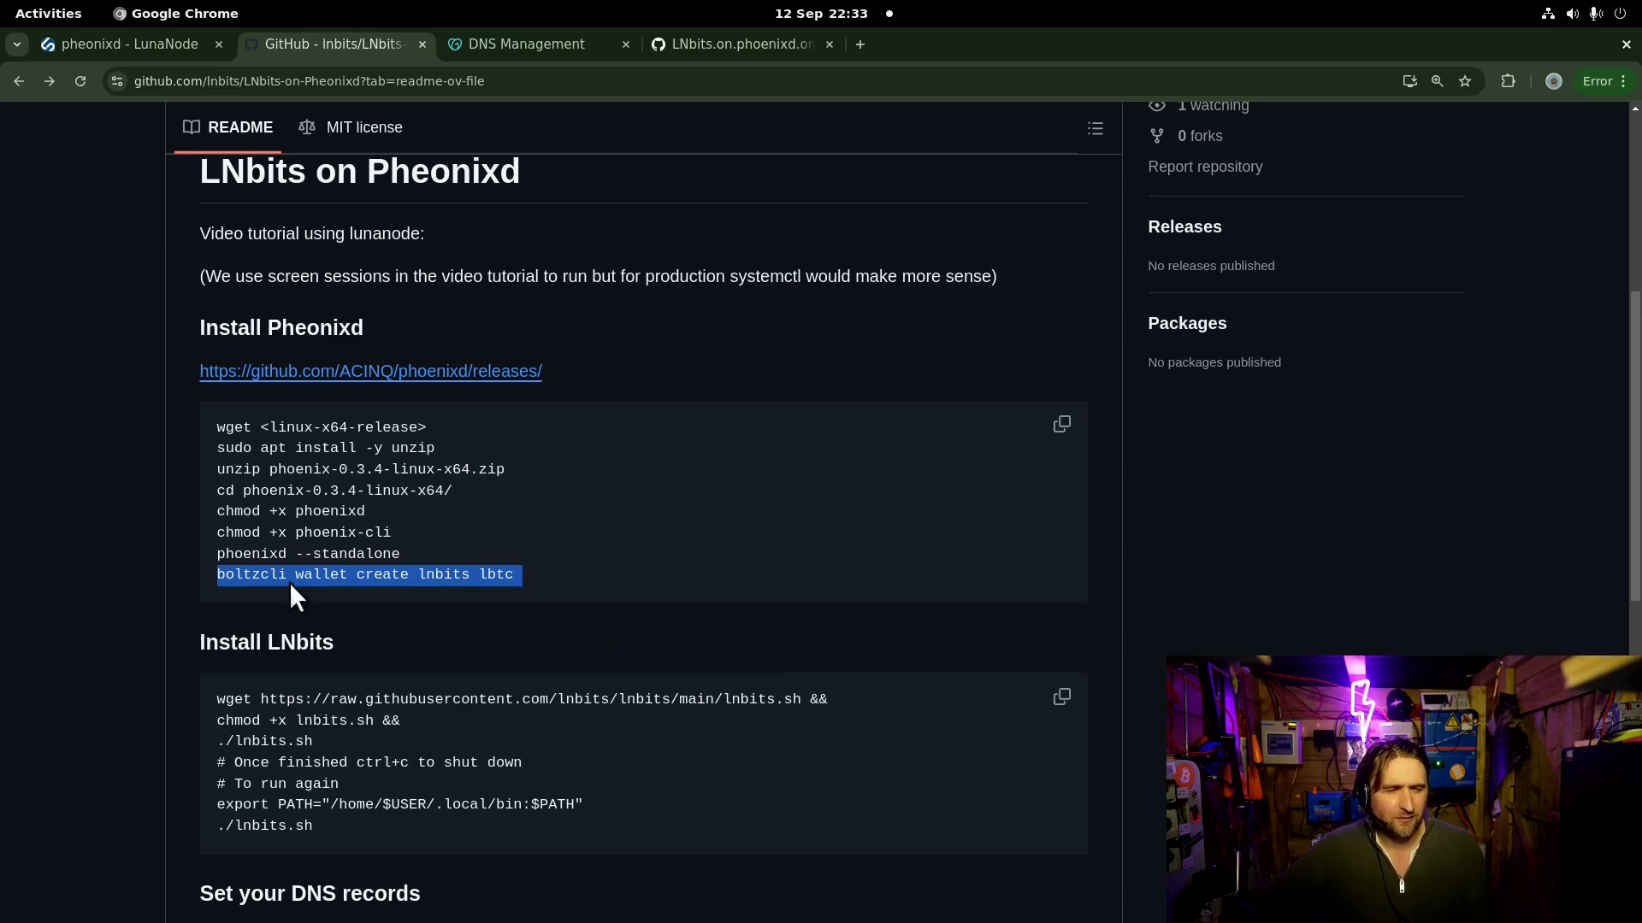
mouse_move(340, 626)
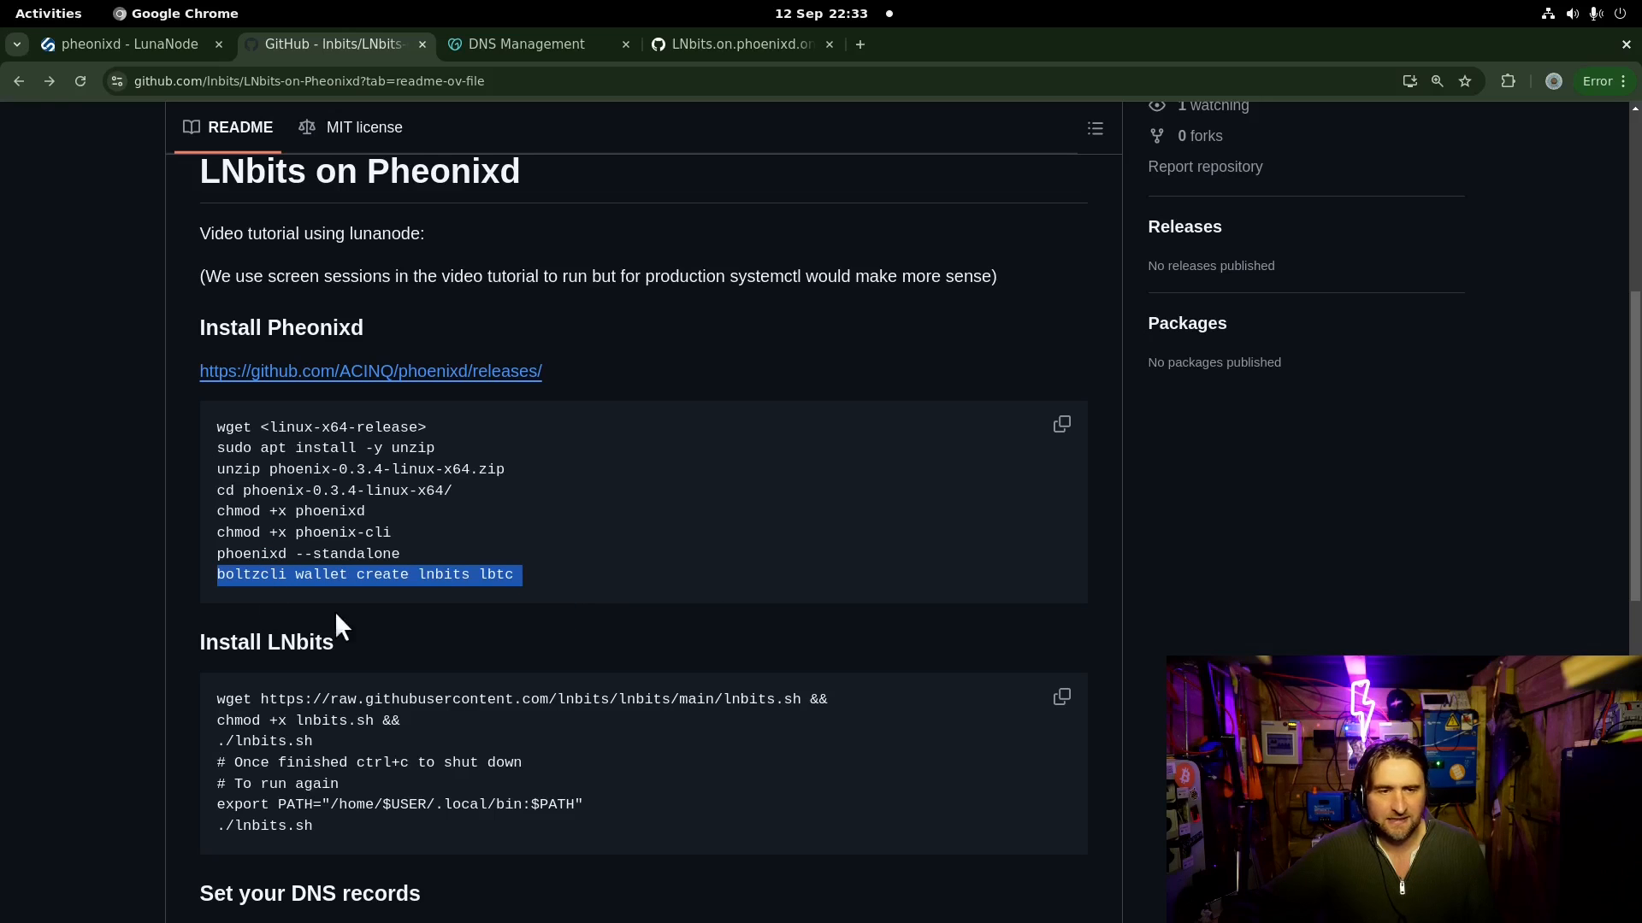
mouse_move(316, 433)
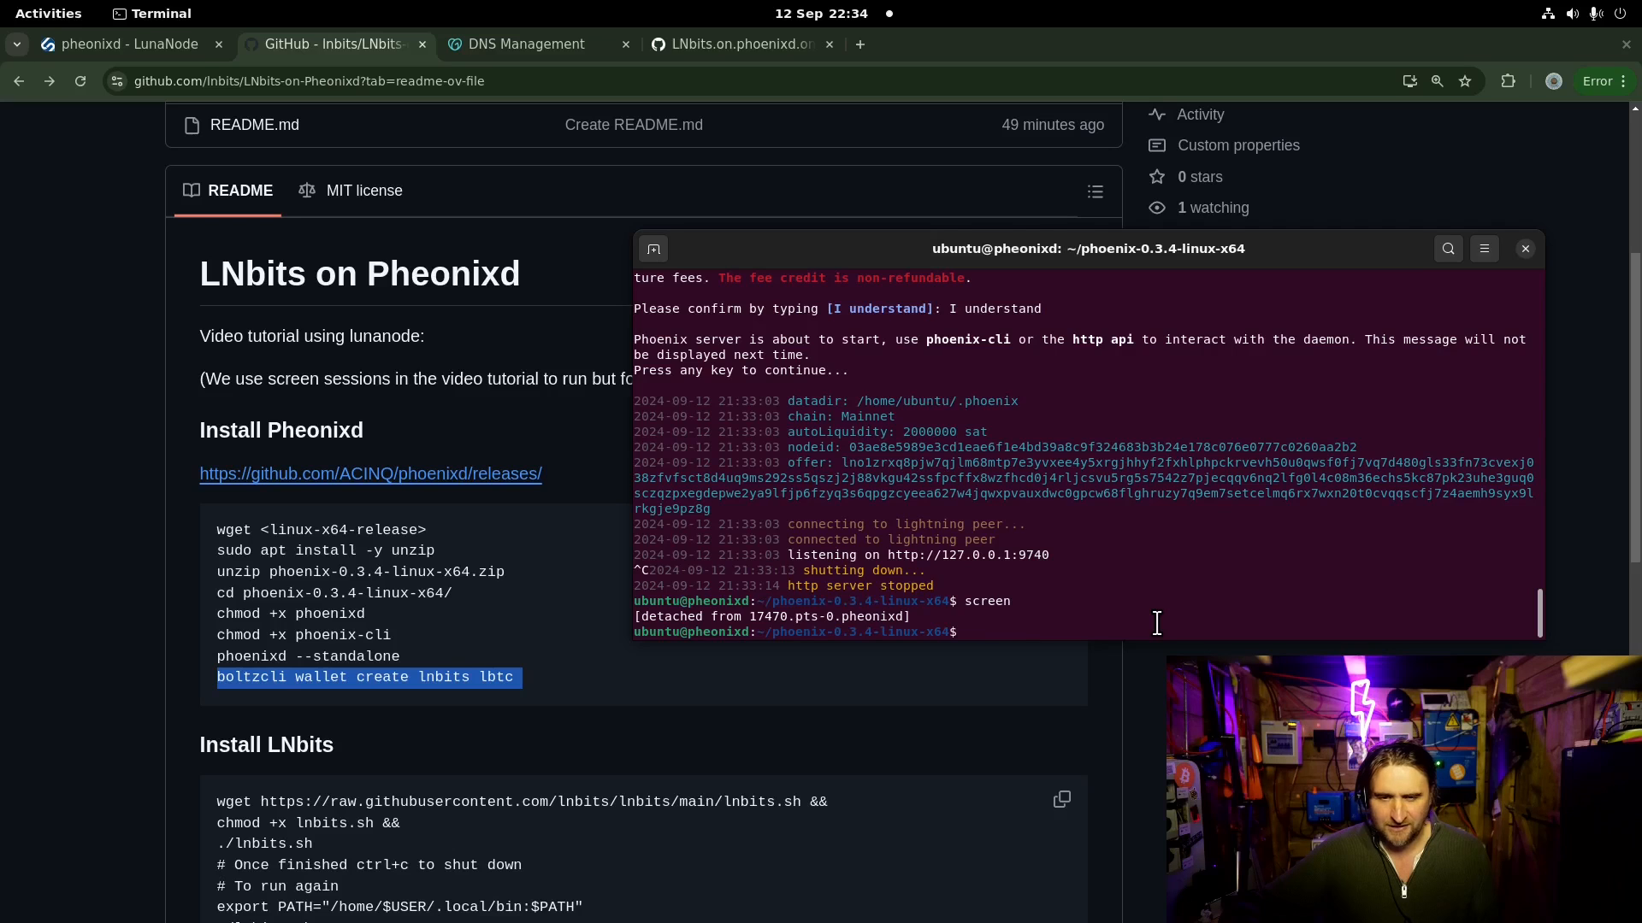
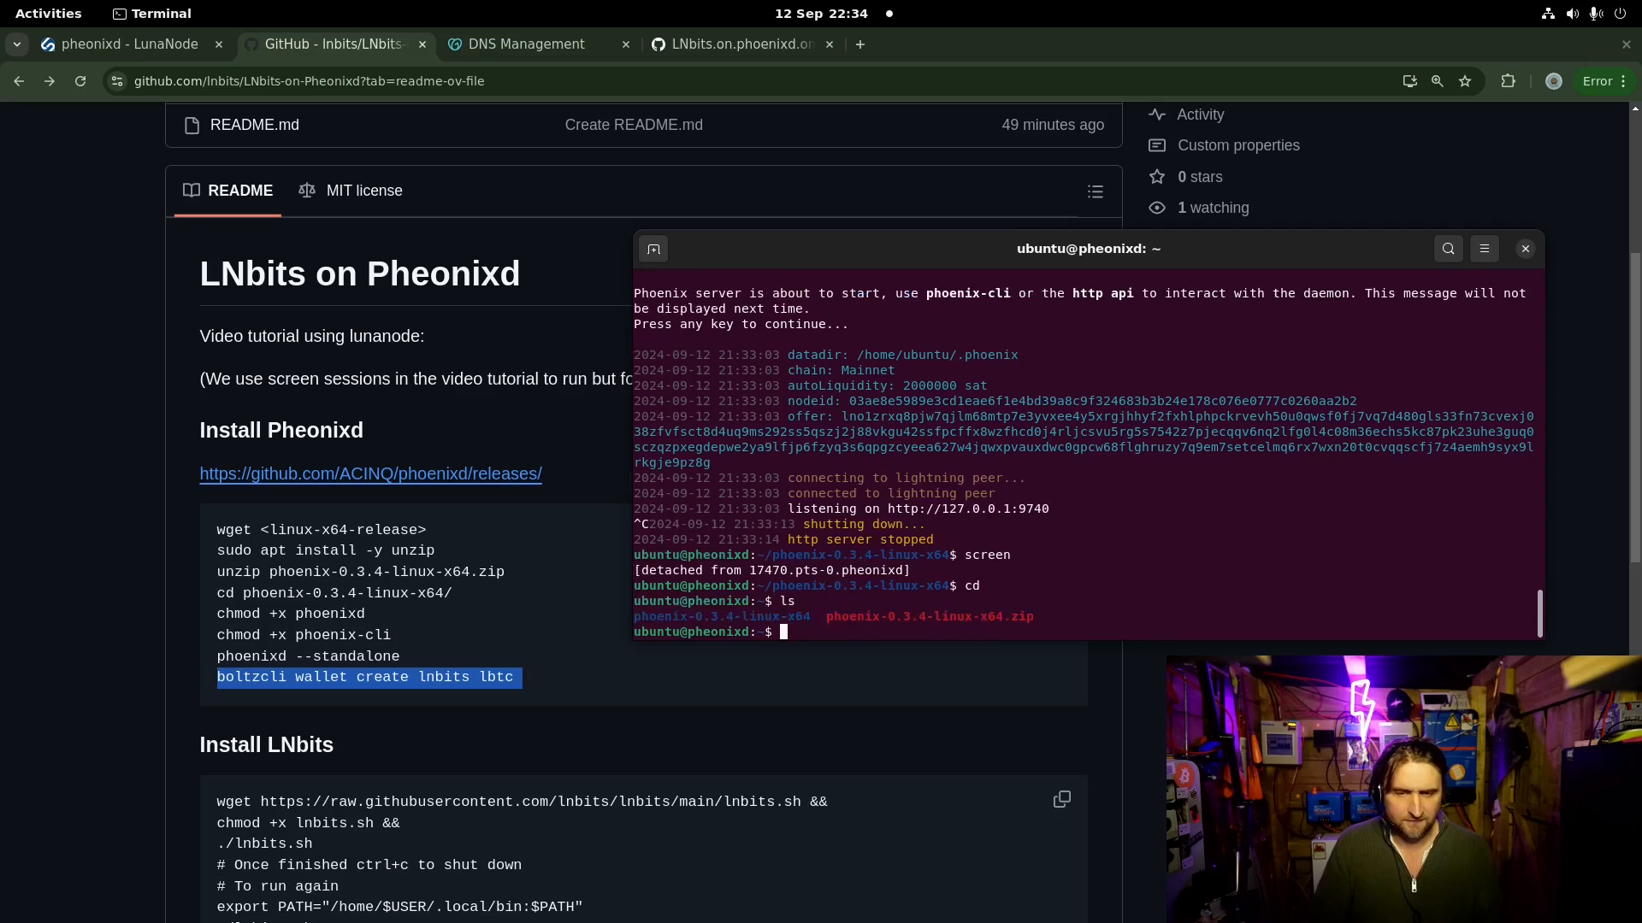
Print seed.dat and save the twelve seed words into a text note.
key(alt+Tab)
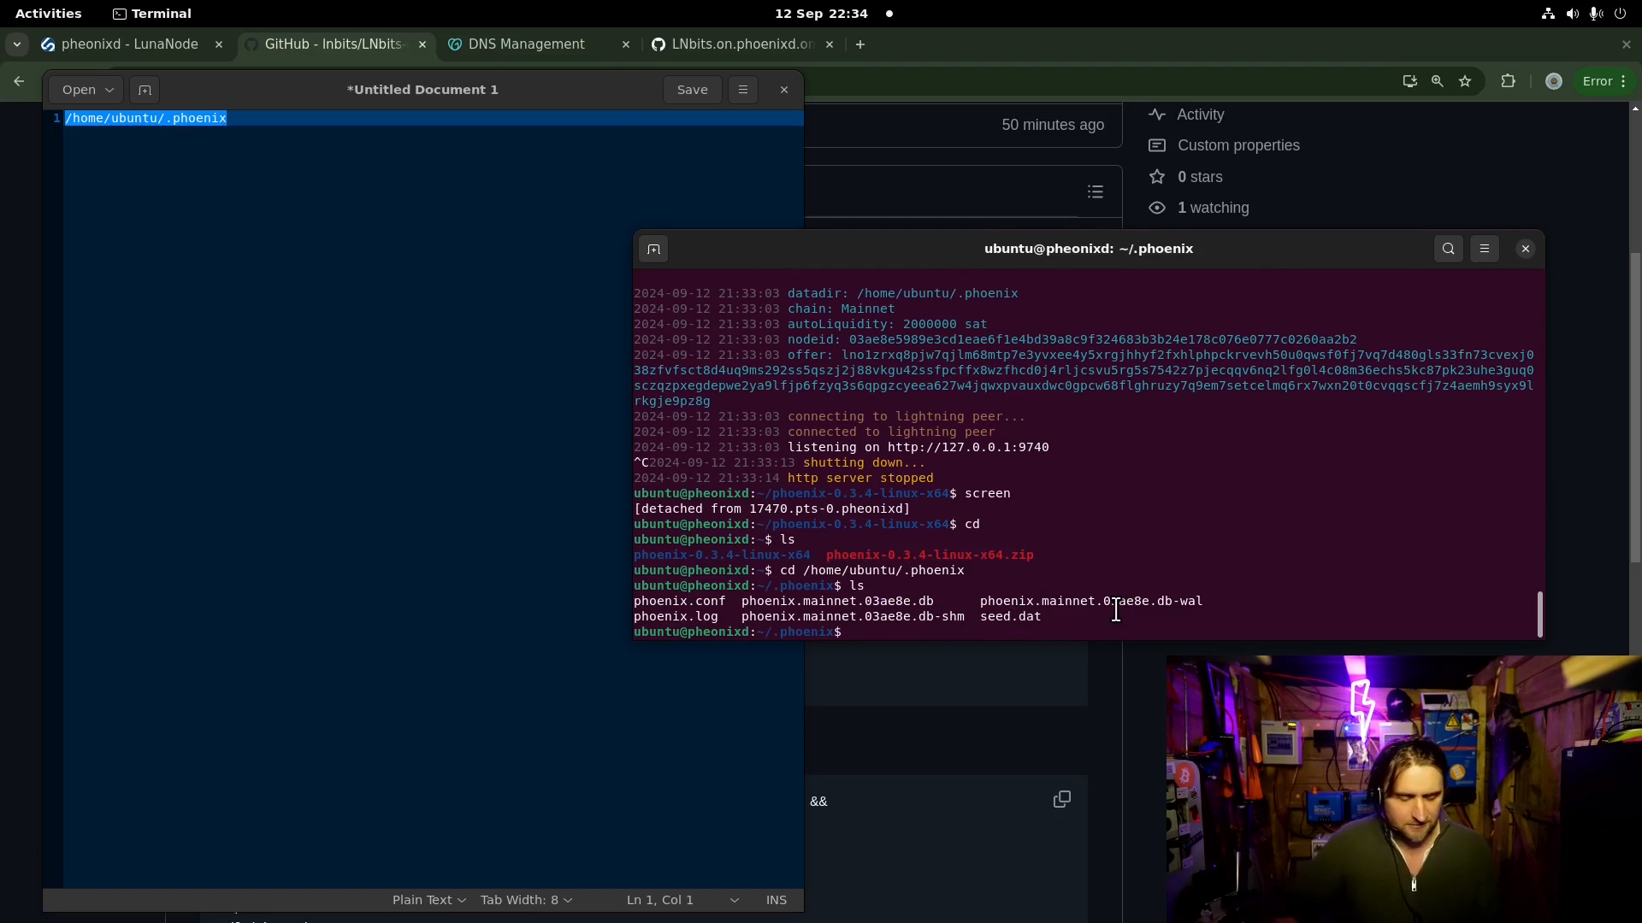
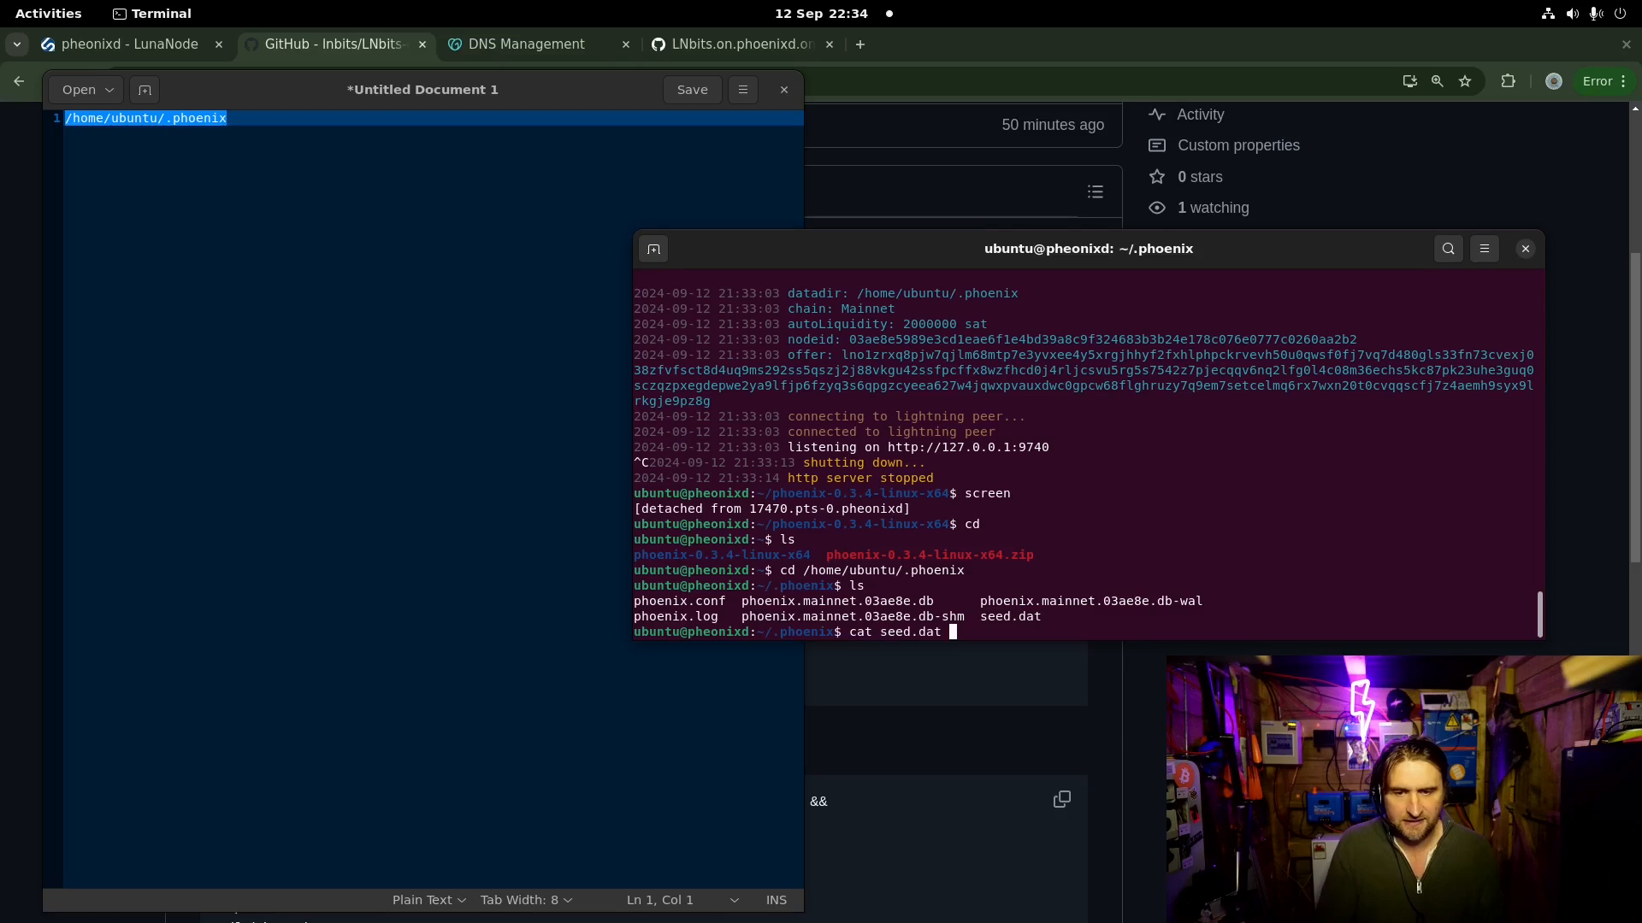
key(Return)
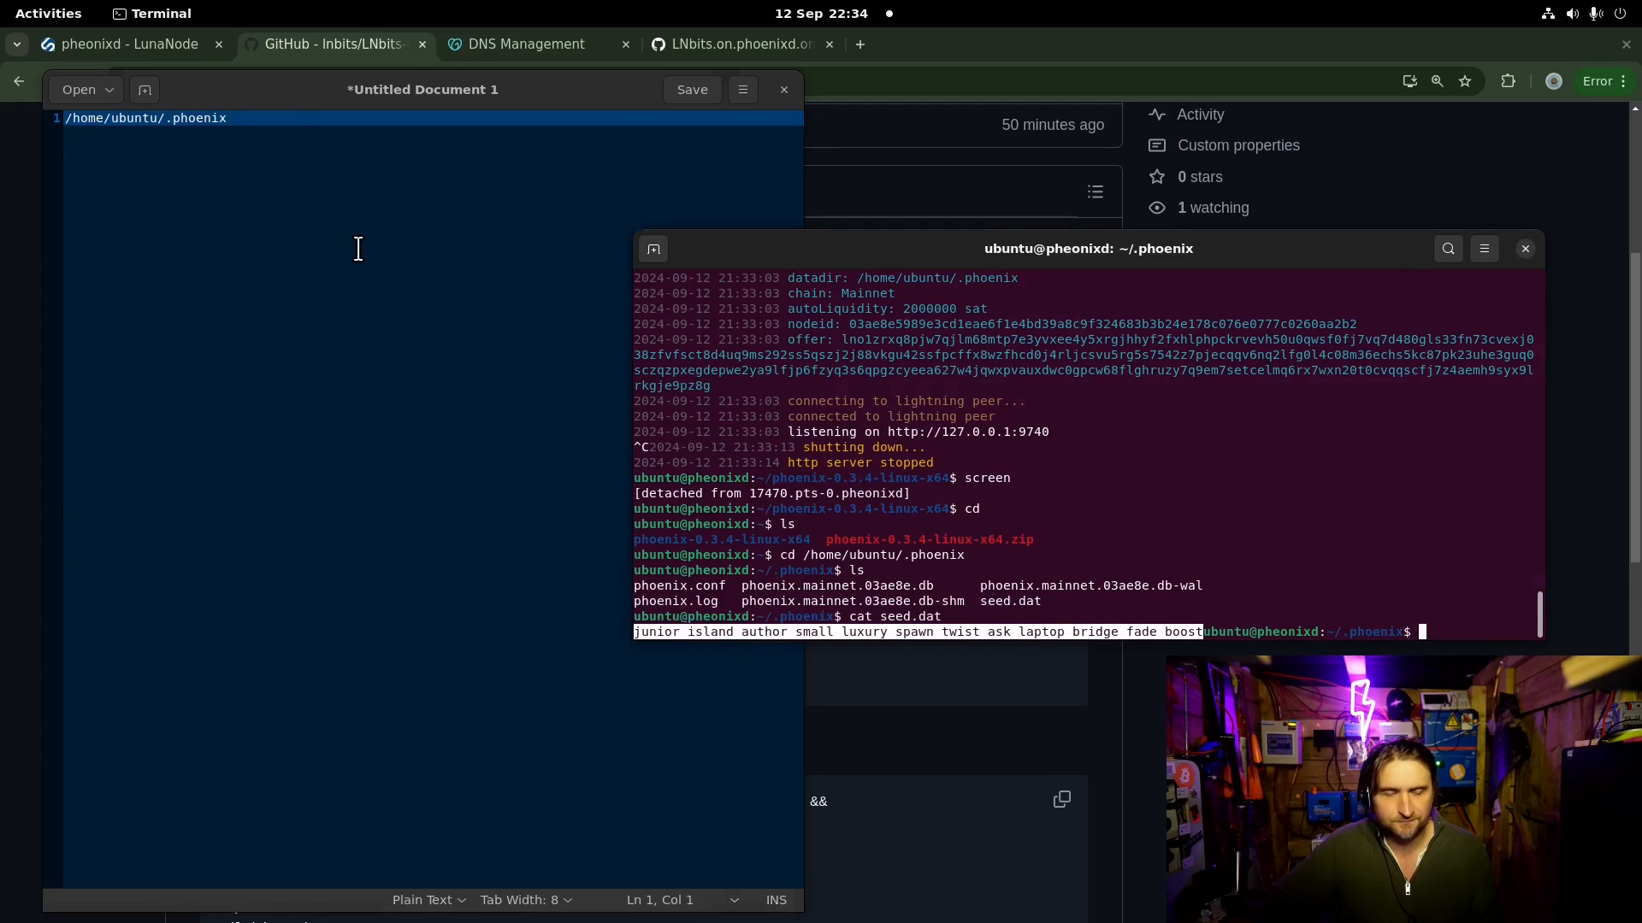
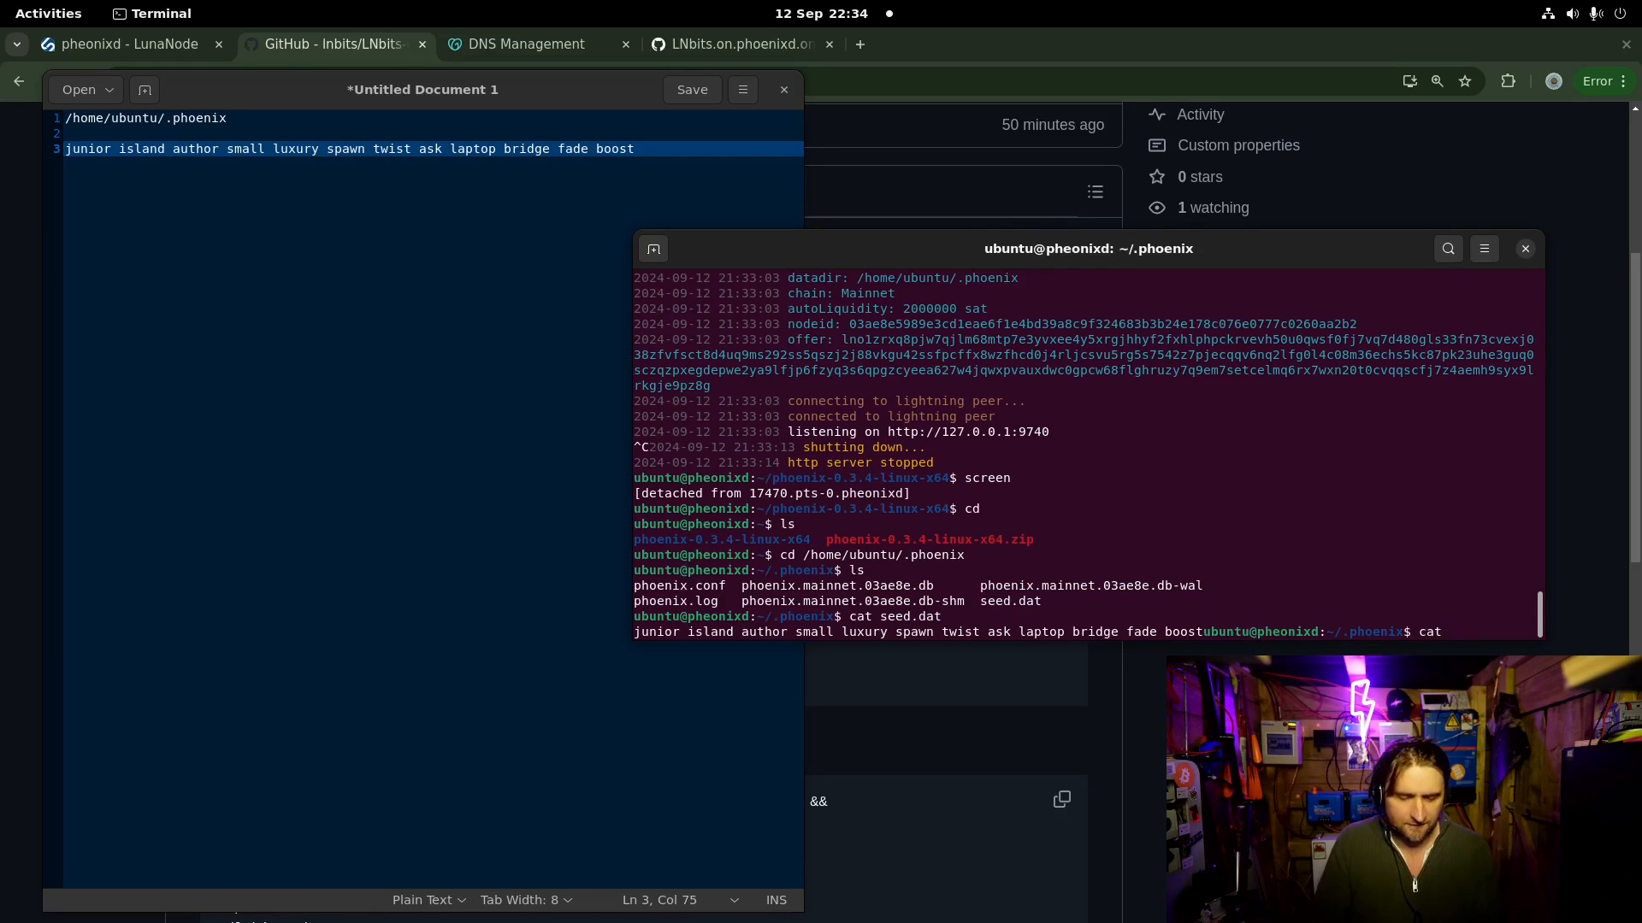
Print phoenix.conf and save its http-password into the note, then clear the shell.
text(phe)
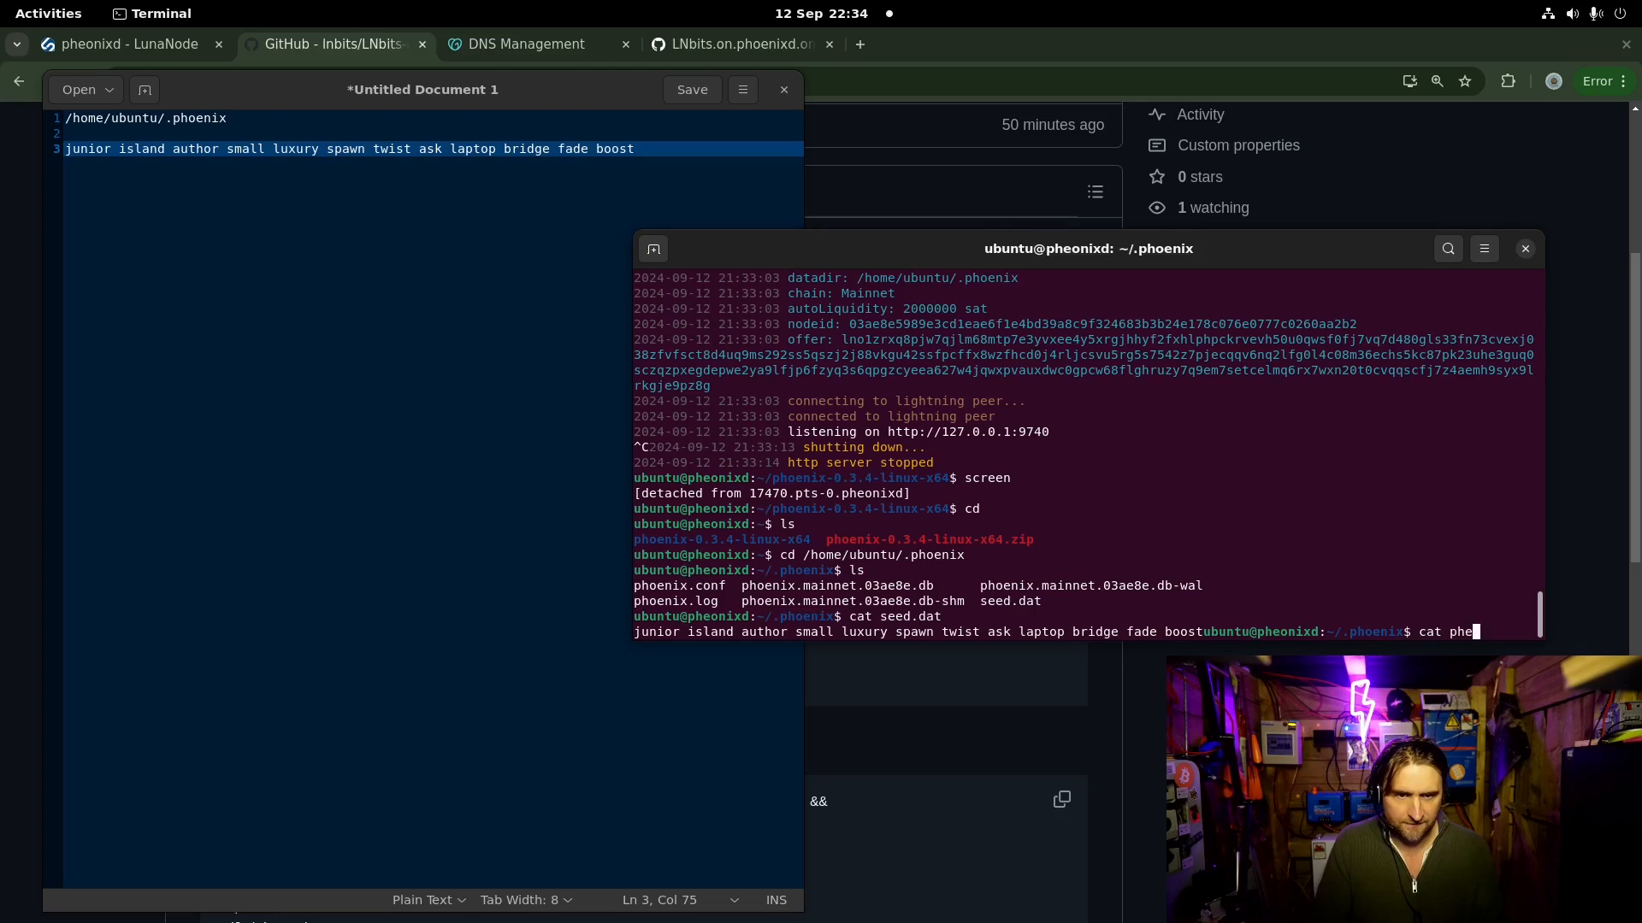
text(oeni)
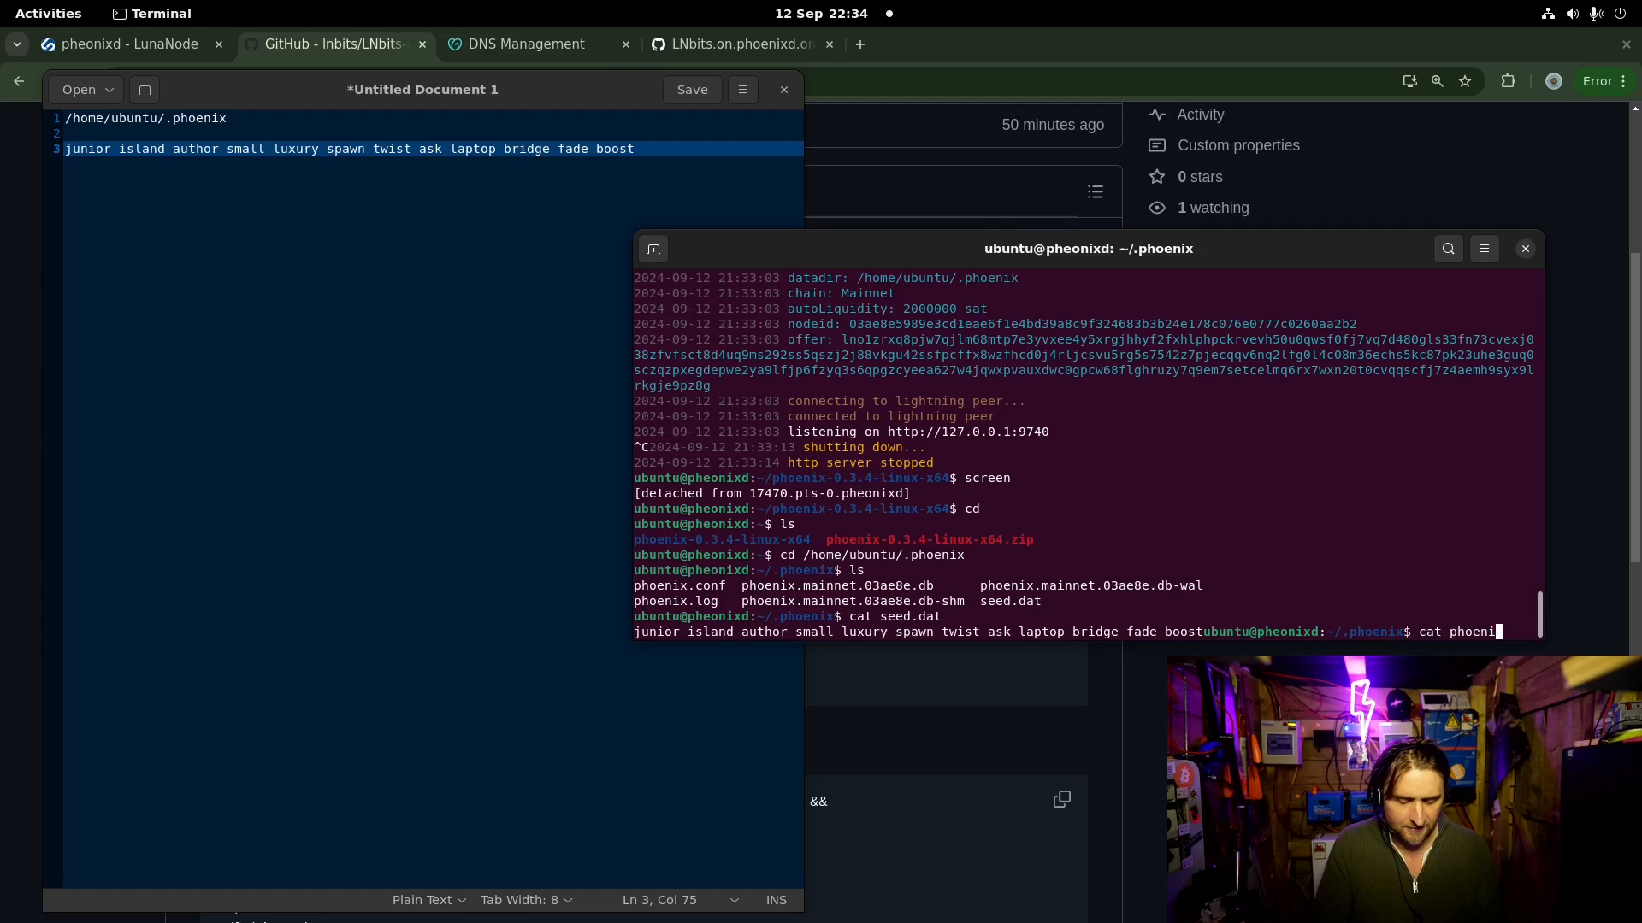
text(x.conf)
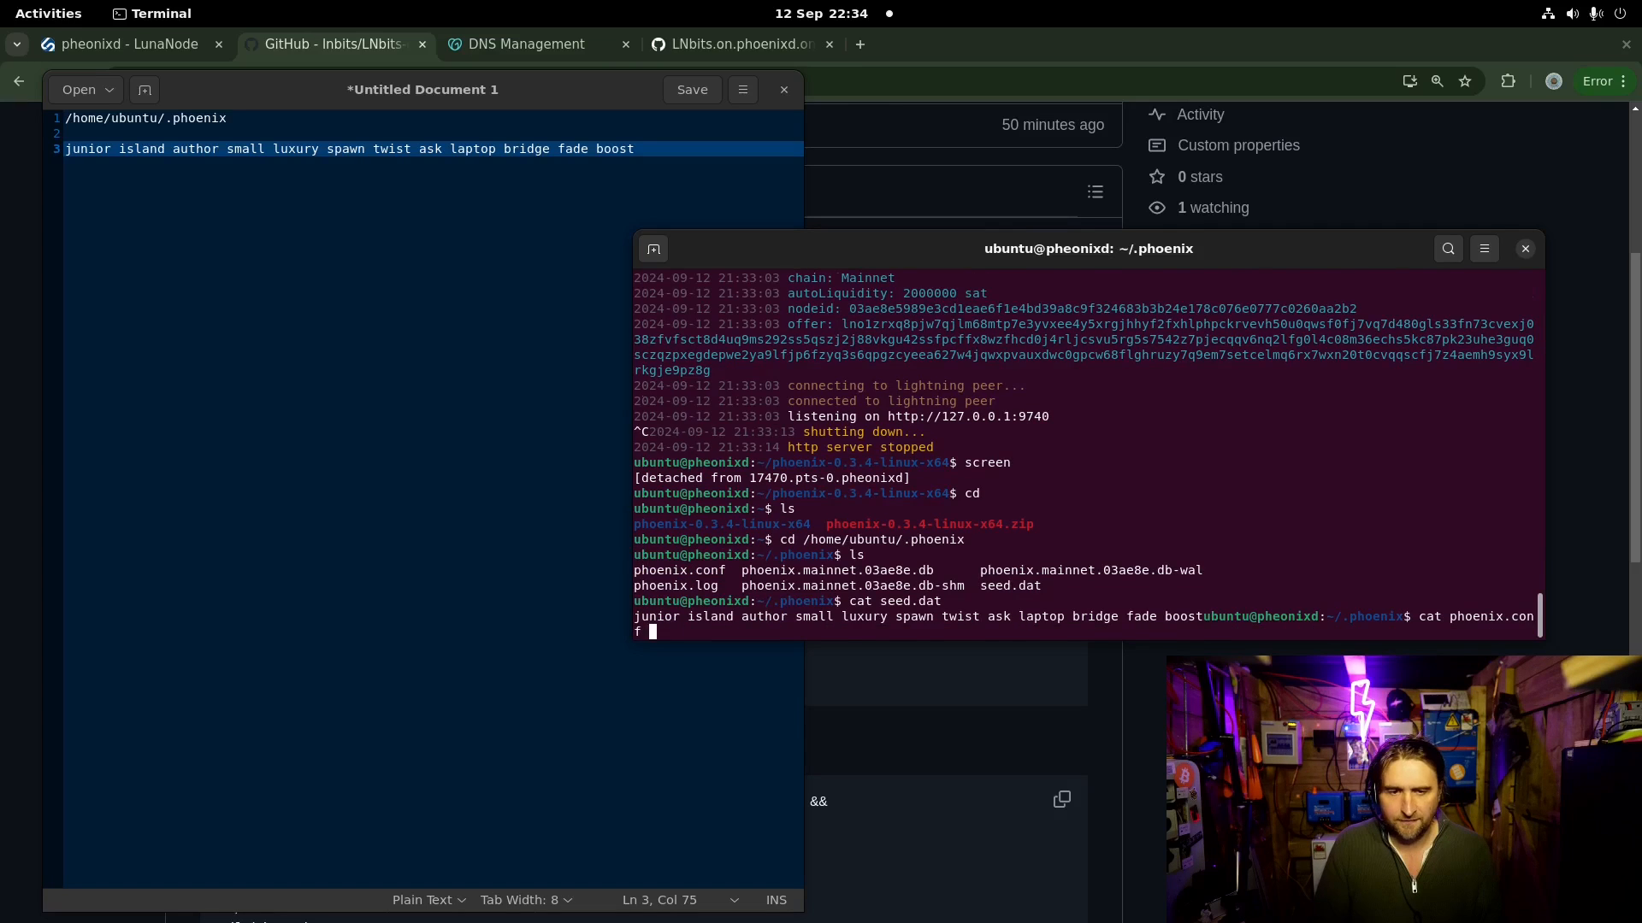
key(Return)
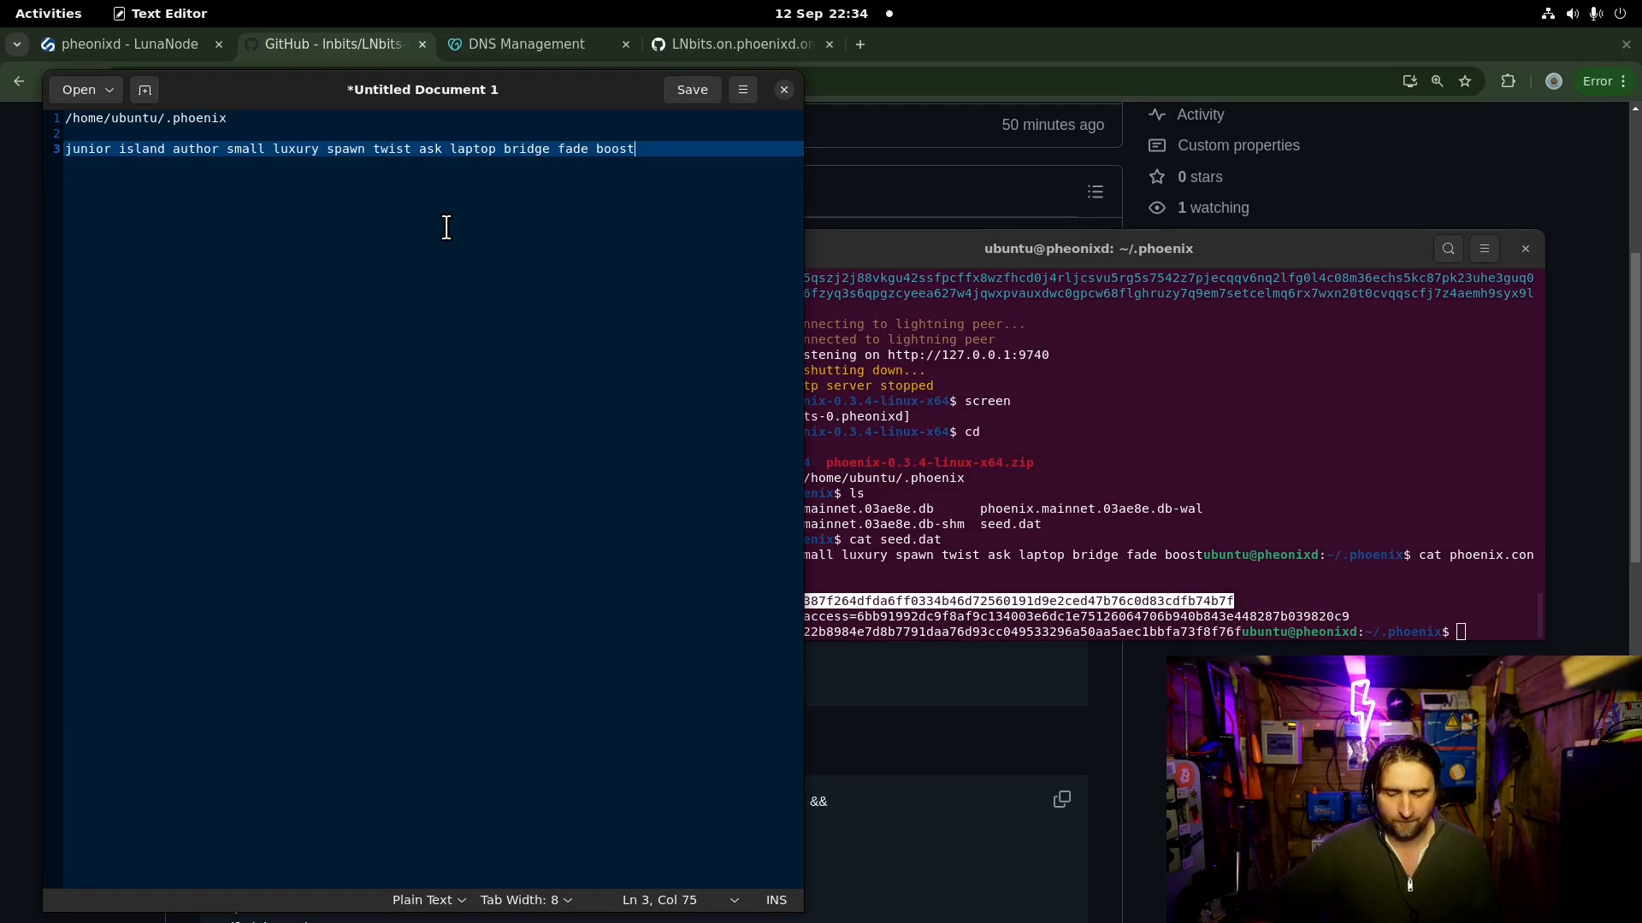
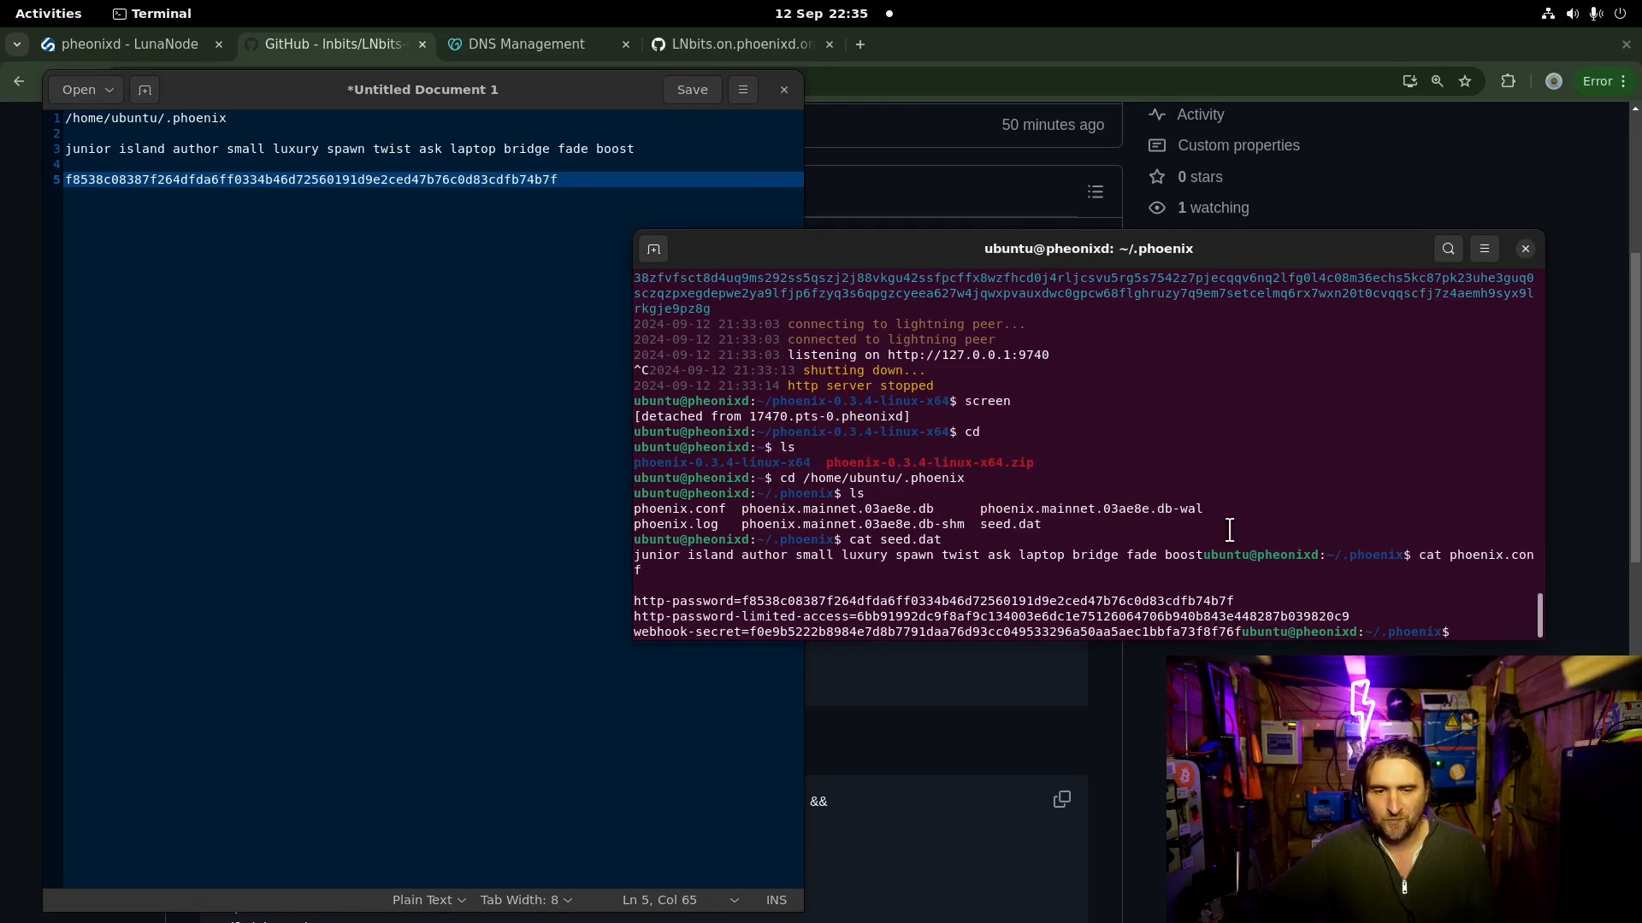
text(clear)
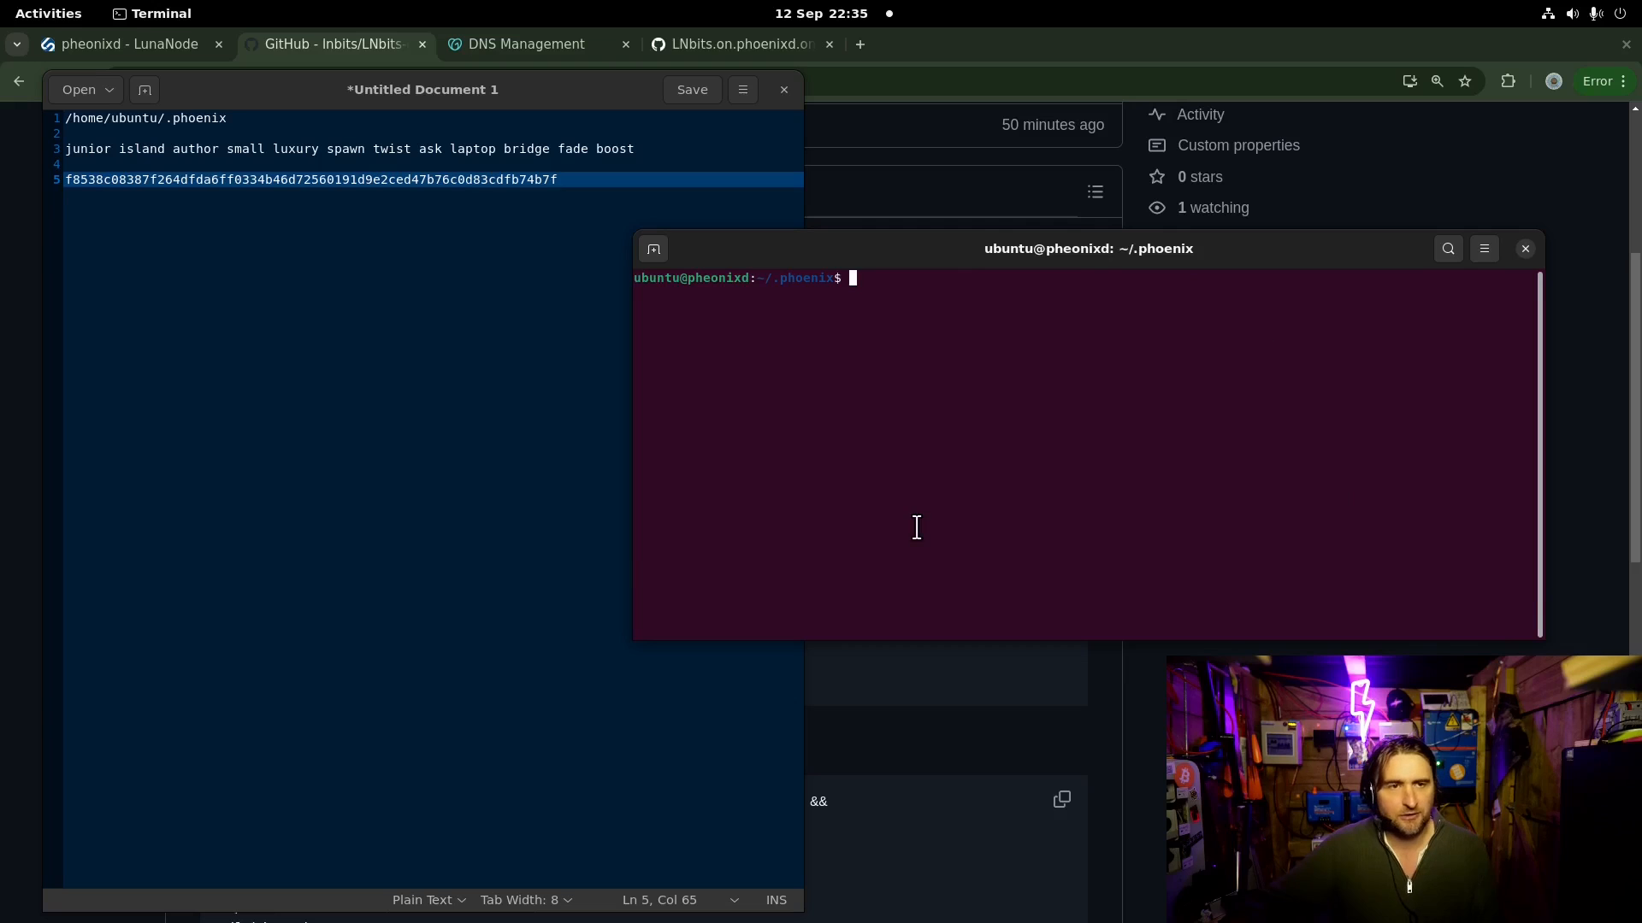
mouse_move(454, 448)
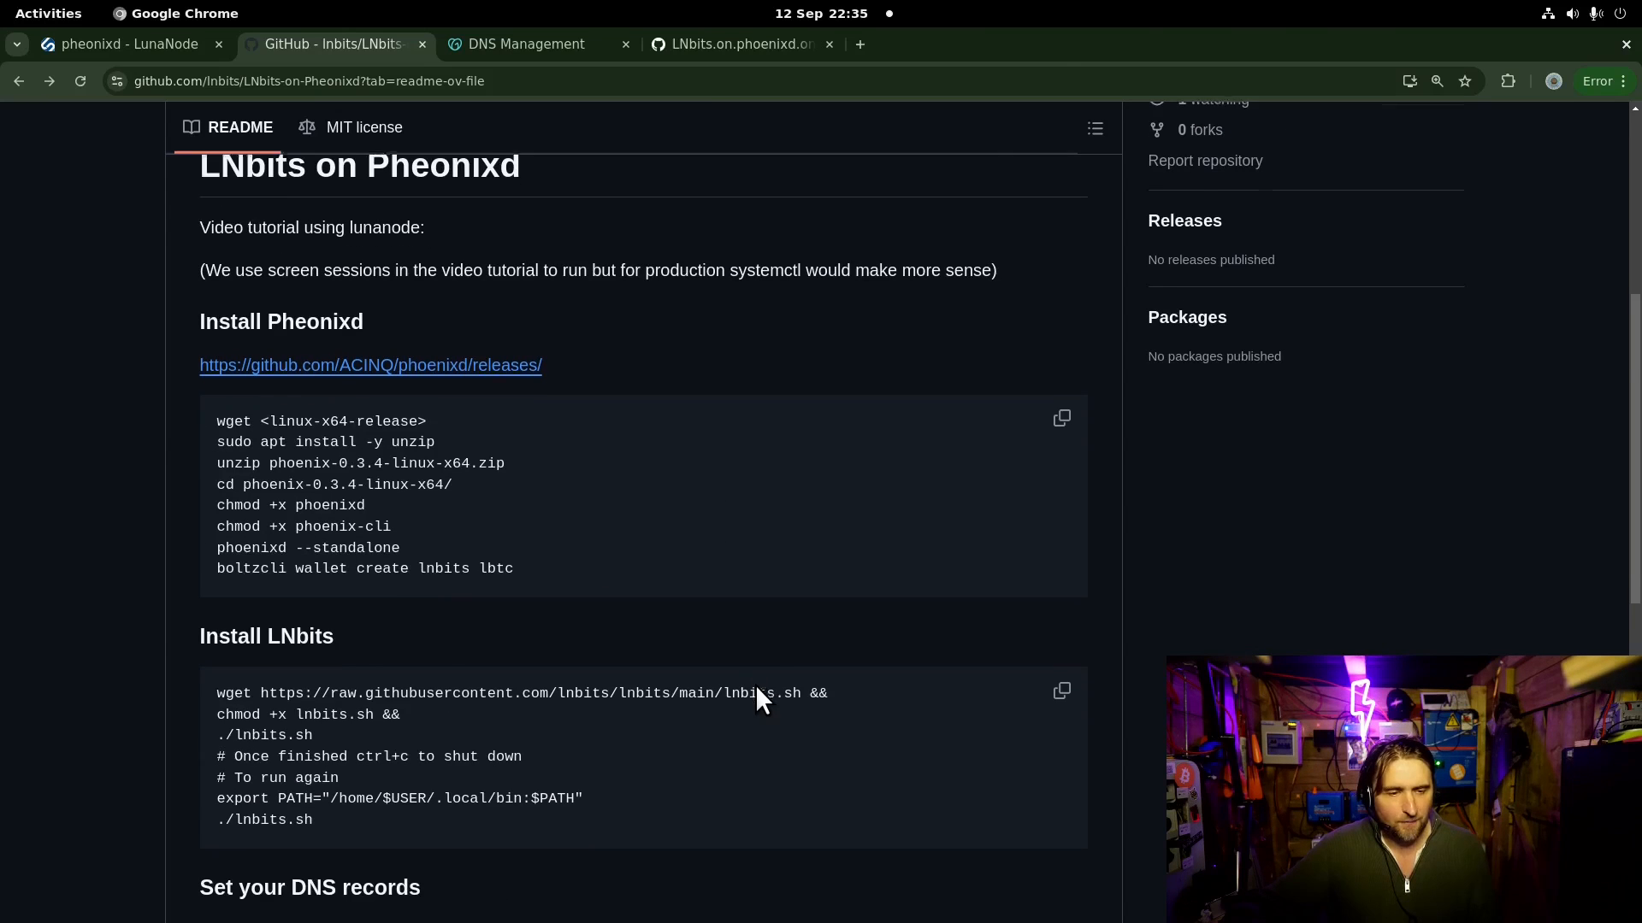
Start a new A record named phoenix, checking the IP against LunaNode and the guide.
scroll(down, 3)
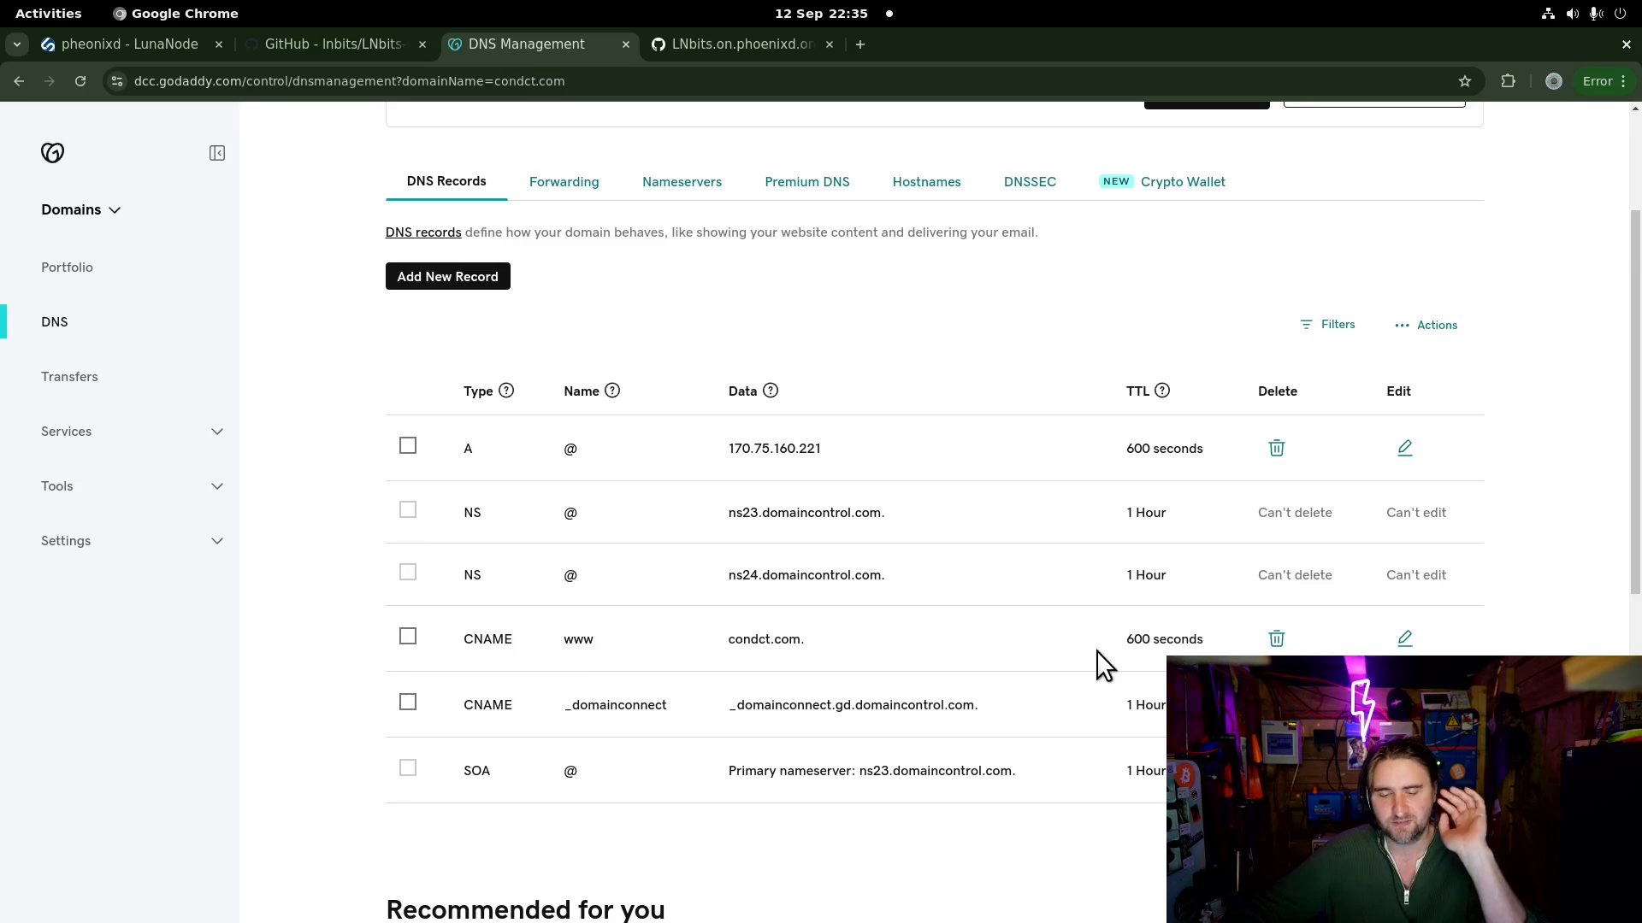
mouse_move(990, 478)
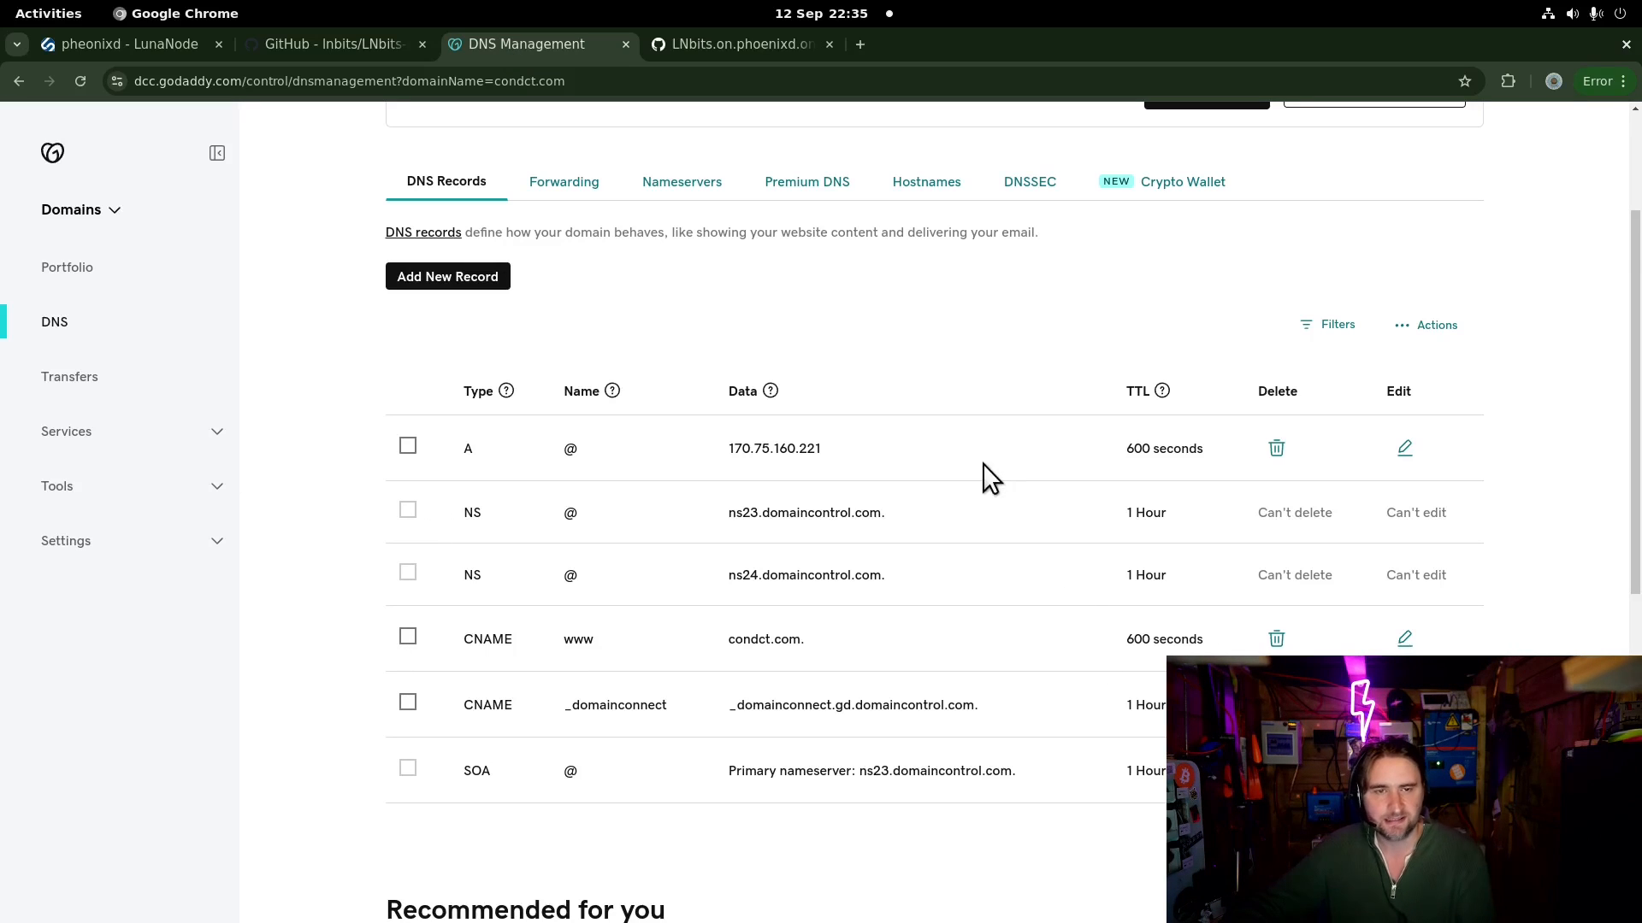
click(447, 277)
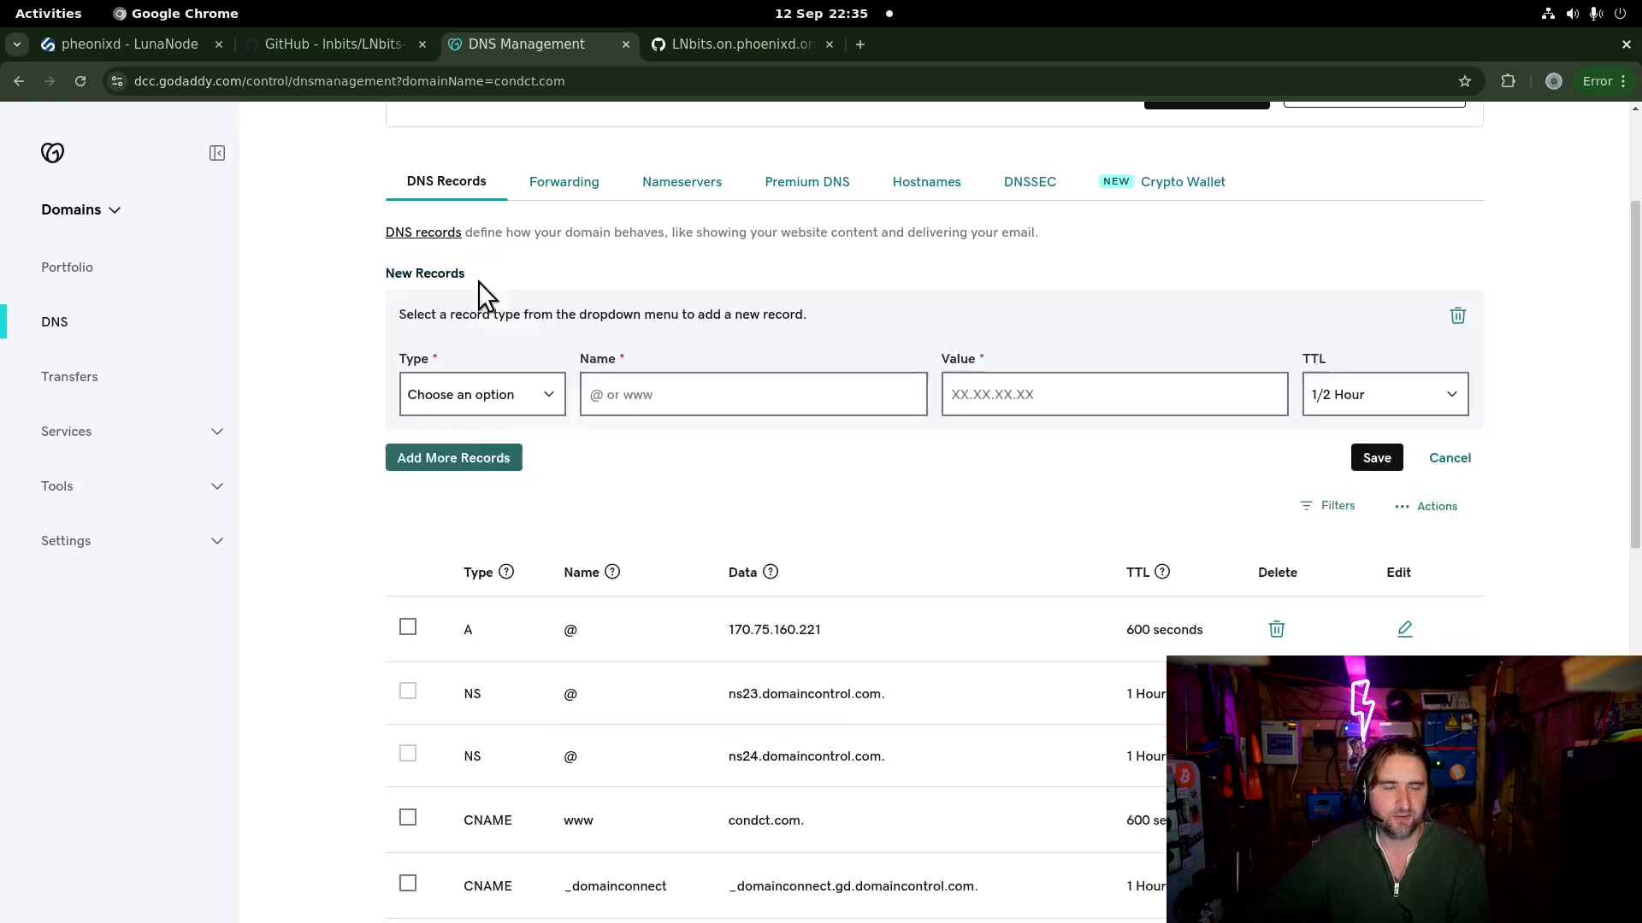
click(481, 395)
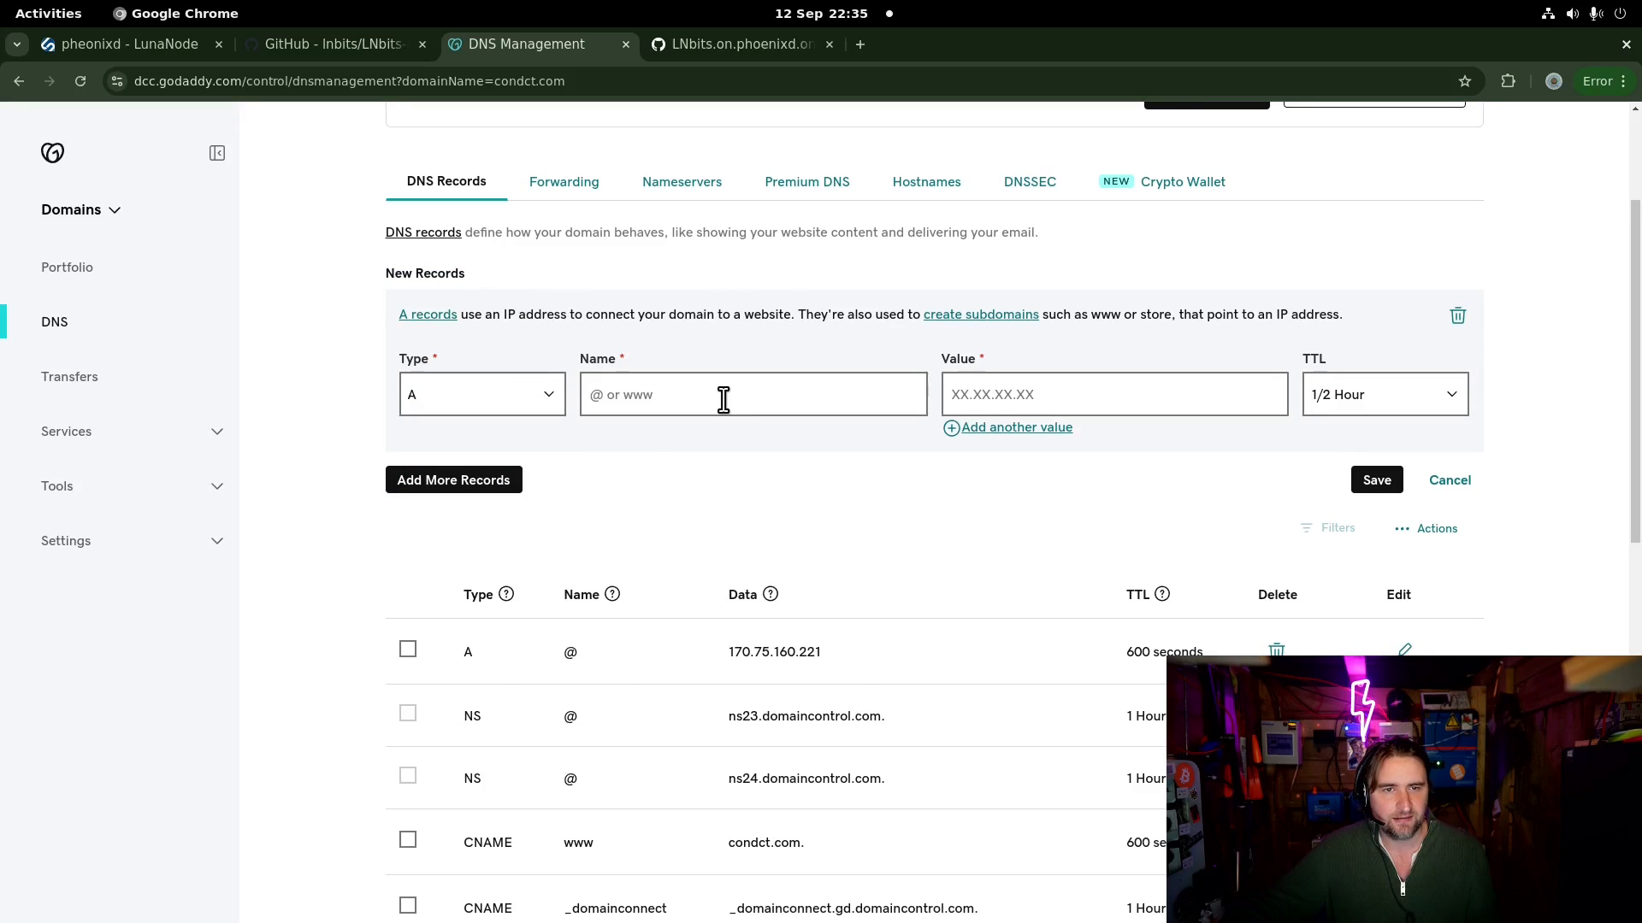
click(753, 395)
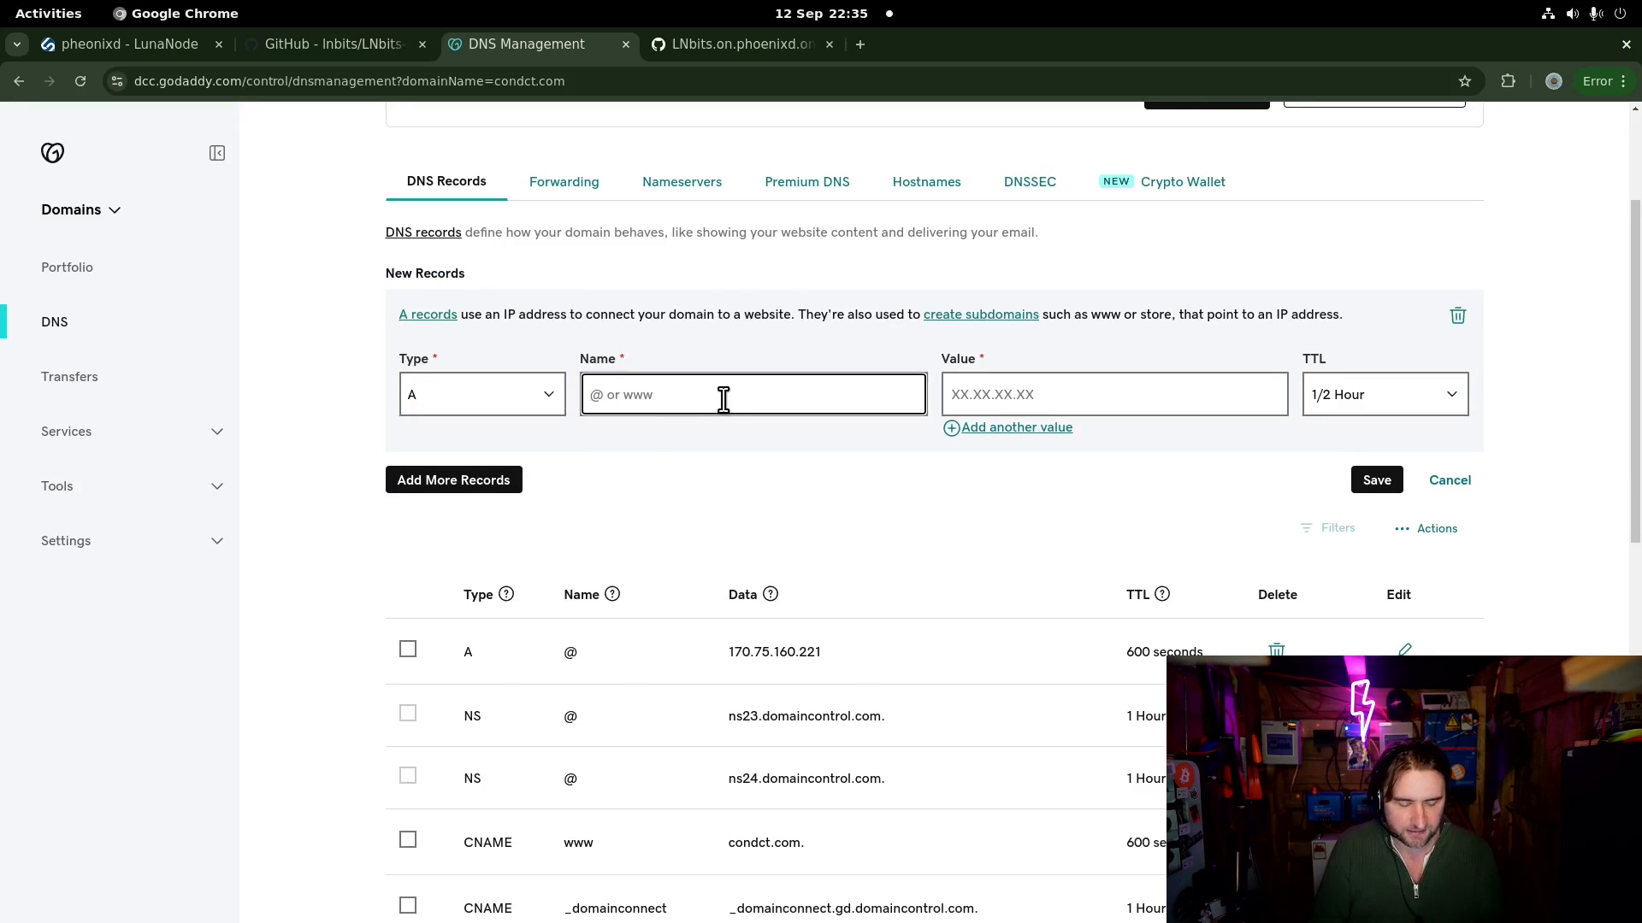
text(p)
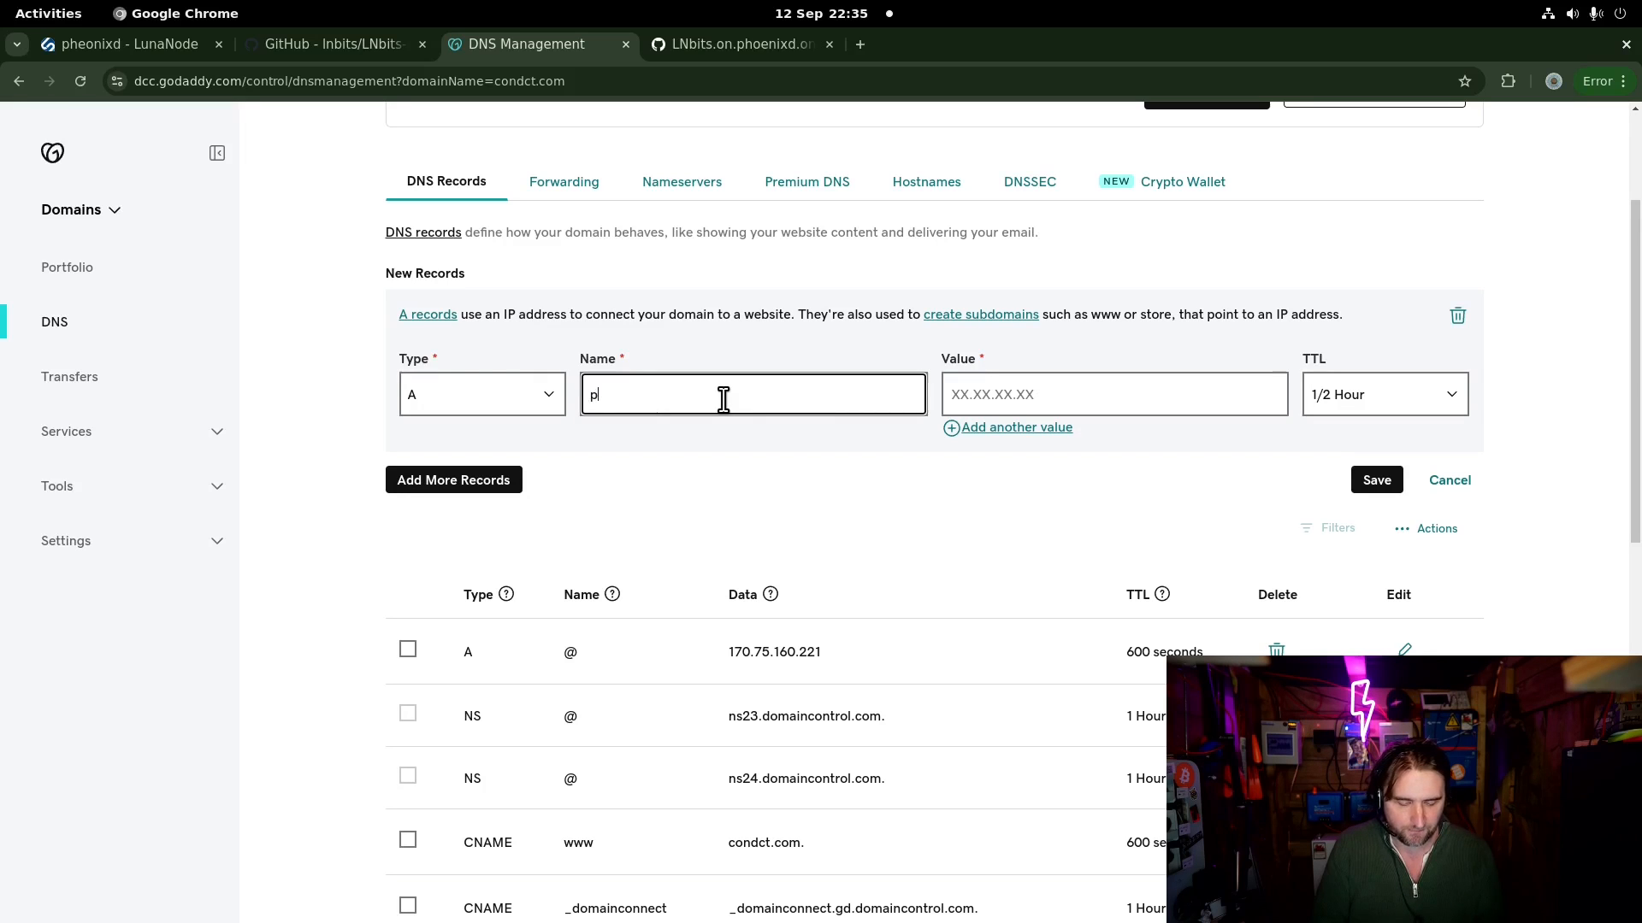
text(hoeni)
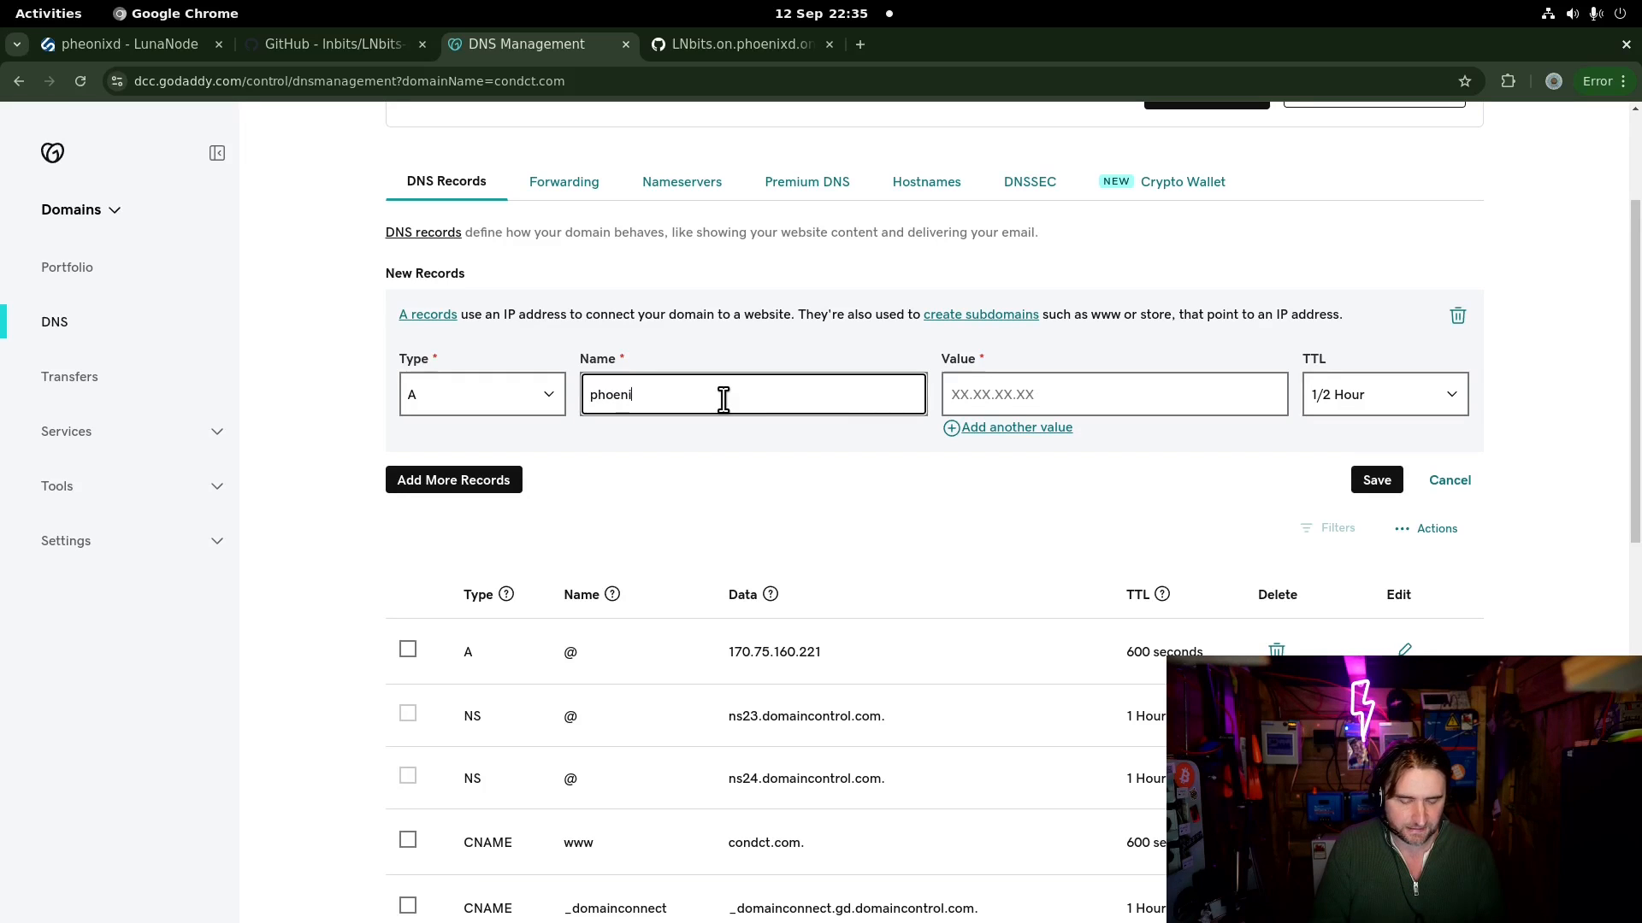
text(xs)
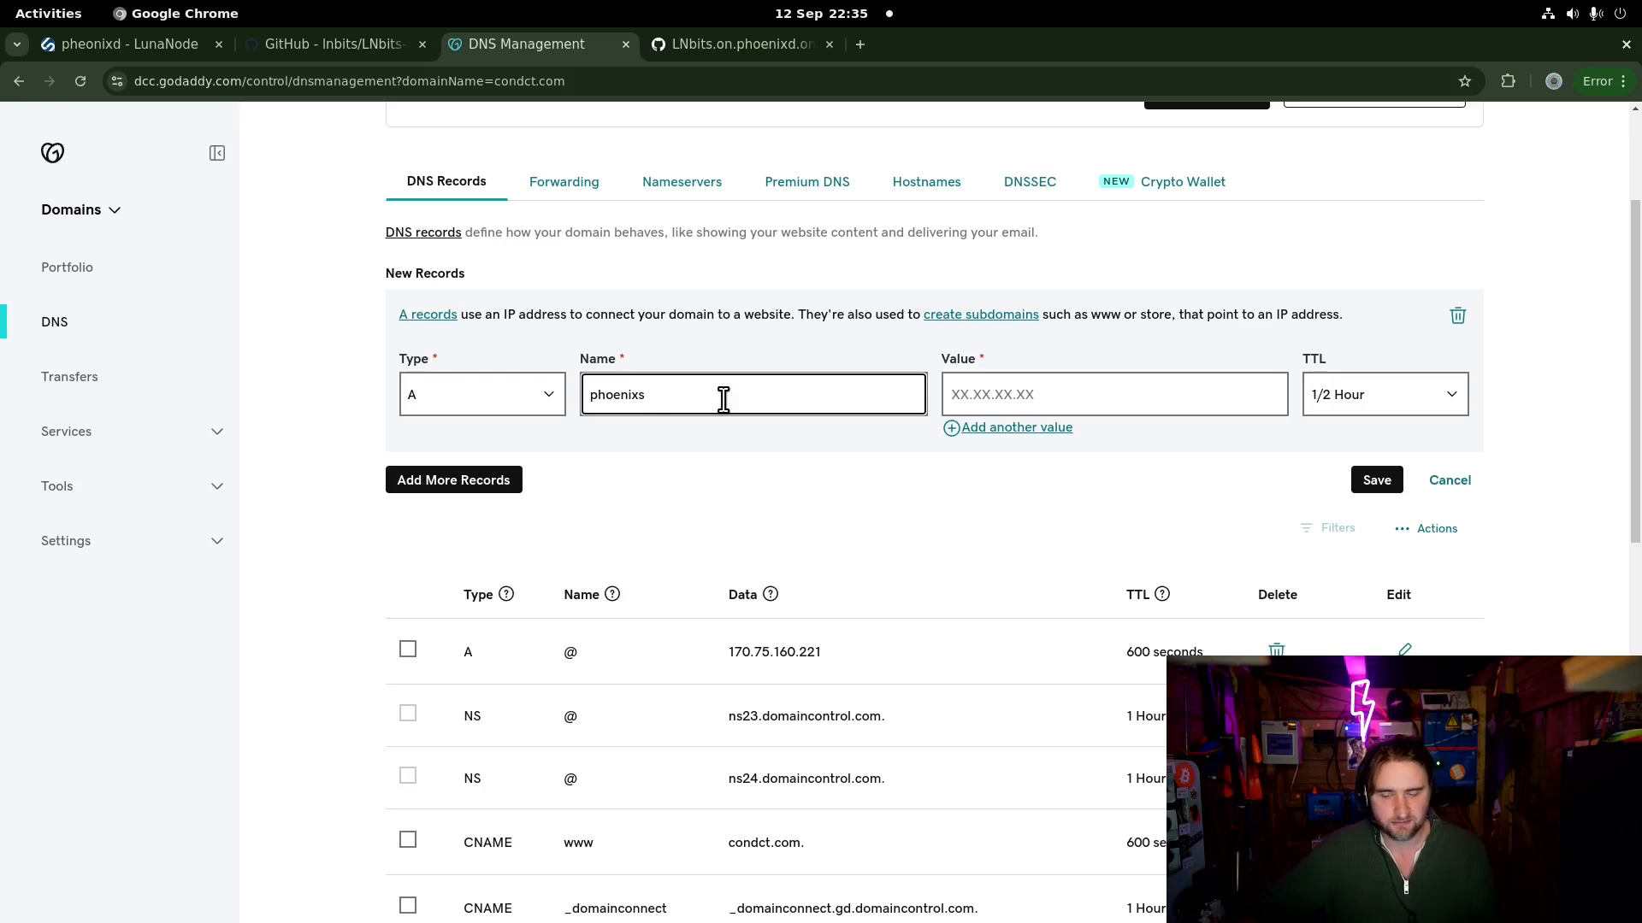
key(BackSpace)
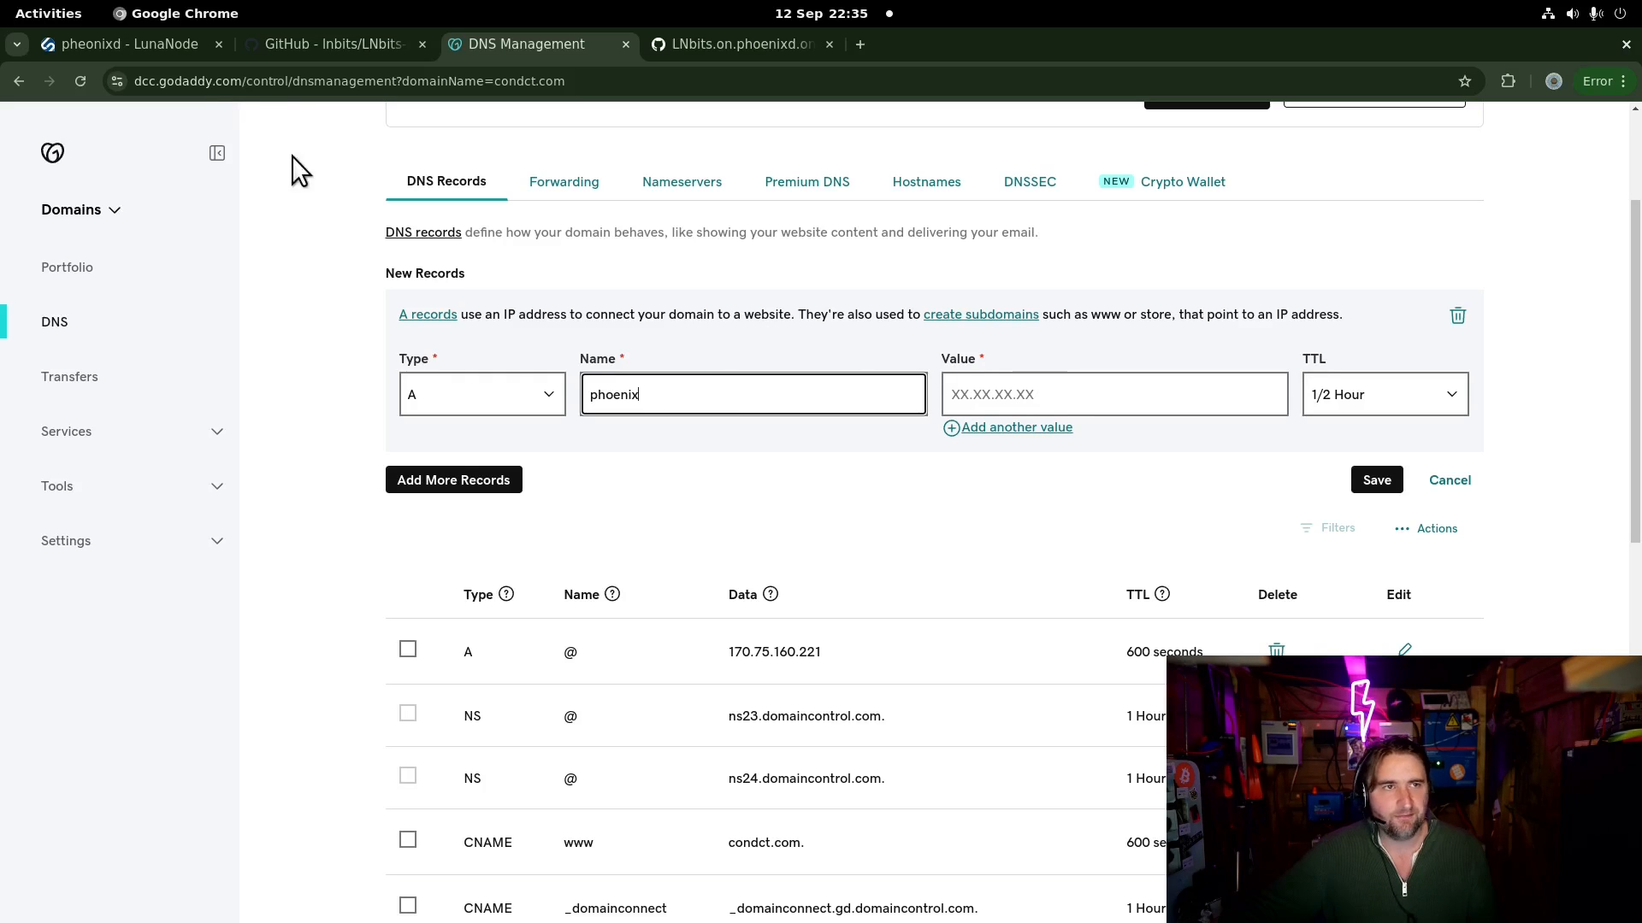
click(125, 44)
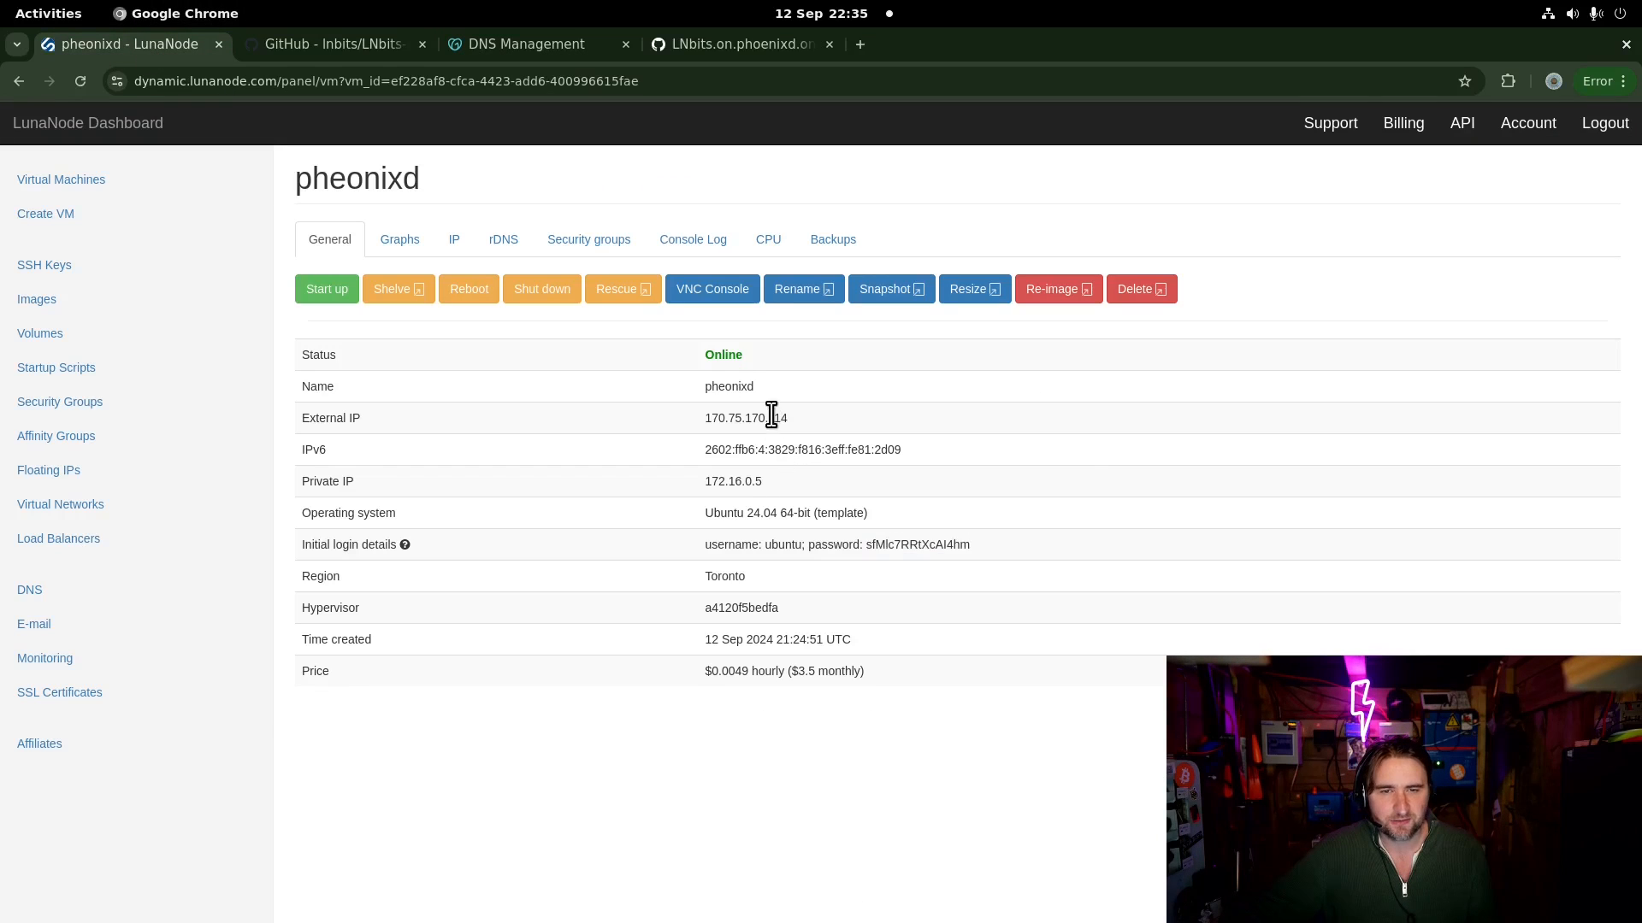
click(330, 45)
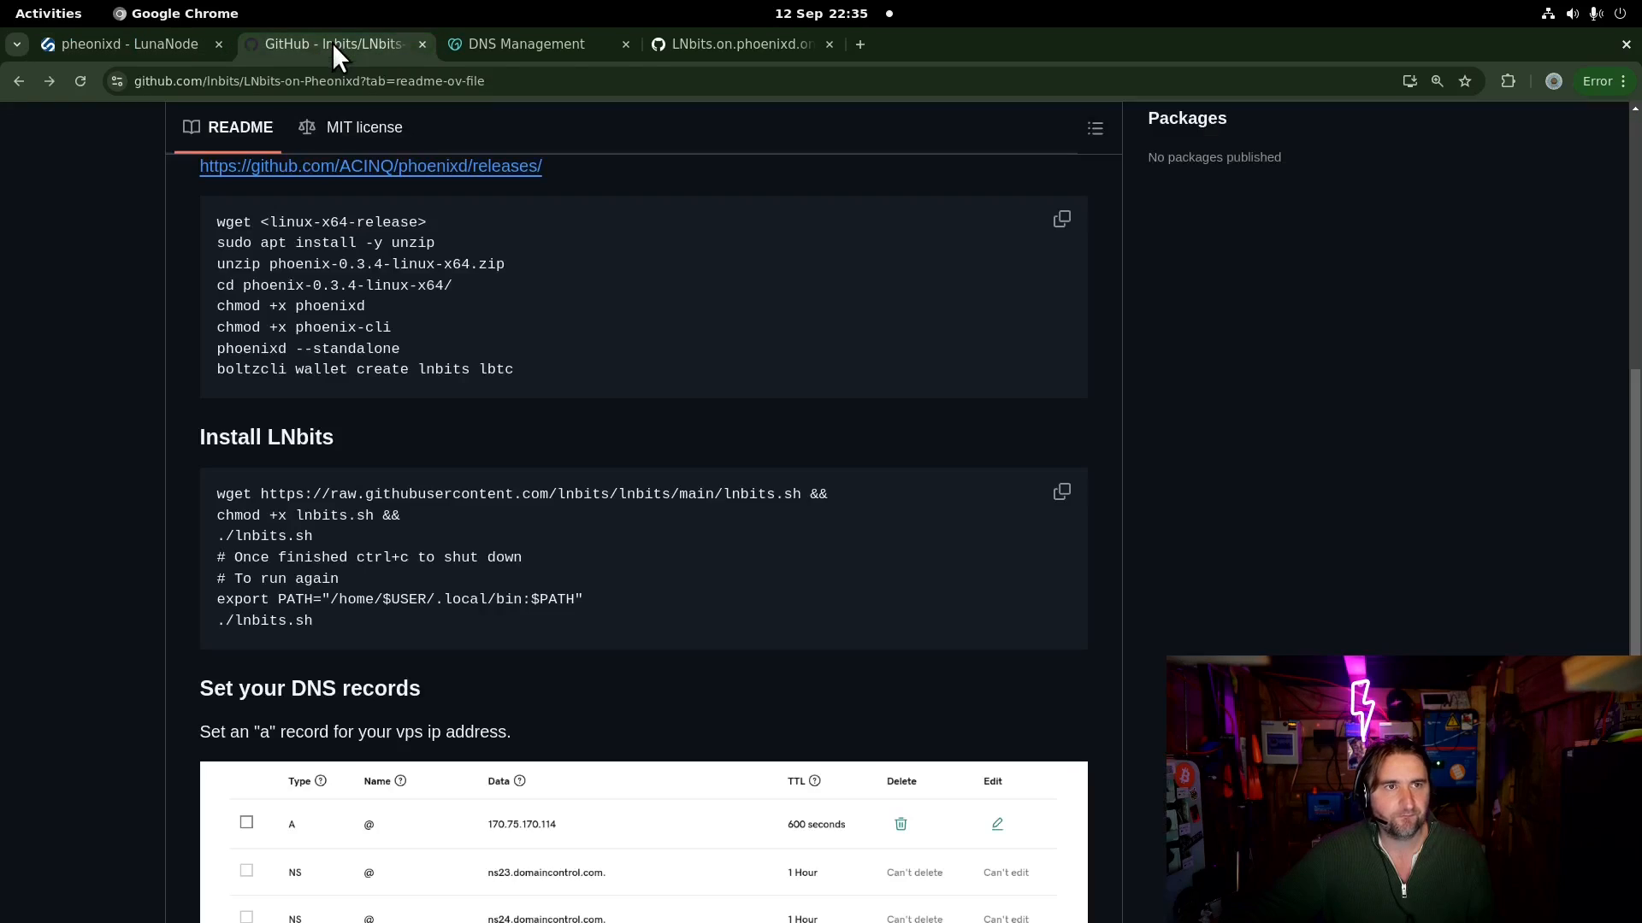
click(527, 44)
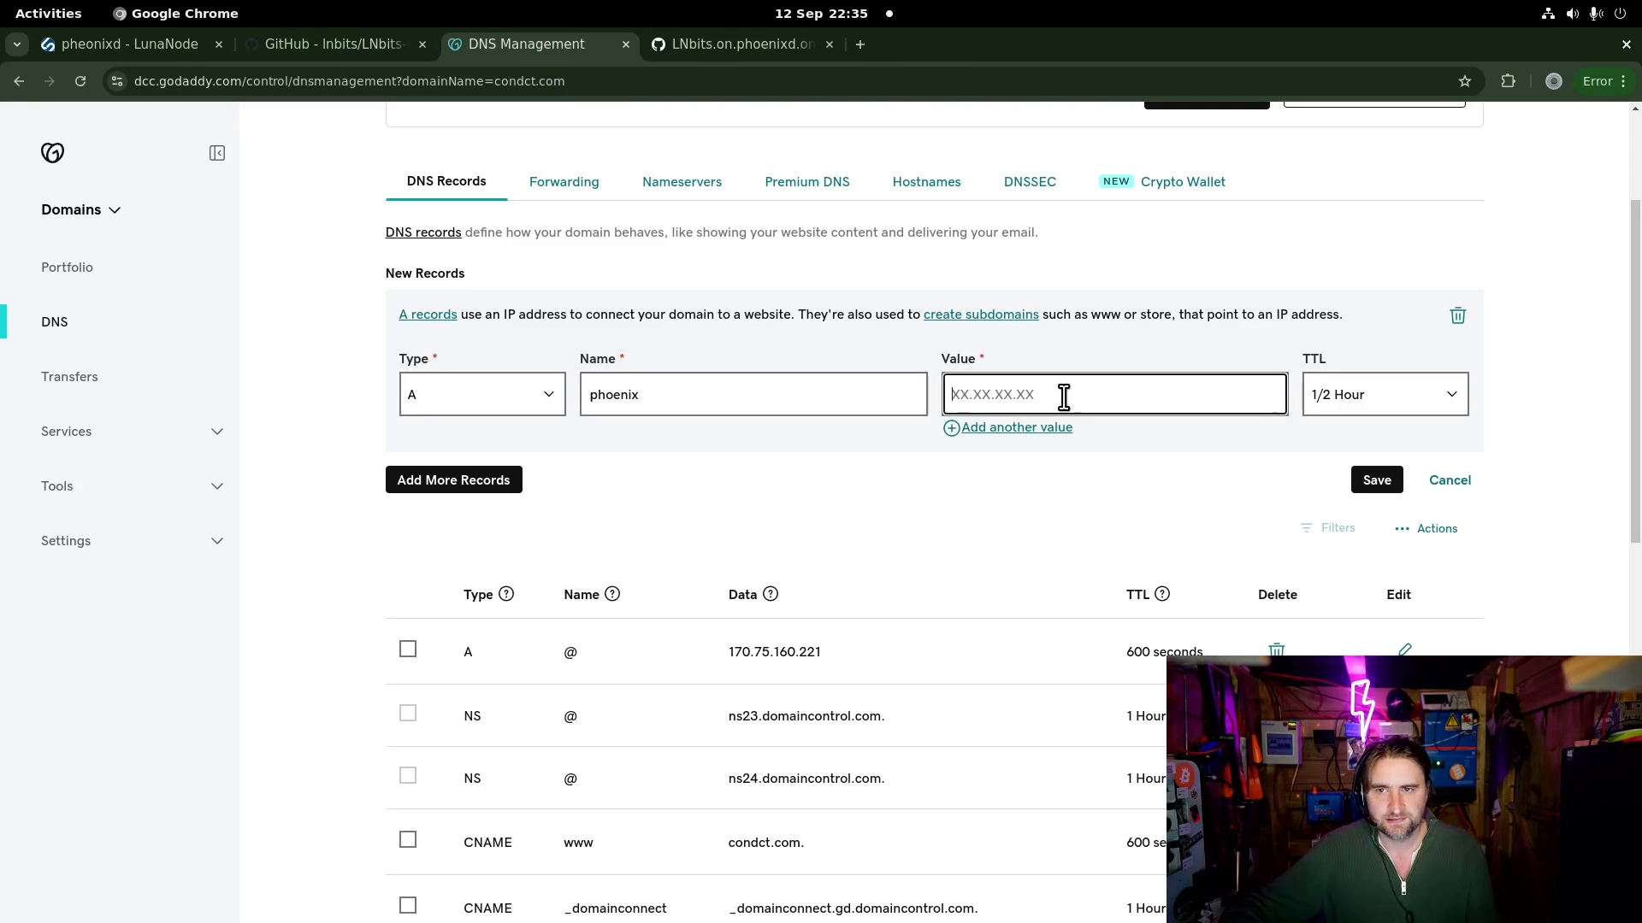
Give the record a custom 600-second TTL and save it pointing to 170.75.170.114.
click(1381, 395)
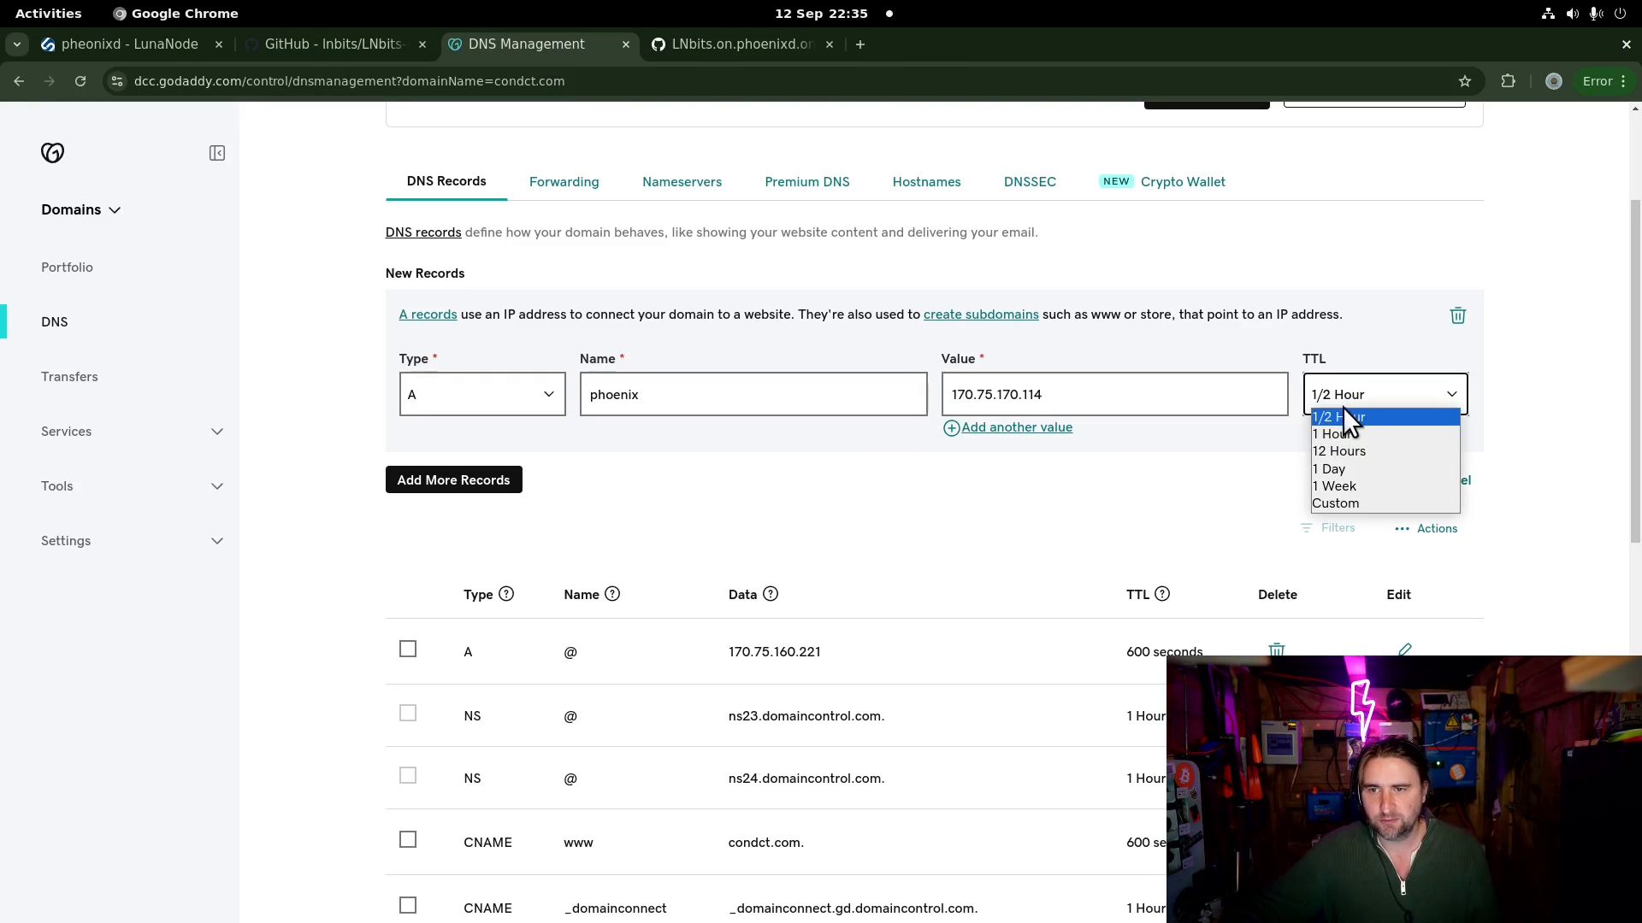
click(1336, 502)
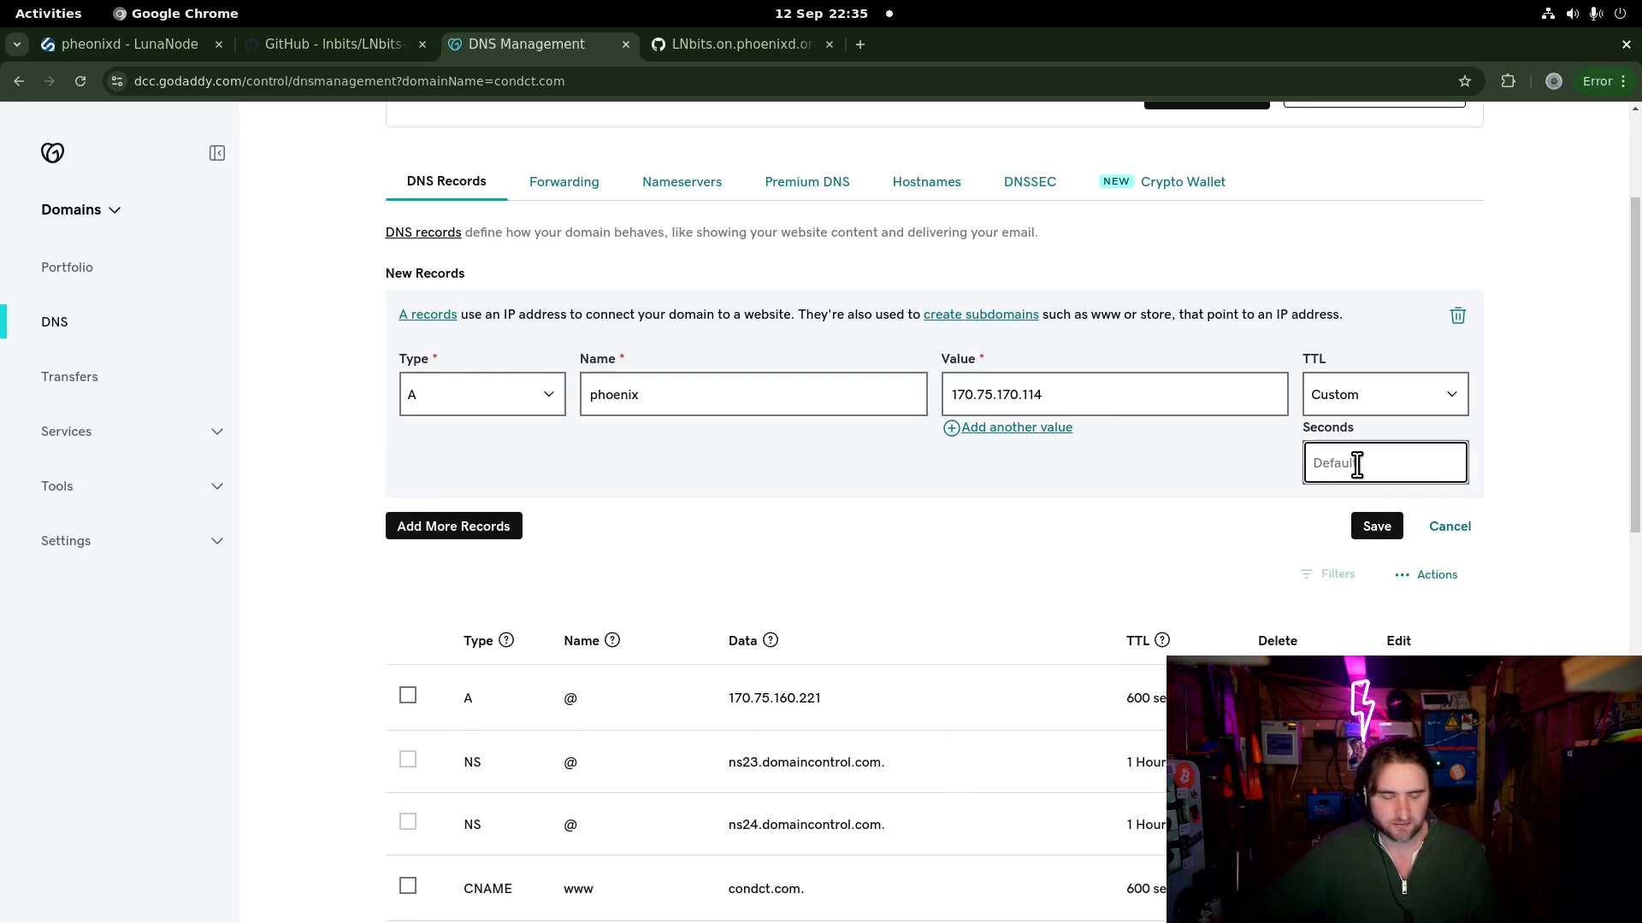
text(600)
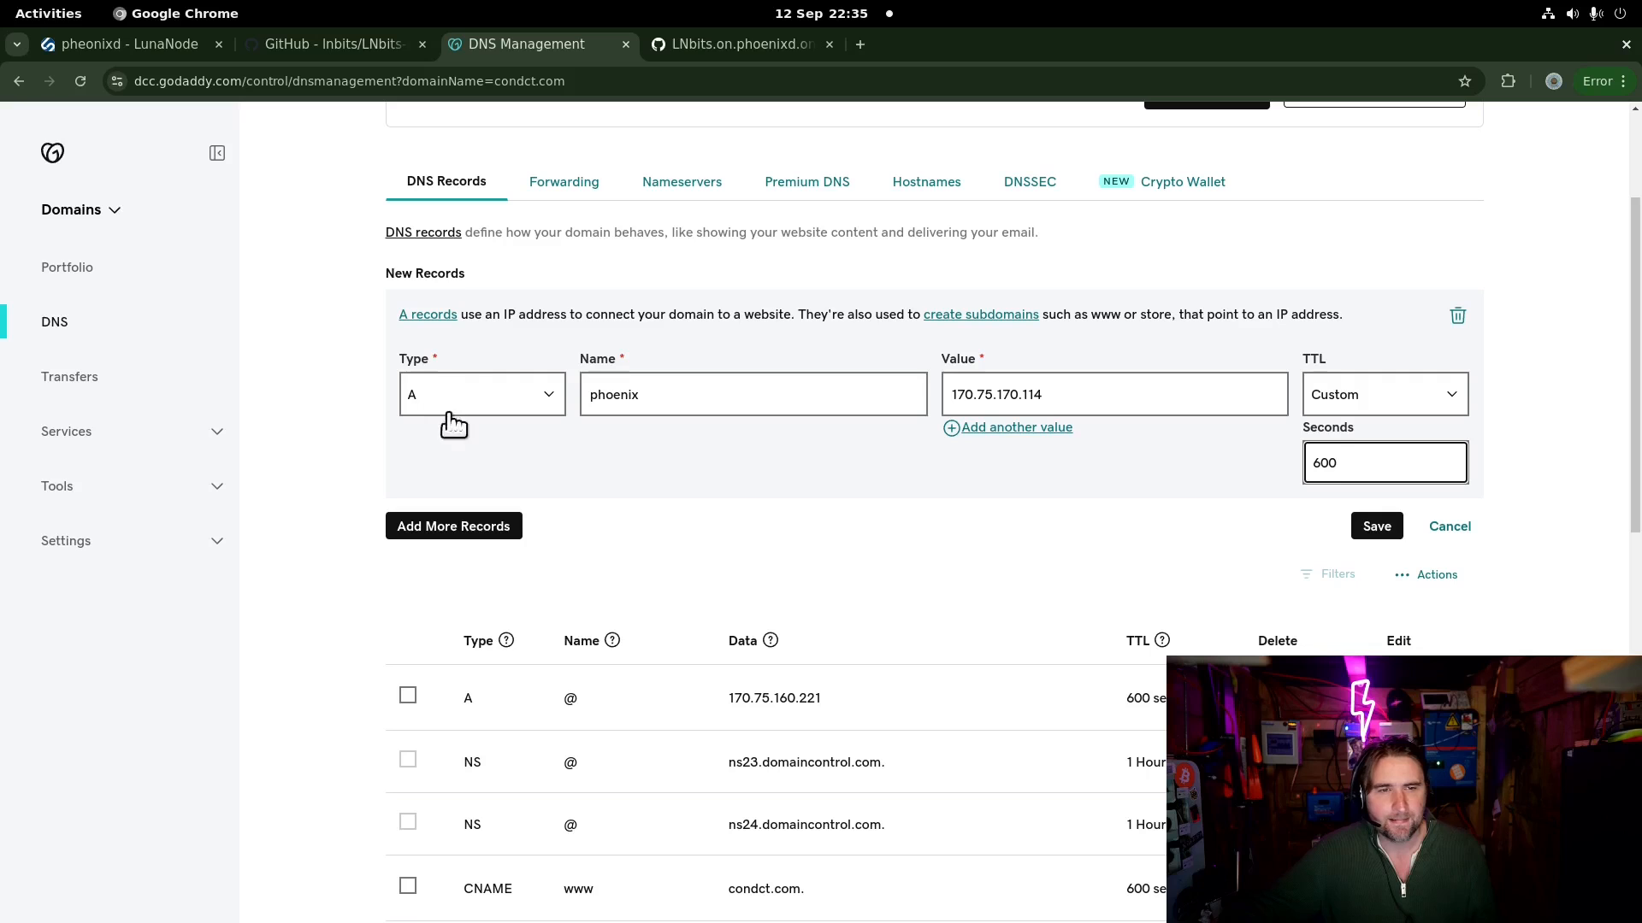
click(1375, 525)
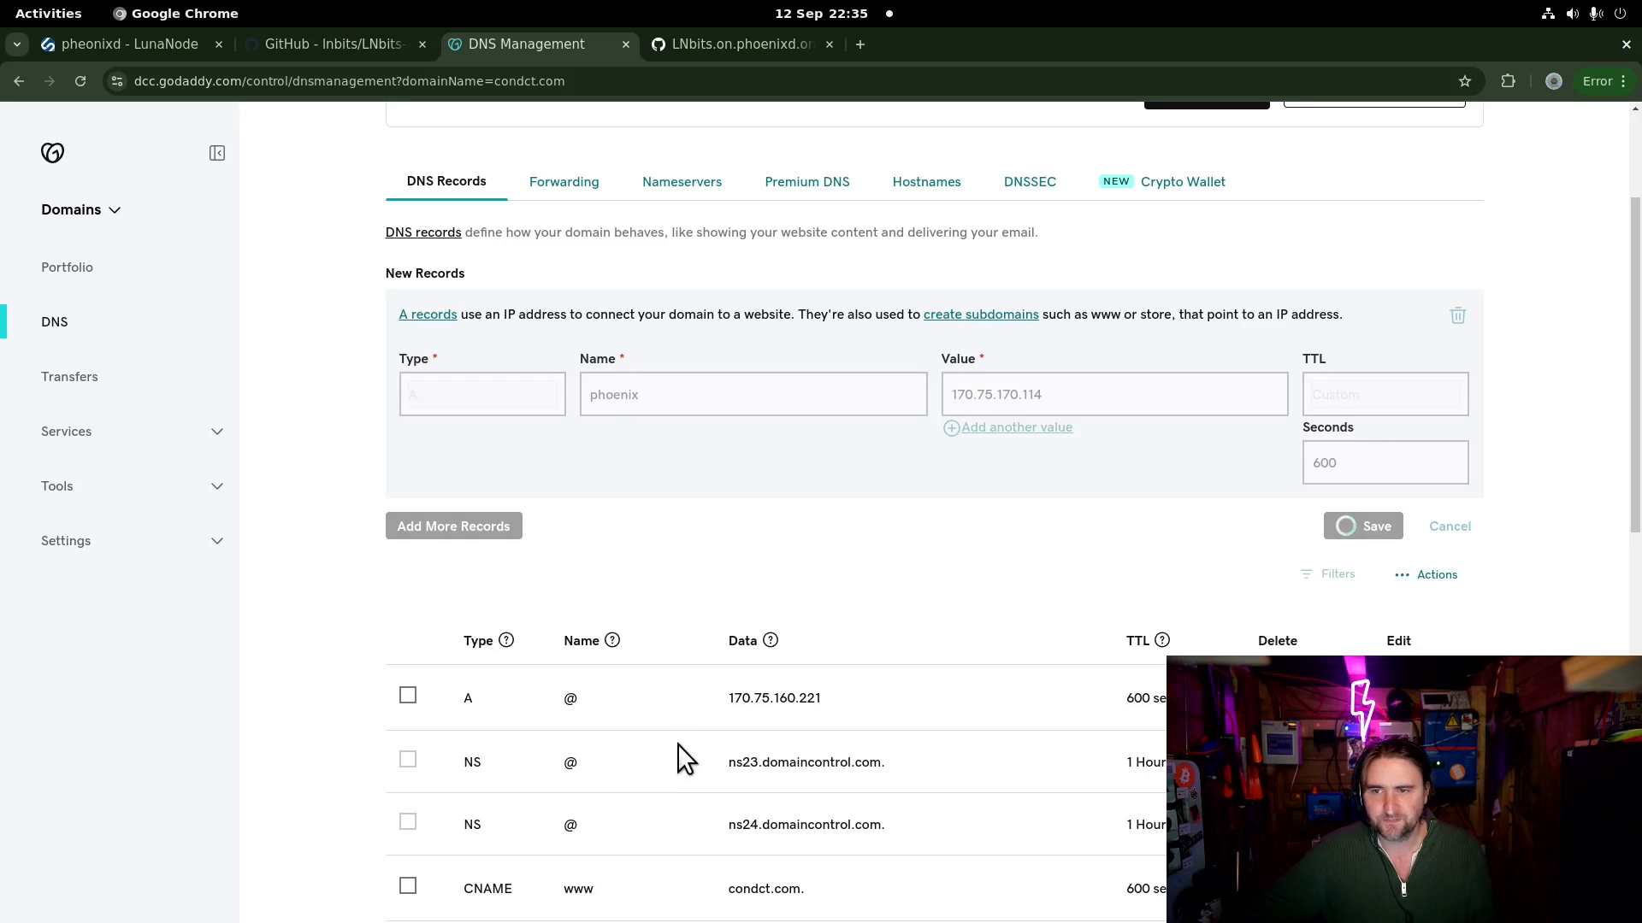
click(1363, 525)
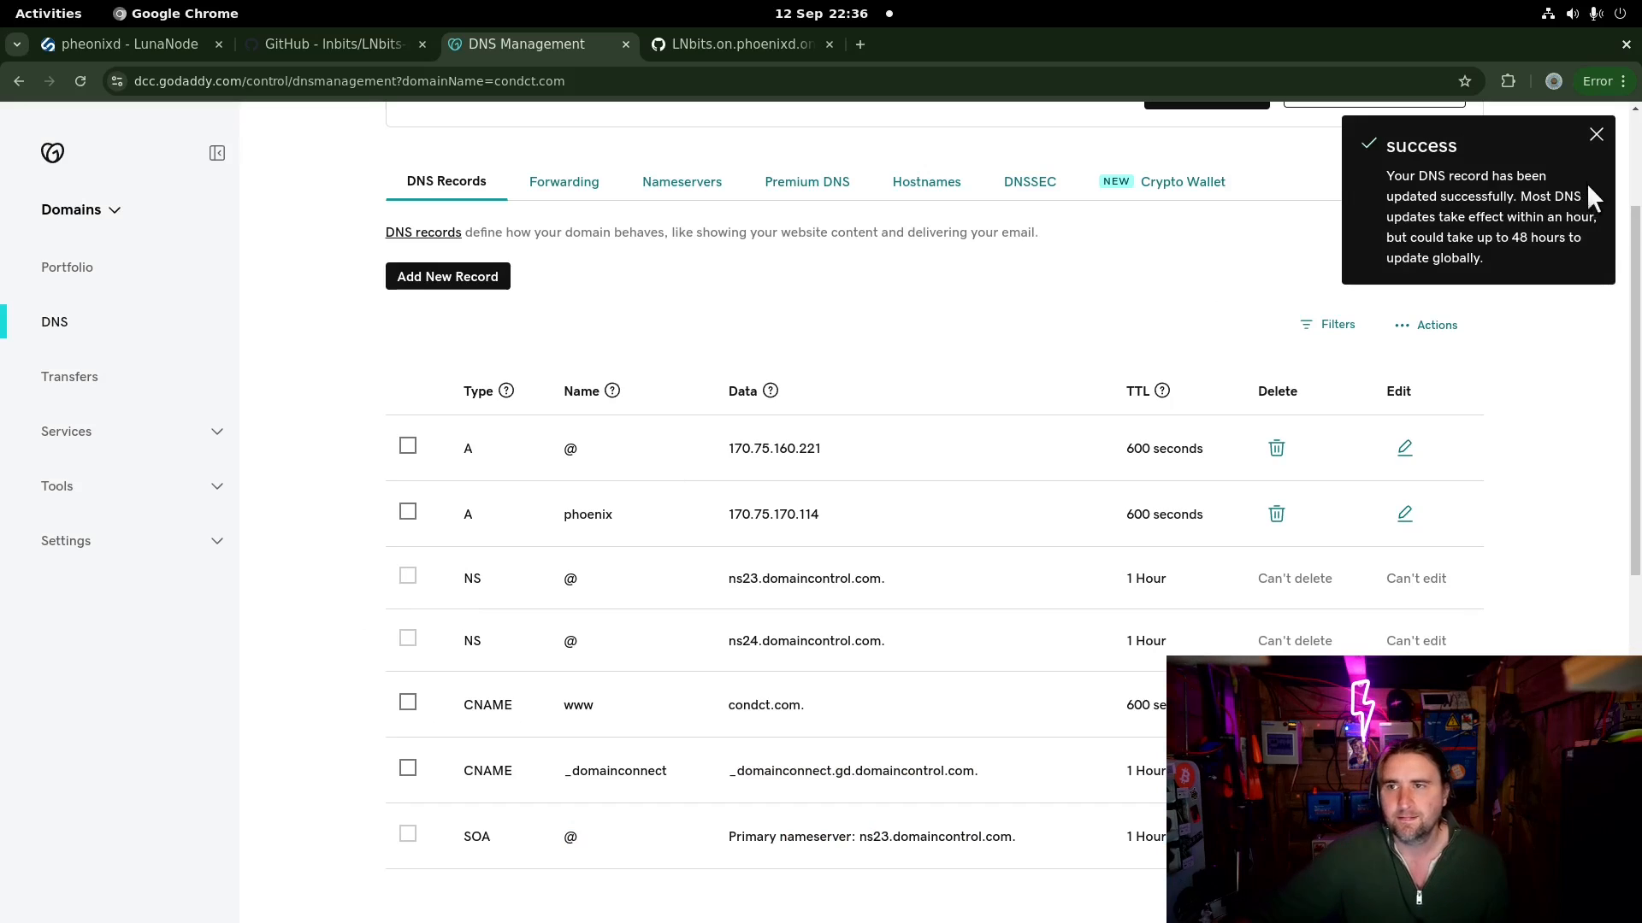
mouse_move(990, 437)
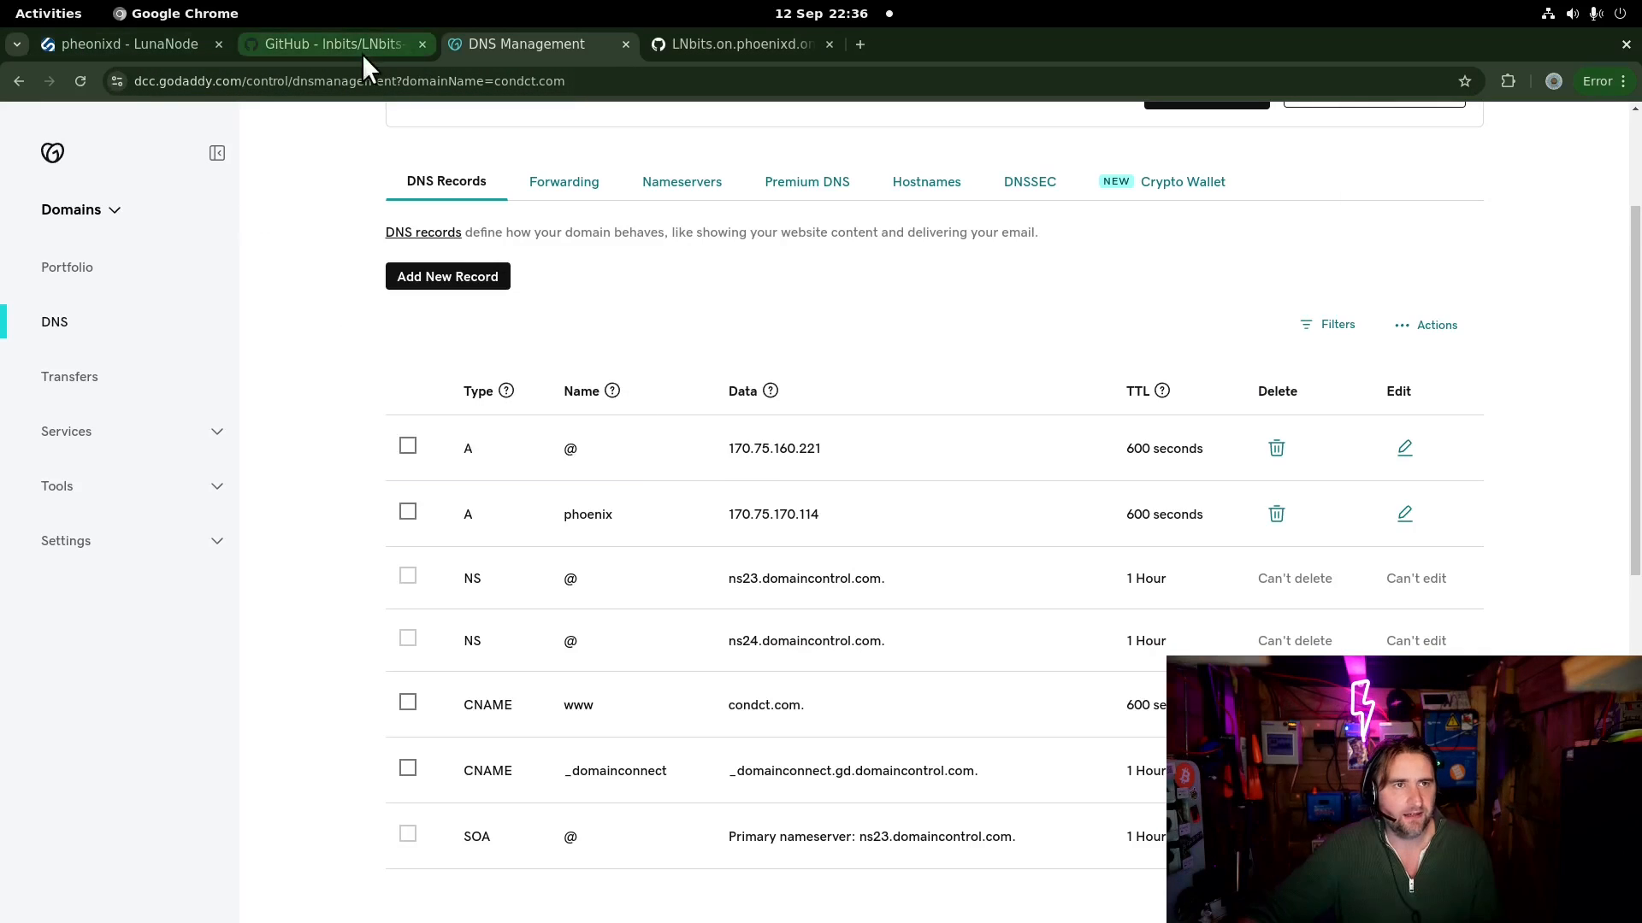
Copy the wget/chmod/./lnbits.sh install commands from the README and run them from the home directory.
click(328, 45)
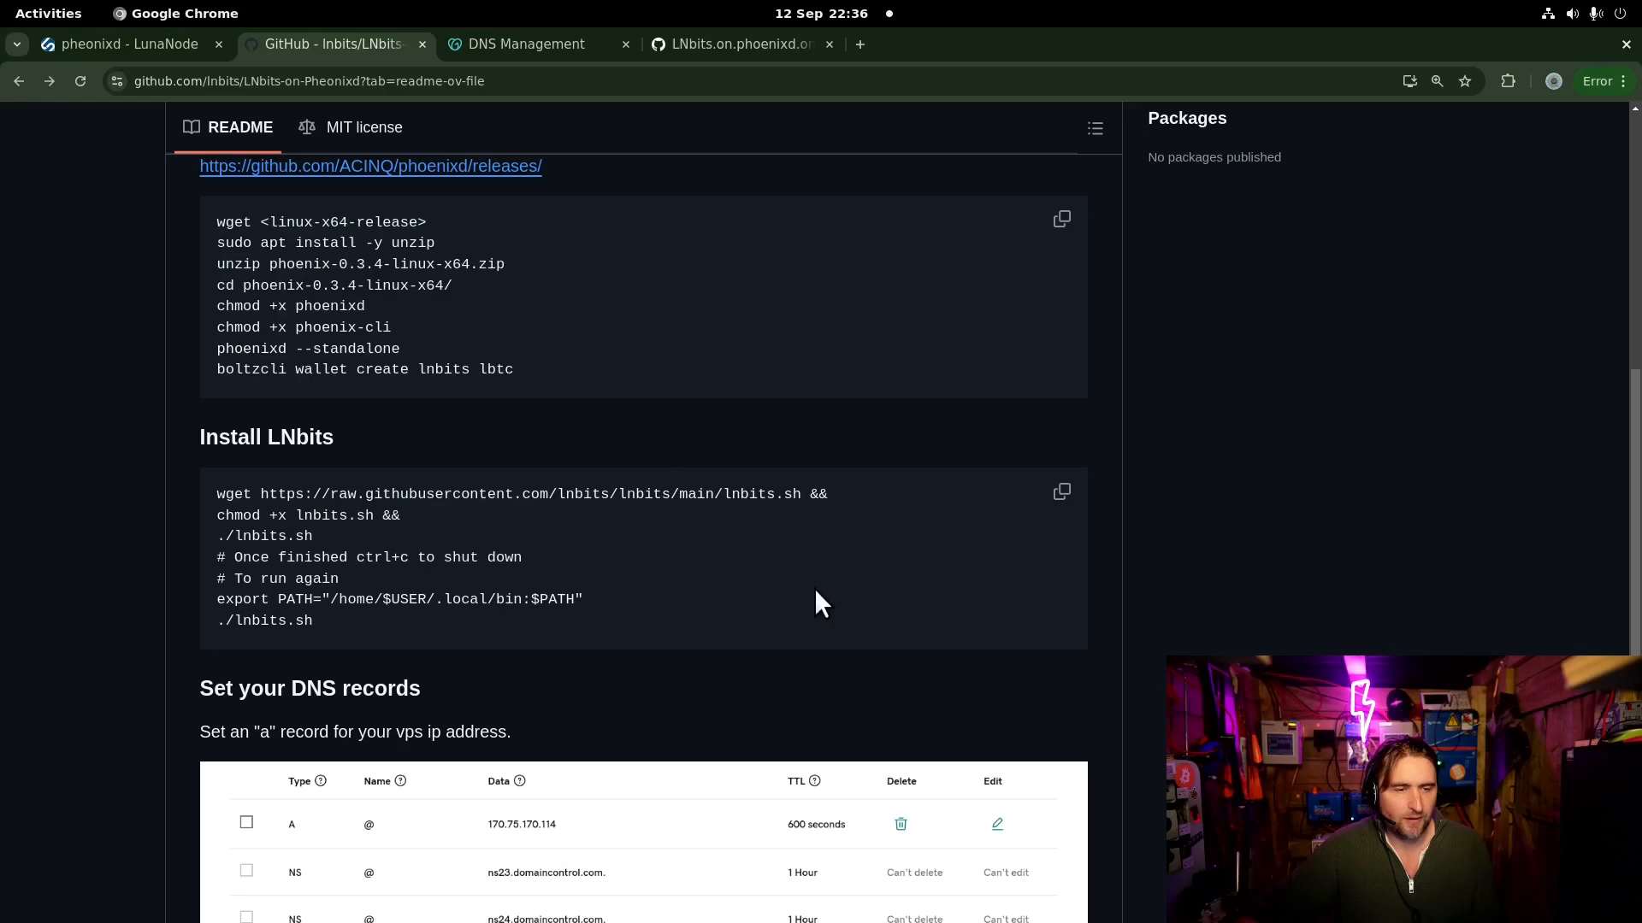
drag(217, 492, 312, 535)
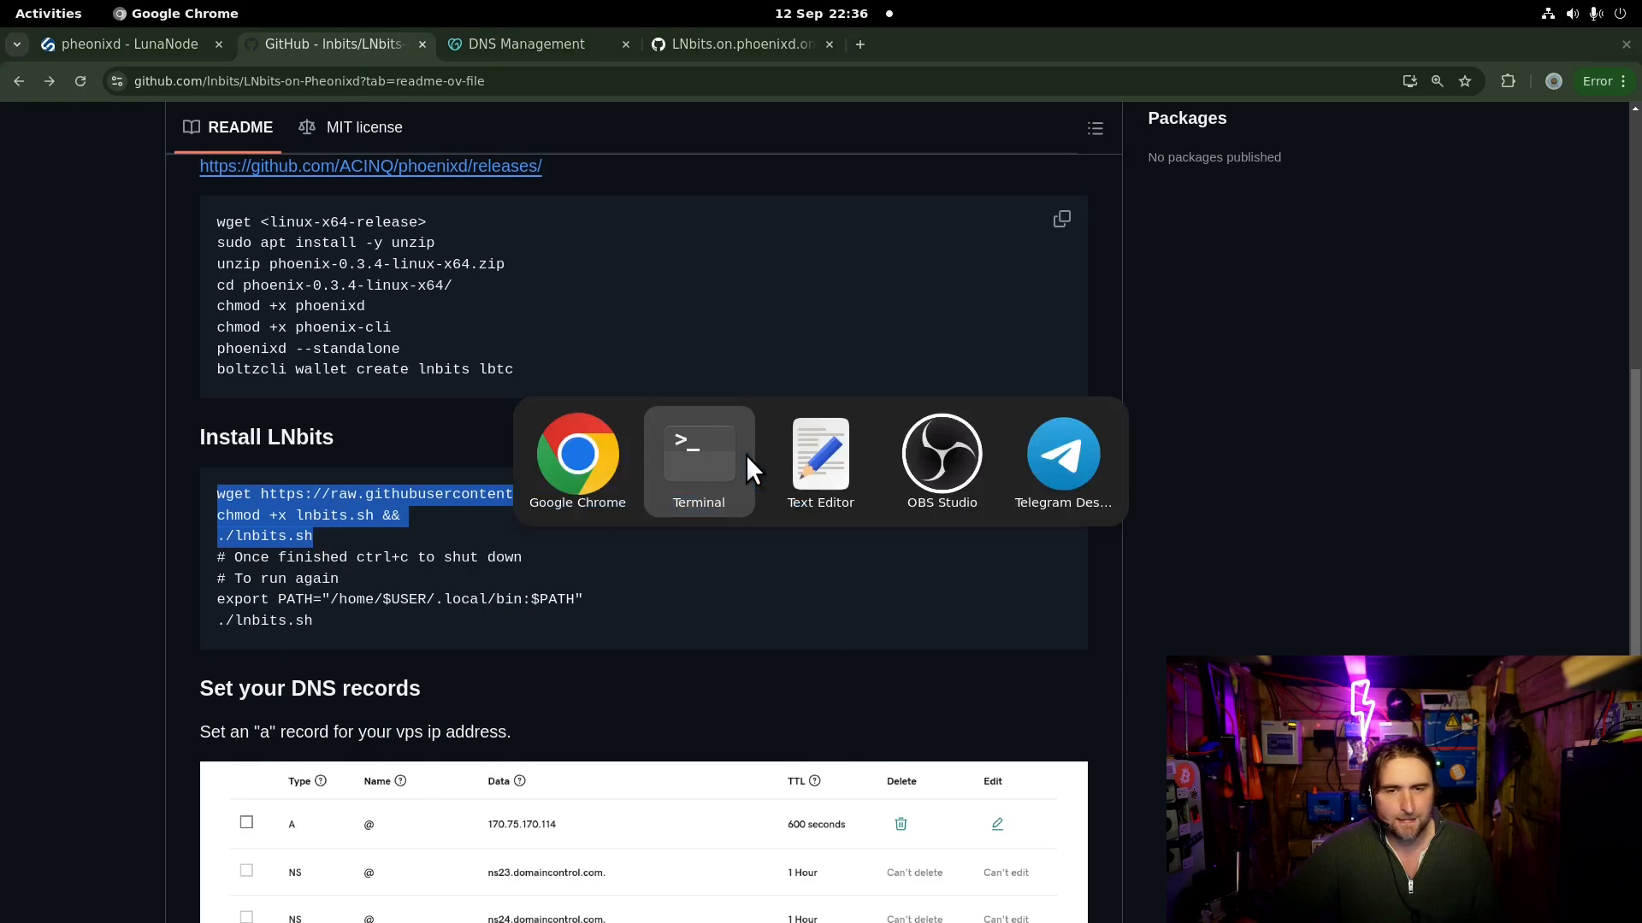
click(697, 455)
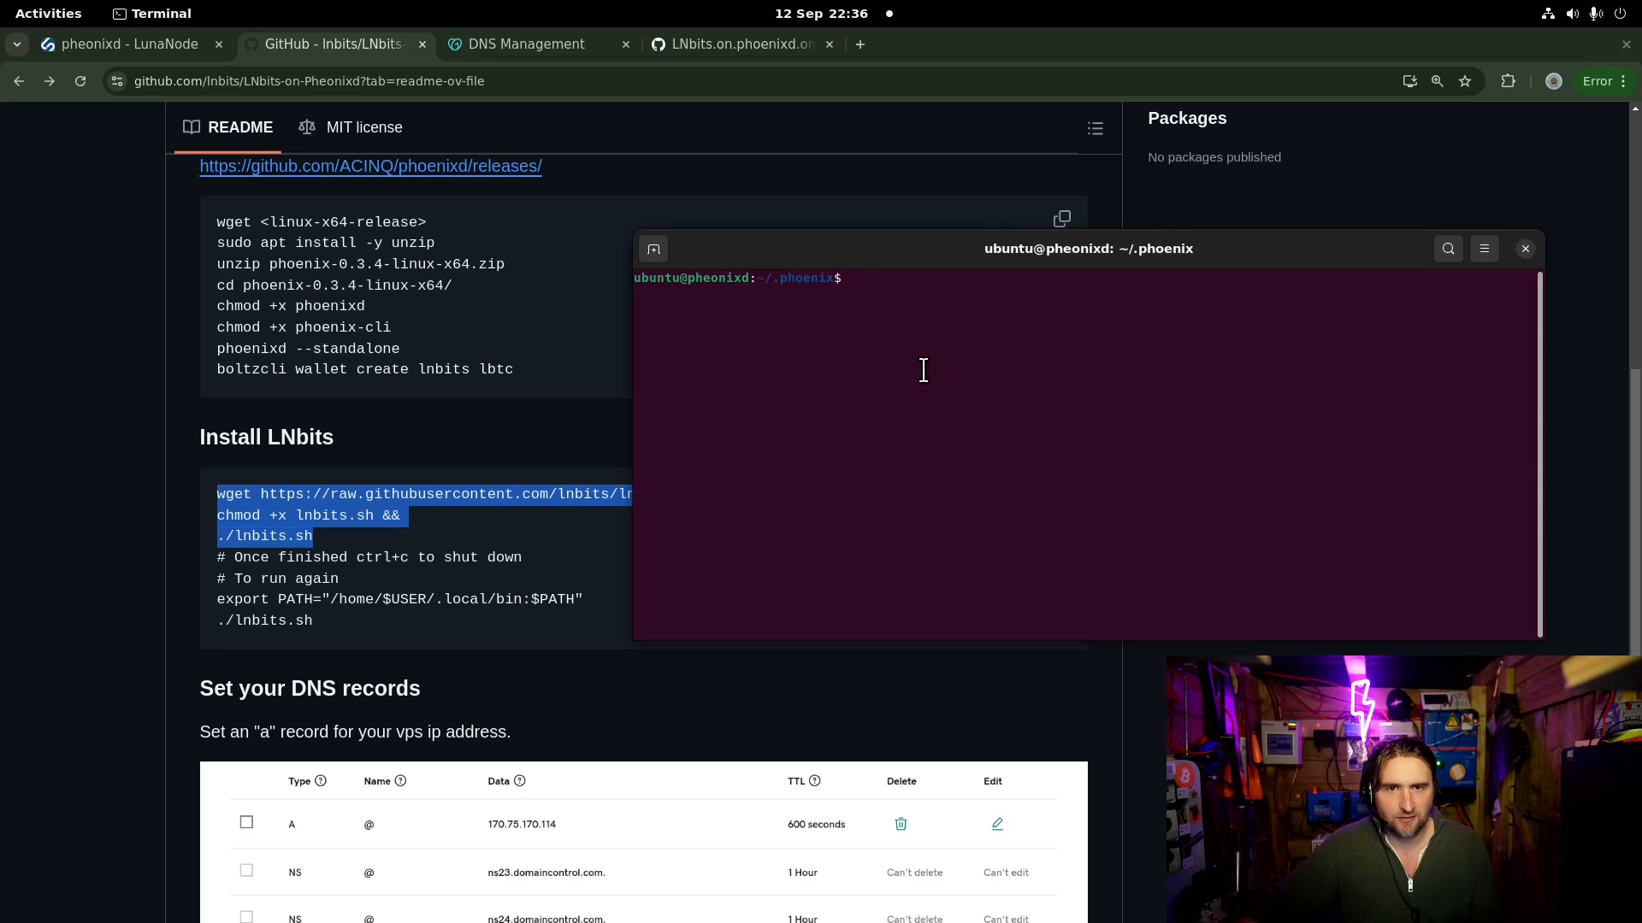
text(cd)
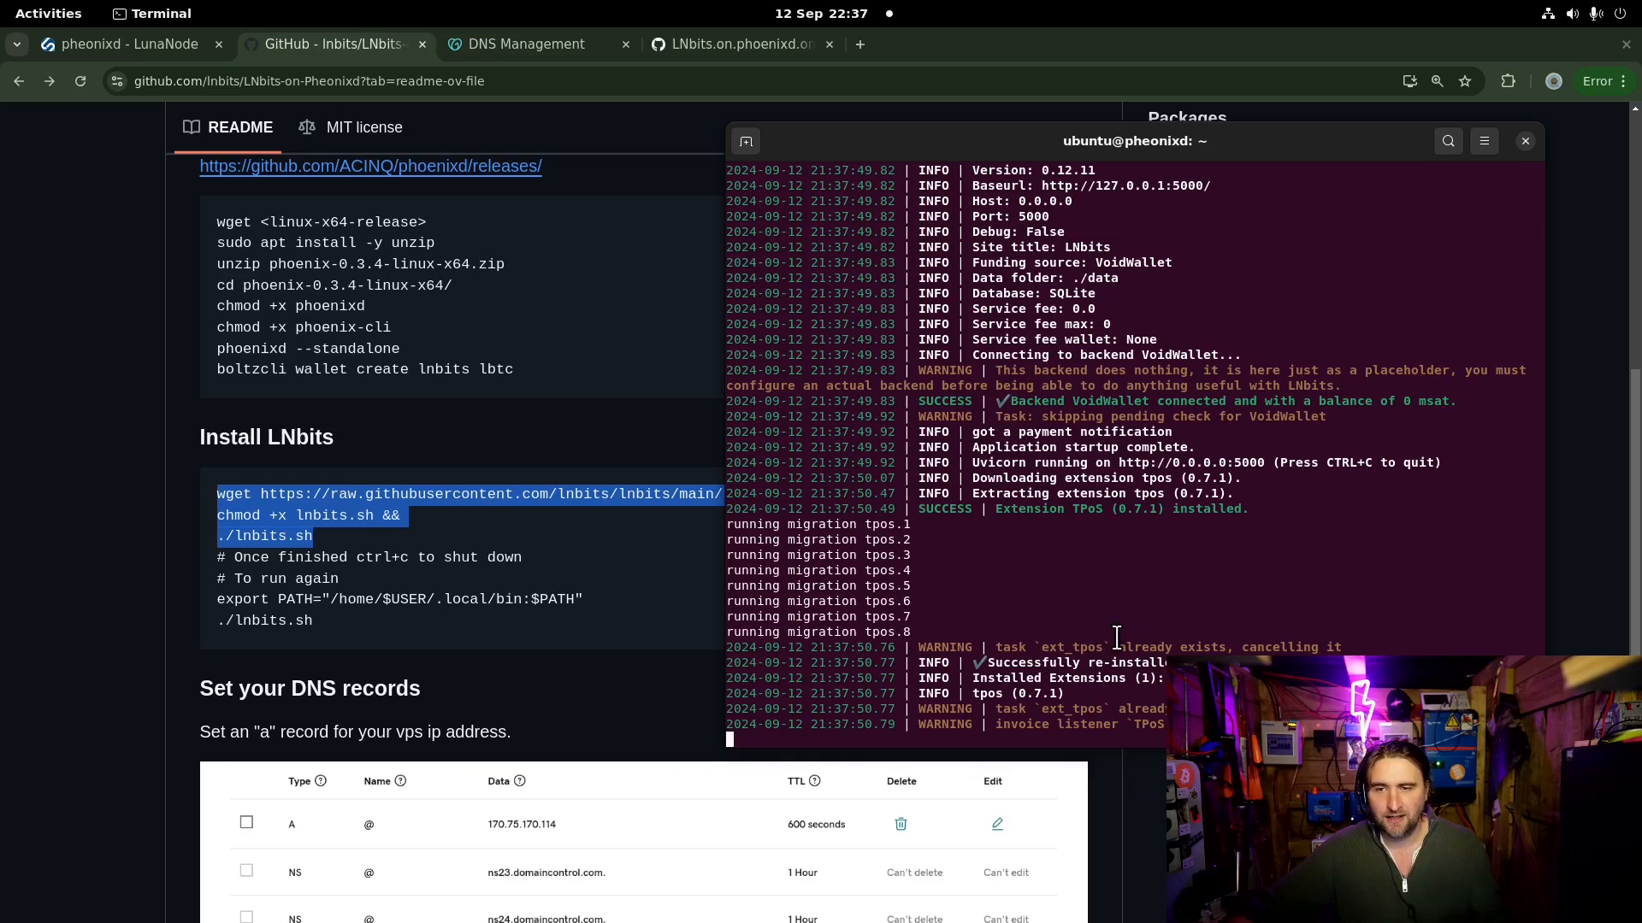
Load the LNbits first-install page at 170.75.170.114:5000 in a browser tab, then close it.
click(123, 45)
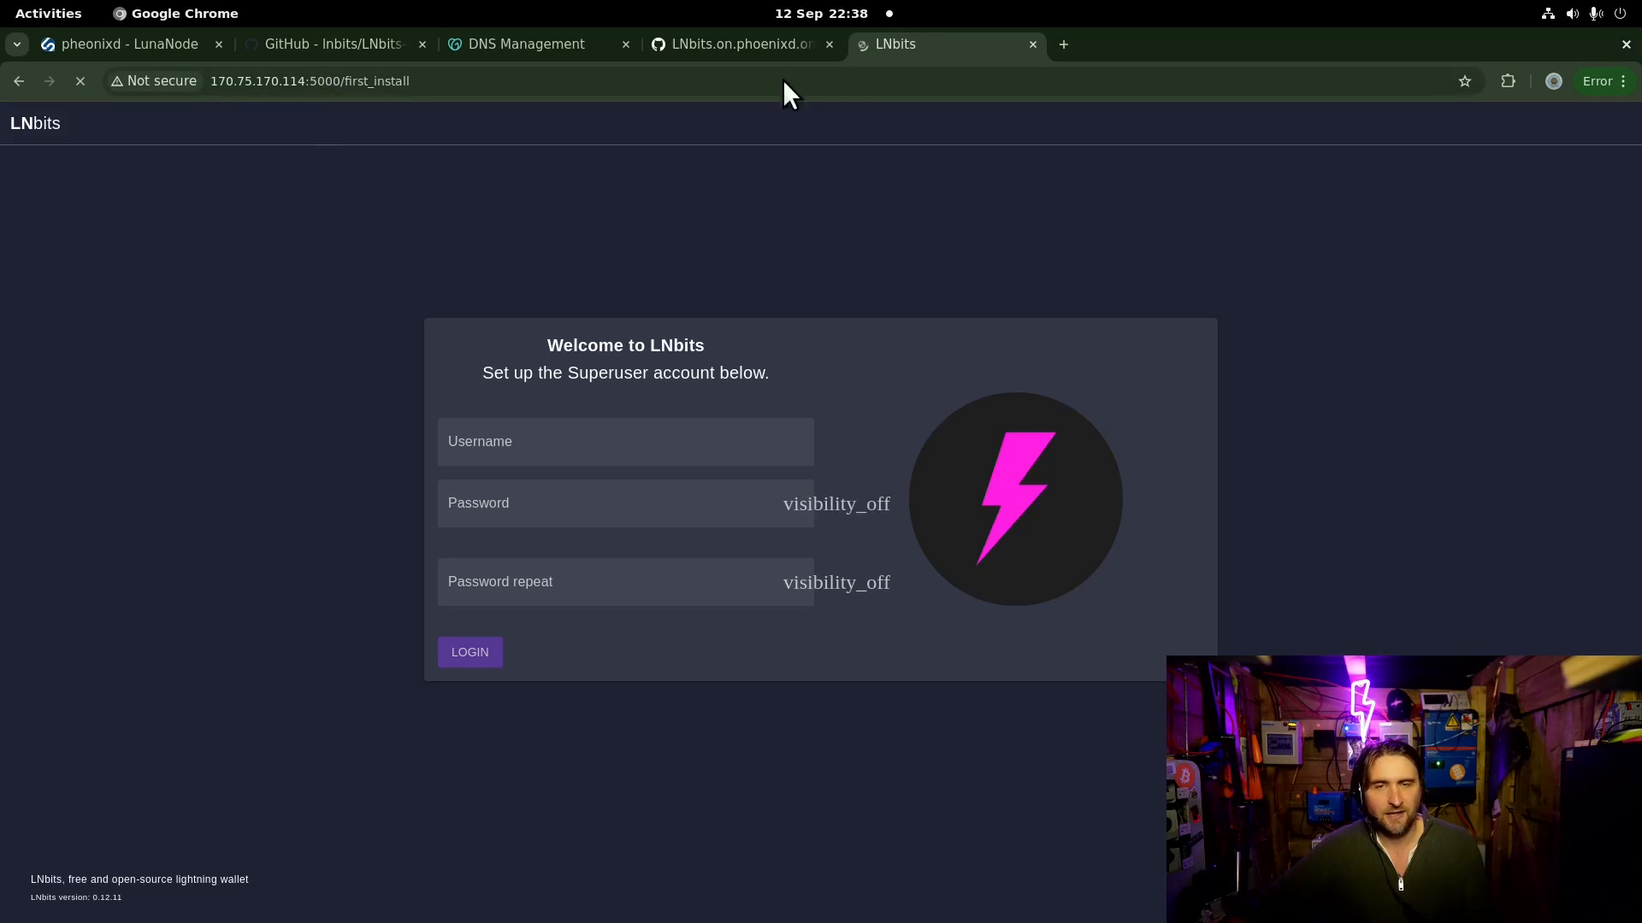
click(123, 45)
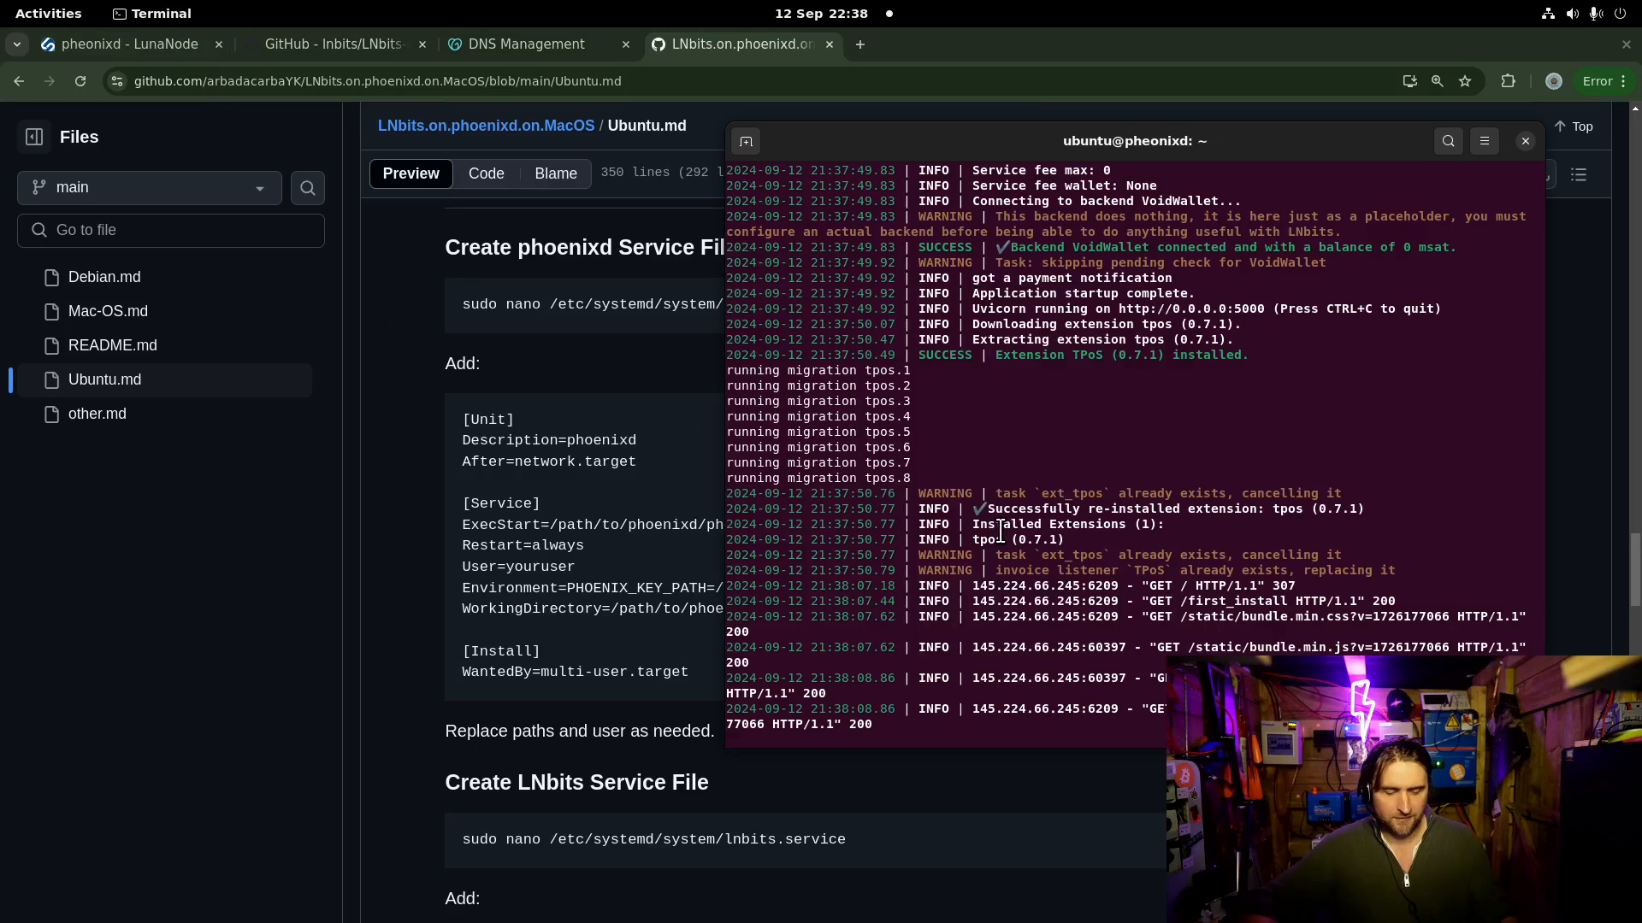
Stop LNbits with Ctrl+C, start a screen session and paste the README's export PATH line.
key(ctrl+c)
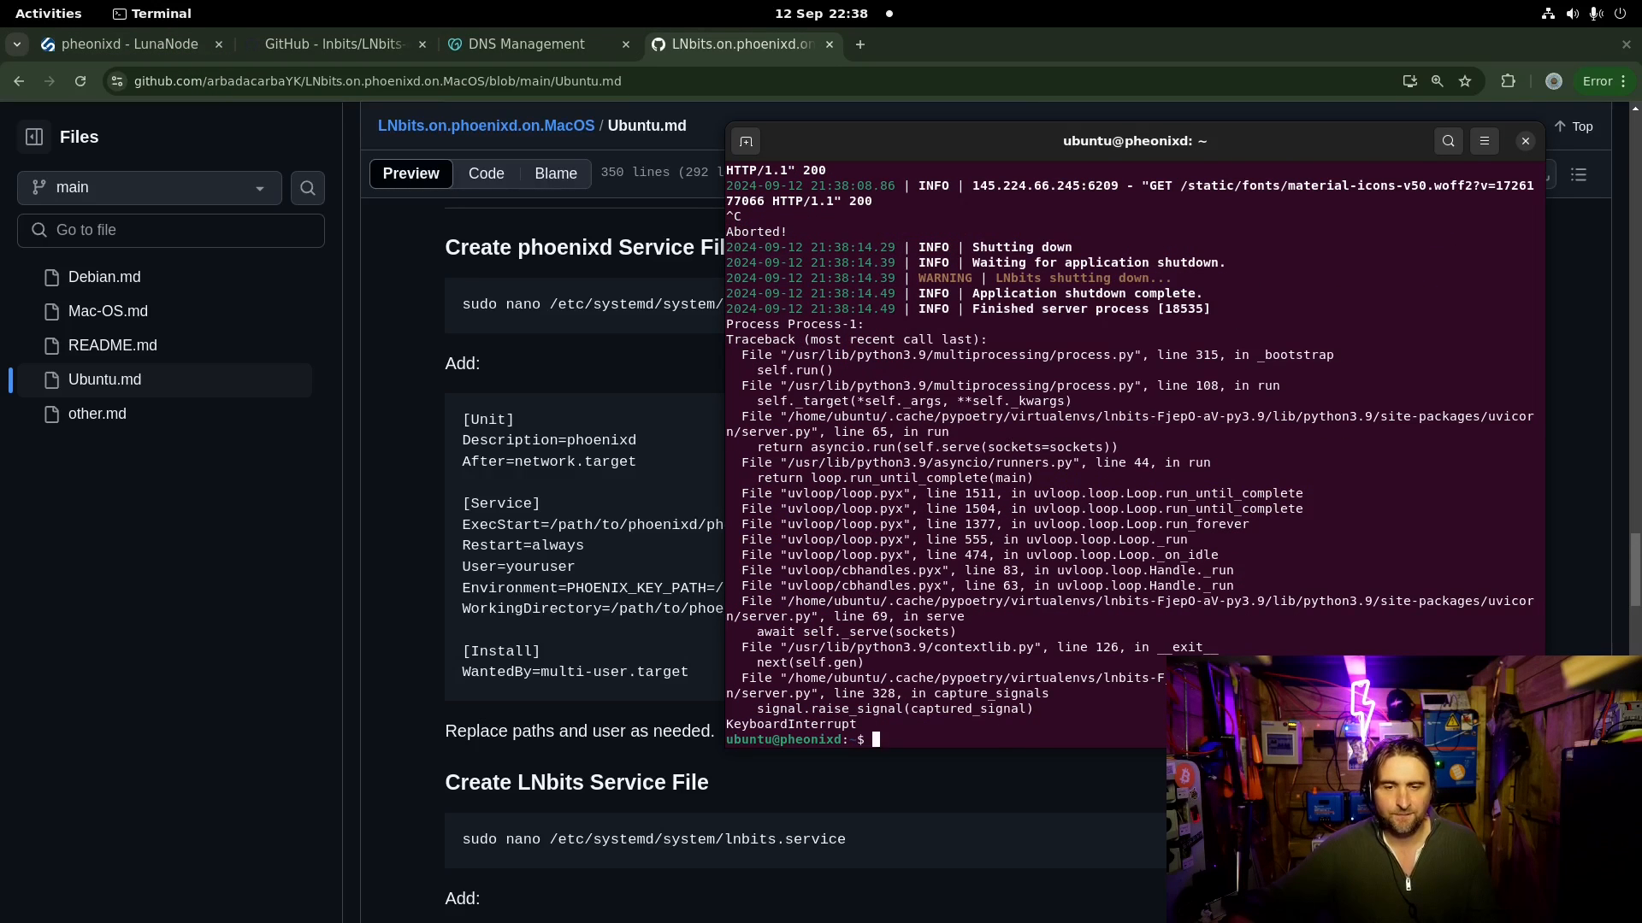
text(screen)
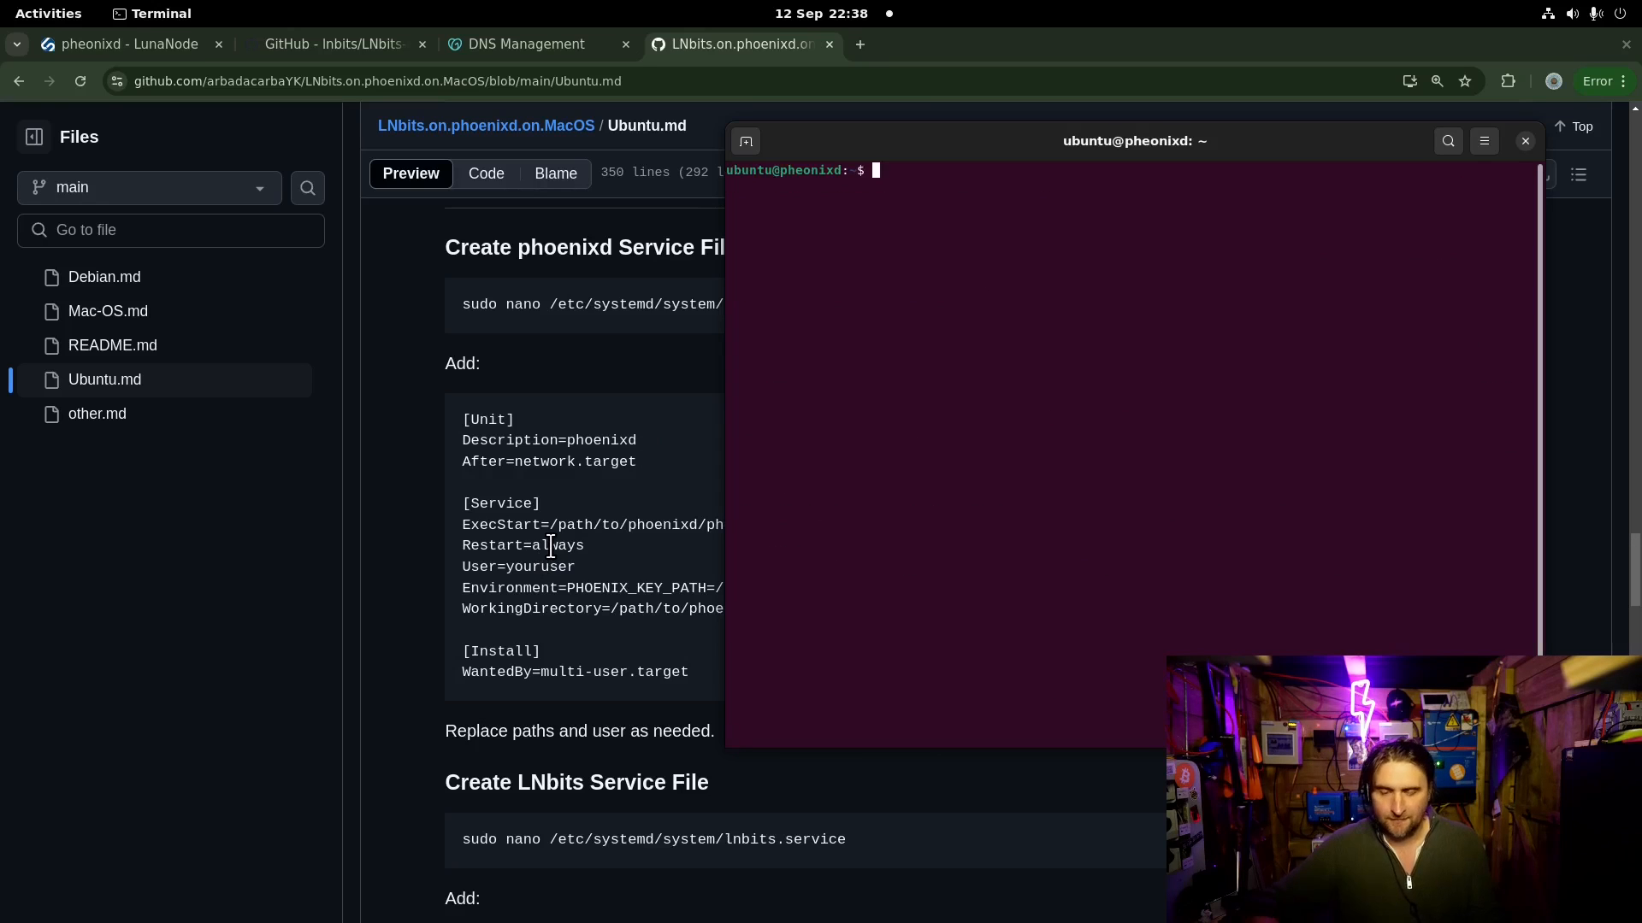
click(333, 45)
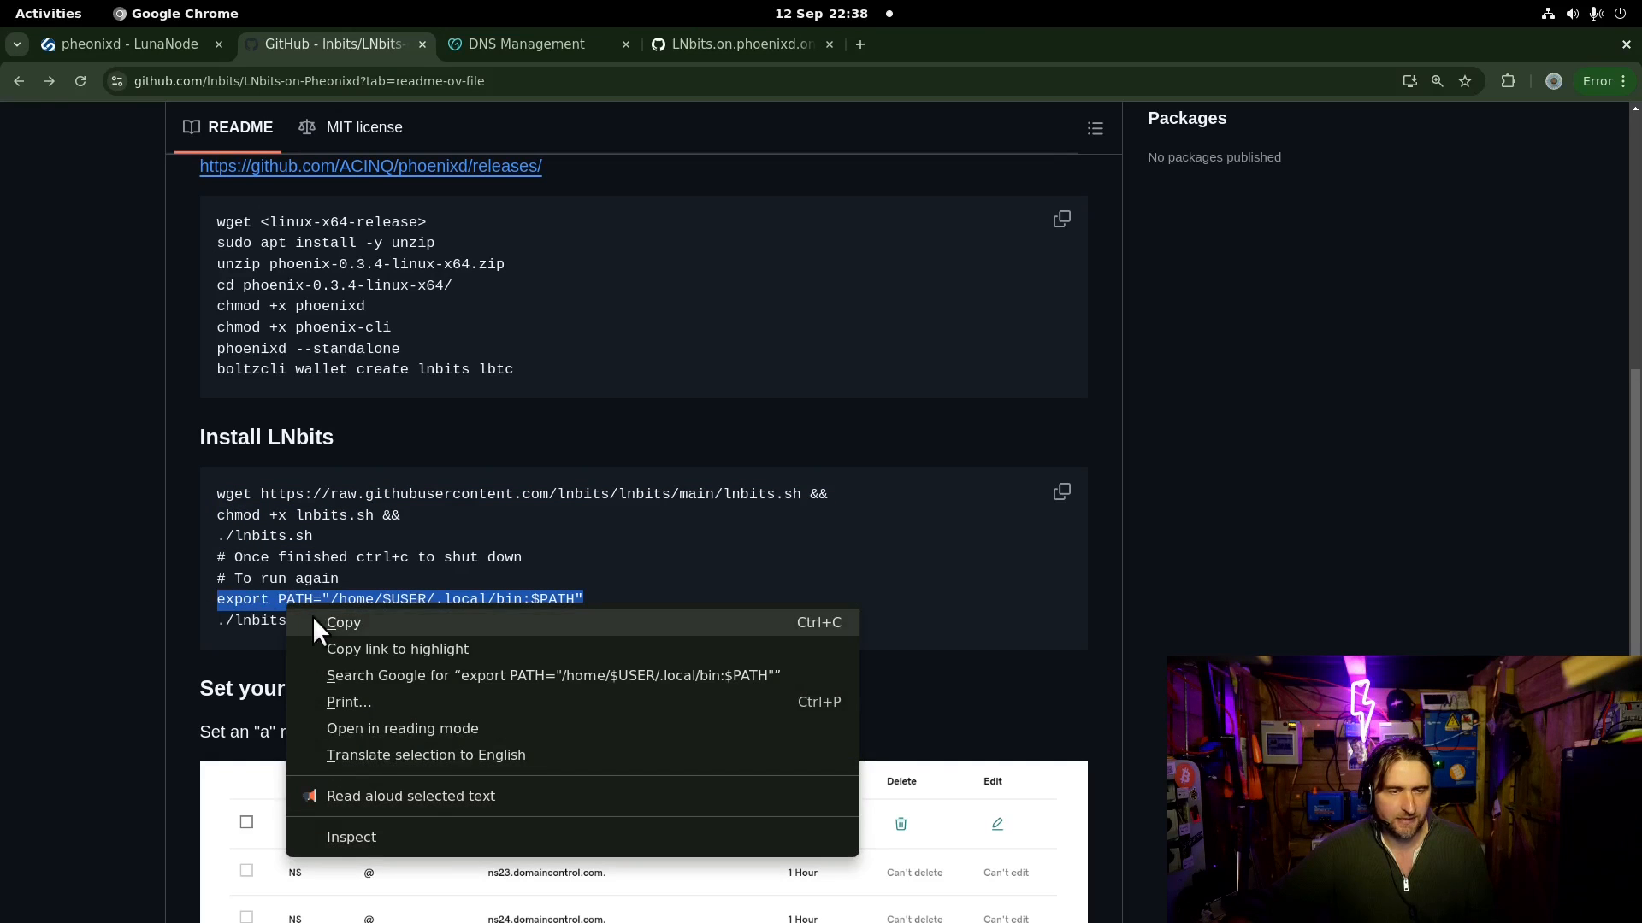
click(342, 622)
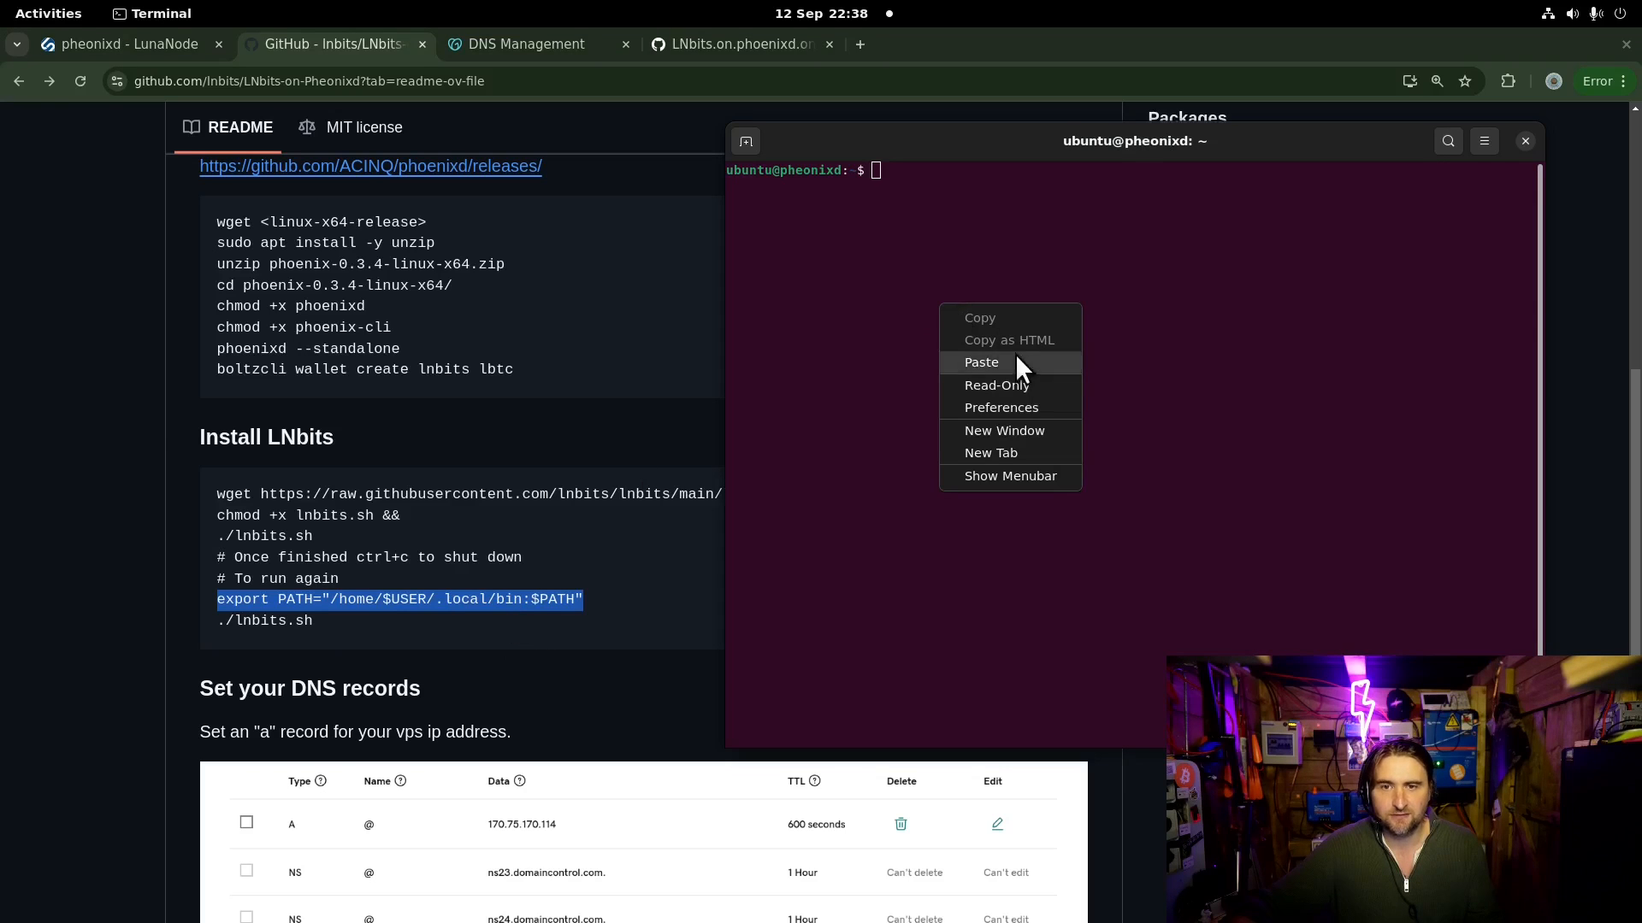
click(982, 362)
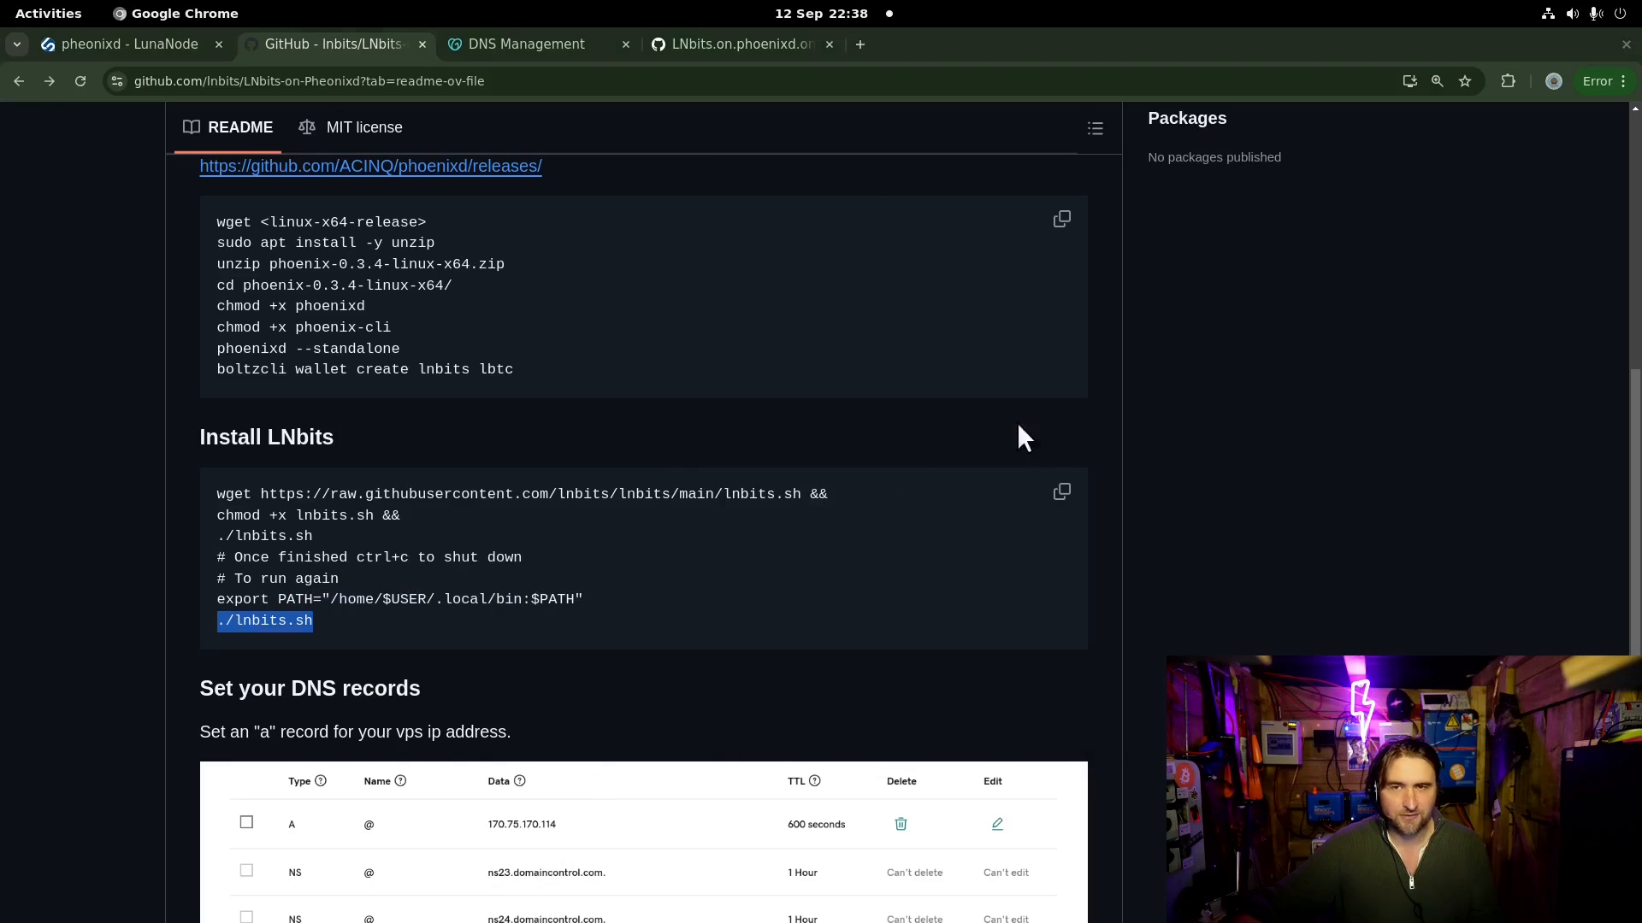
click(163, 12)
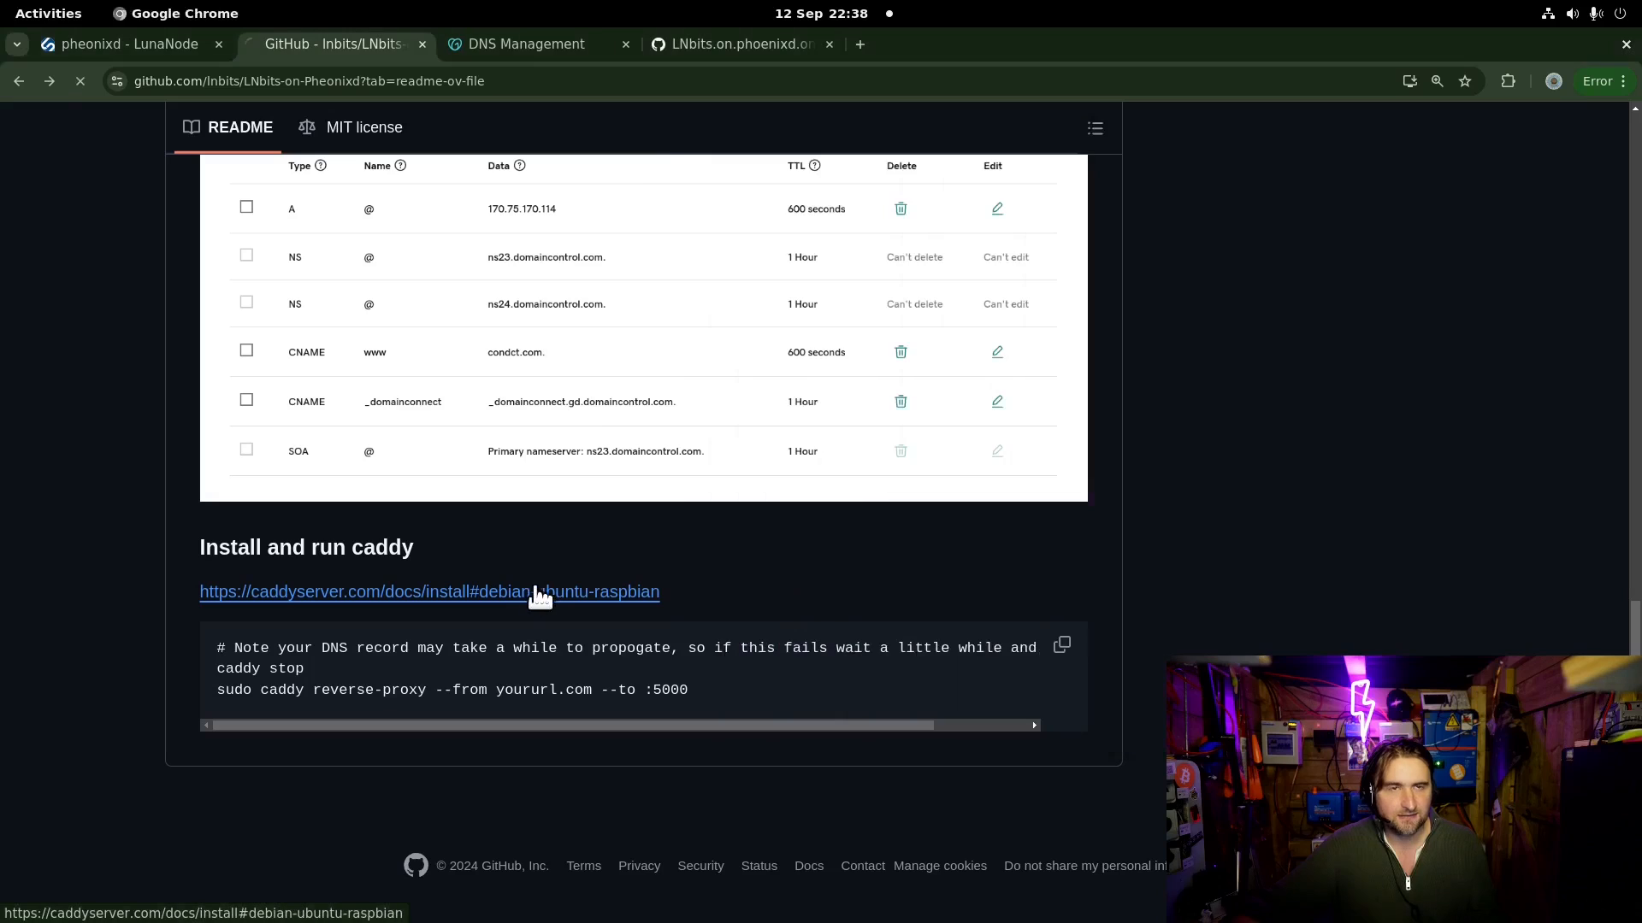
Install Caddy from its stable Ubuntu apt repository, run caddy stop and start a screen session.
click(429, 592)
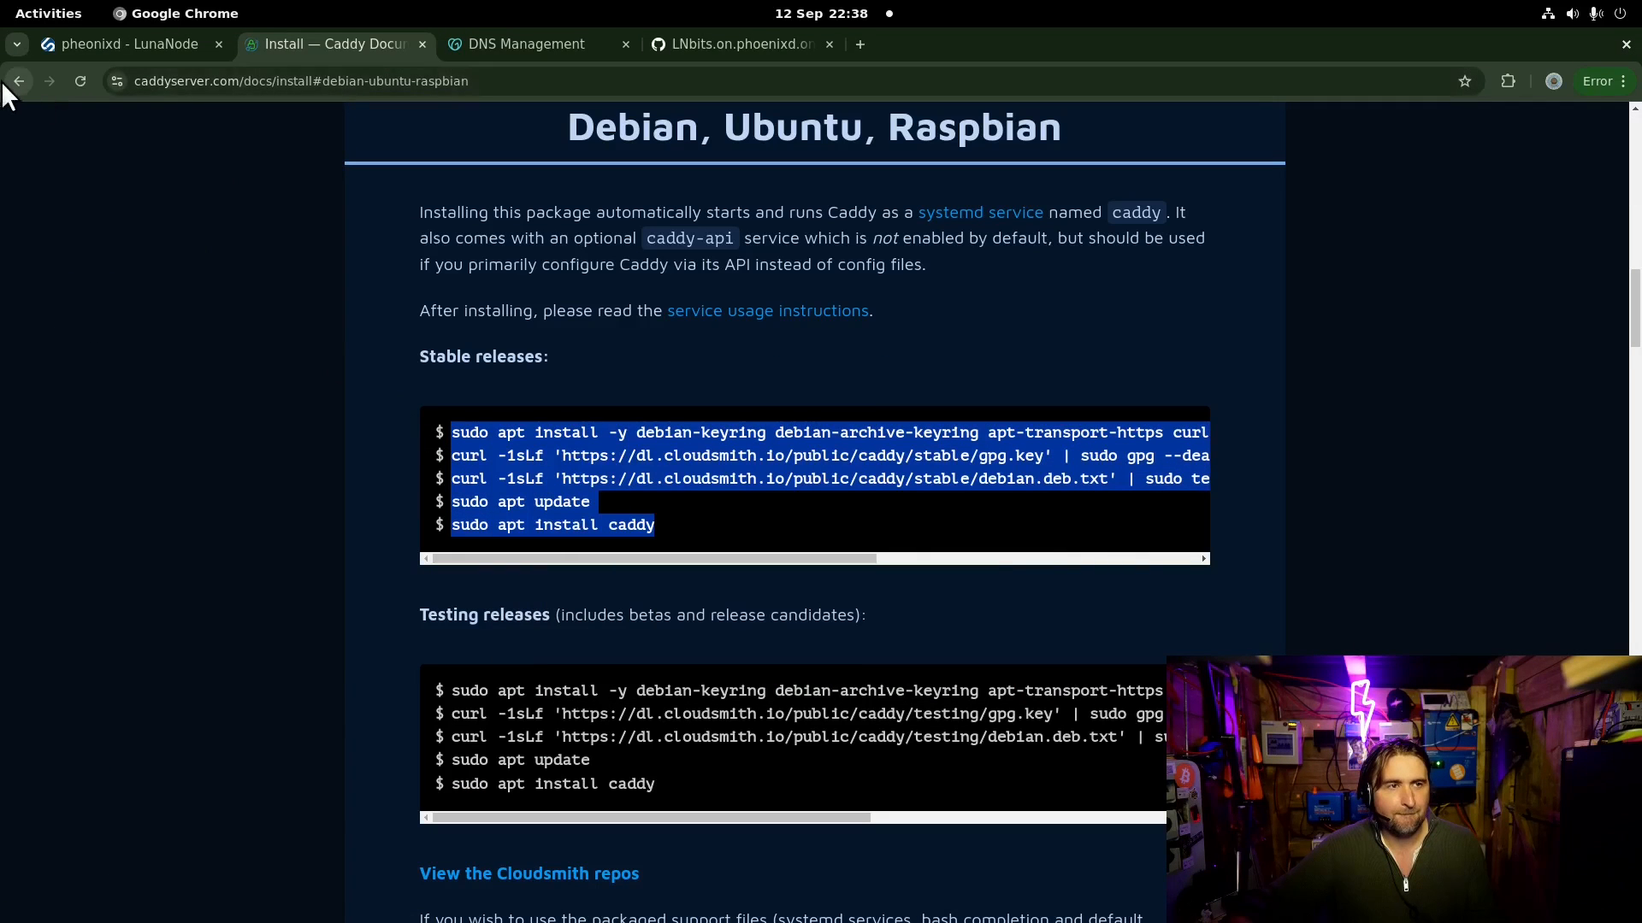
right_click(963, 711)
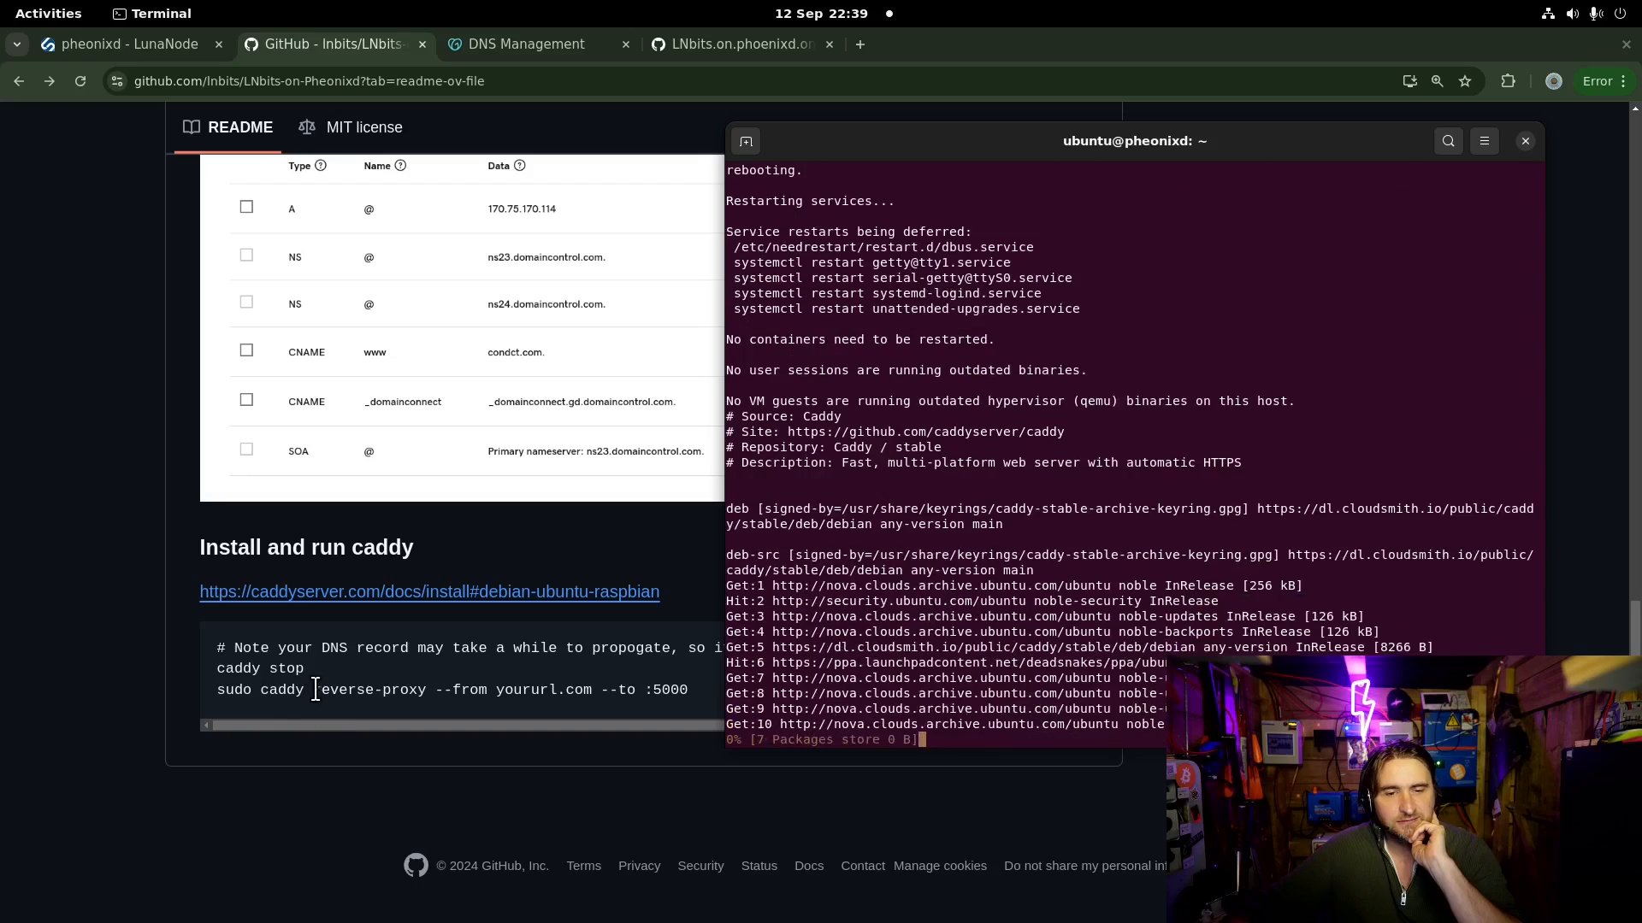
right_click(260, 669)
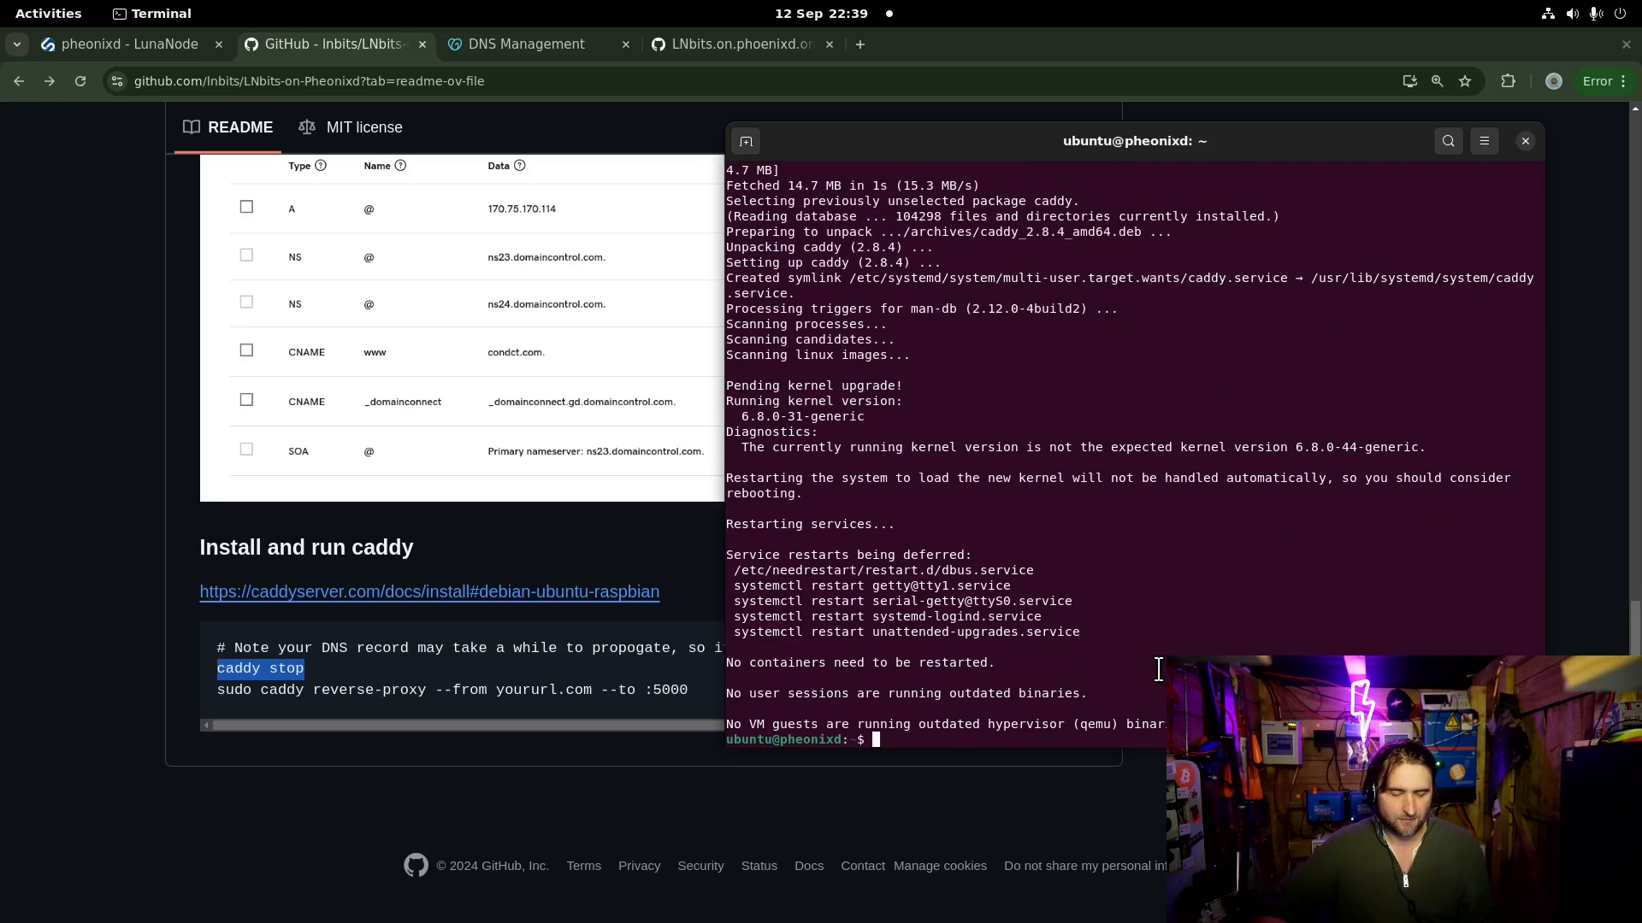
text(caddy stop)
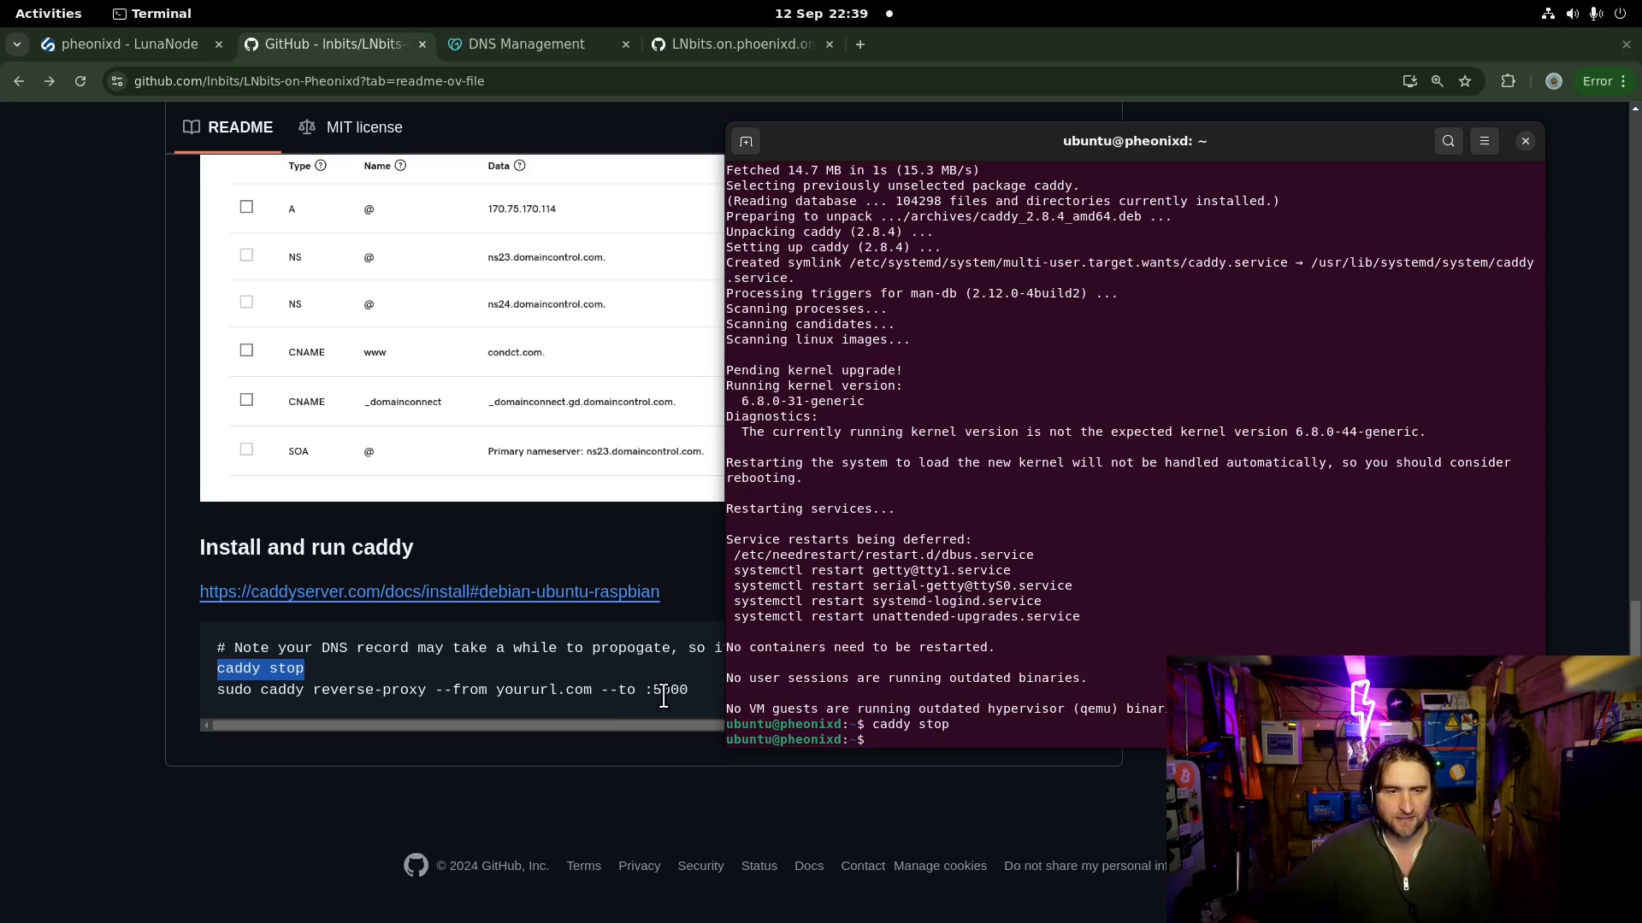
text(screen)
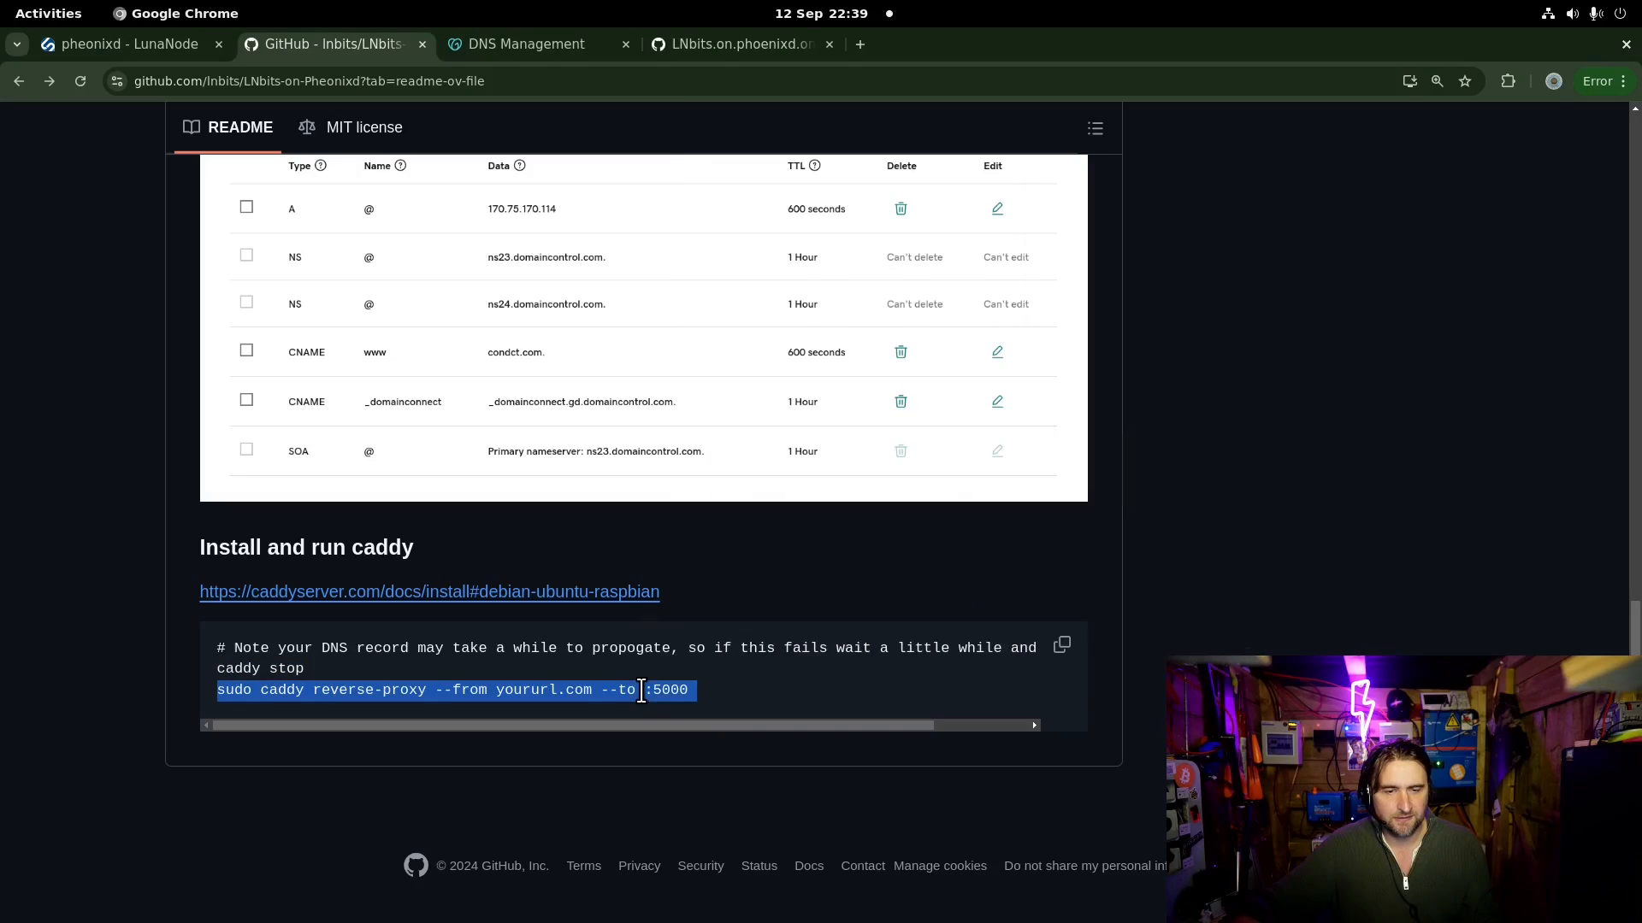
Paste the sudo caddy reverse-proxy command at the prompt and view the guide's Caddyfile section.
right_click(1062, 292)
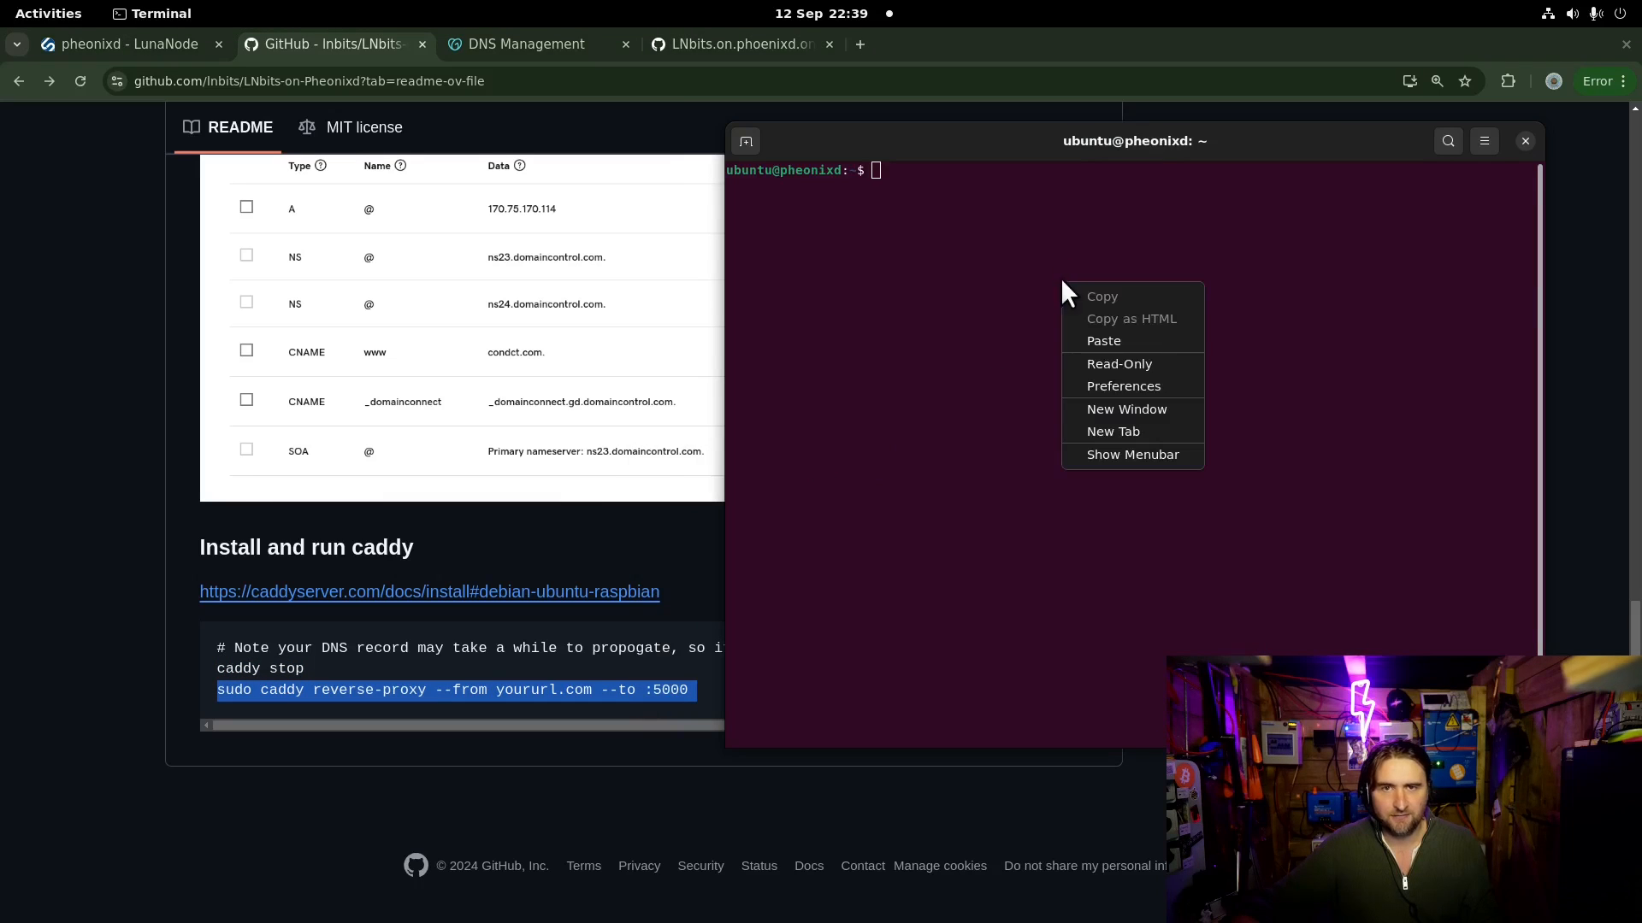
click(1103, 340)
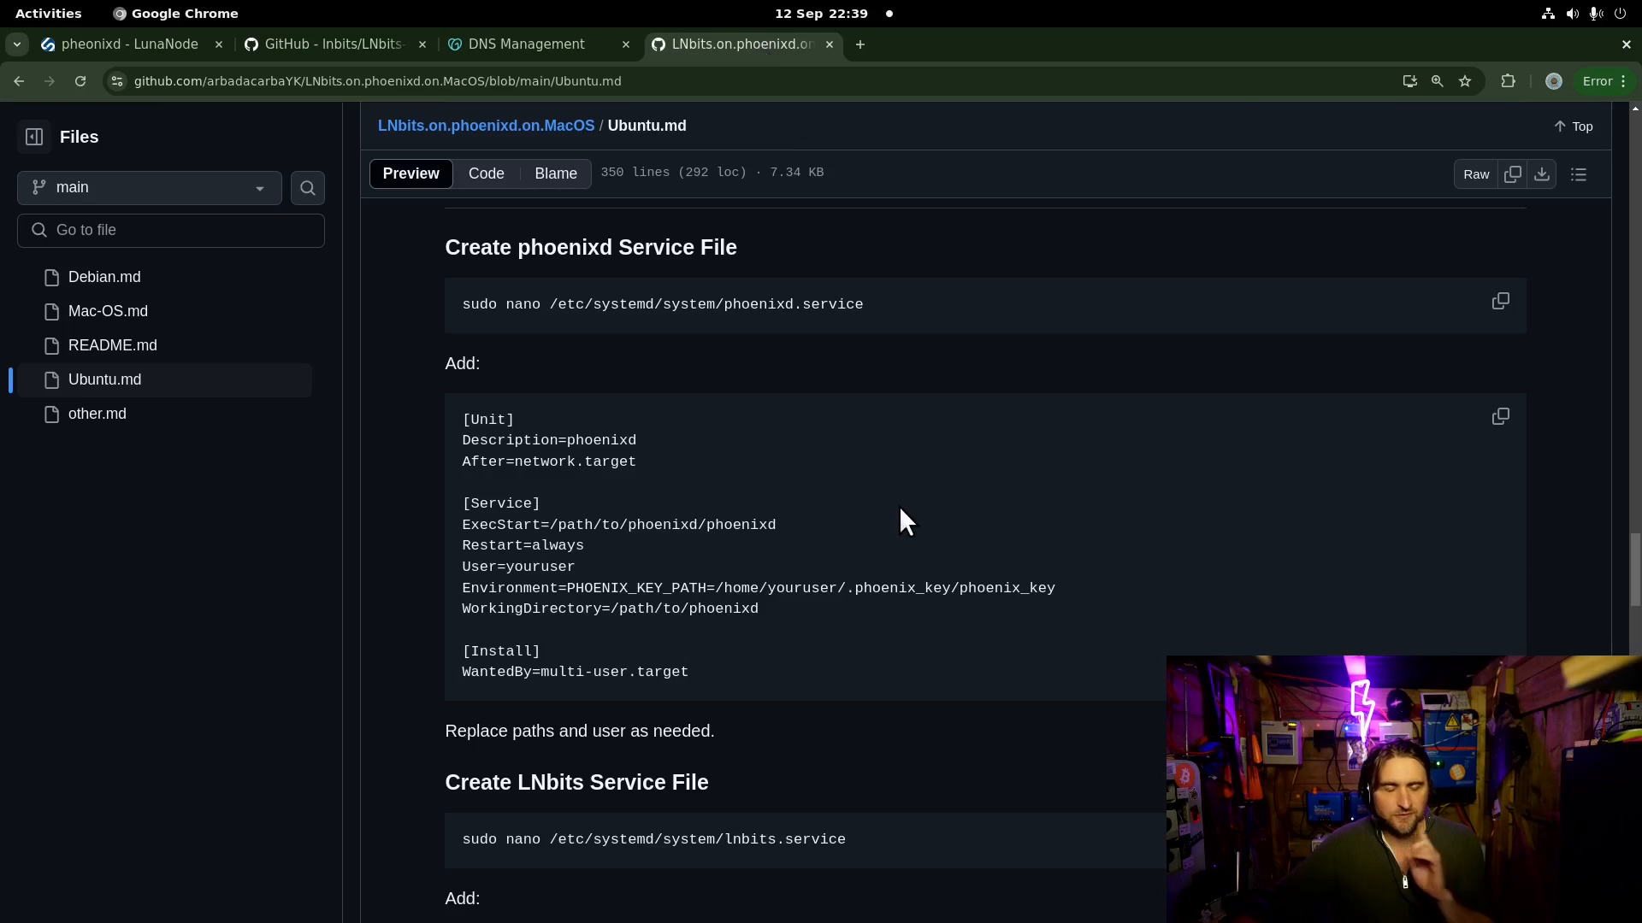
scroll(down, 3)
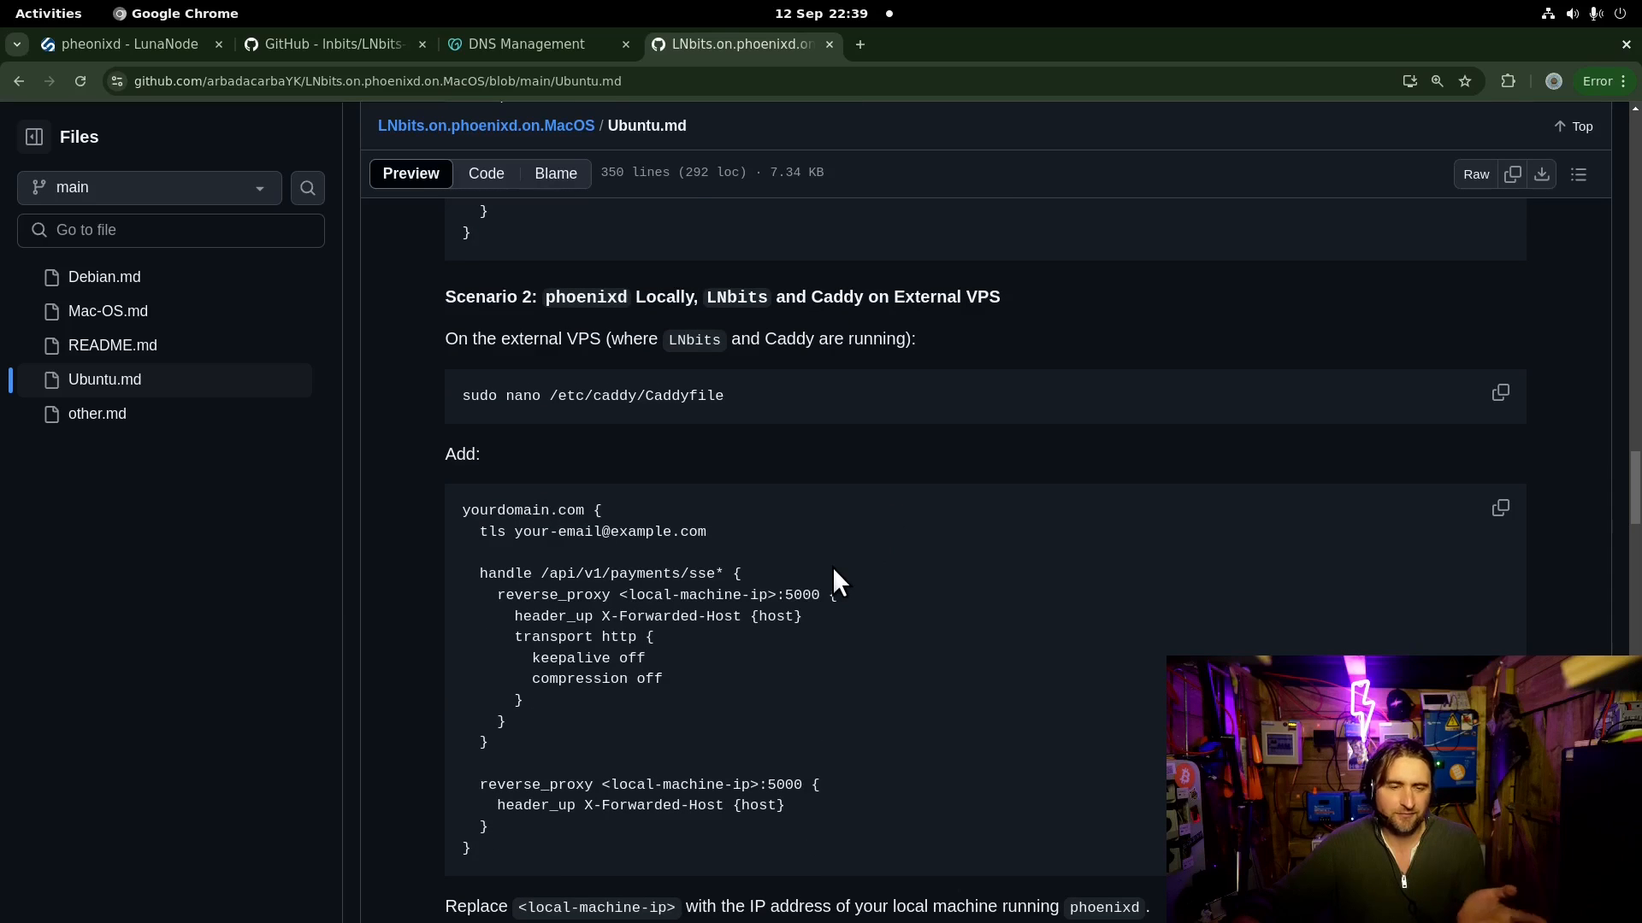
mouse_move(434, 558)
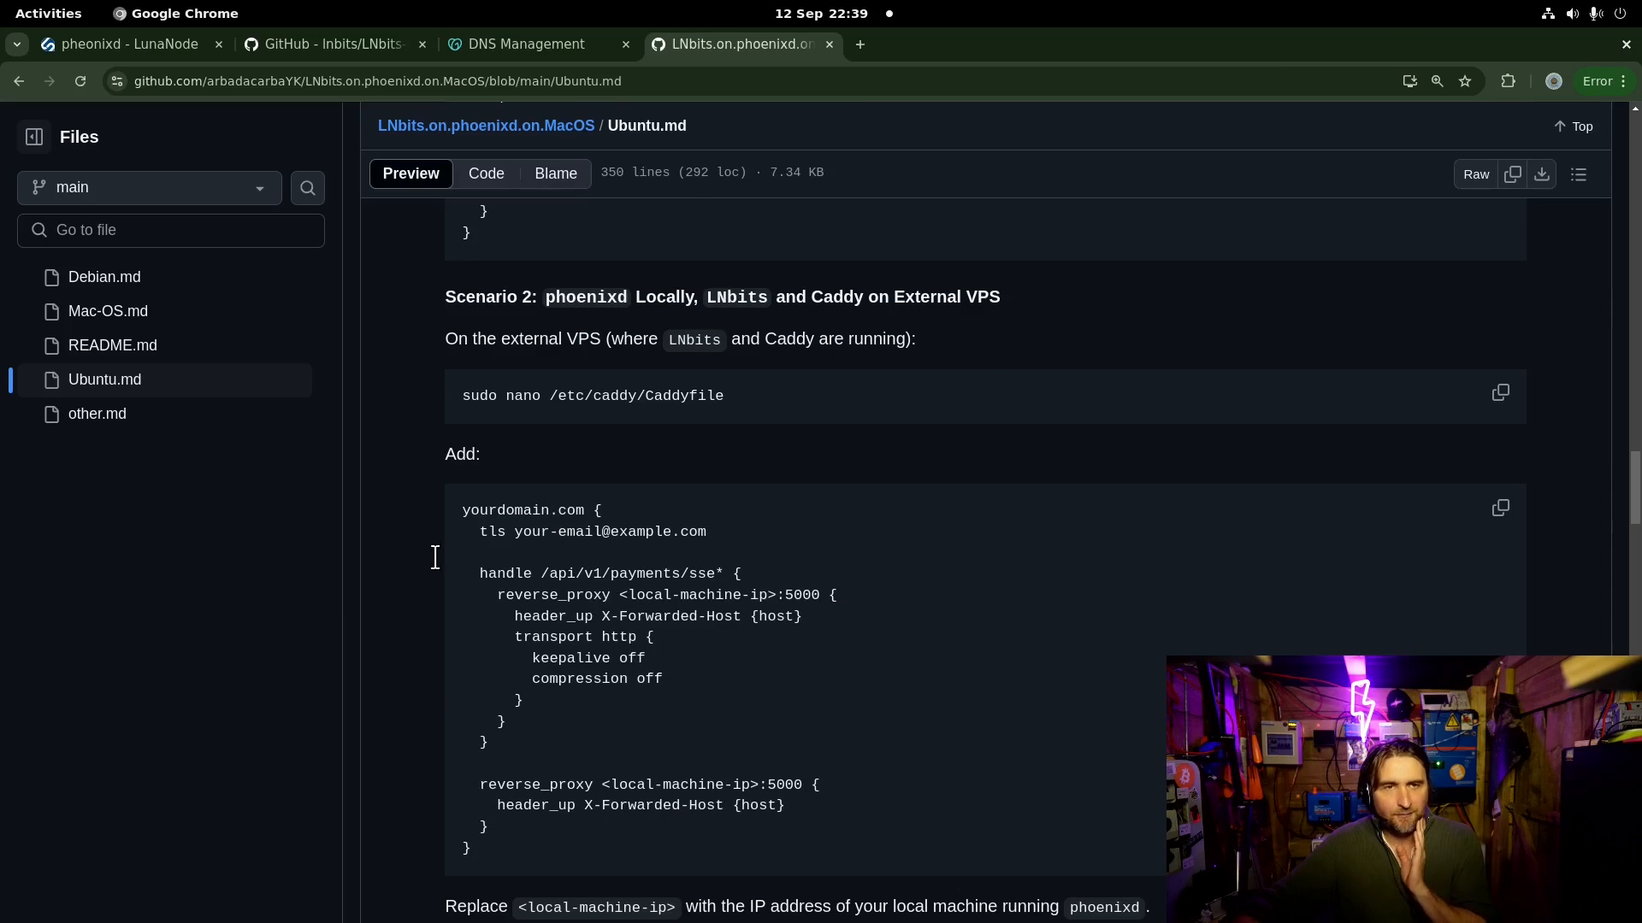
click(160, 12)
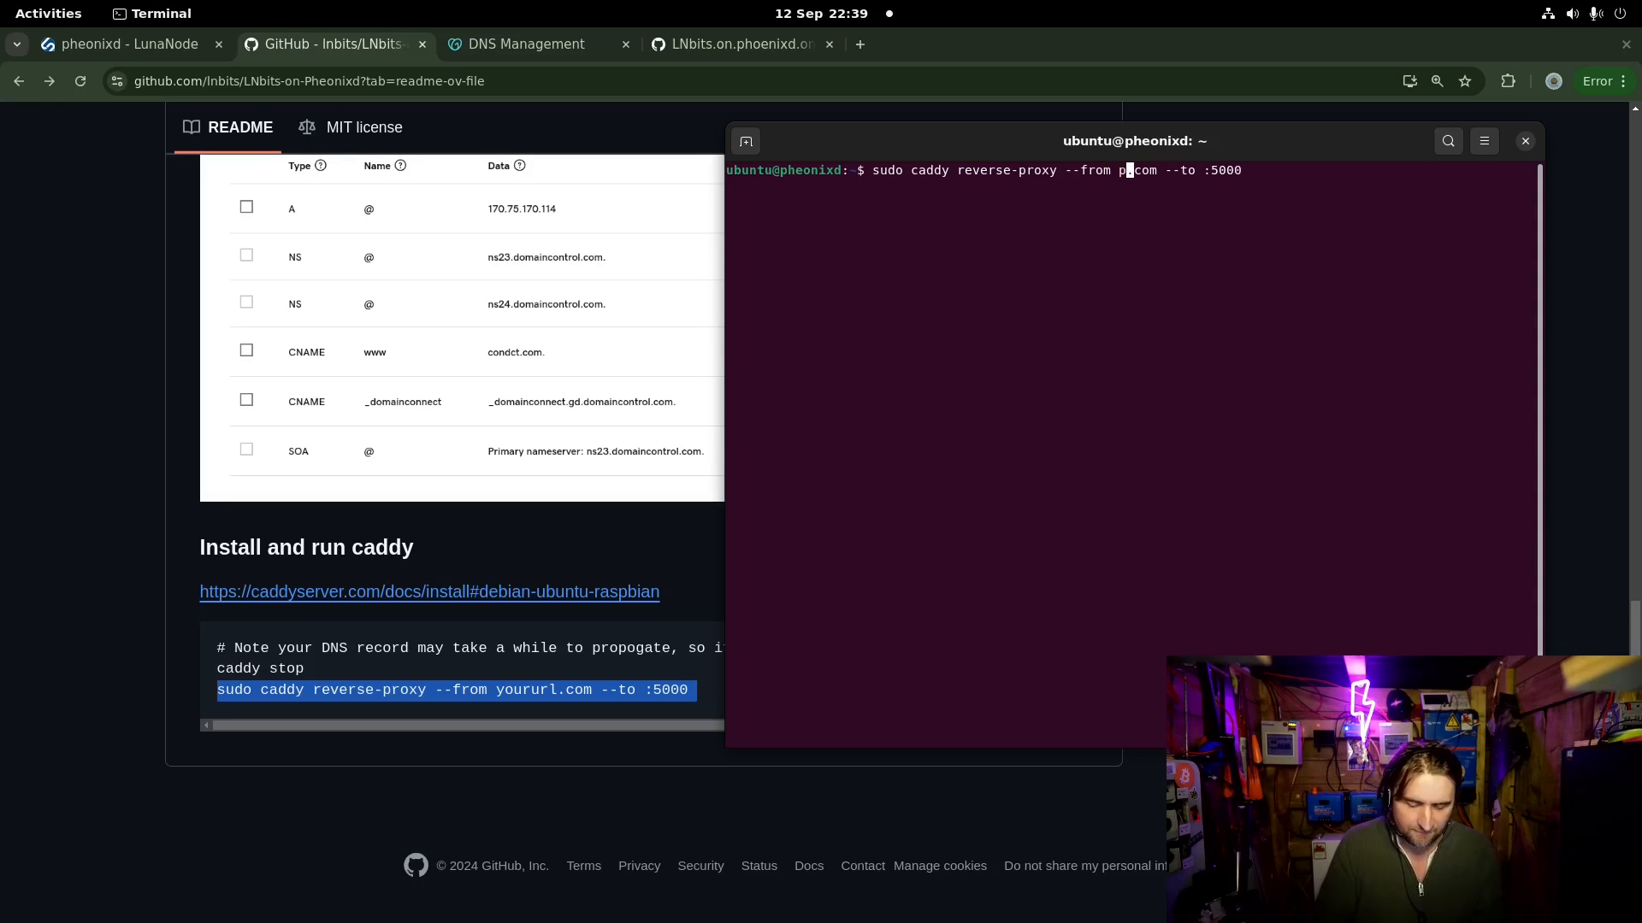
Run the reverse-proxy with --from phoenix.condct.com to :5000, which fails on NXDOMAIN DNS errors.
text(hoenix.co)
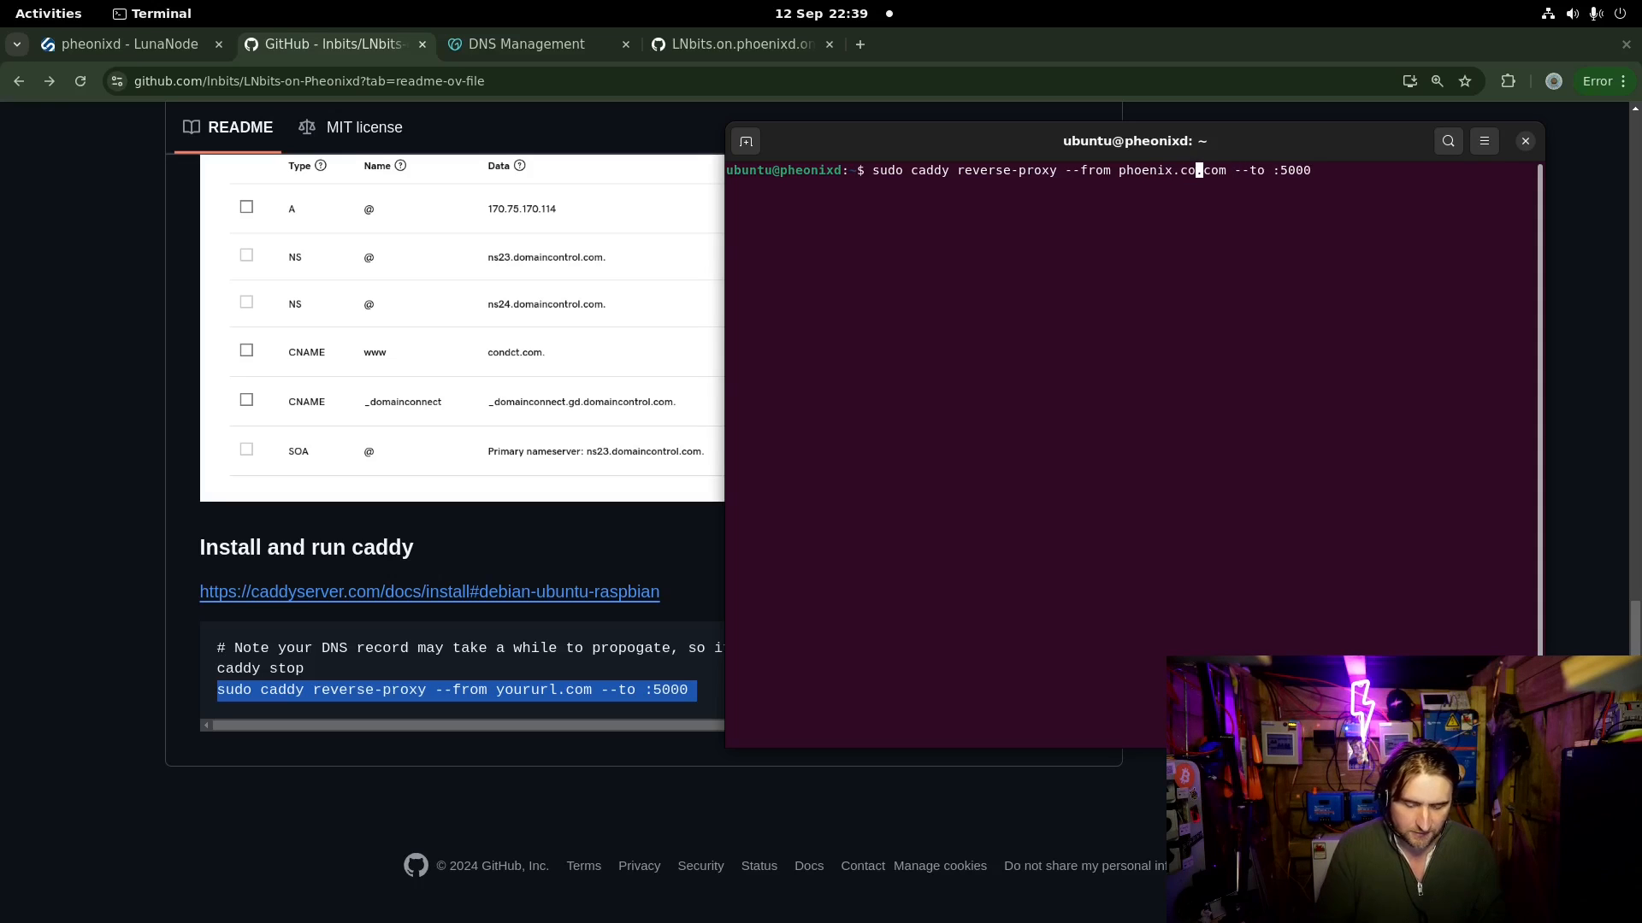
text(ndct.)
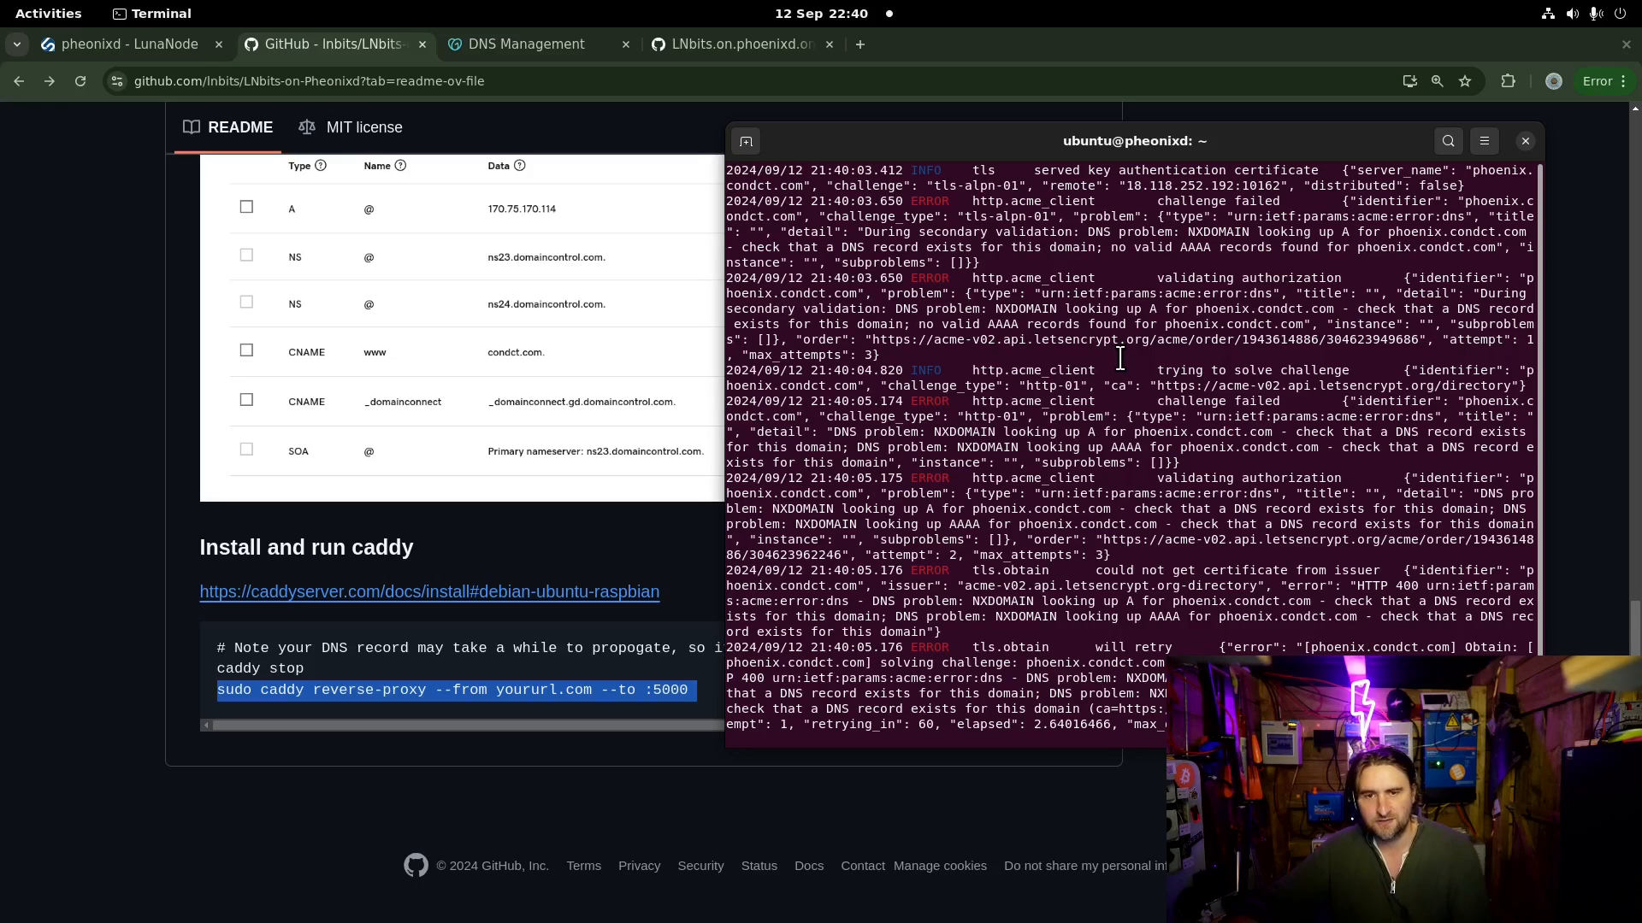
mouse_move(858, 48)
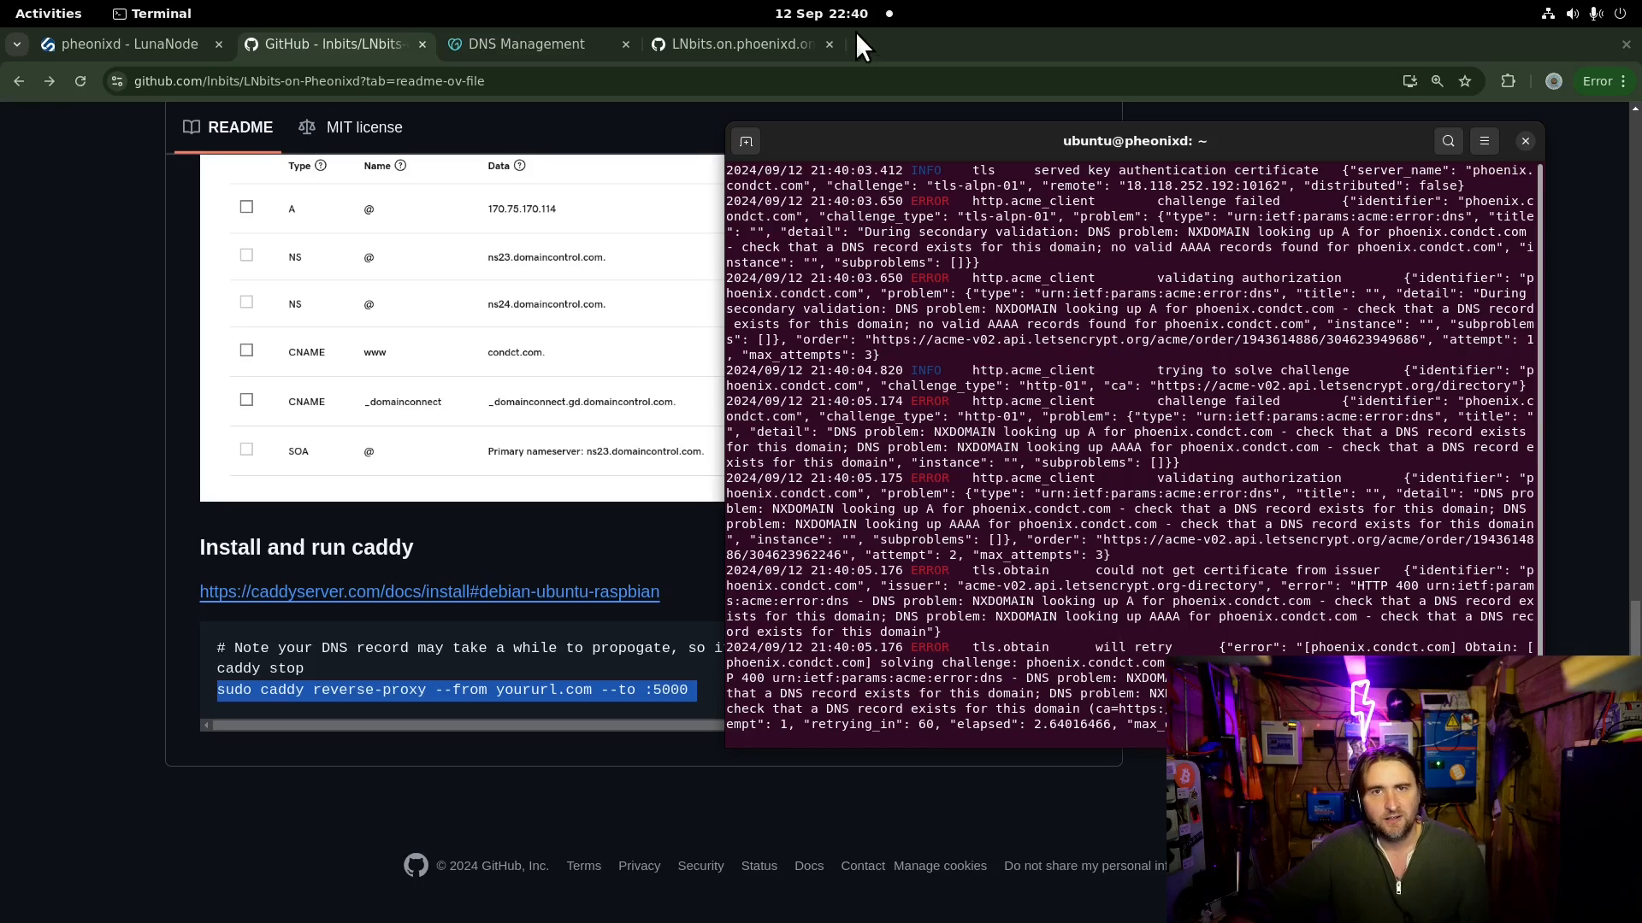
click(1062, 45)
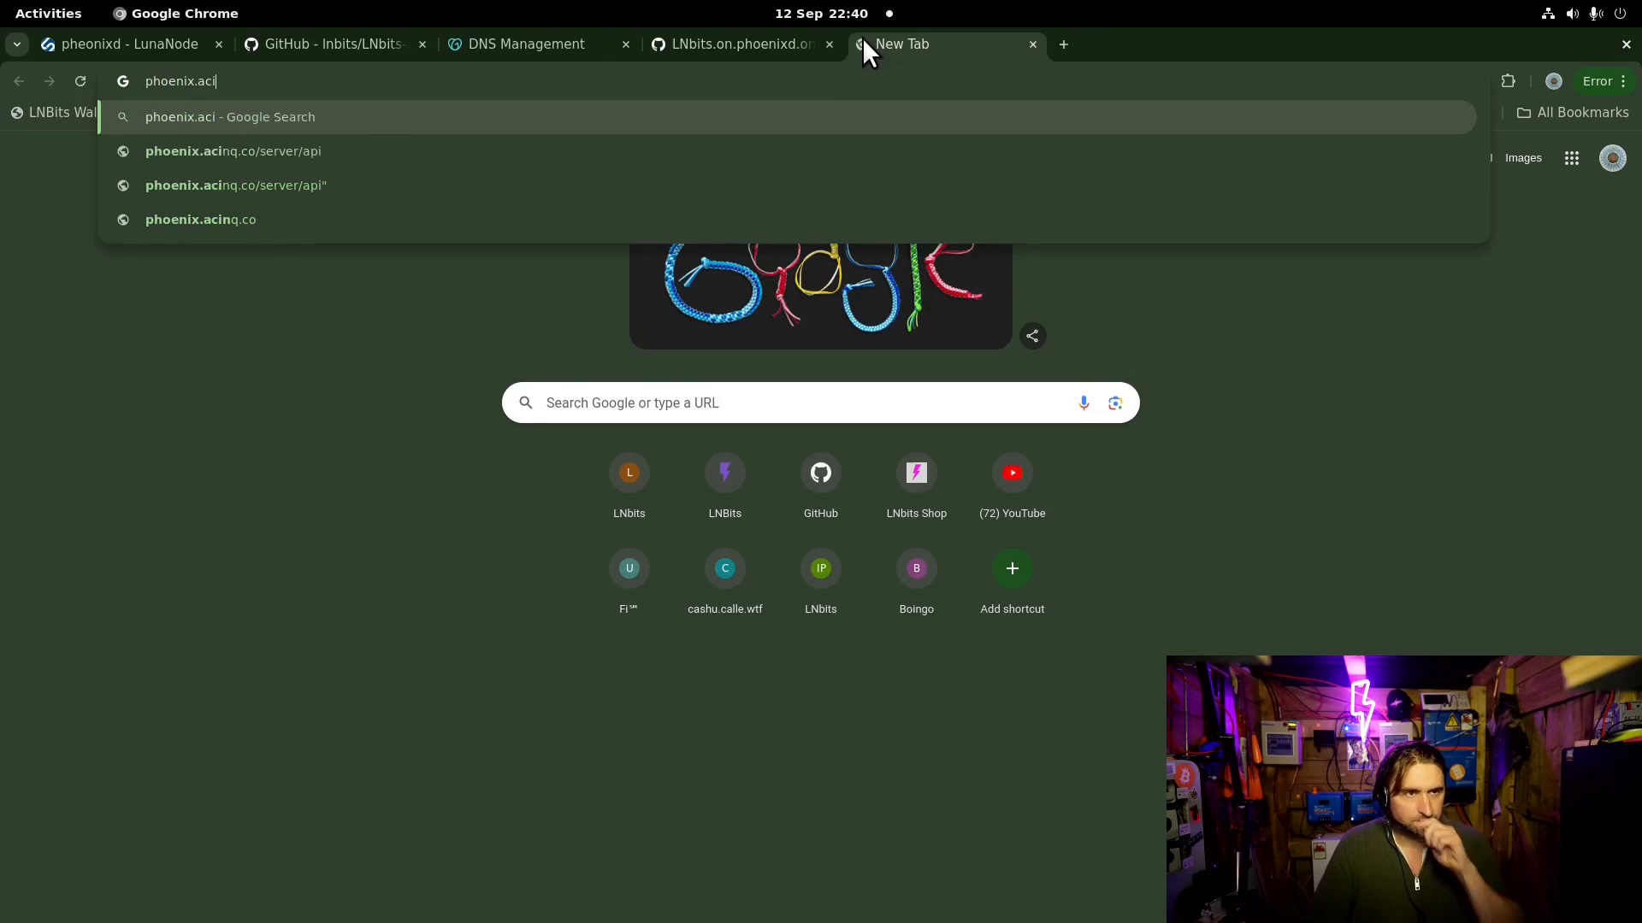
Visit phoenix.condct.com in a new tab, which returns an SSL protocol error.
text(phoenix.vo)
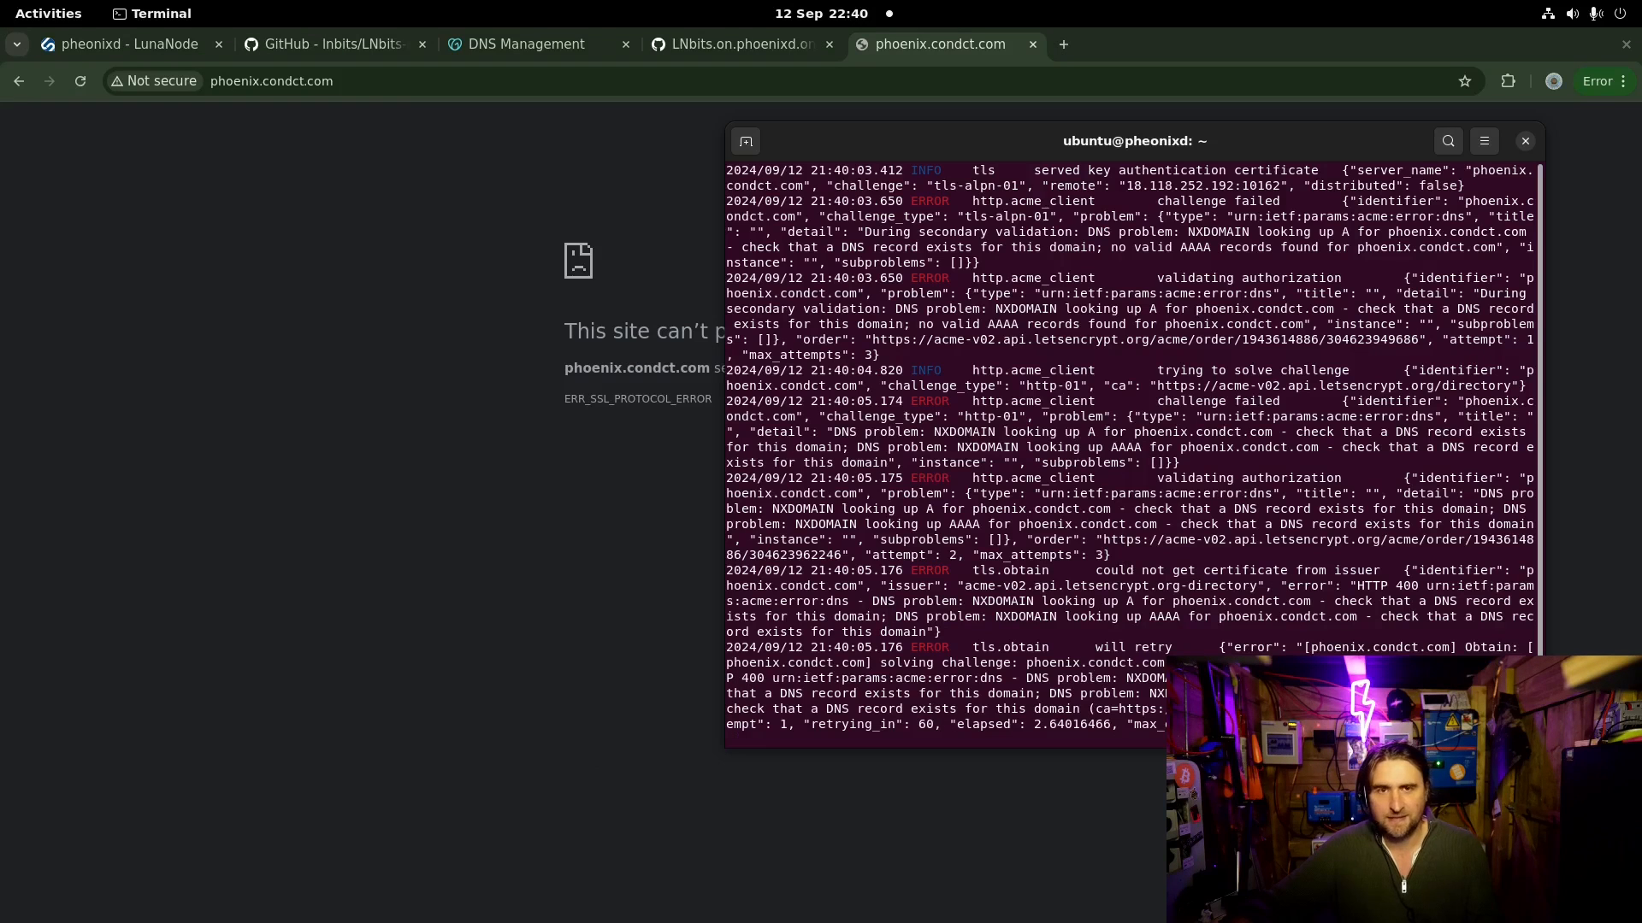
mouse_move(173, 72)
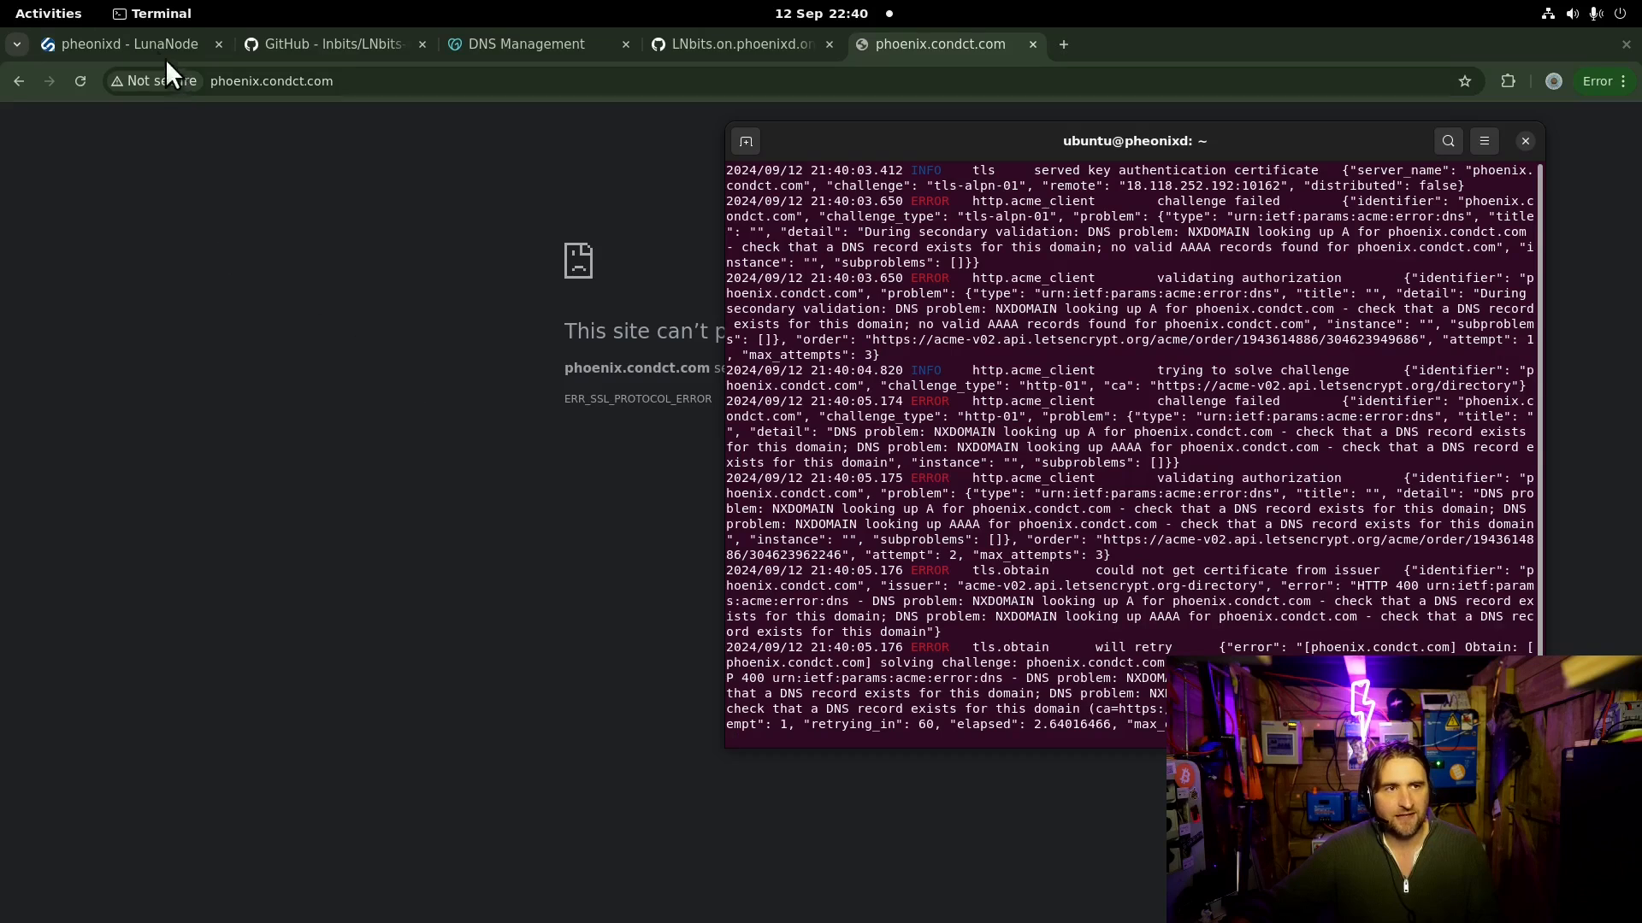
right_click(744, 417)
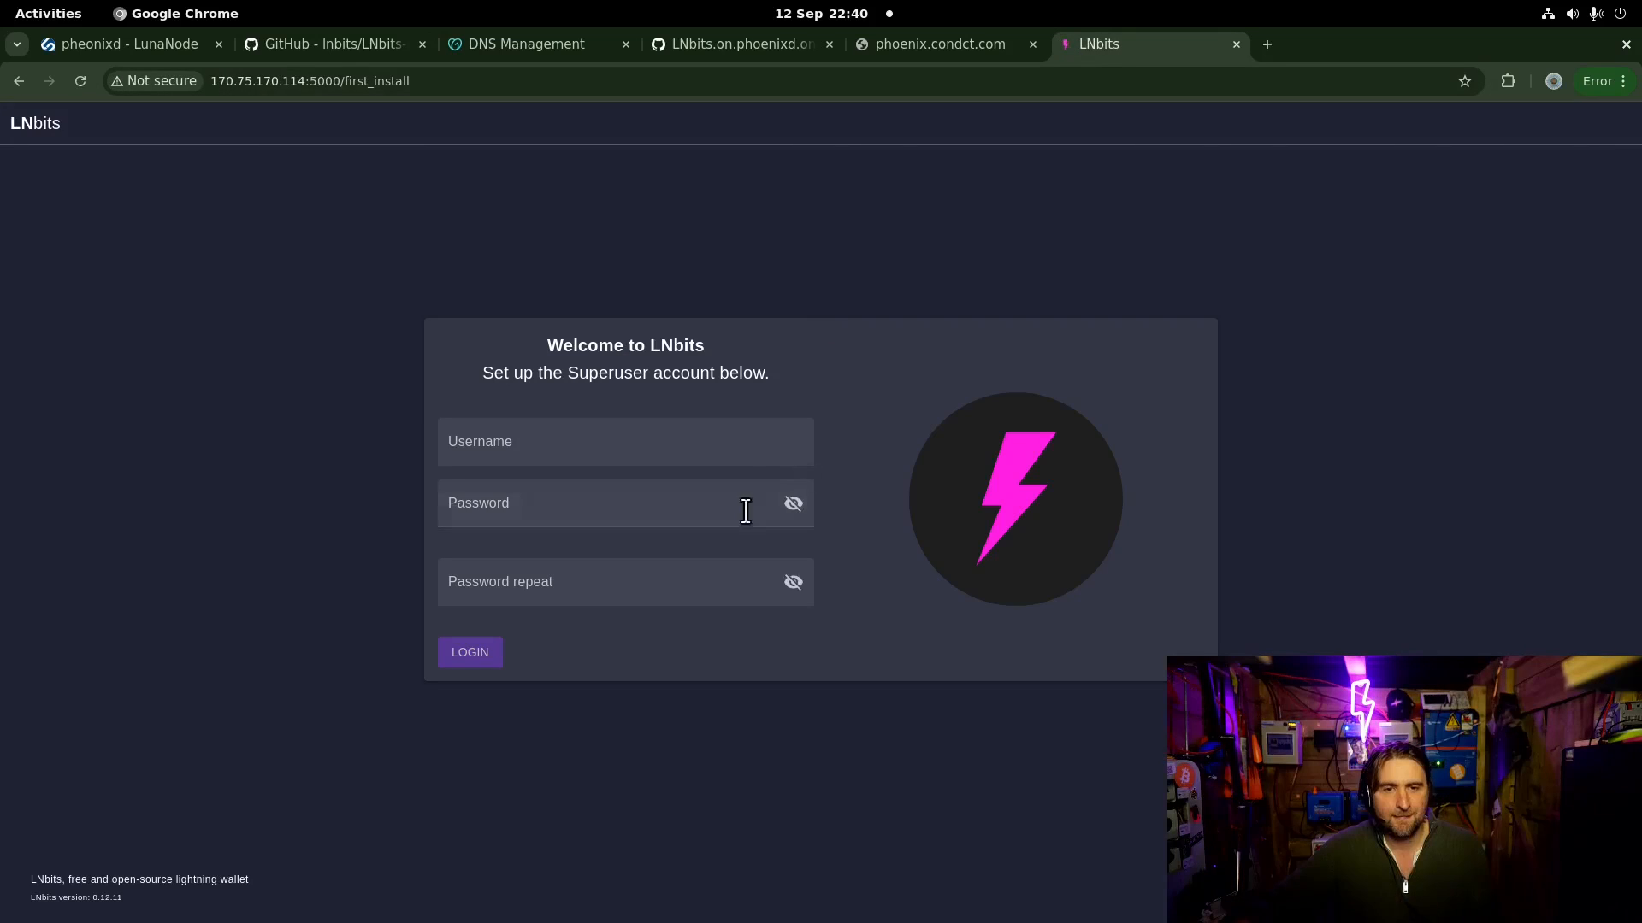
Create the superuser 'ben' with a password on first_install and dismiss Chrome's breached-password warning.
text(ben)
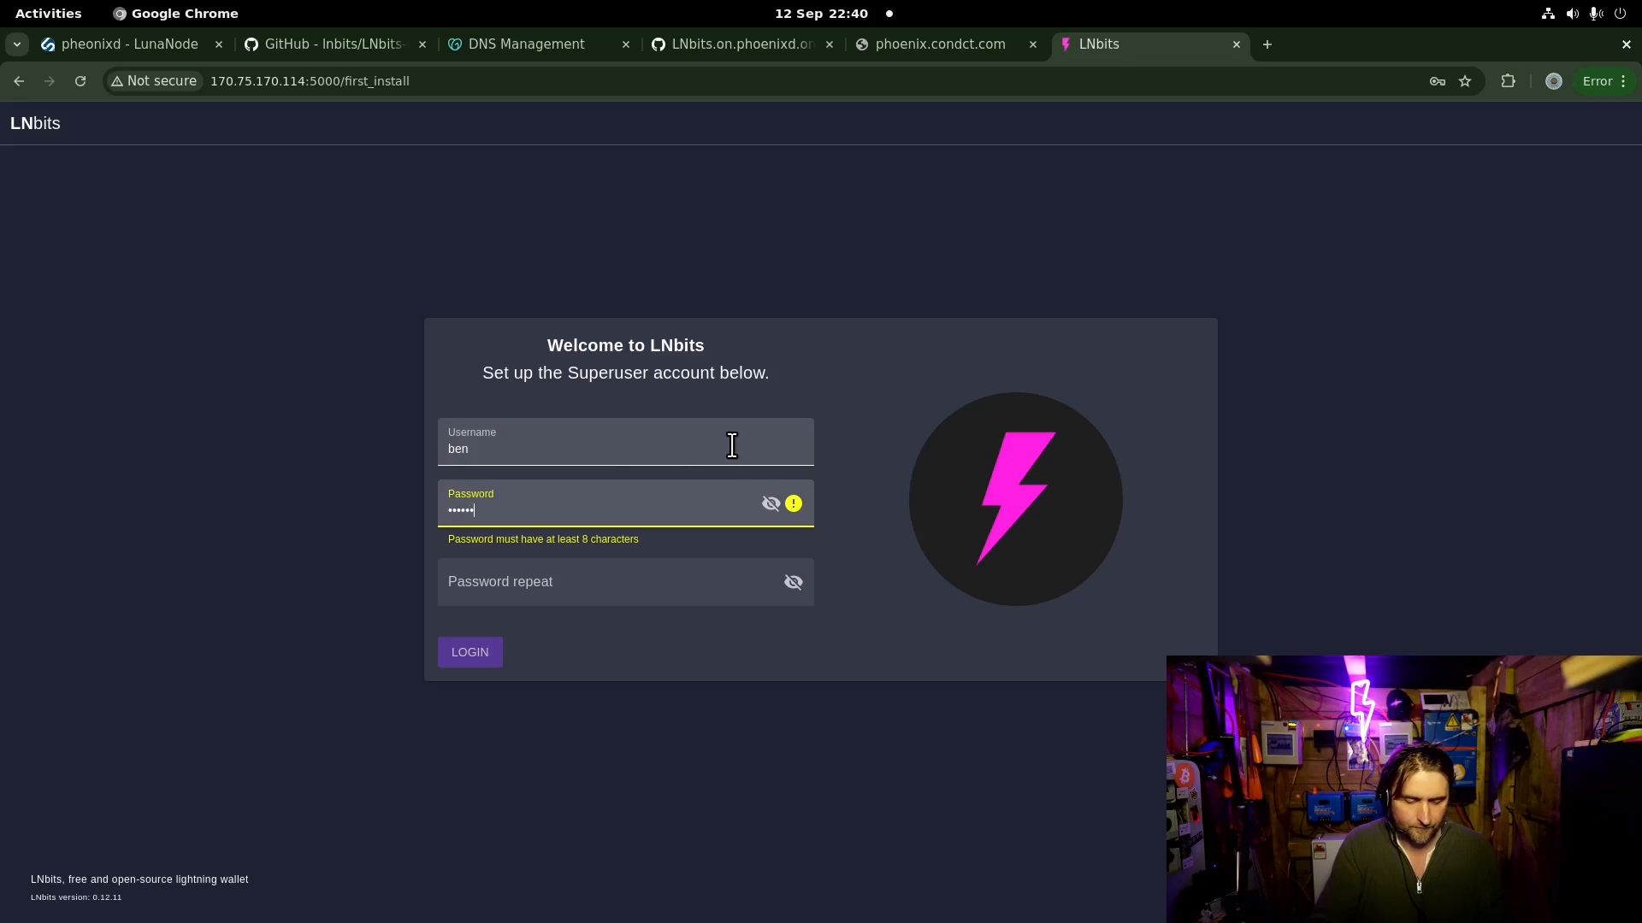
text(•••)
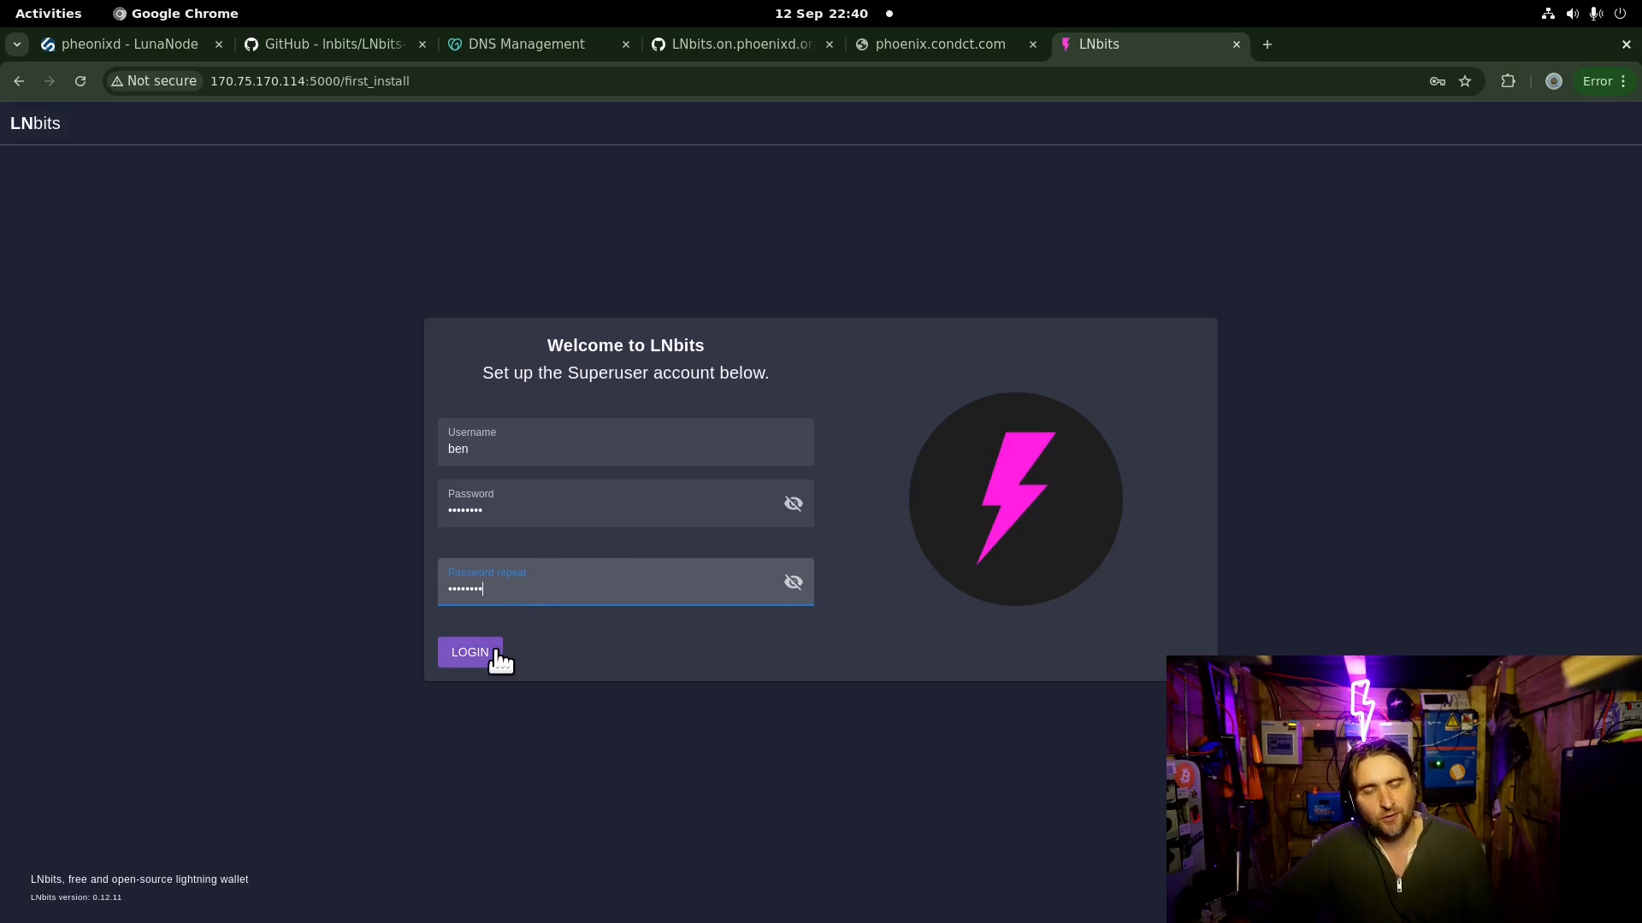
click(469, 652)
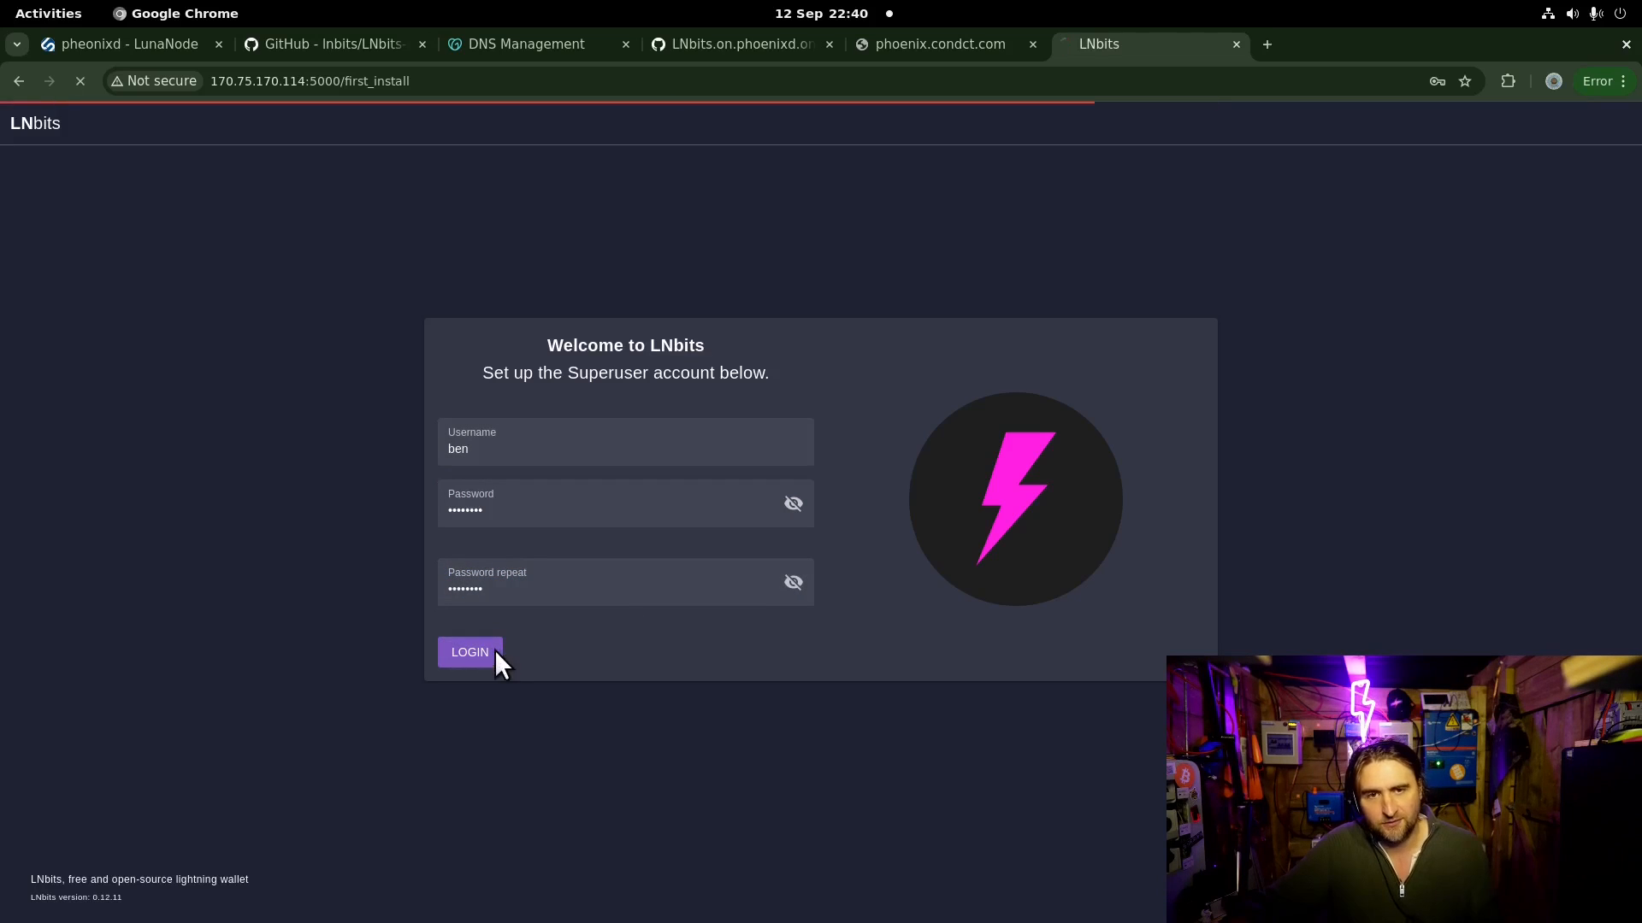
click(469, 651)
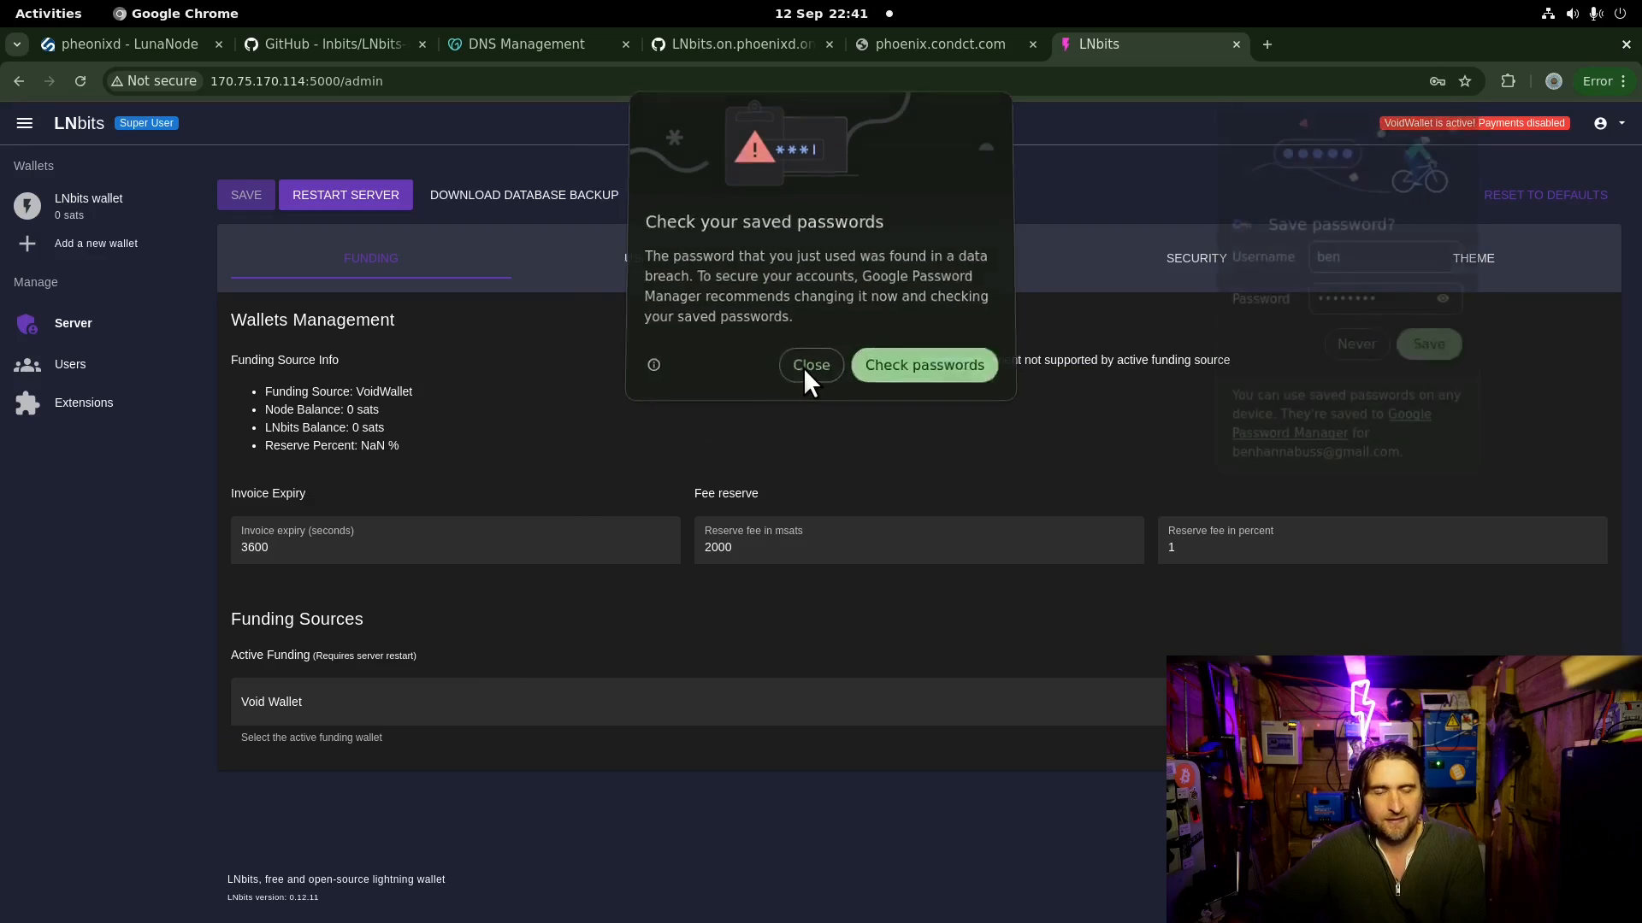
click(811, 364)
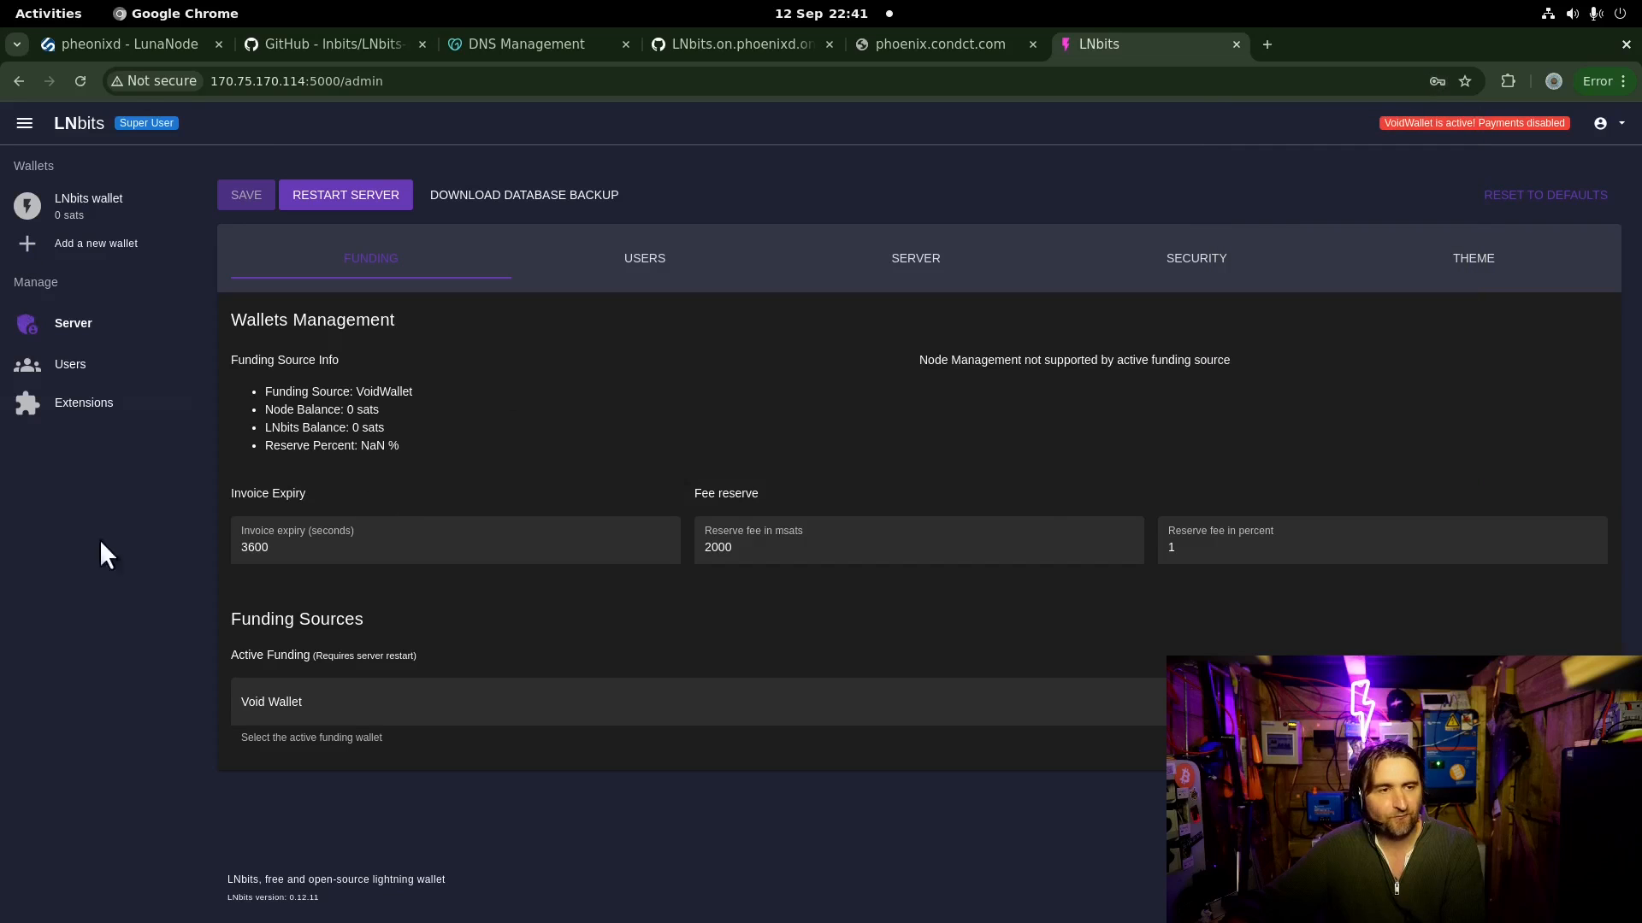
mouse_move(10, 315)
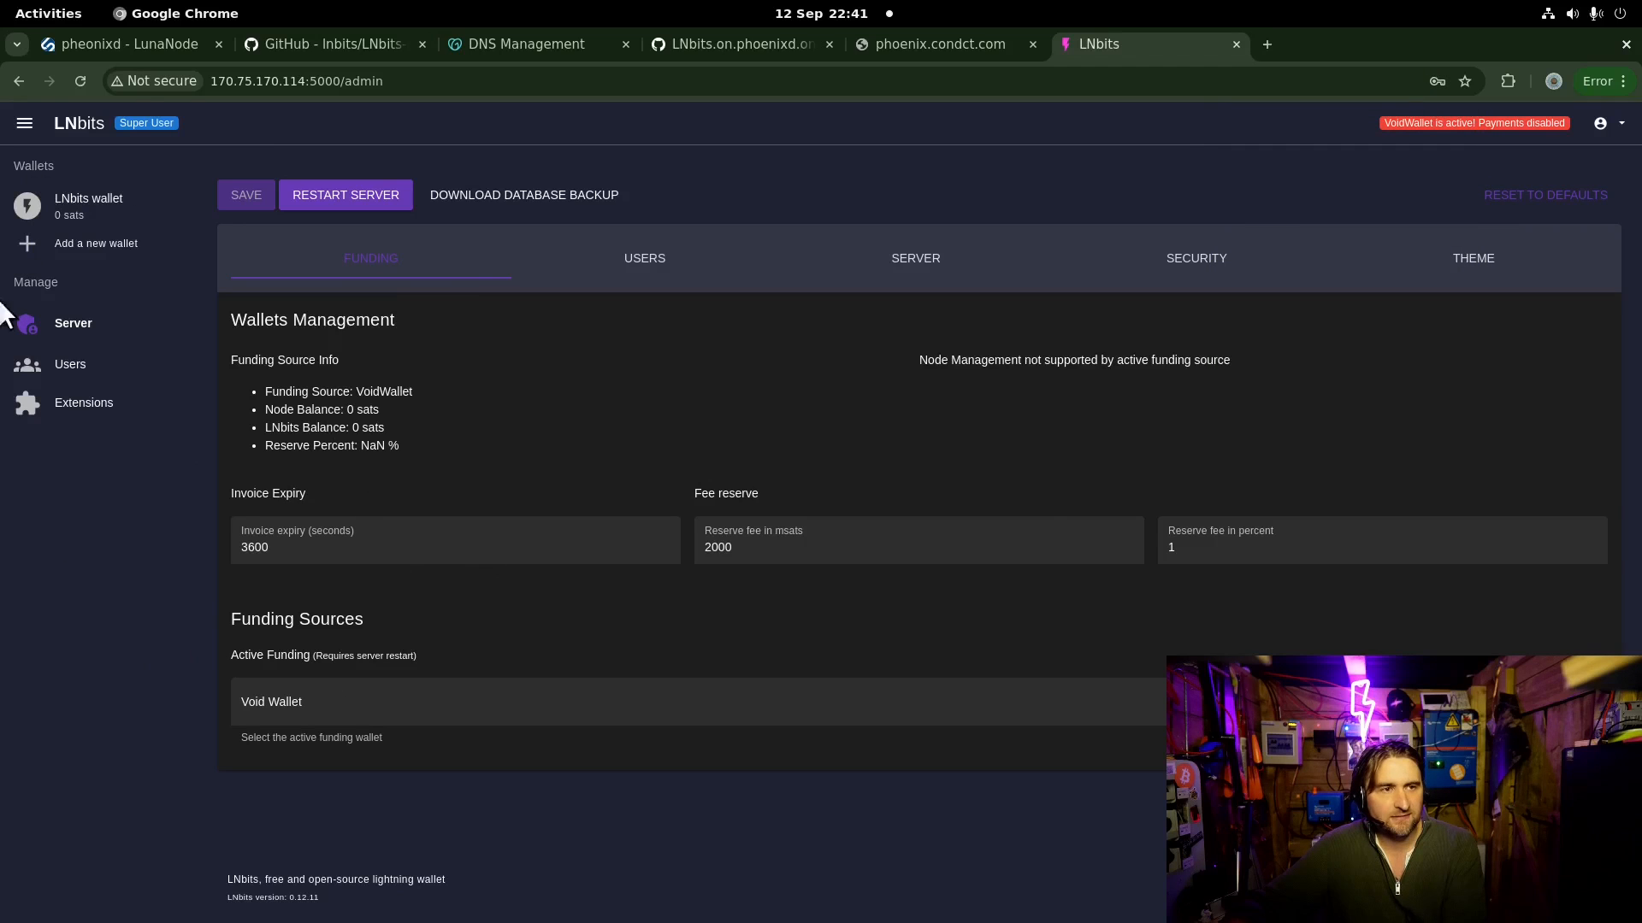
mouse_move(535, 494)
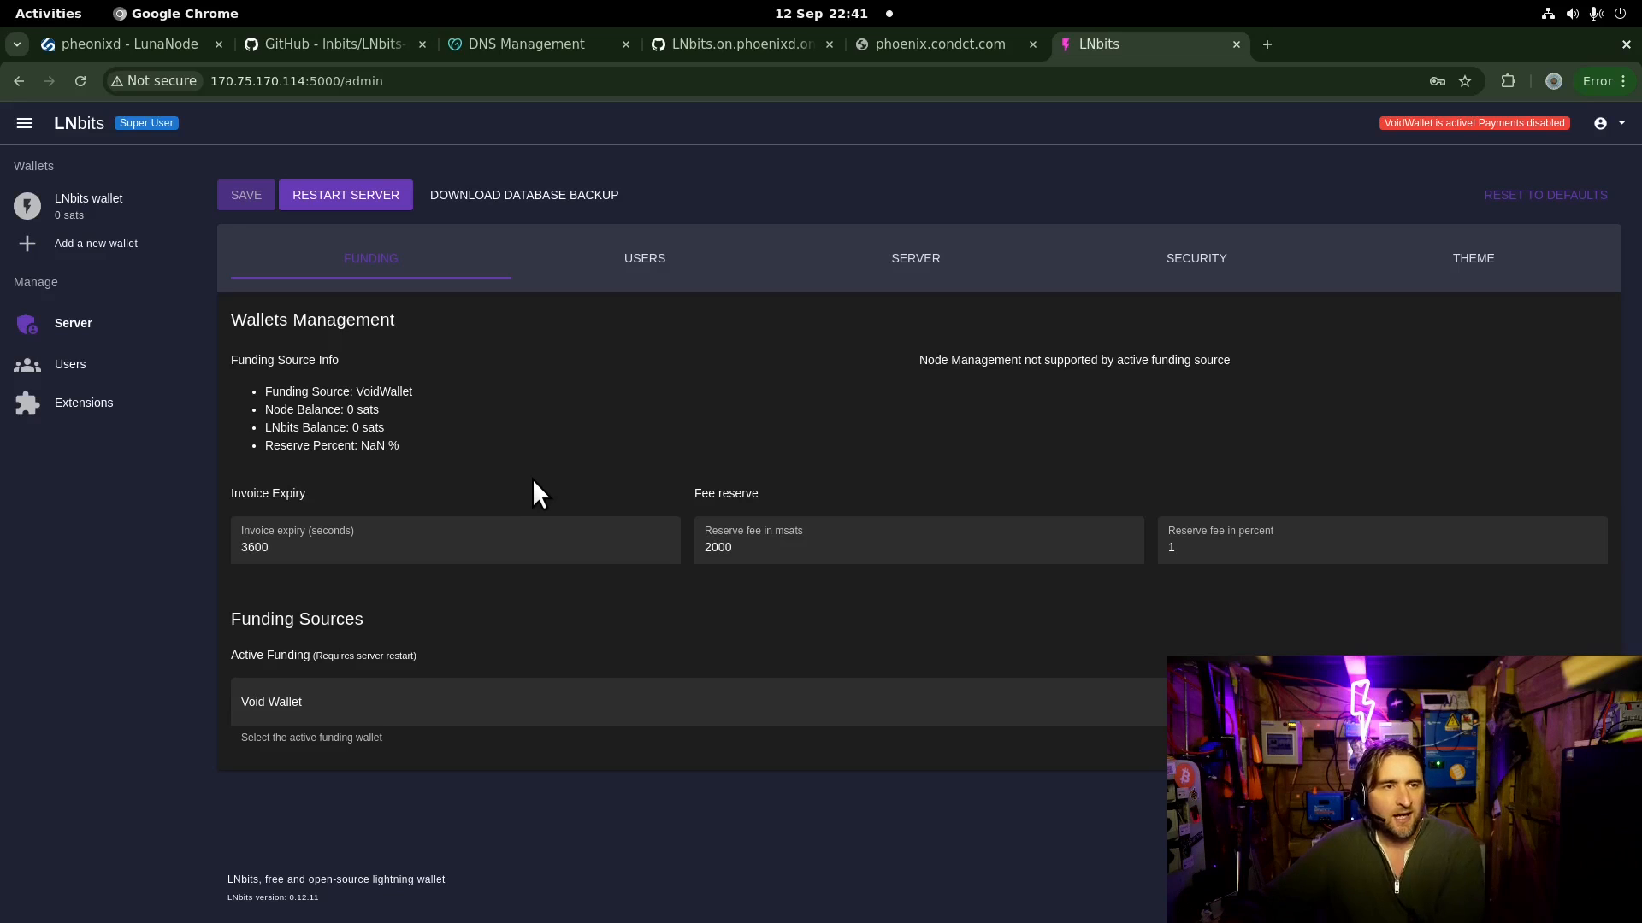
mouse_move(501, 696)
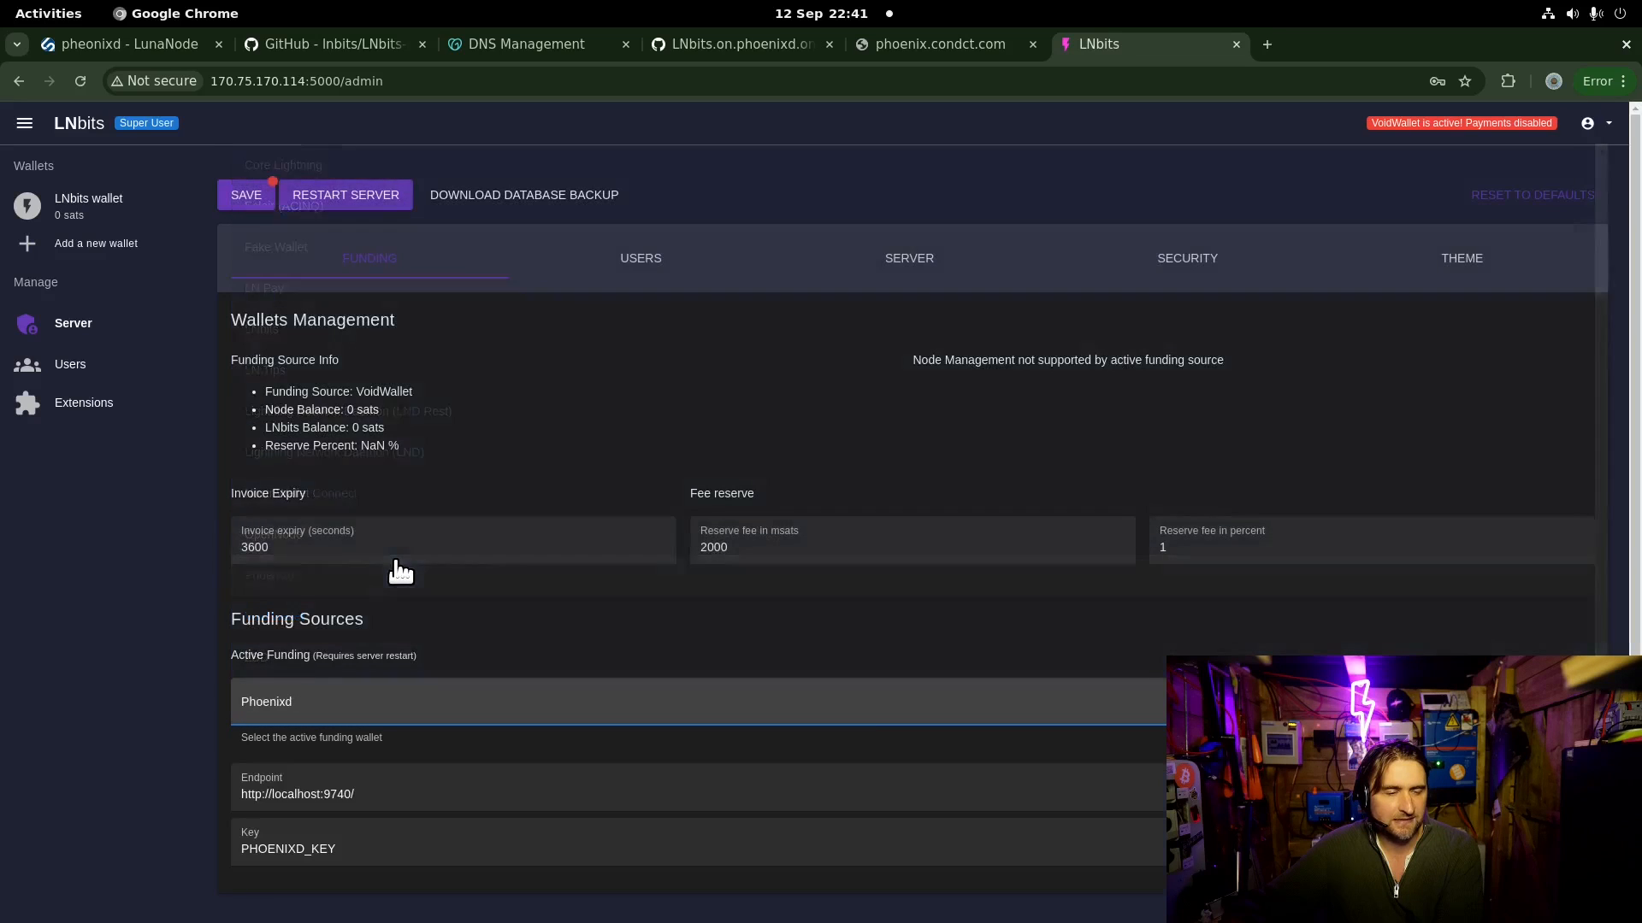
Set Phoenixd as the active funding source with its key, save and restart the server.
scroll(down, 3)
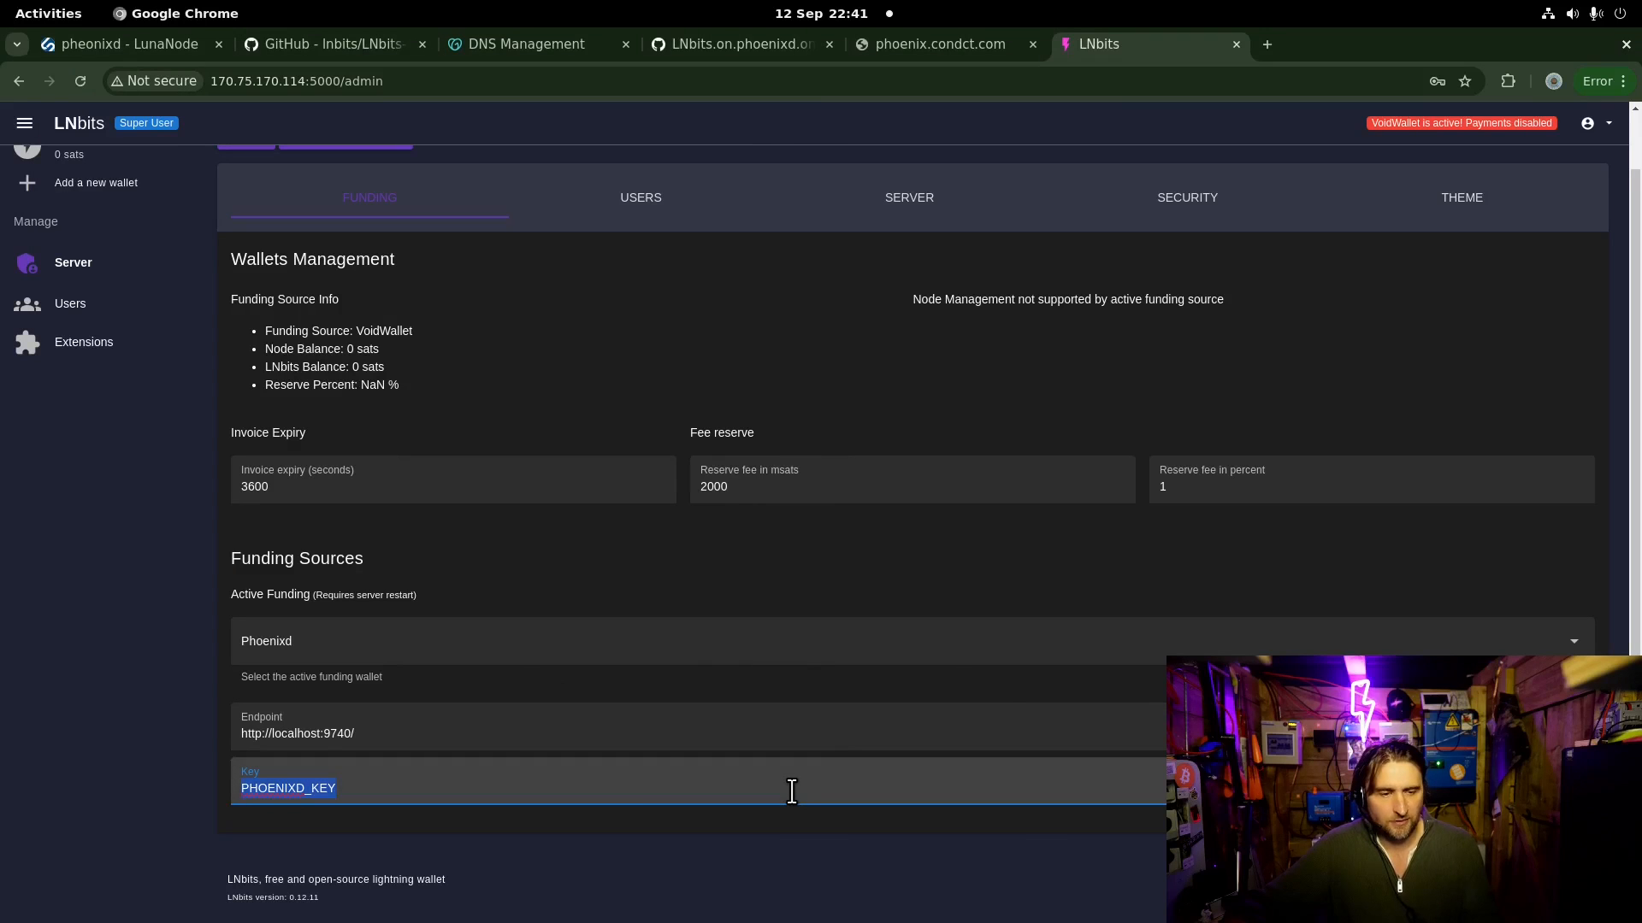
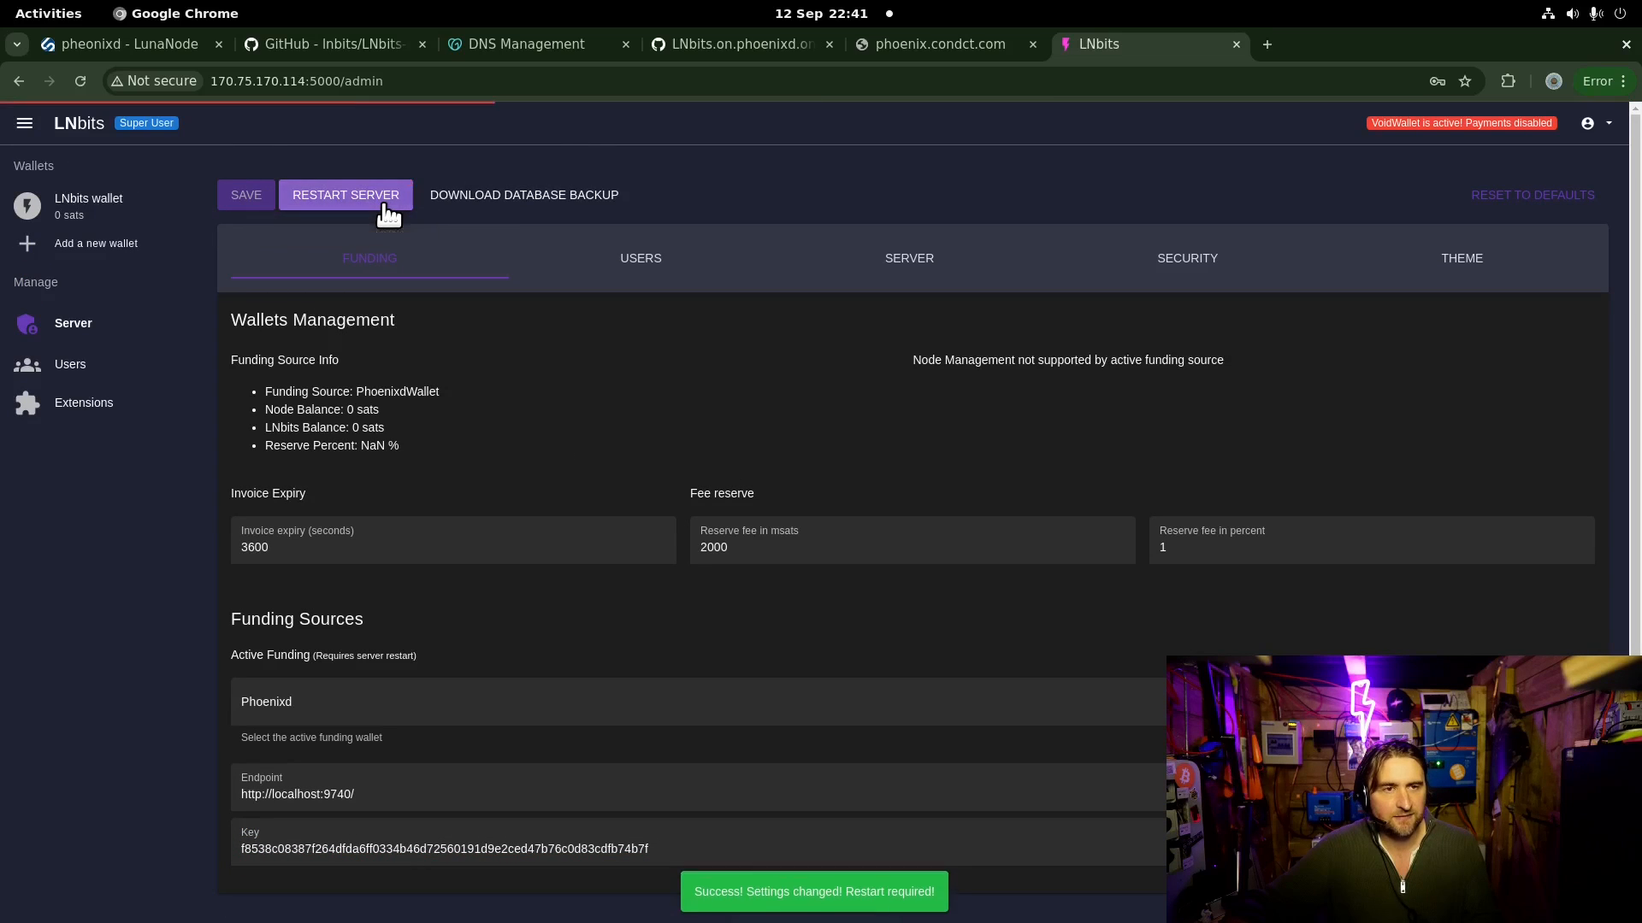
click(345, 195)
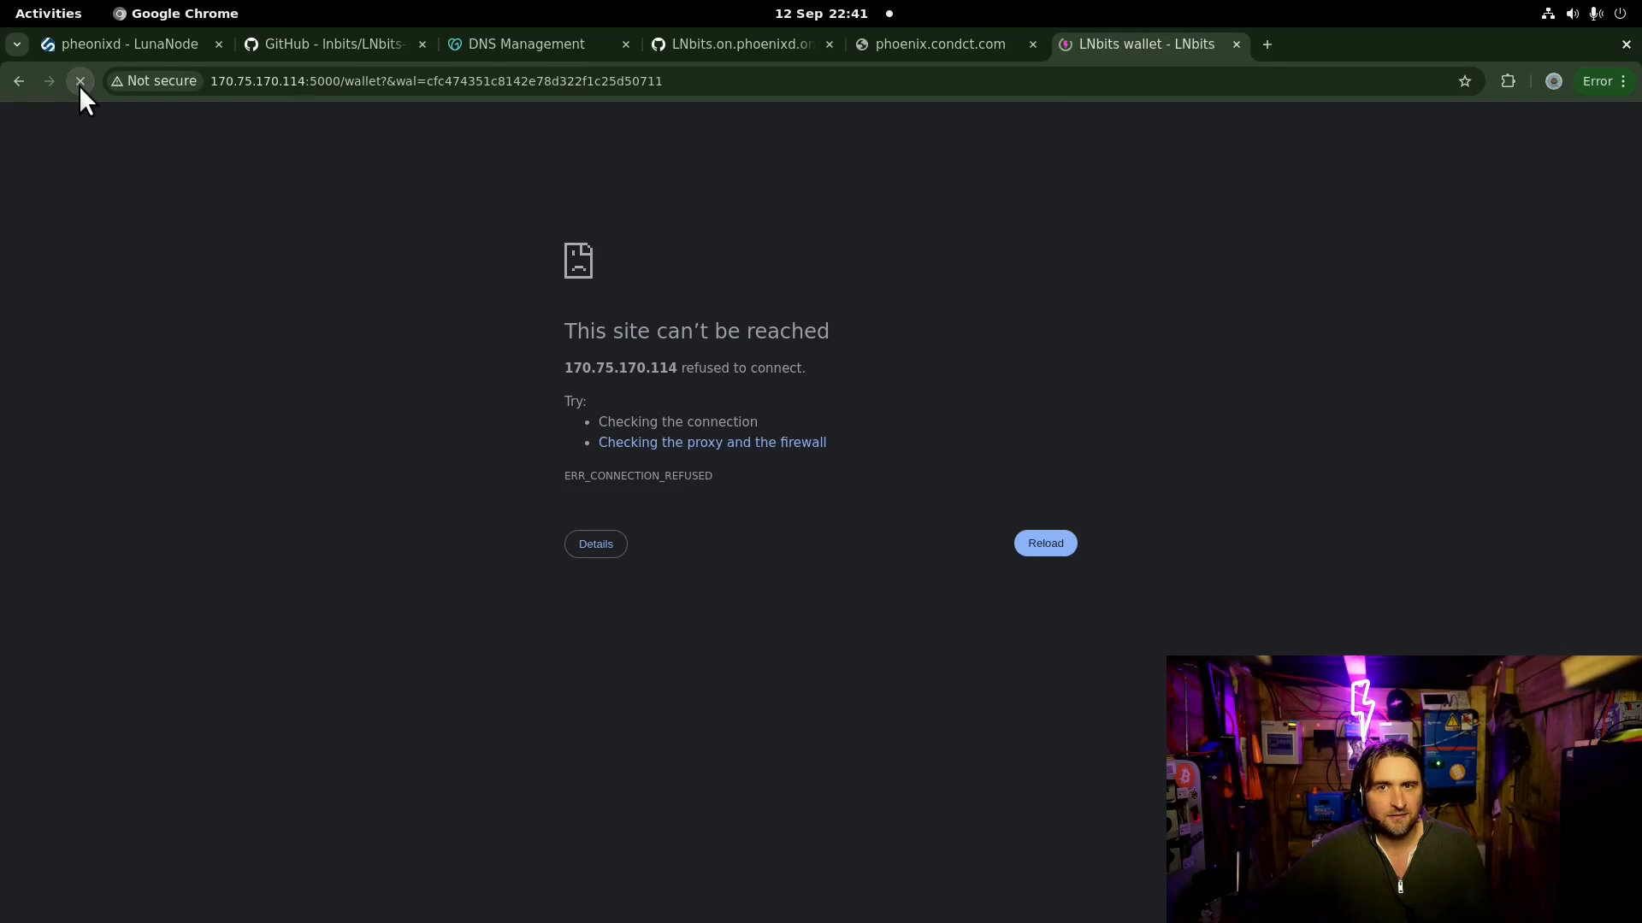
Reload the wallet after restart and create a 100-sat invoice, copying it to the clipboard.
click(81, 80)
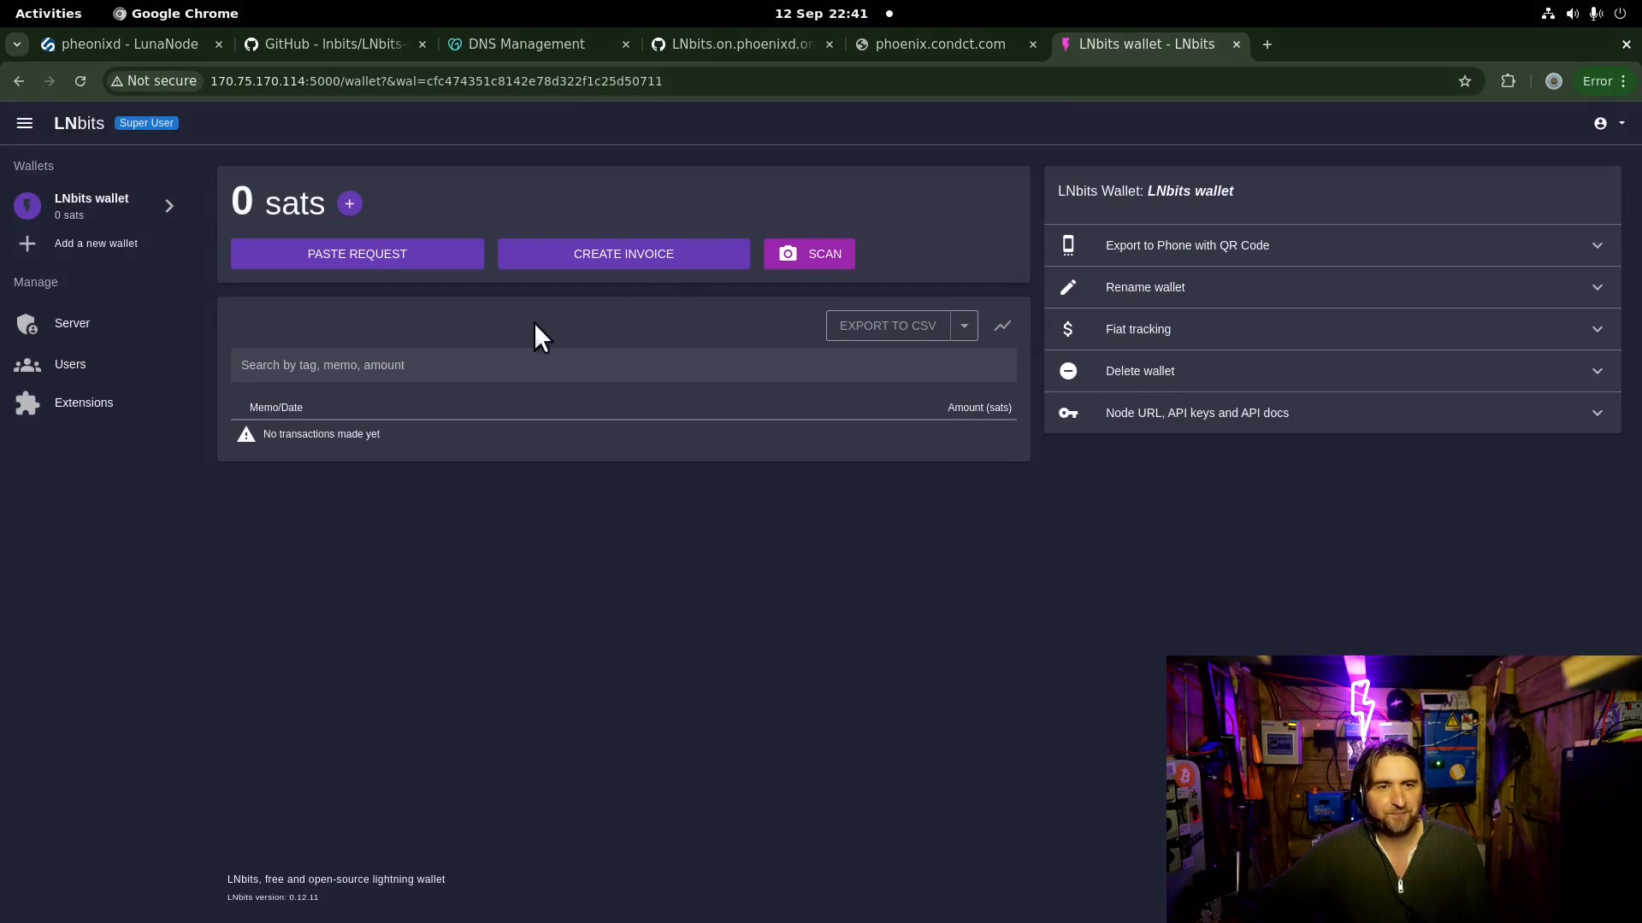
click(622, 254)
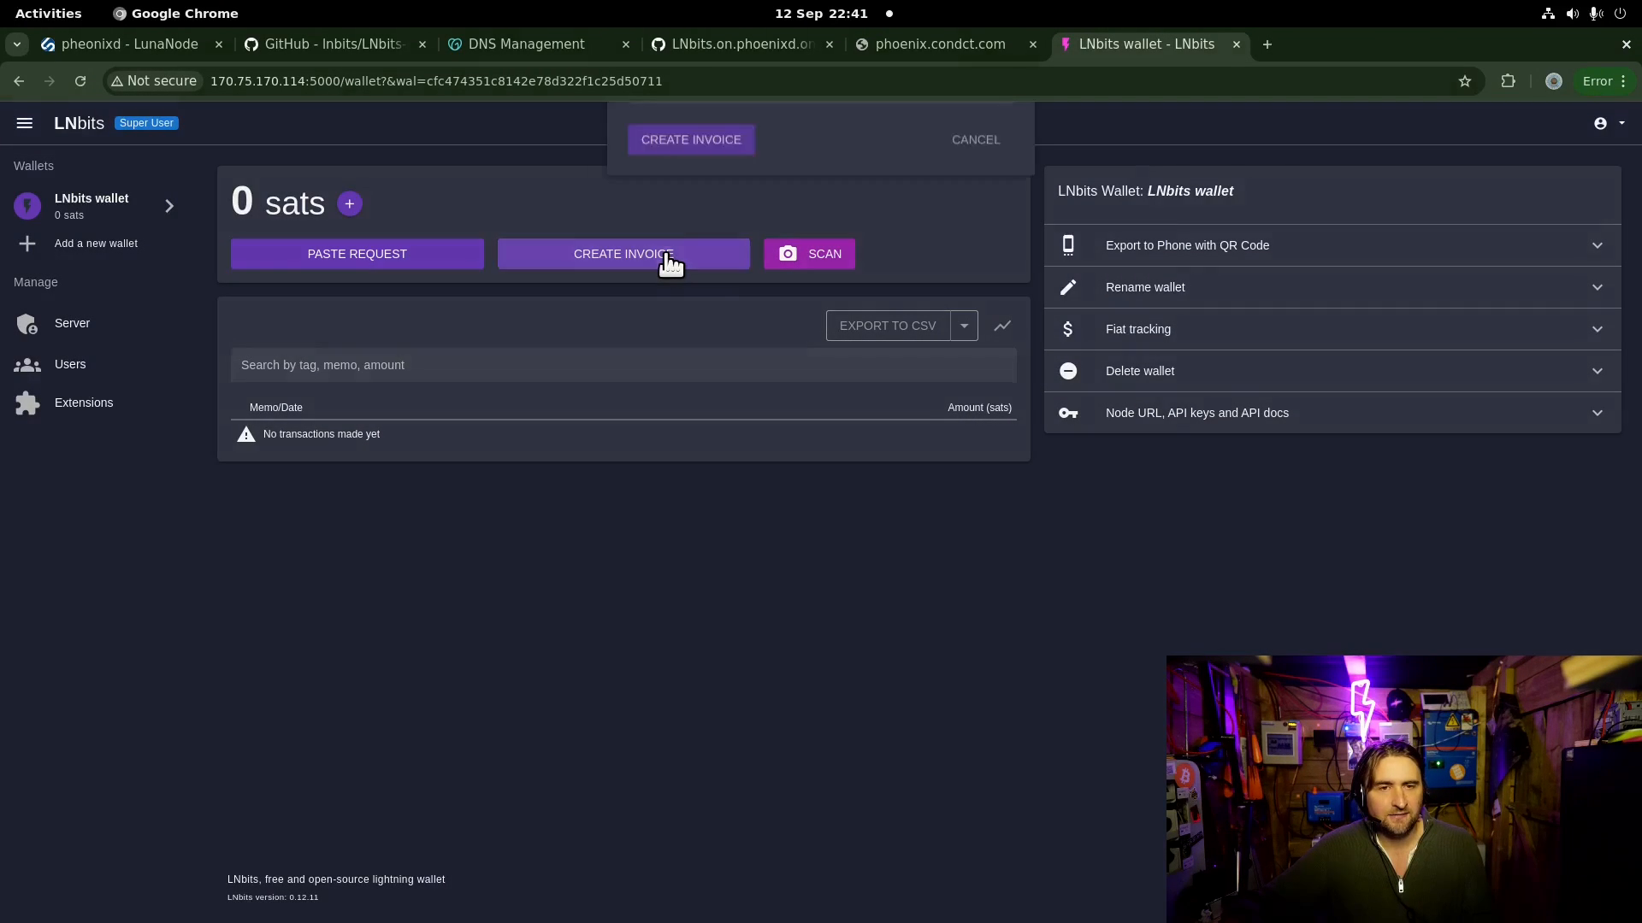
text(100)
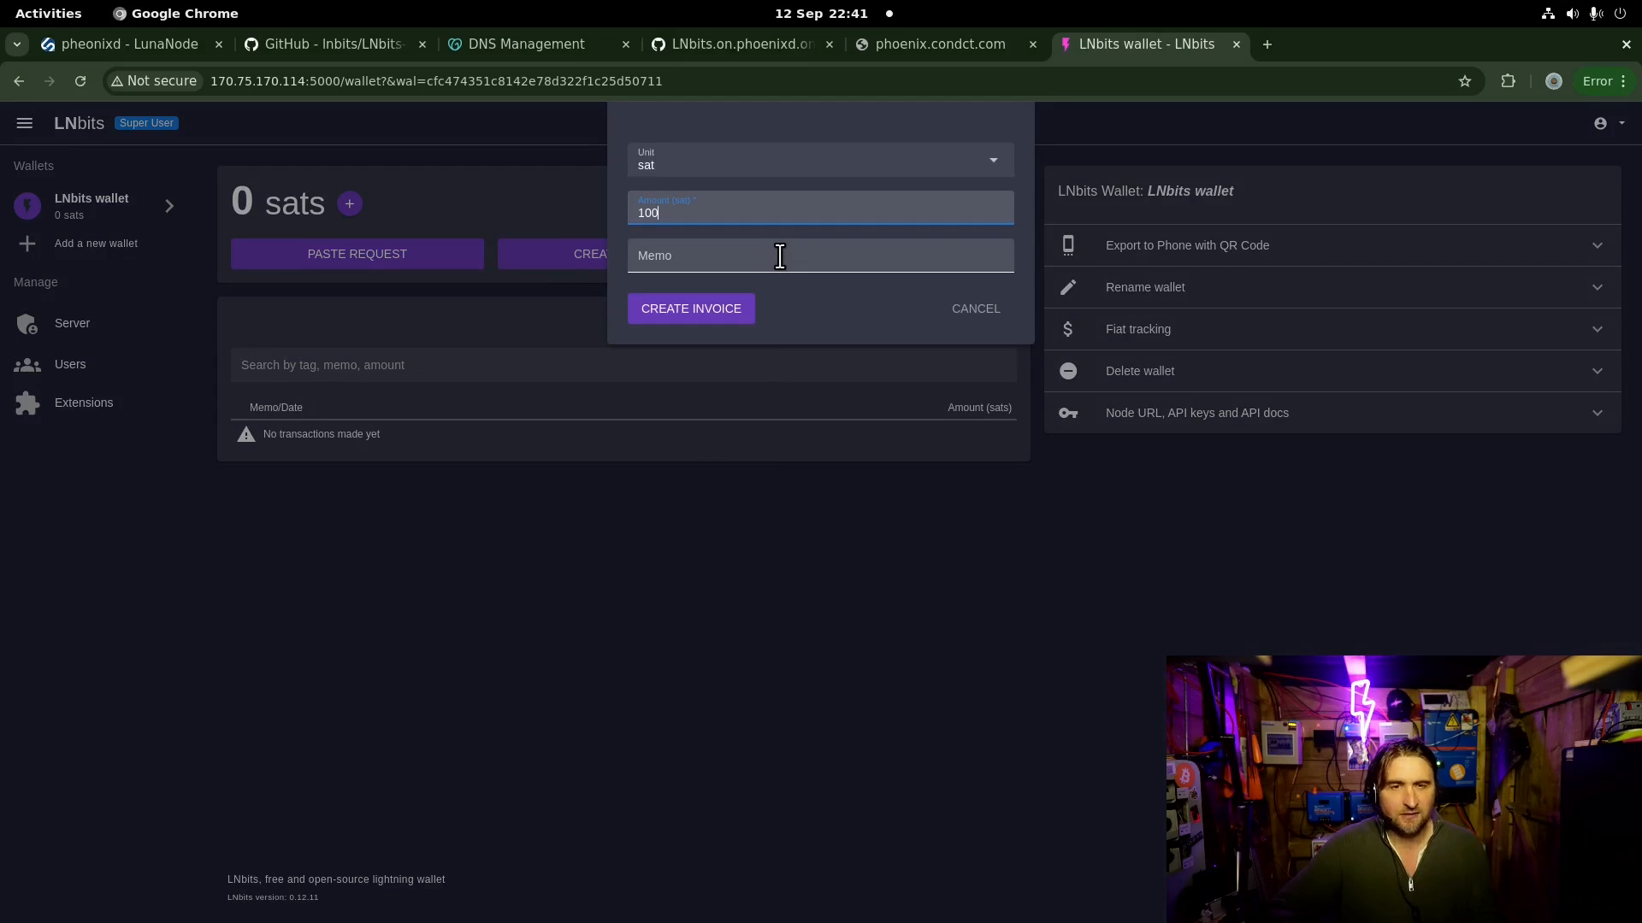
click(689, 308)
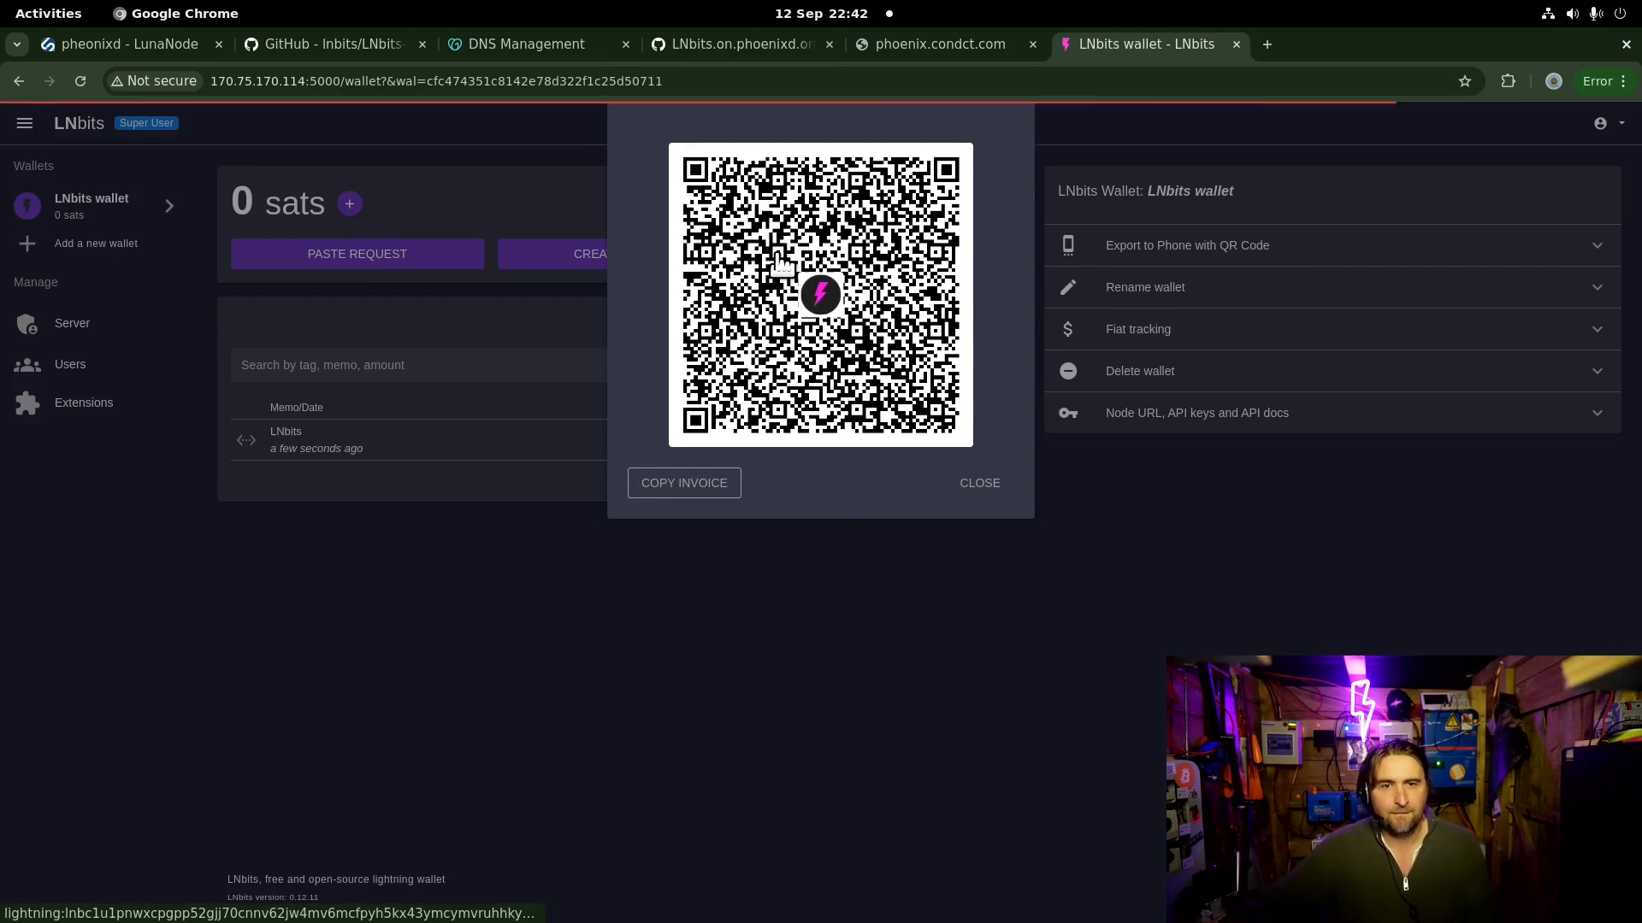
click(683, 482)
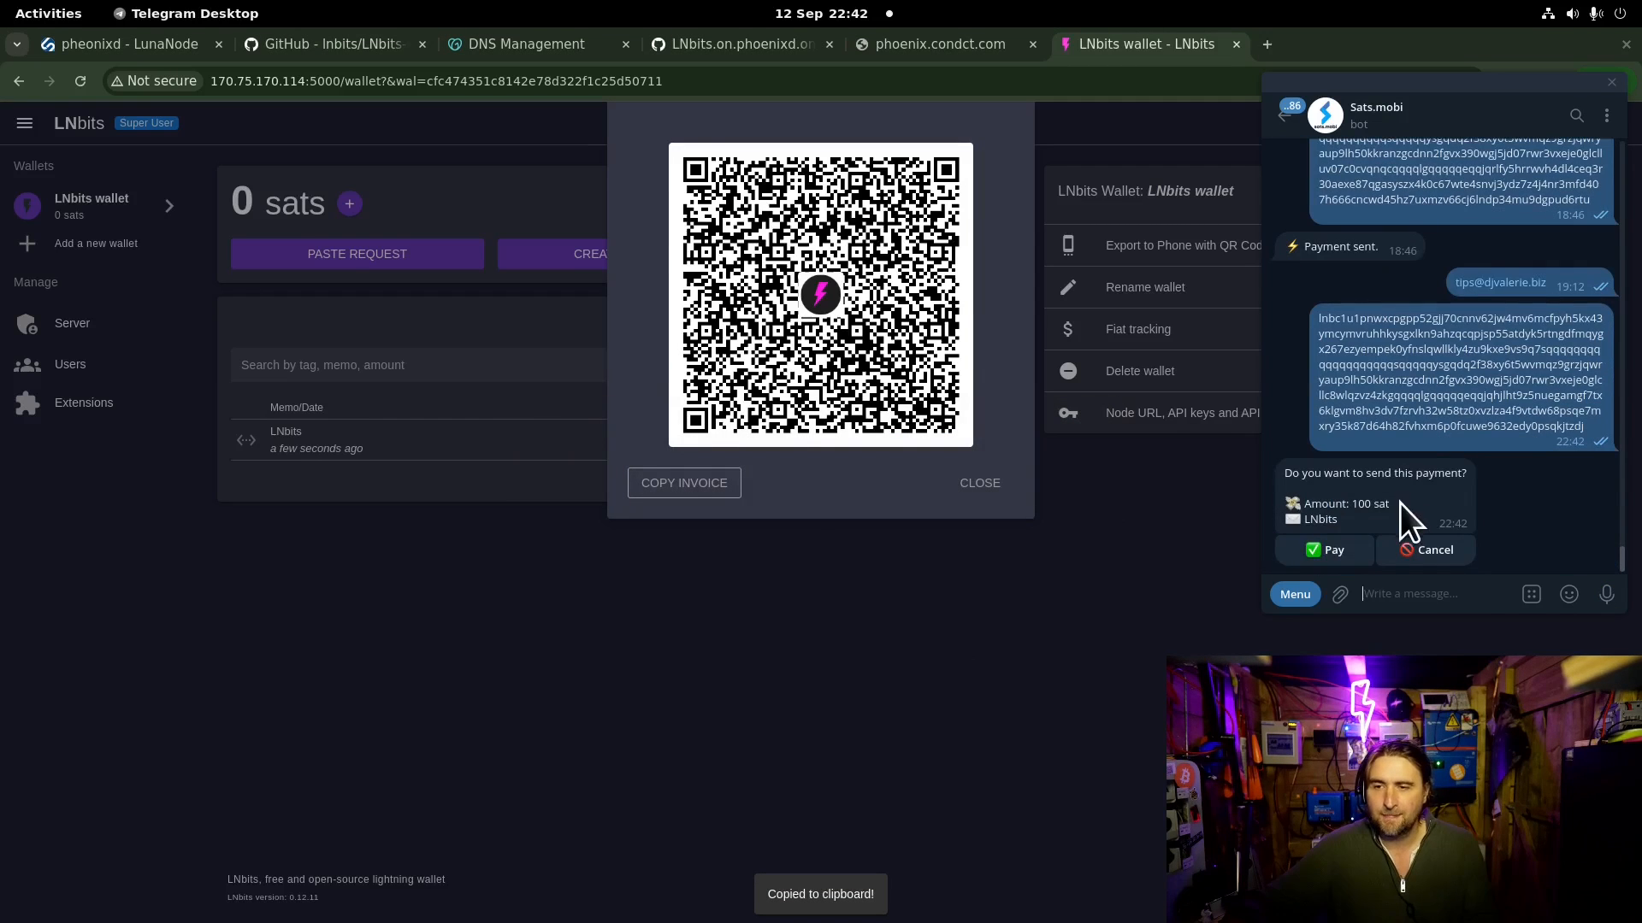
Pay the 100-sat invoice from Telegram so the wallet balance shows 100 sats.
click(1323, 549)
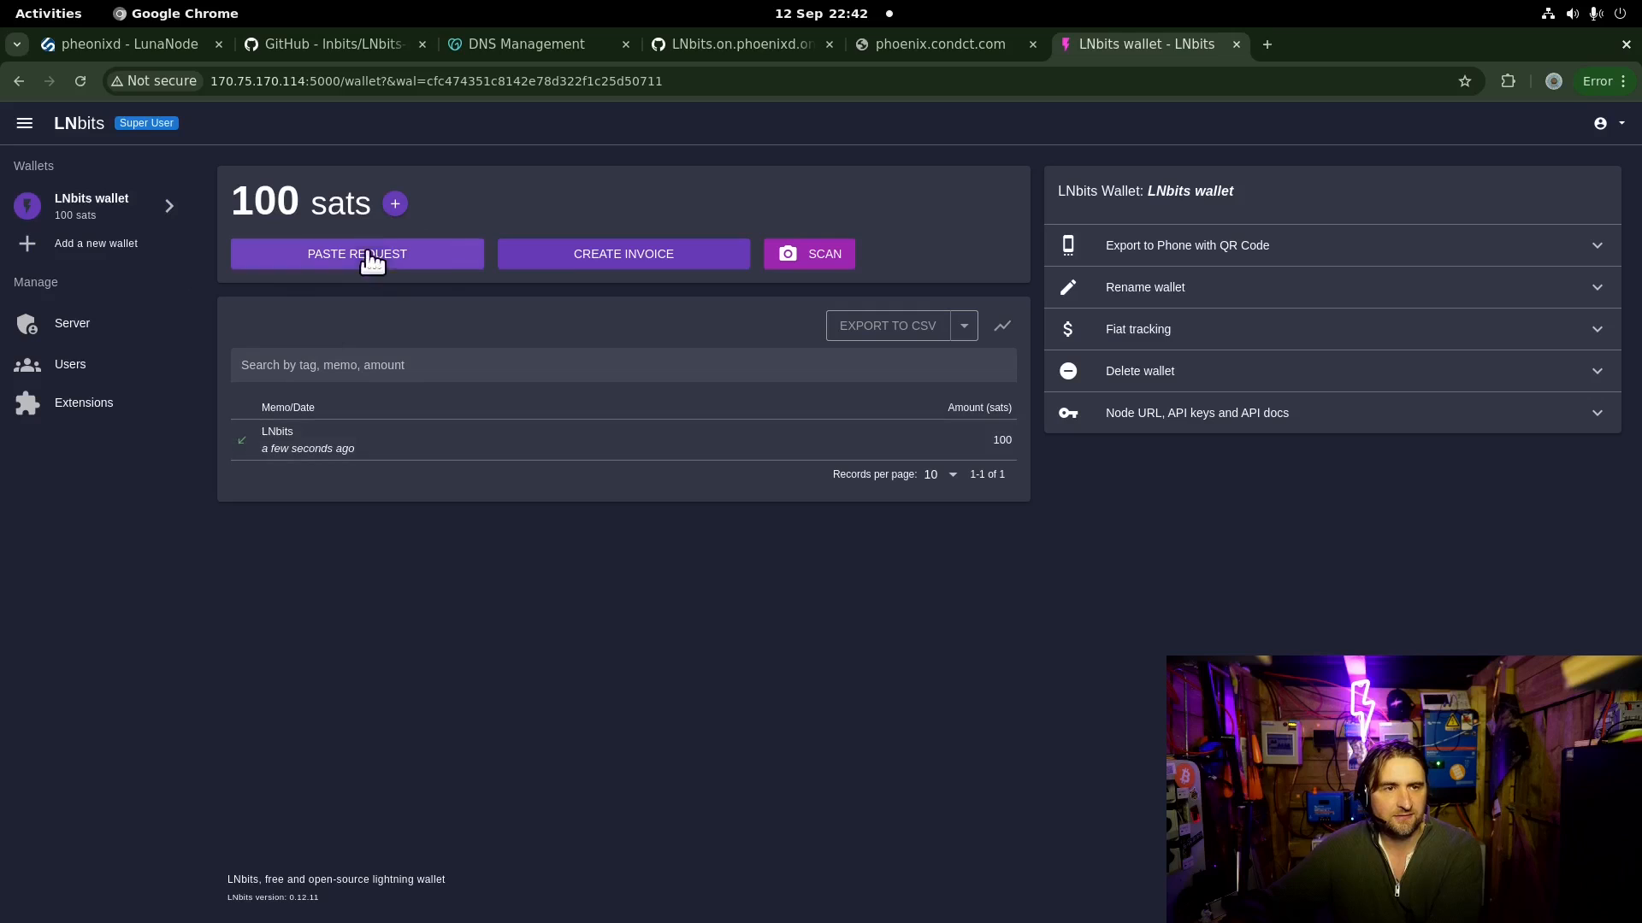
click(395, 203)
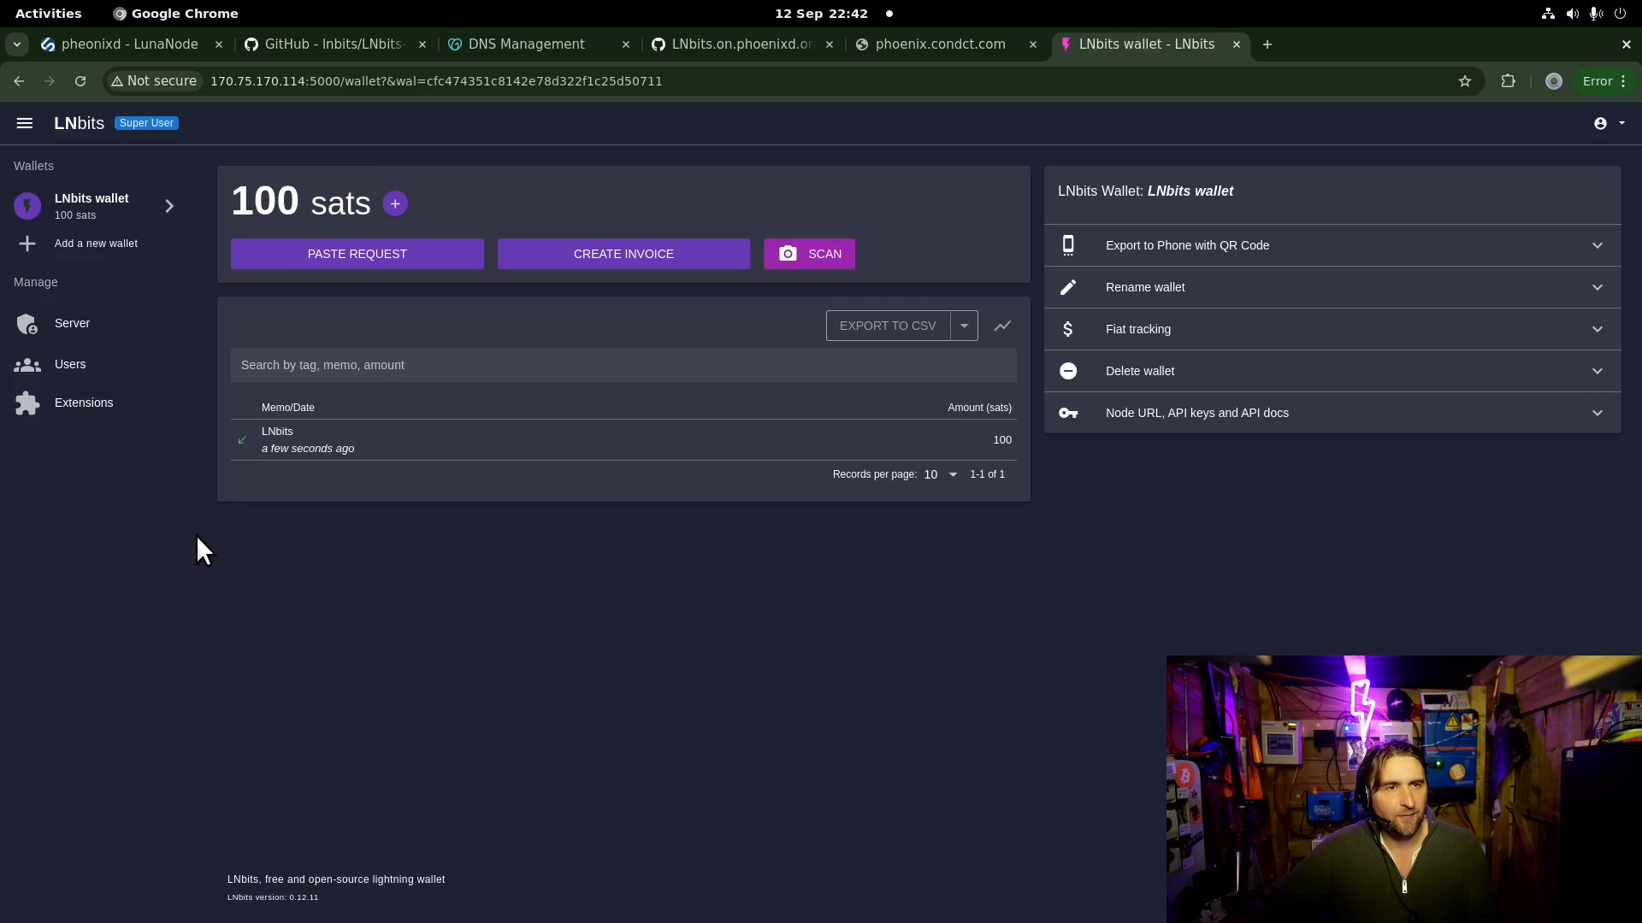
click(282, 80)
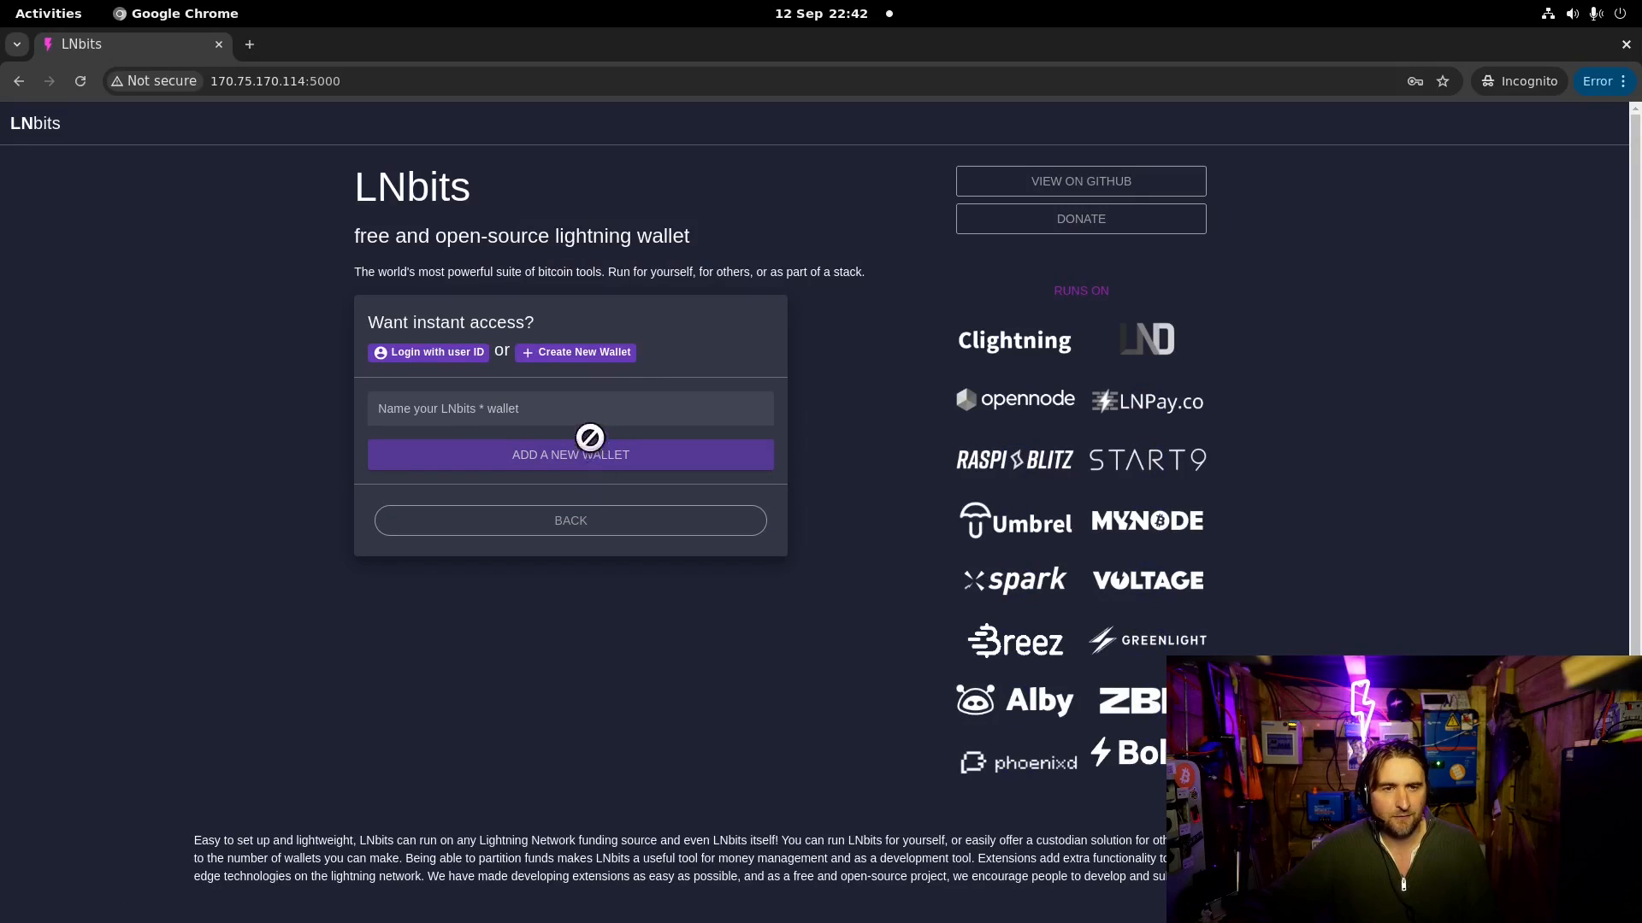
Create a new wallet named 'bens wallet' from the incognito LNbits homepage.
text(bens)
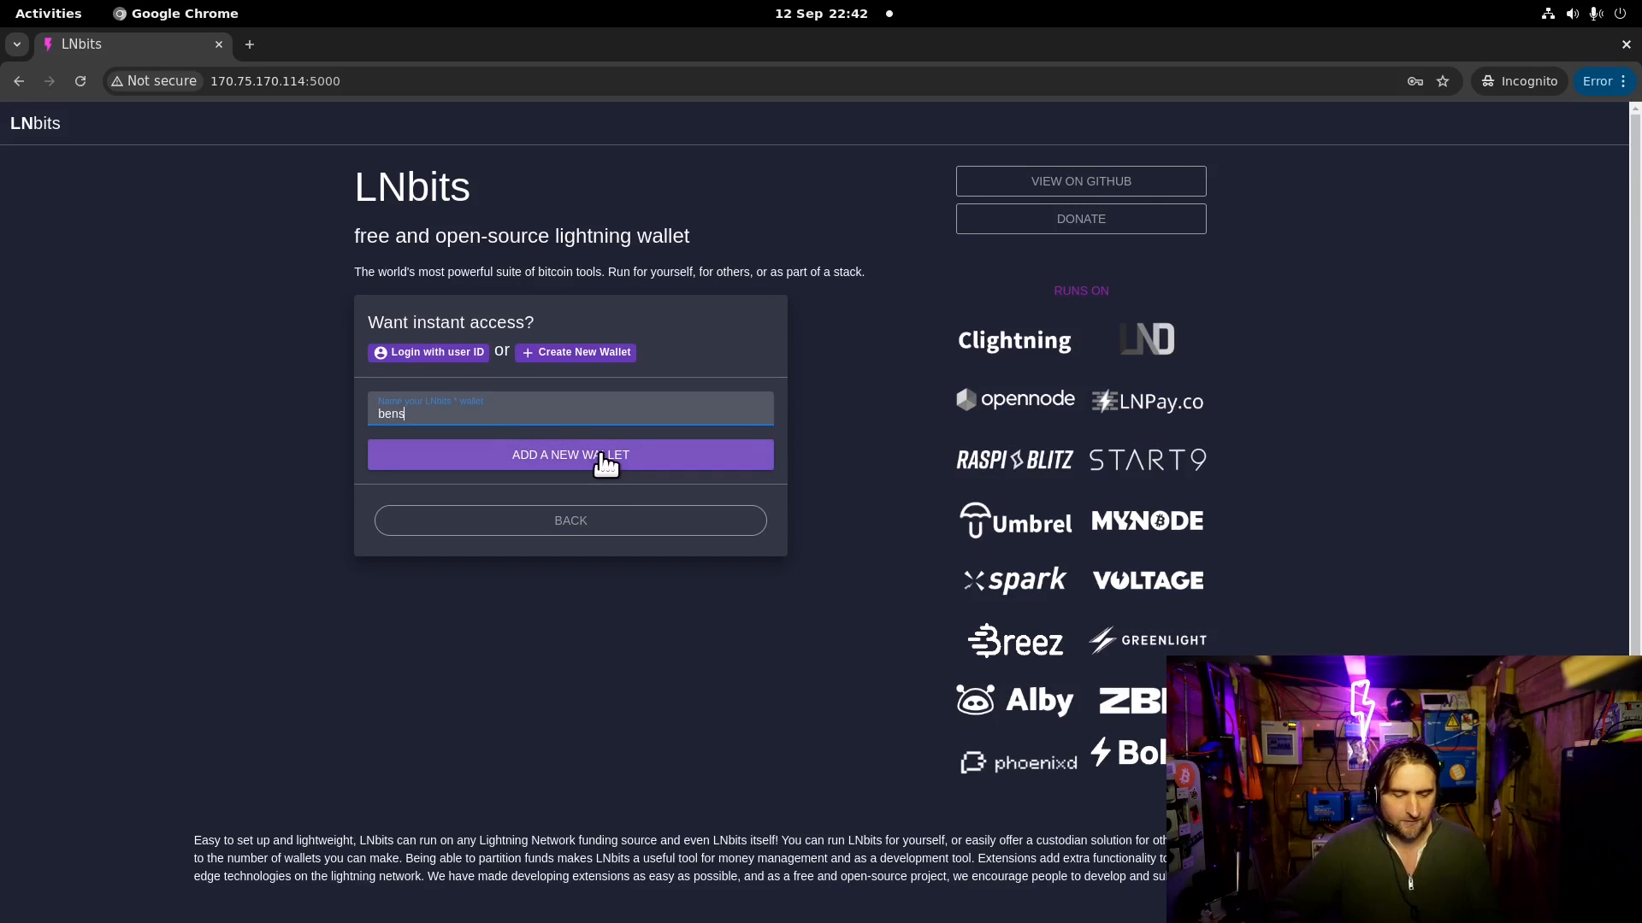
text(wallet)
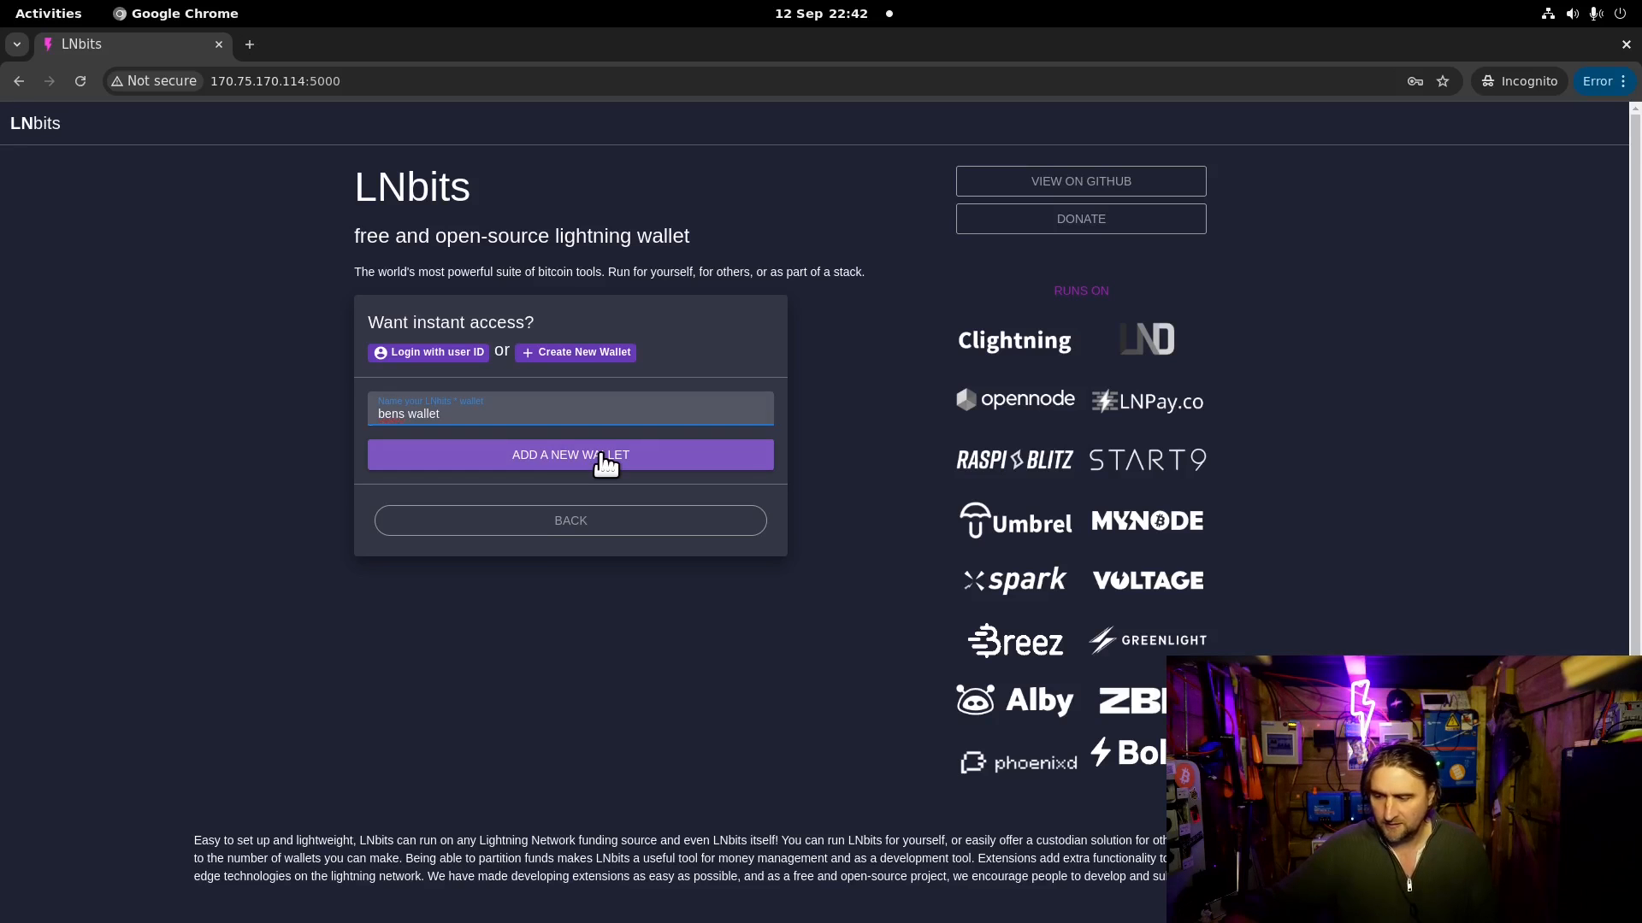
click(569, 455)
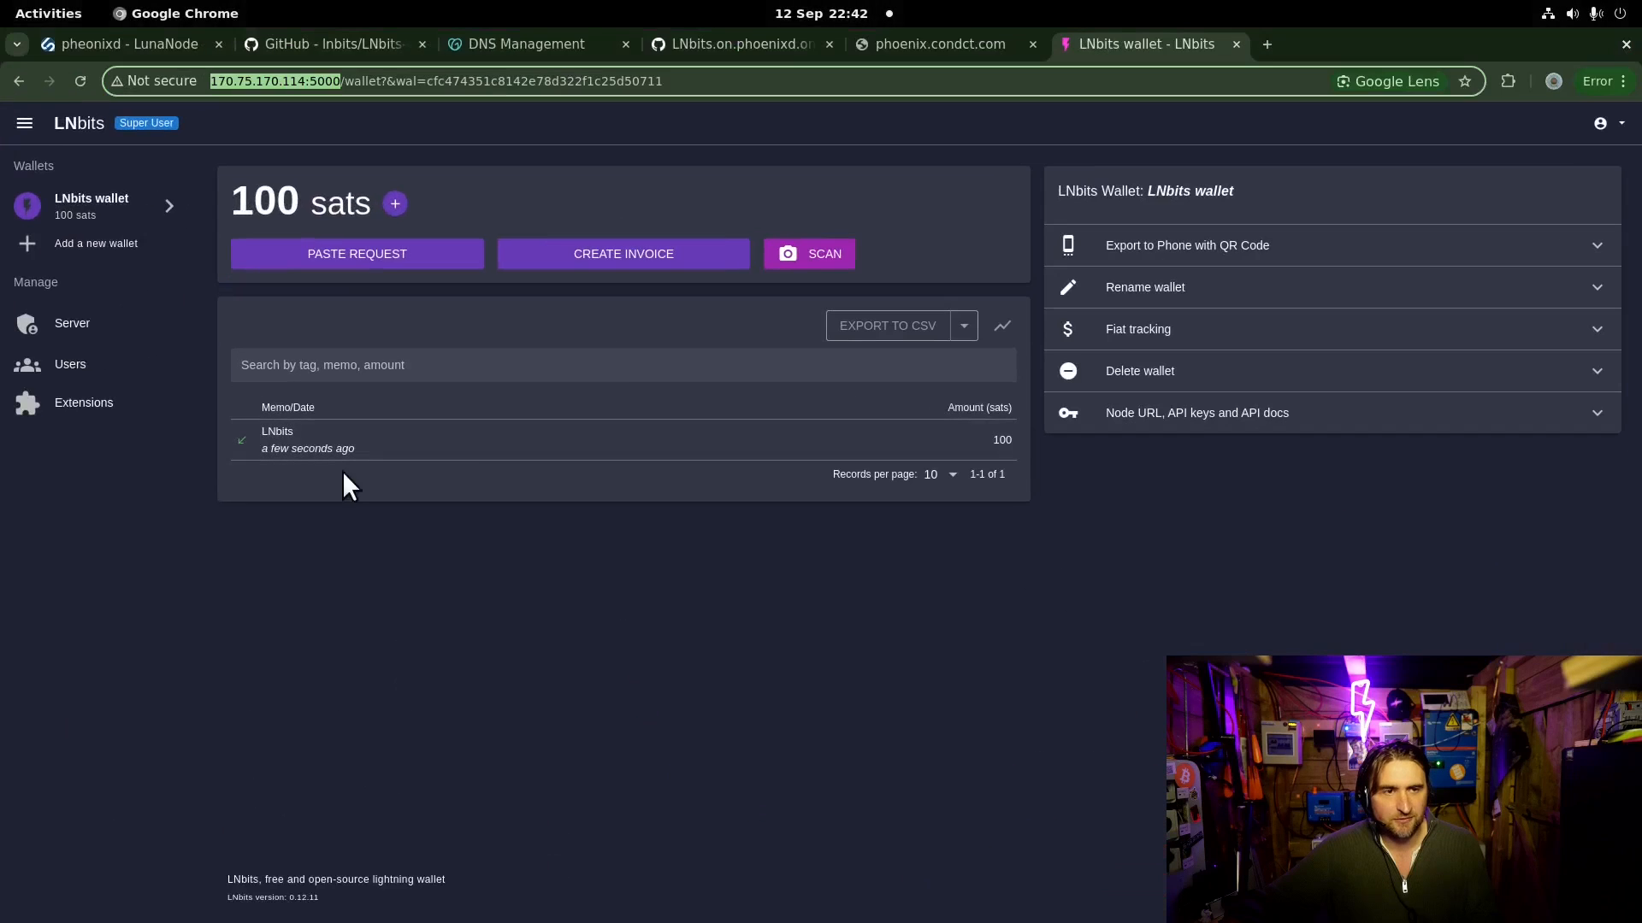
In Server > Users, turn off 'Allow creation of new users' and save the settings.
click(72, 323)
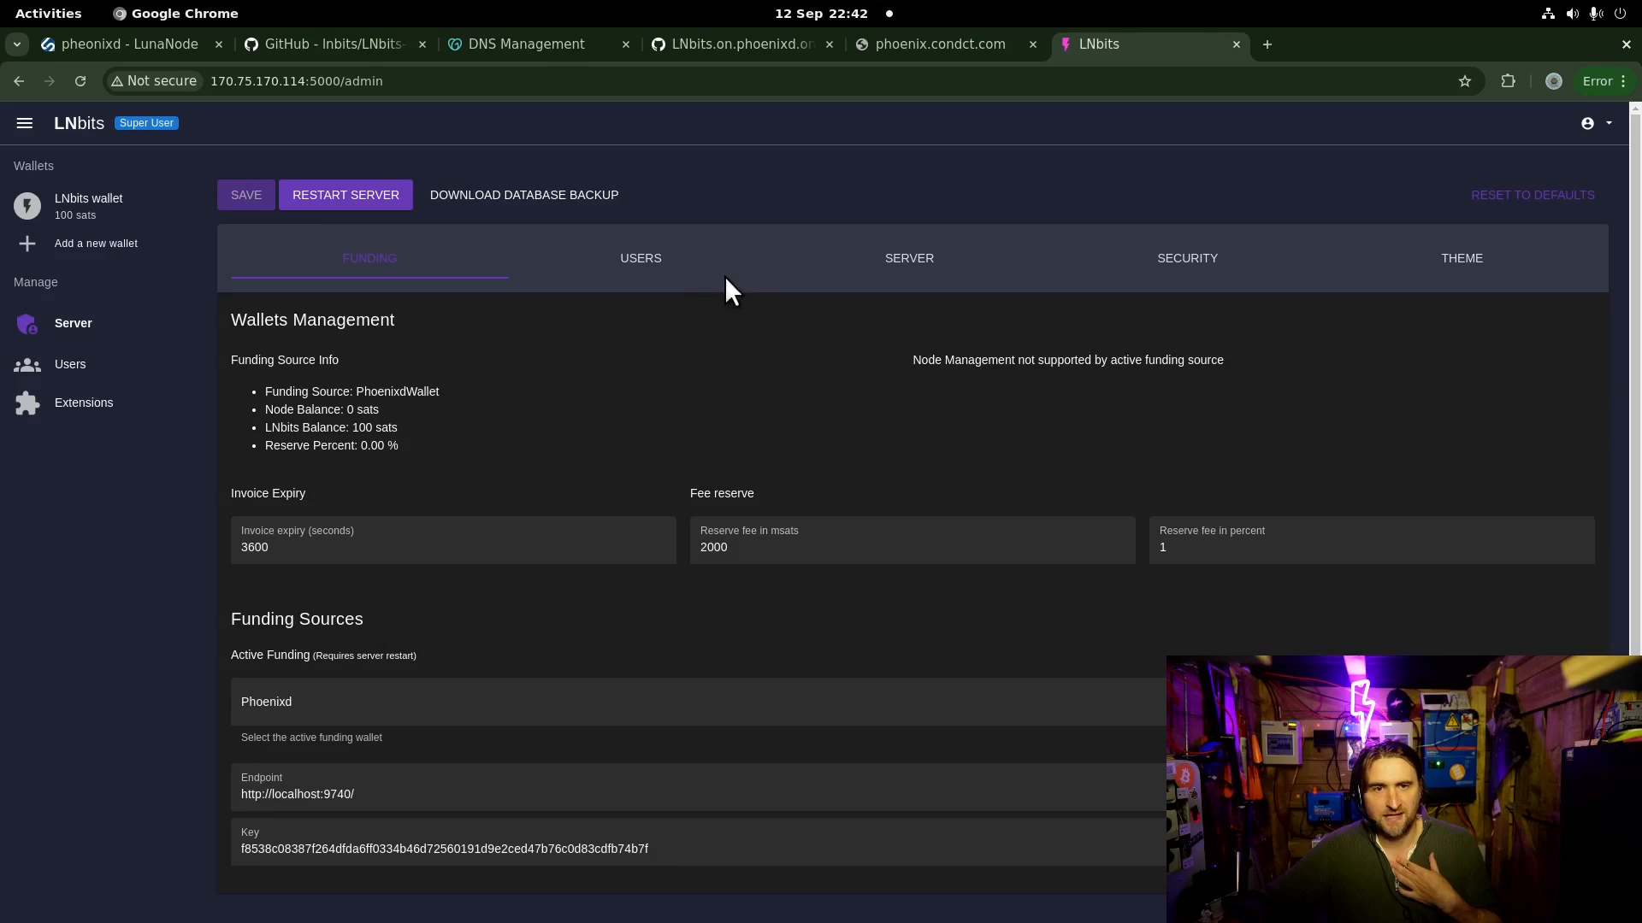
click(641, 258)
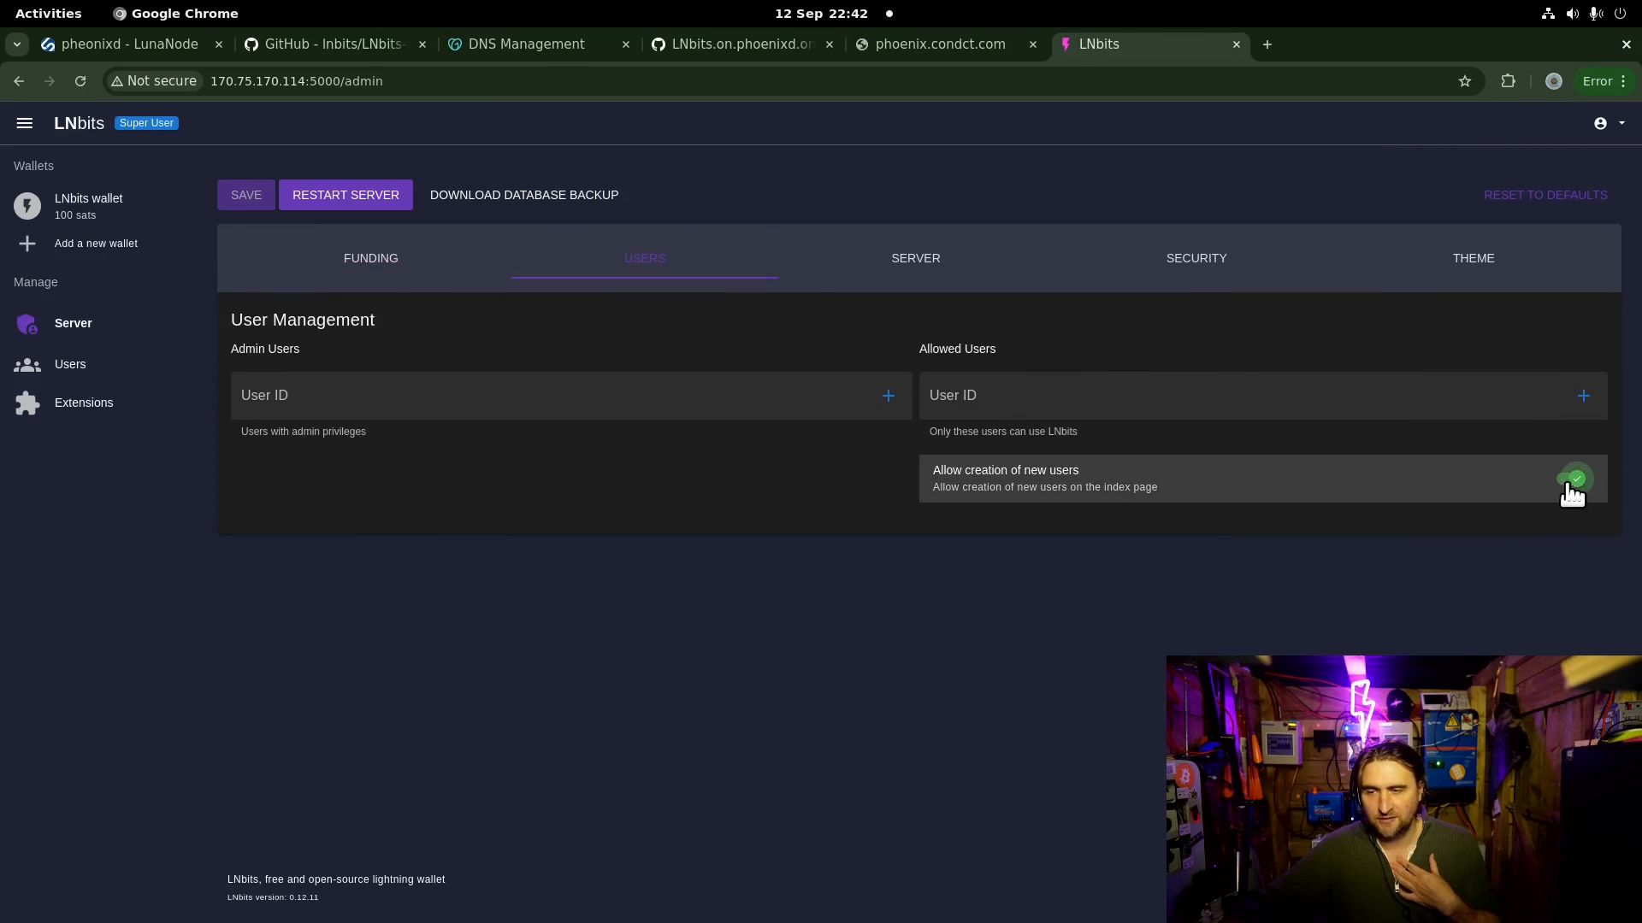
click(1570, 479)
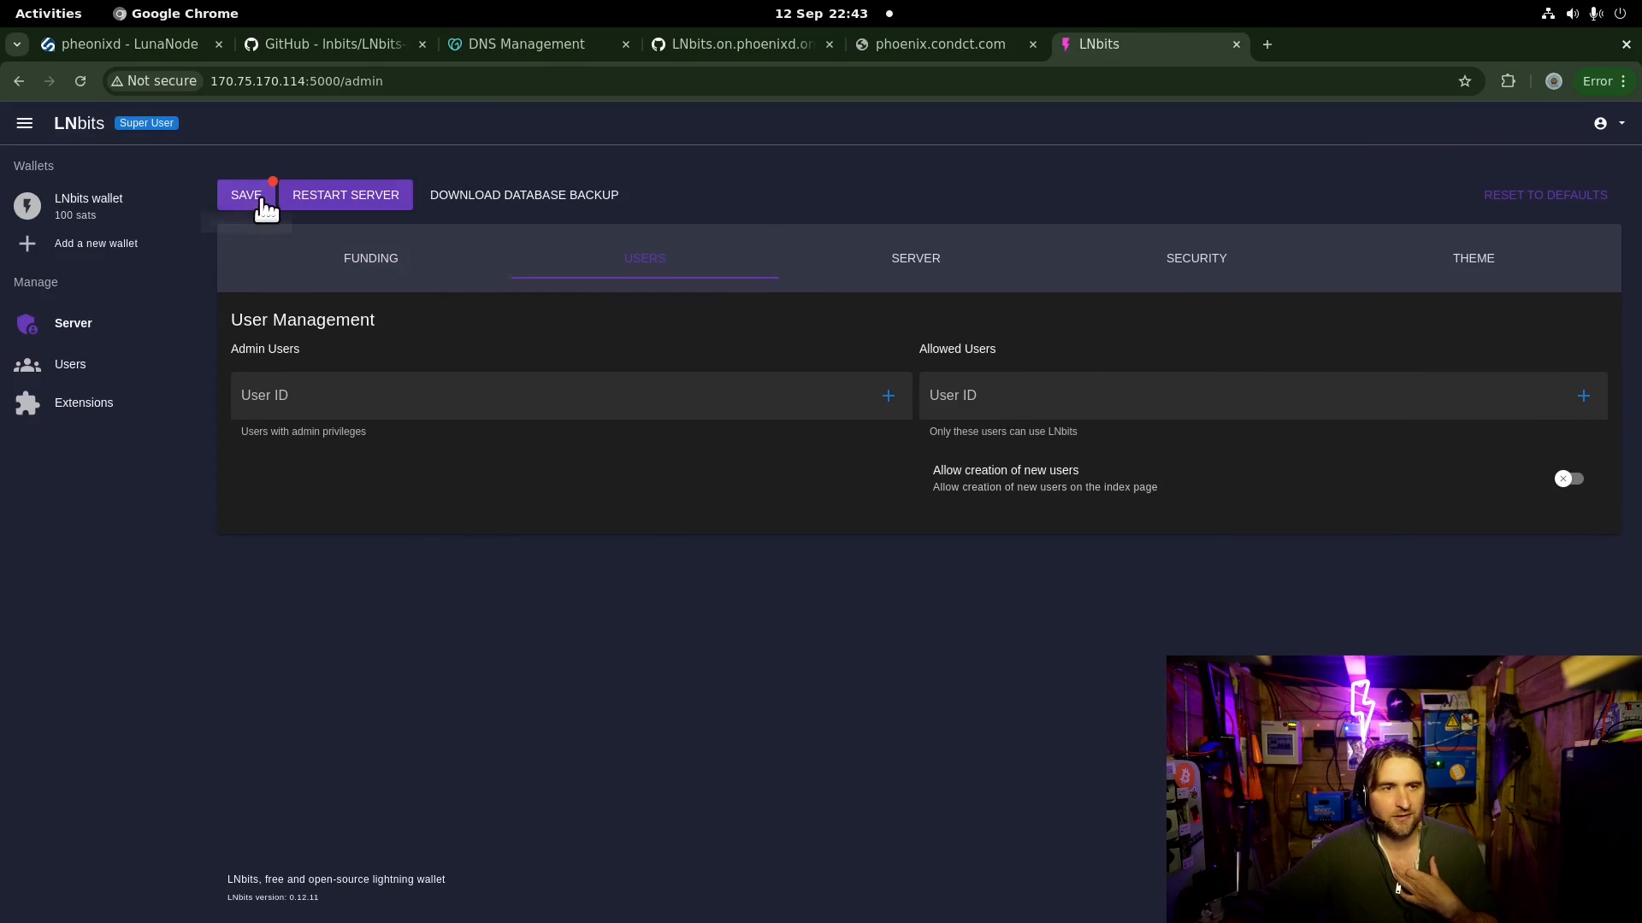
click(246, 195)
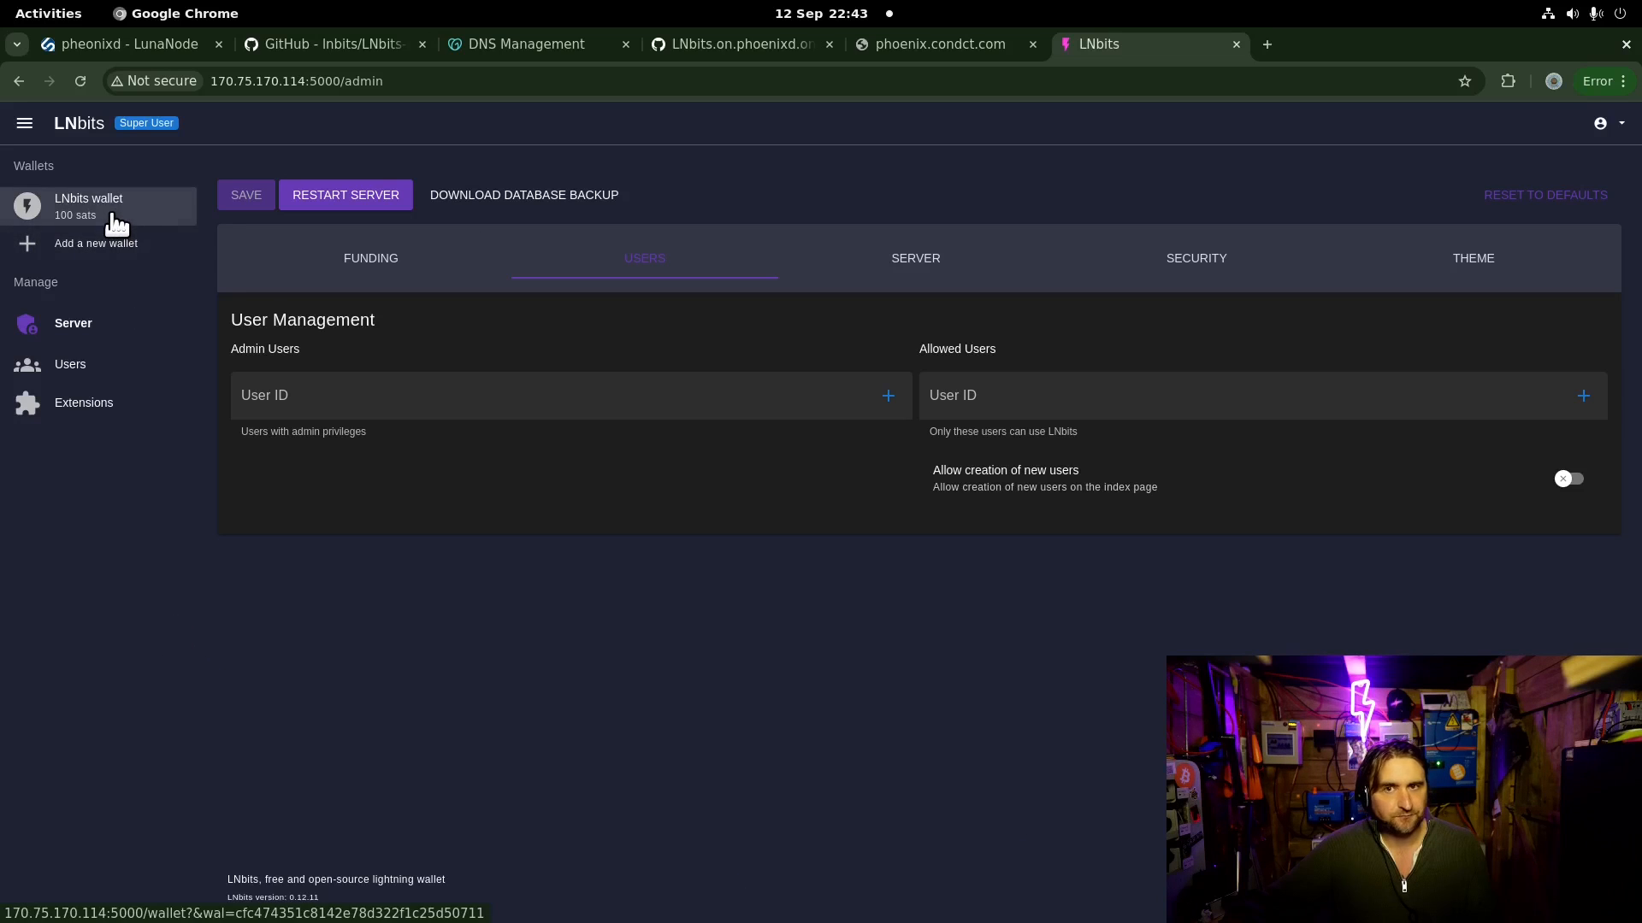
Reload phoenix.condct.com to see the login-only page and begin entering the username.
click(937, 45)
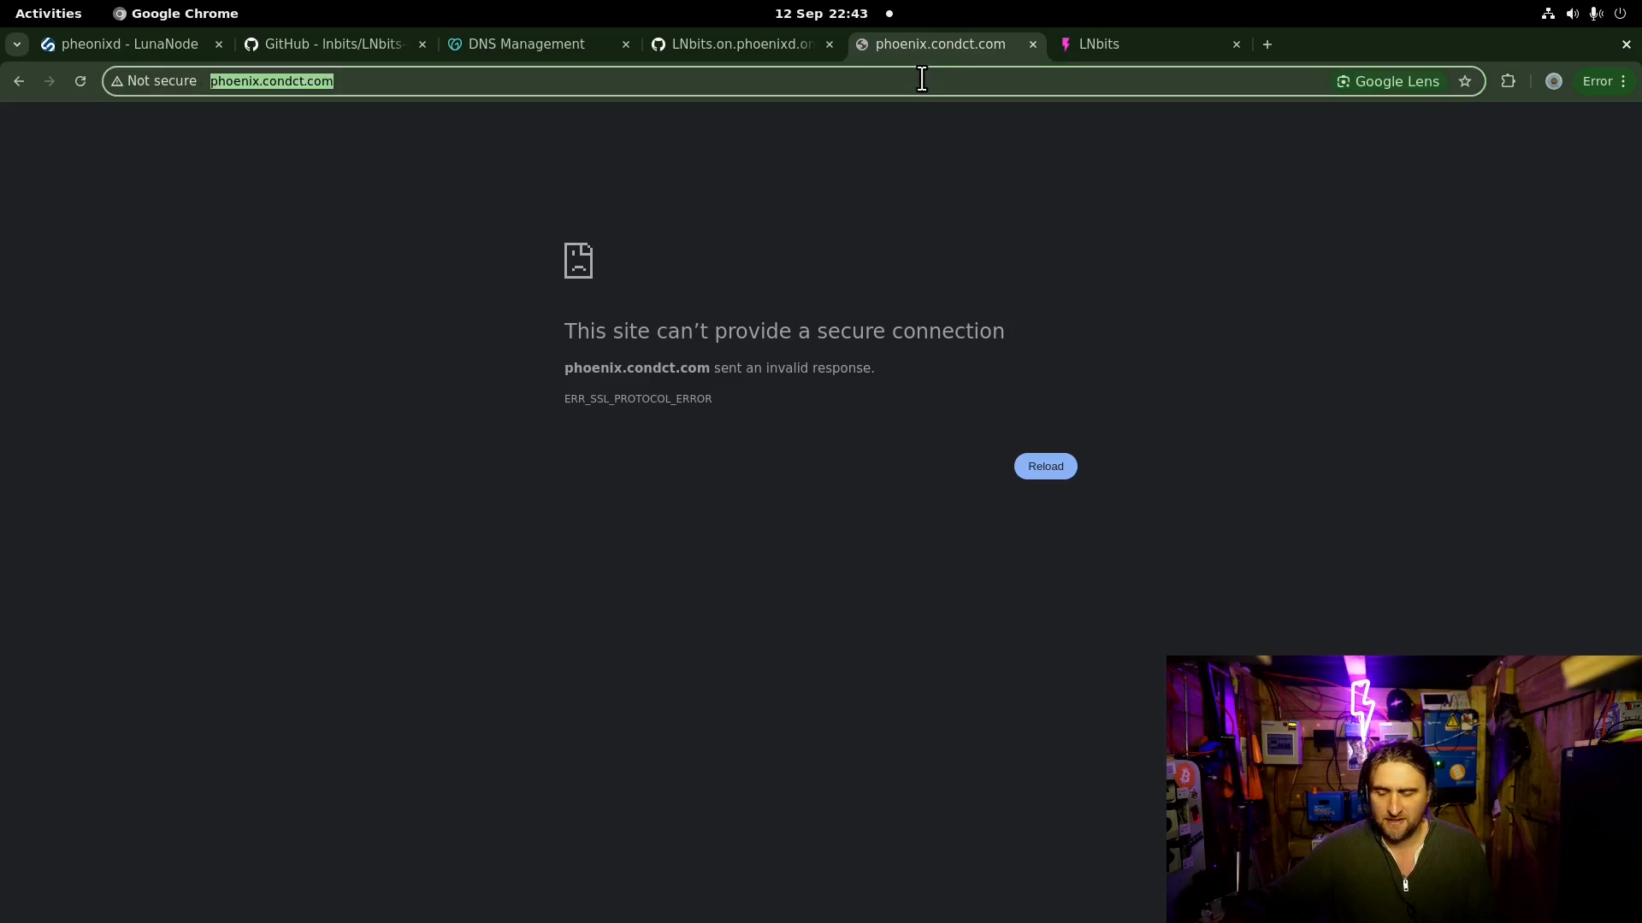
click(1043, 465)
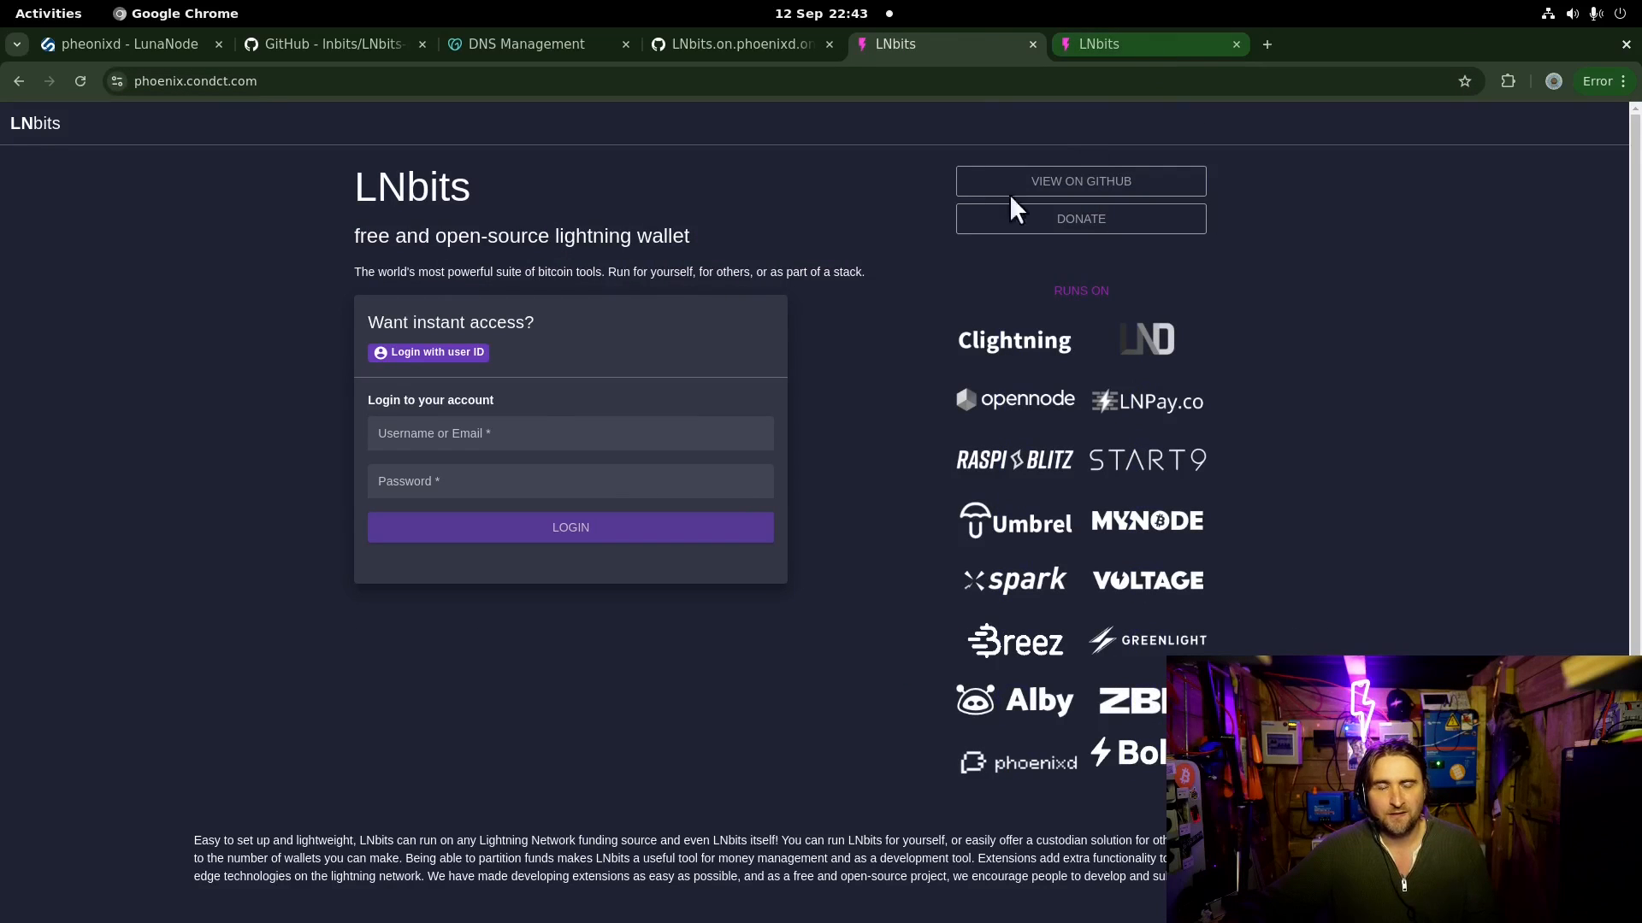
text(b)
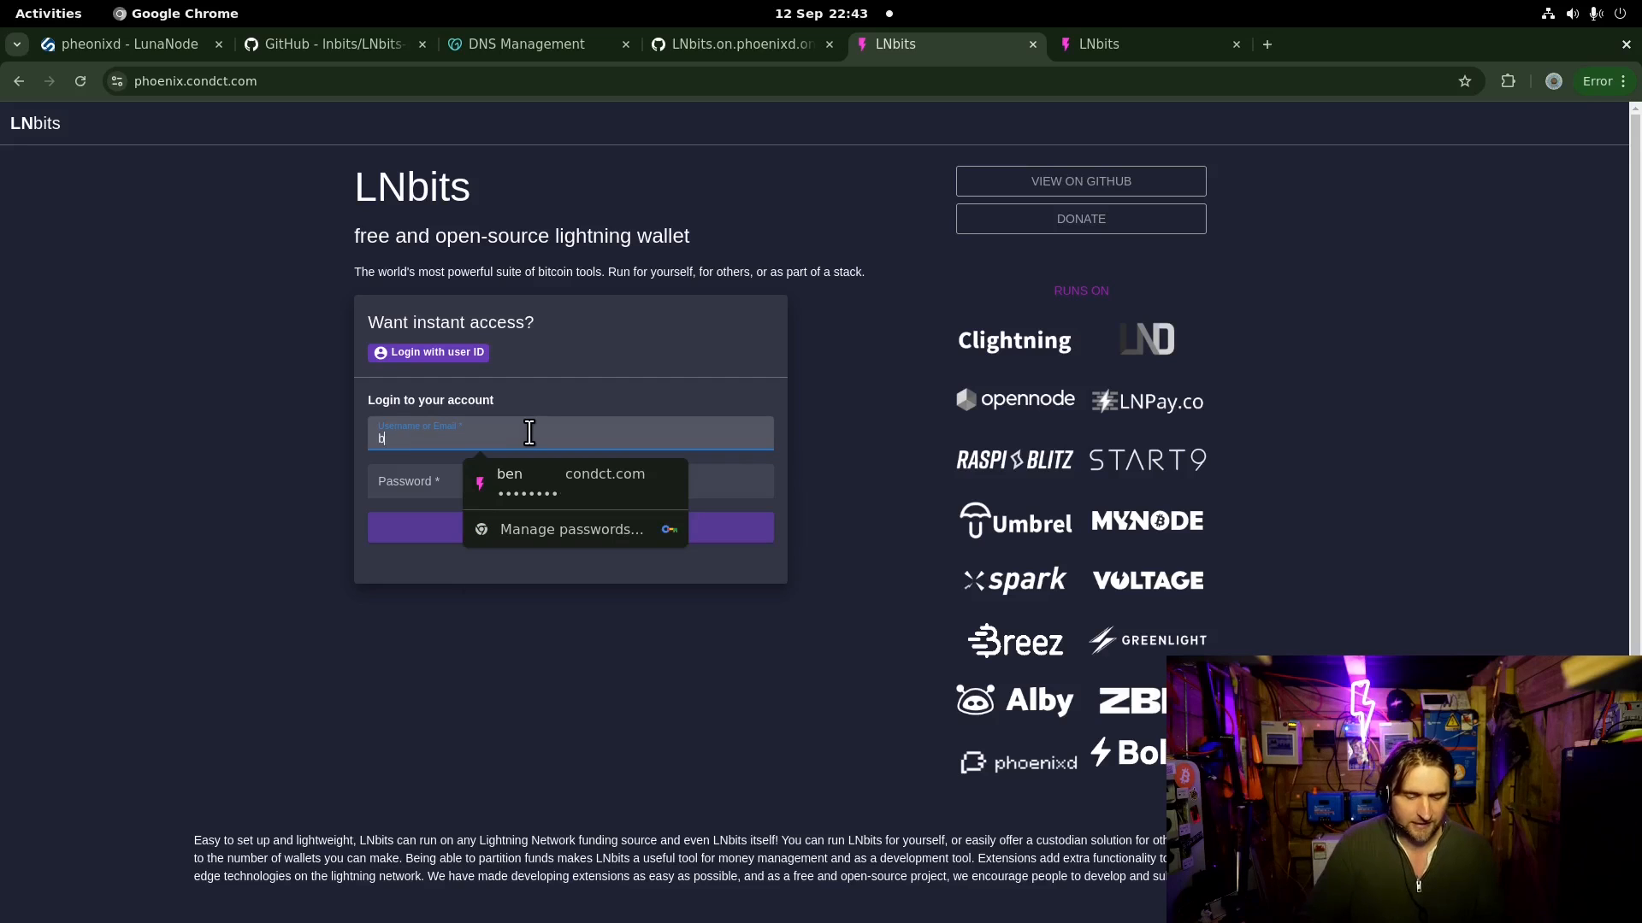
text(e)
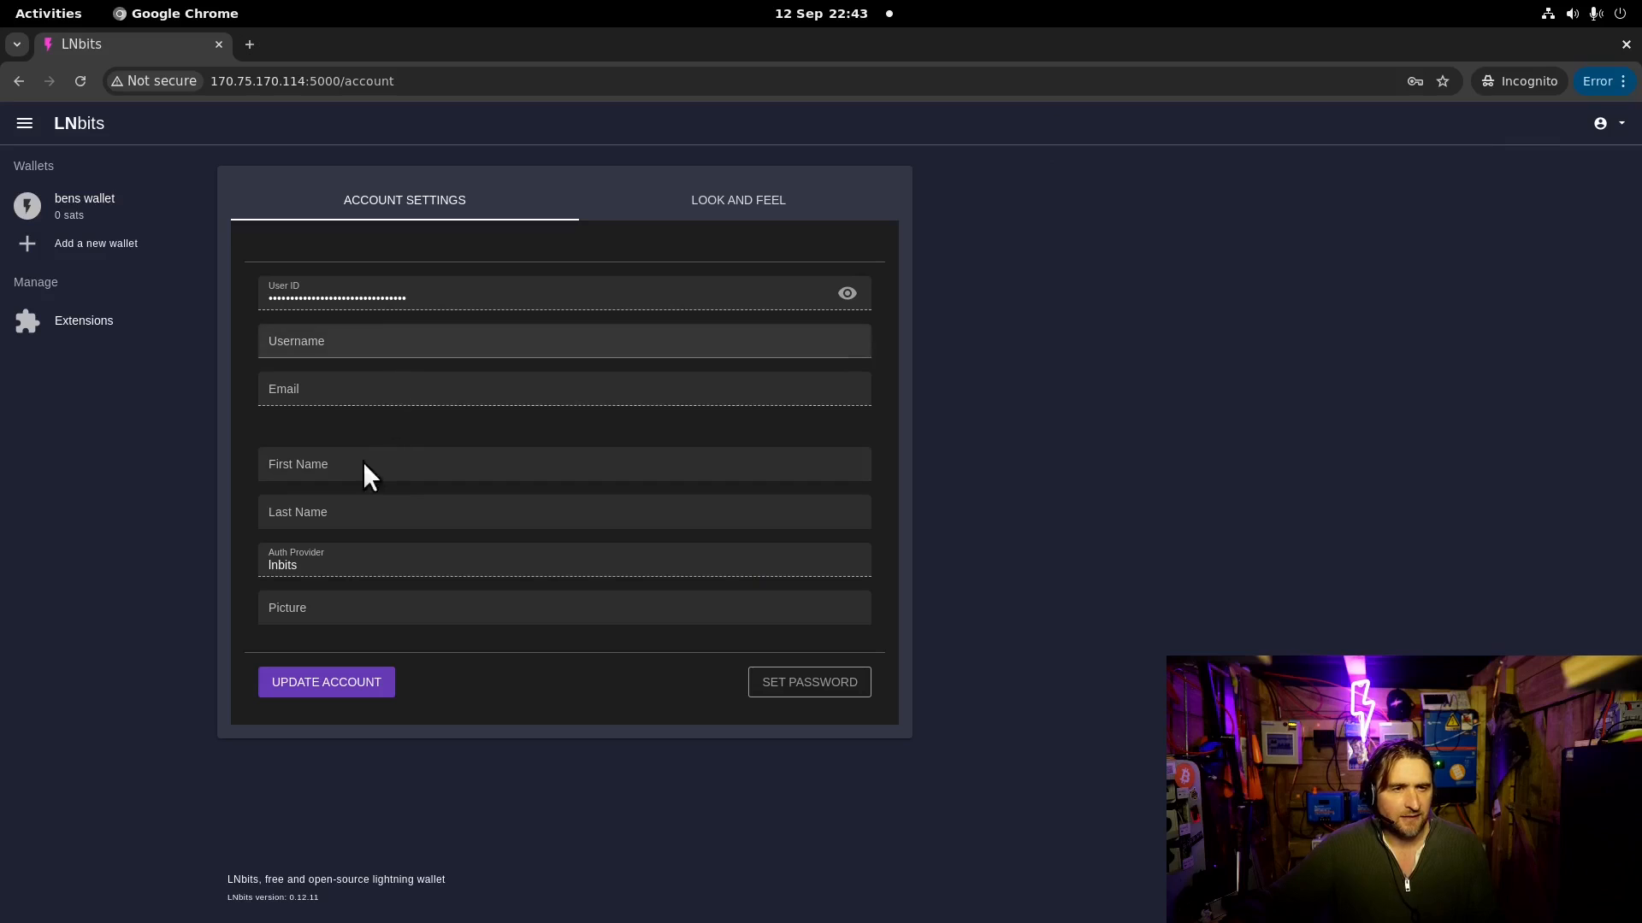
Set username 'ben' on the account and change its password via Set Password.
click(562, 341)
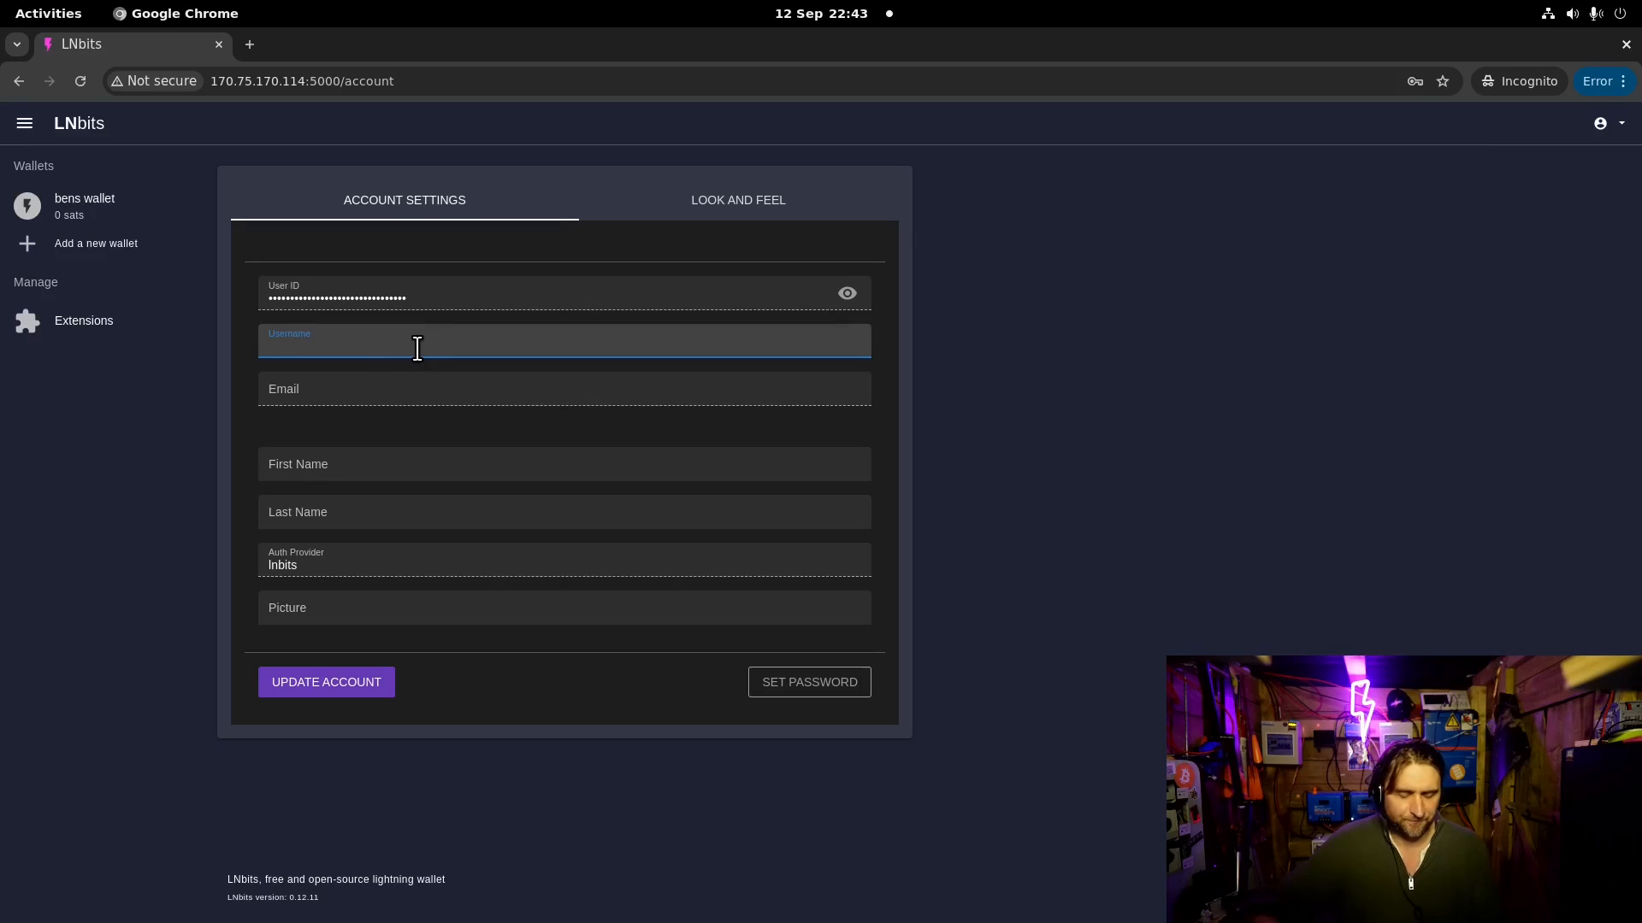
text(ben)
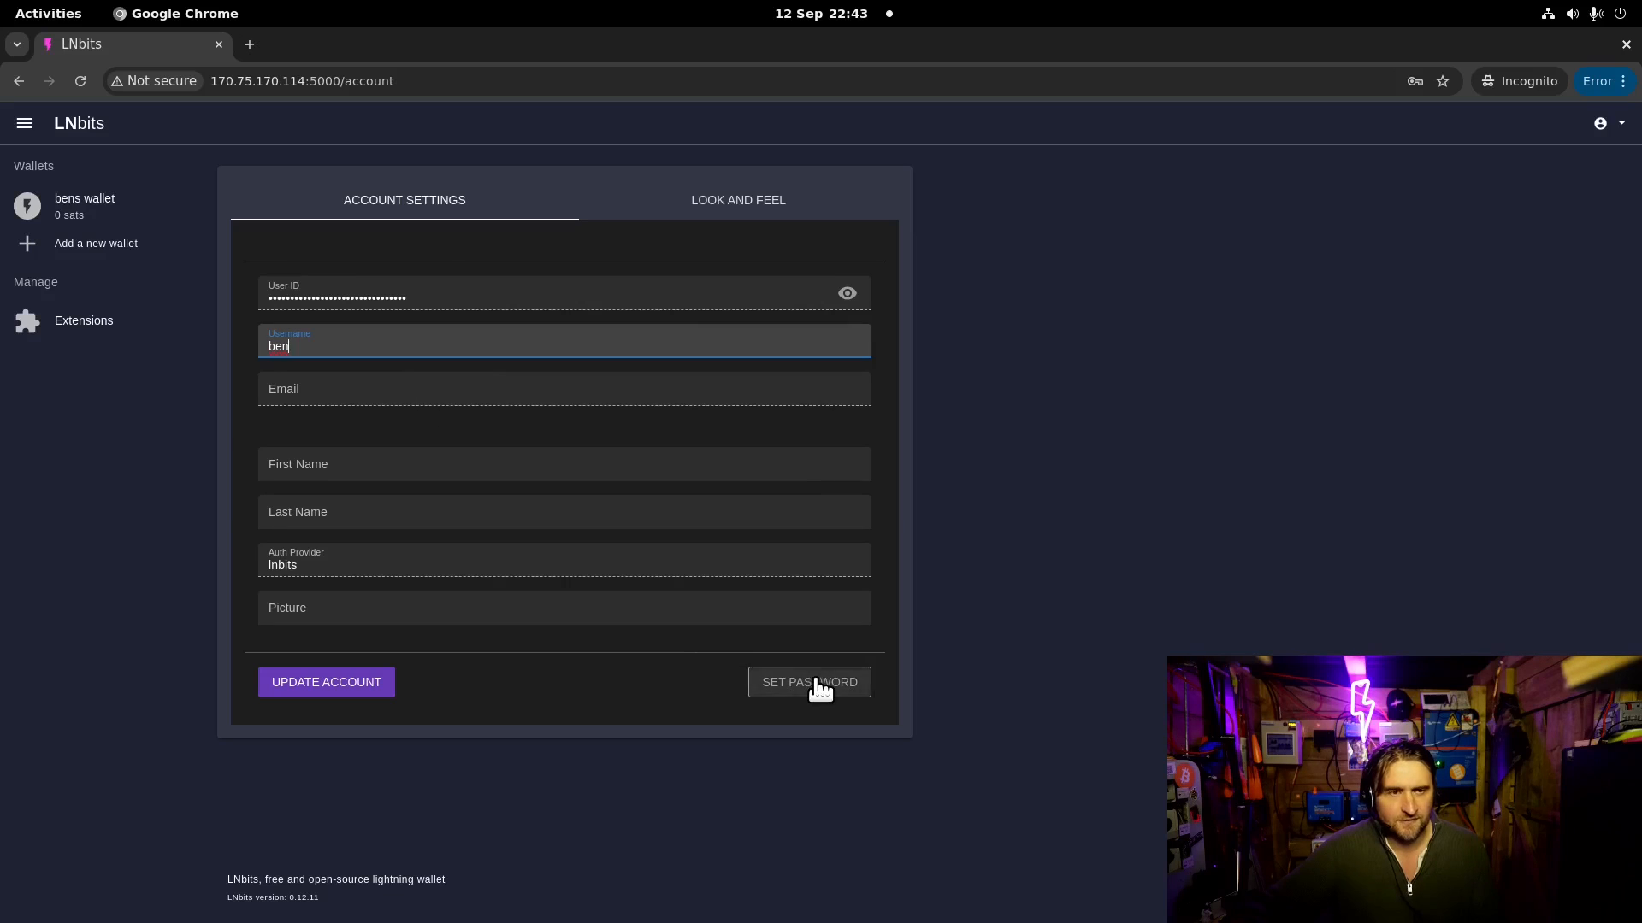
click(808, 682)
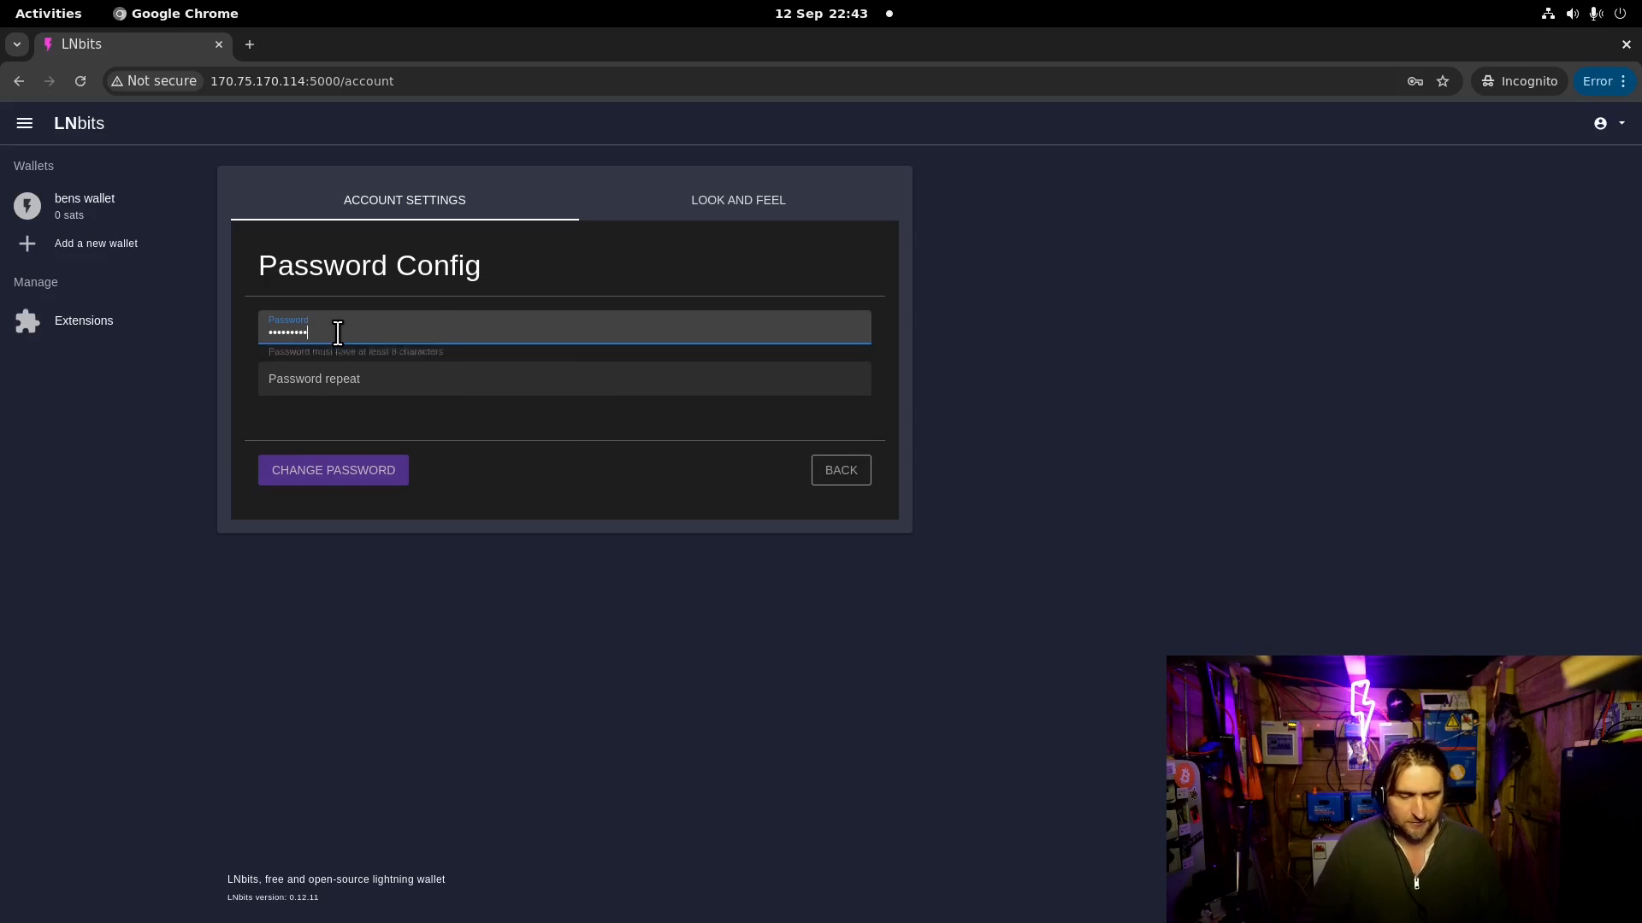
text(•••)
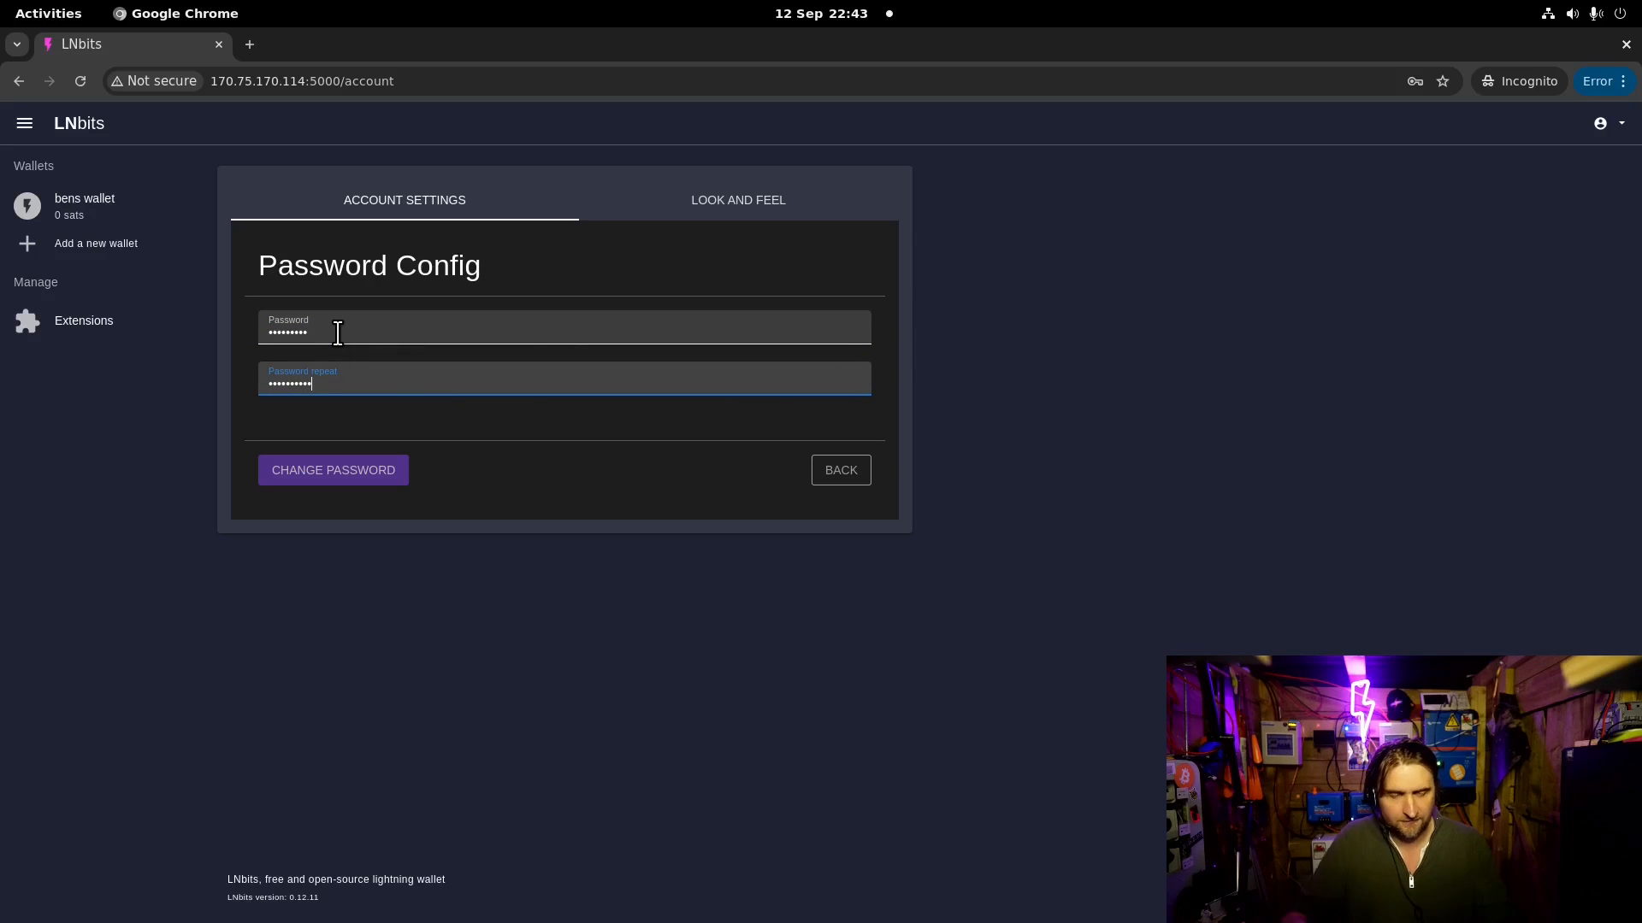
click(333, 470)
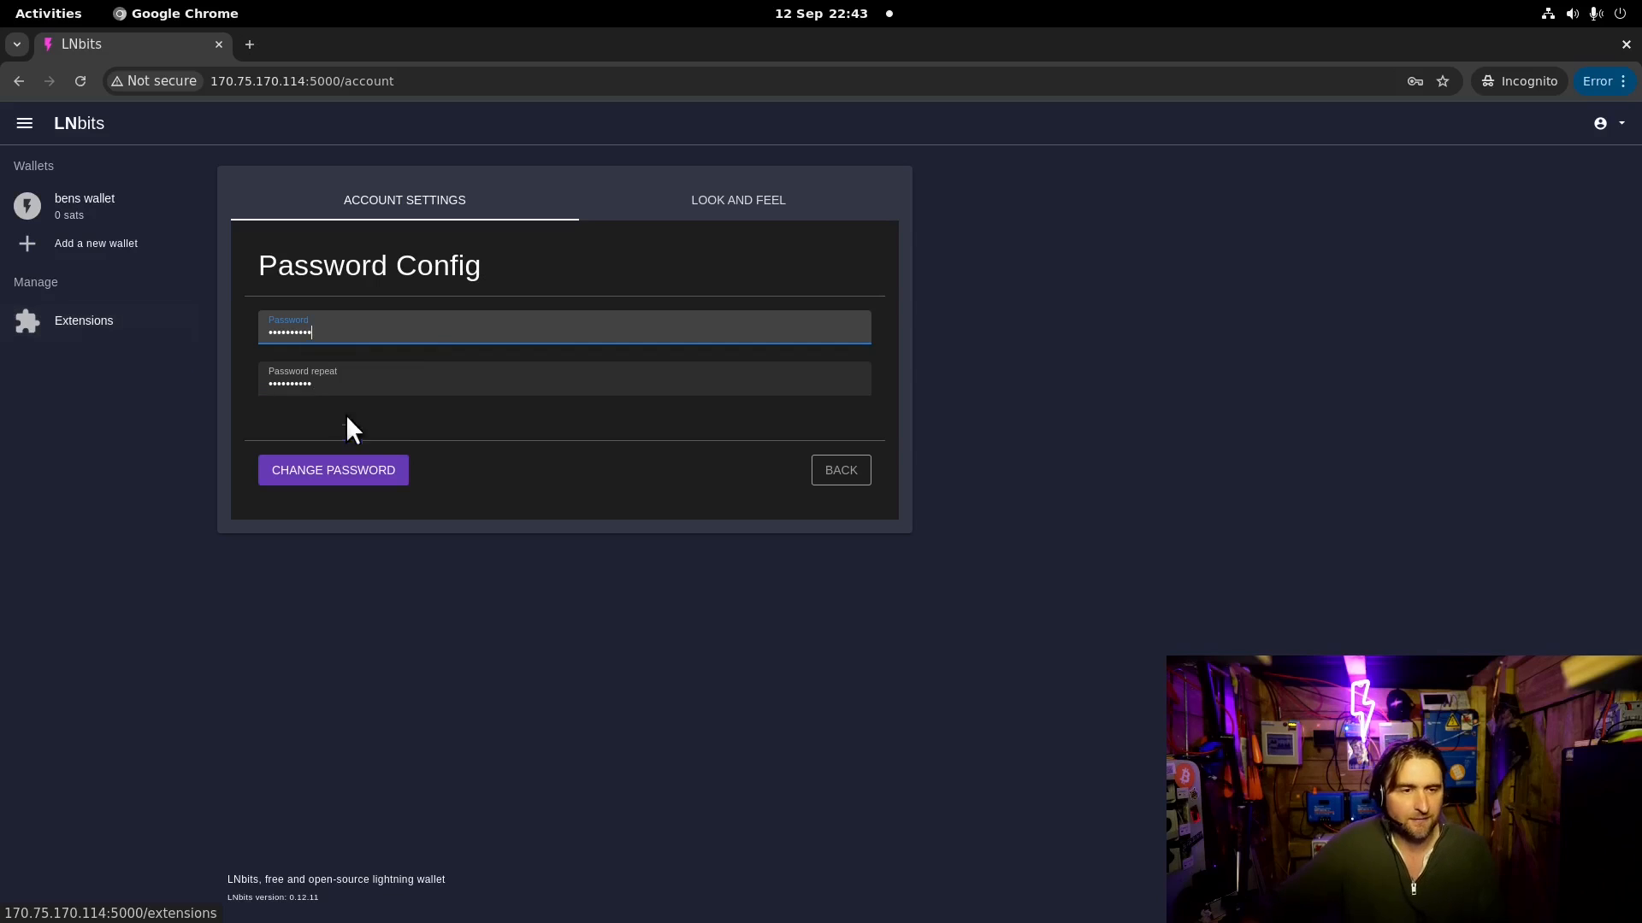
click(334, 470)
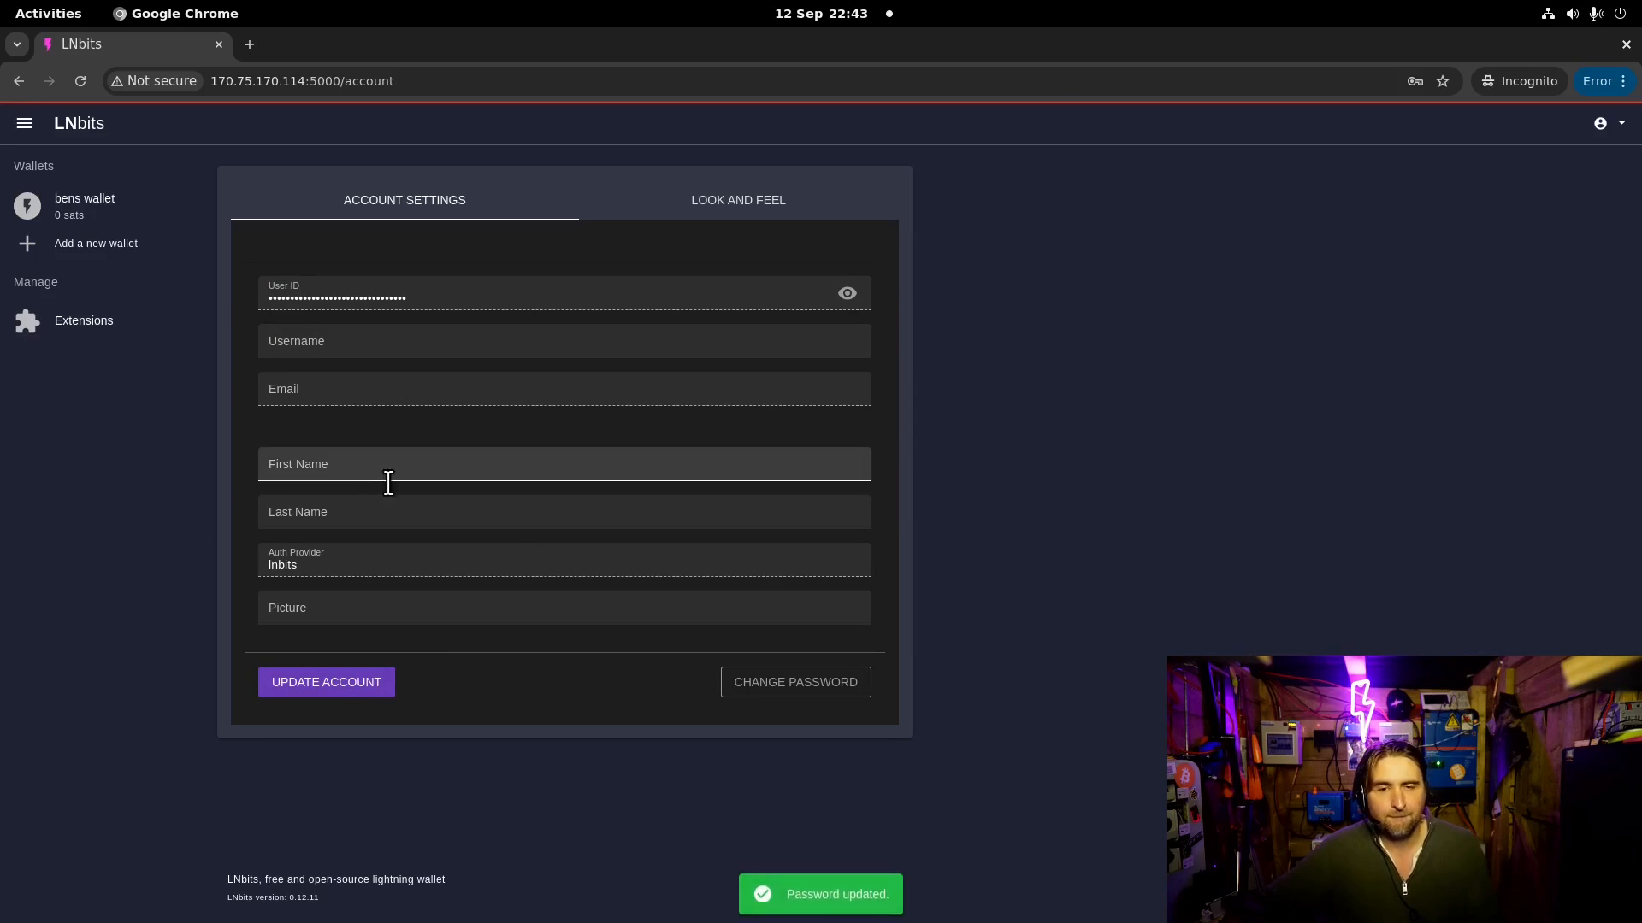
mouse_move(68, 631)
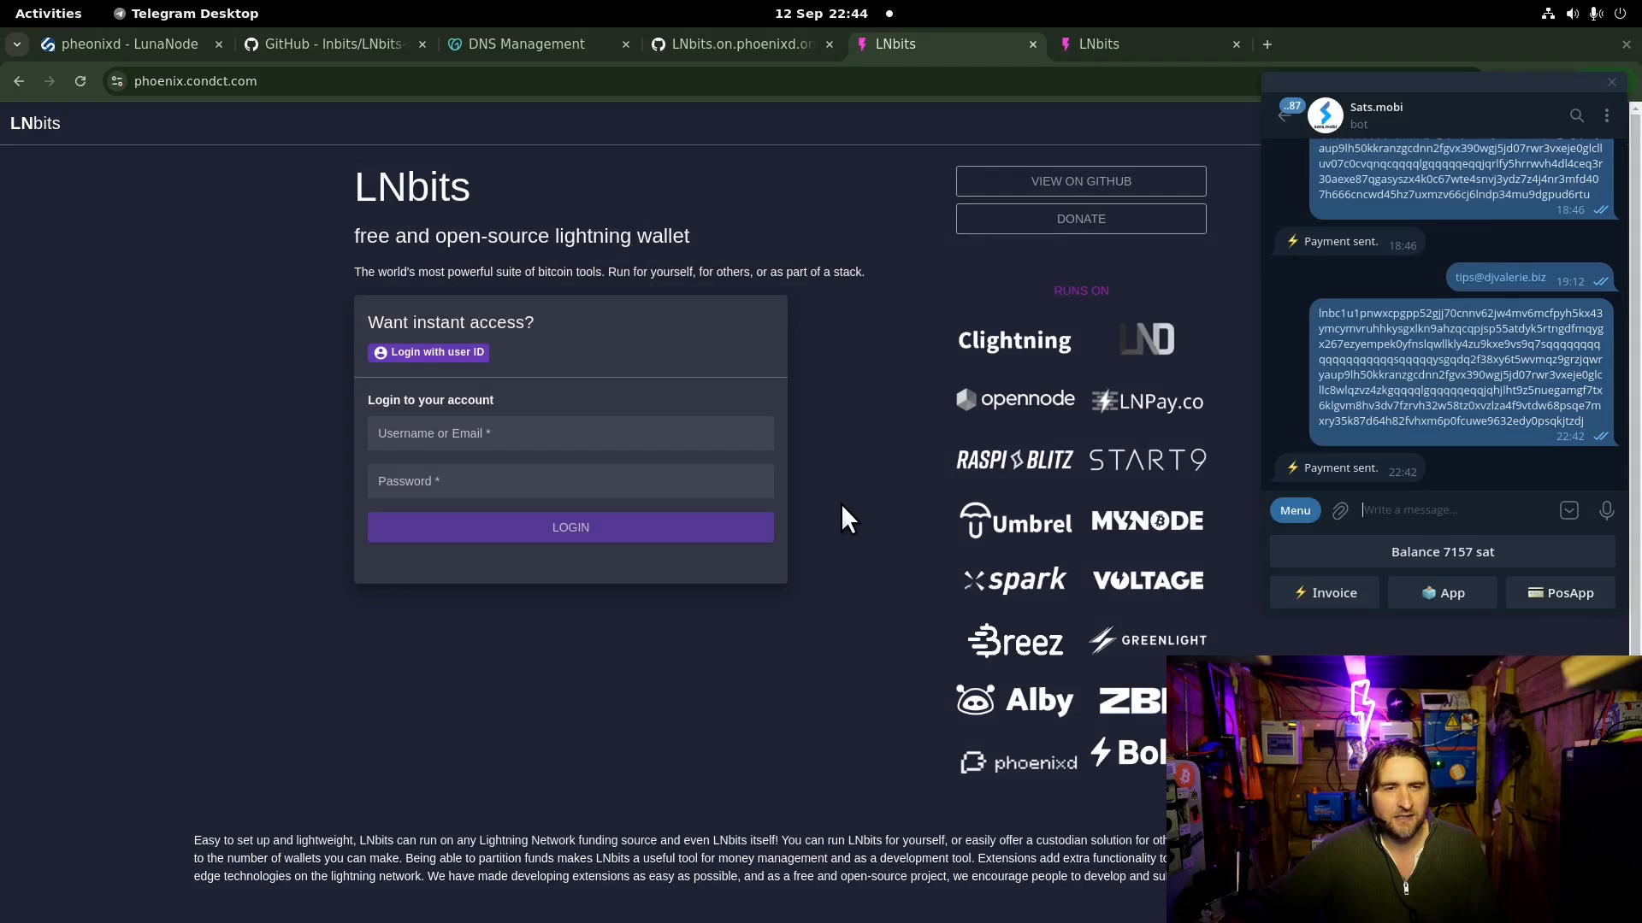
Attempt login as ben (rejected as invalid credentials) and return to the admin user settings.
text(ben)
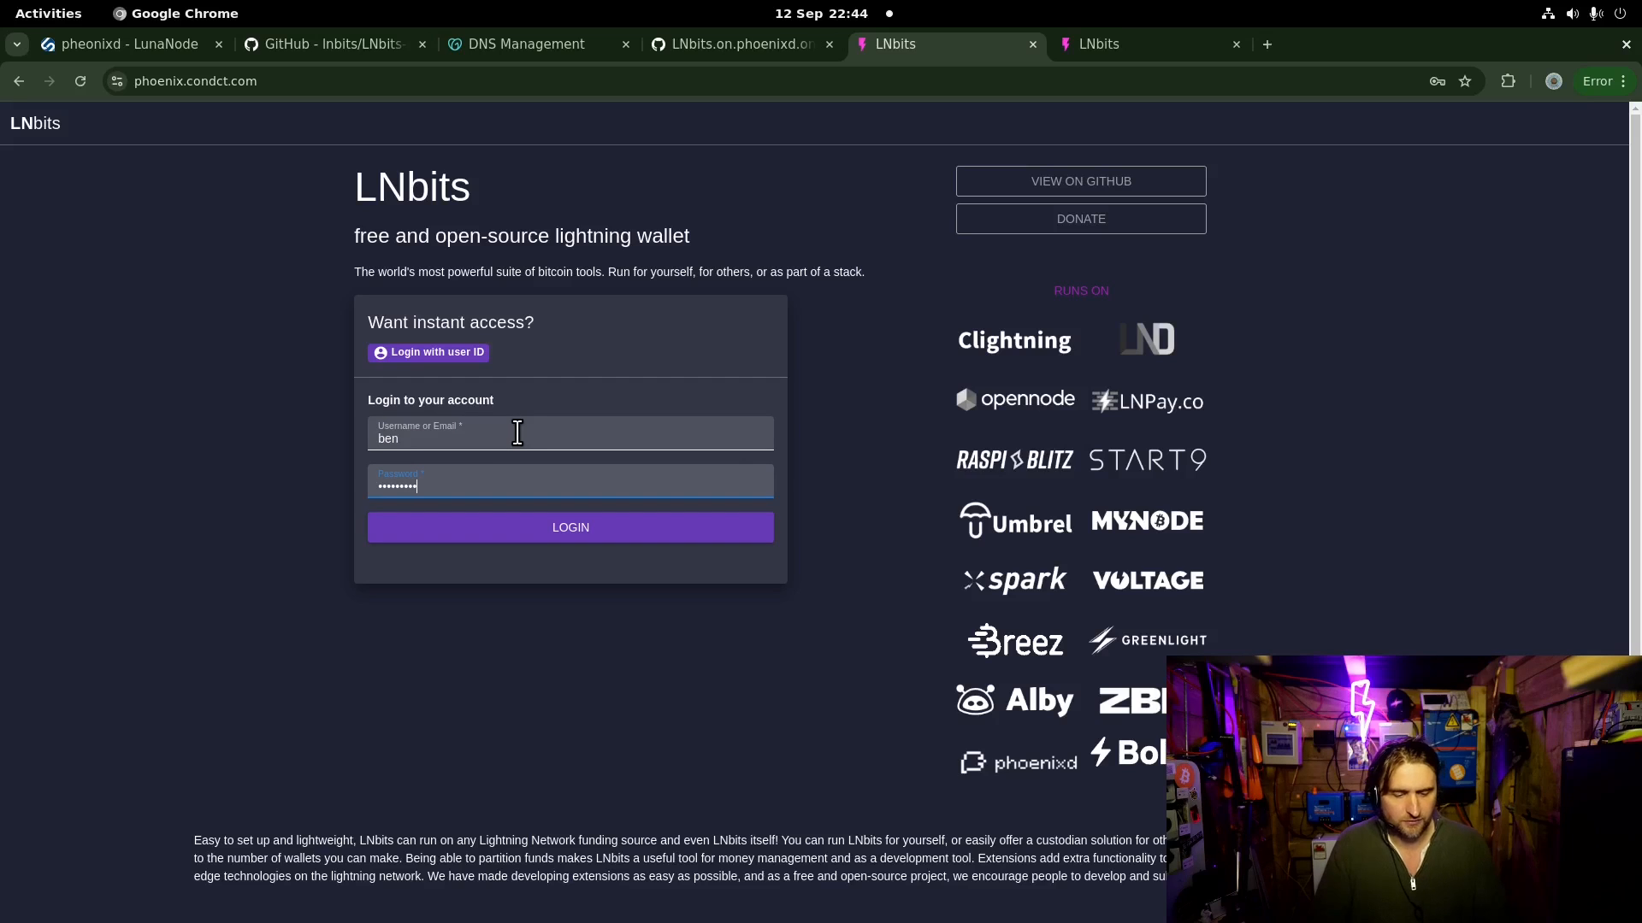
click(569, 527)
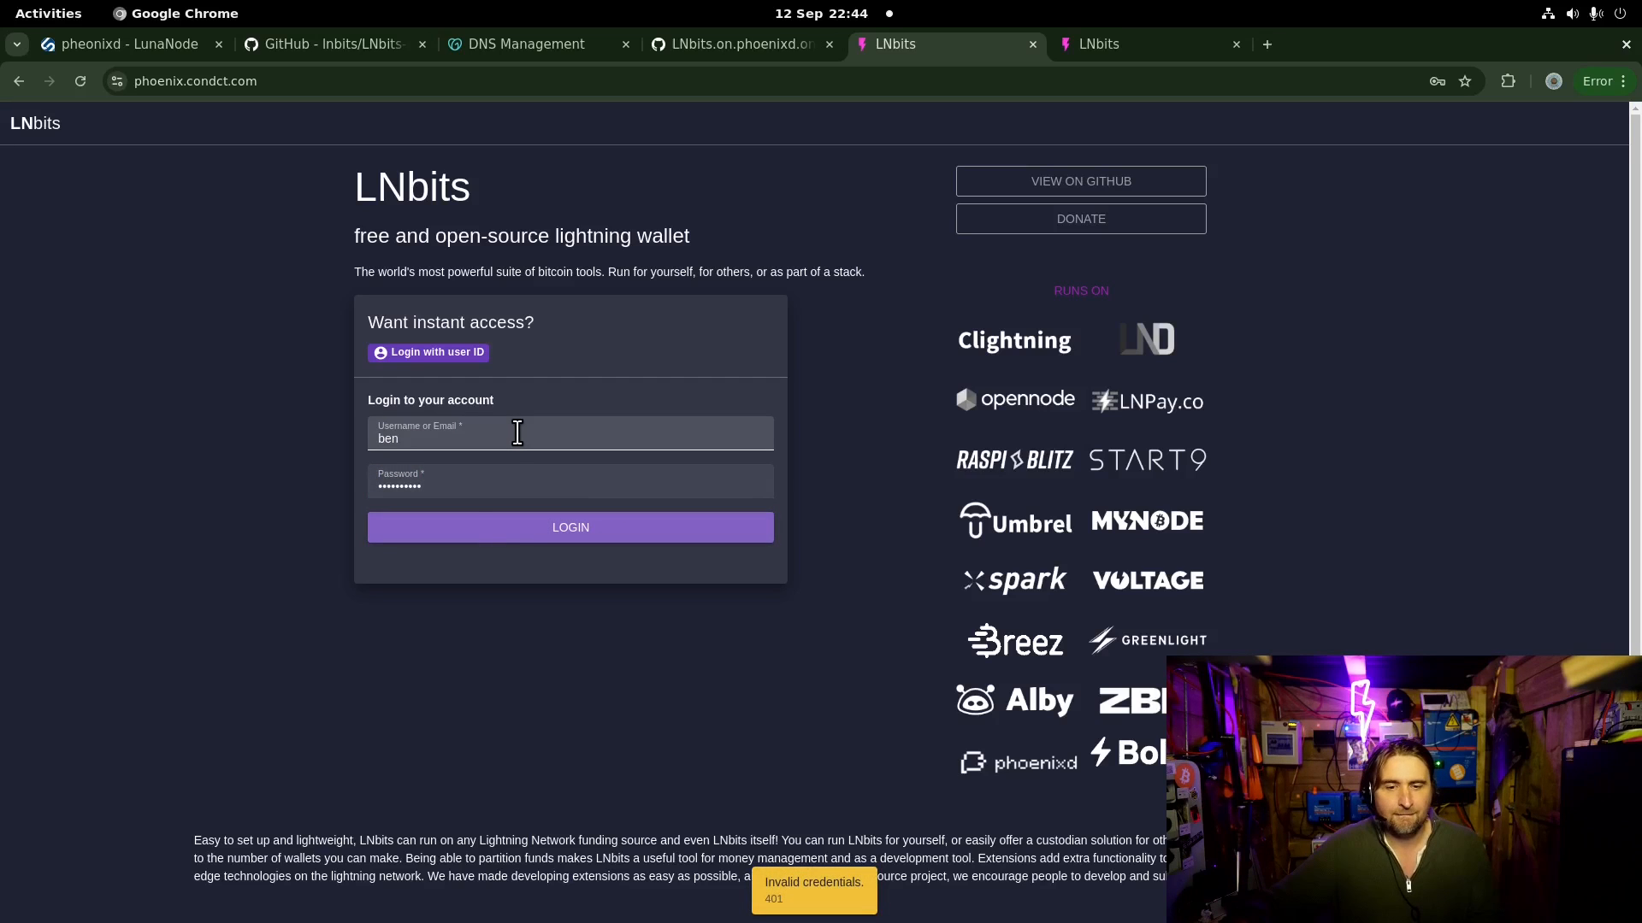
click(571, 485)
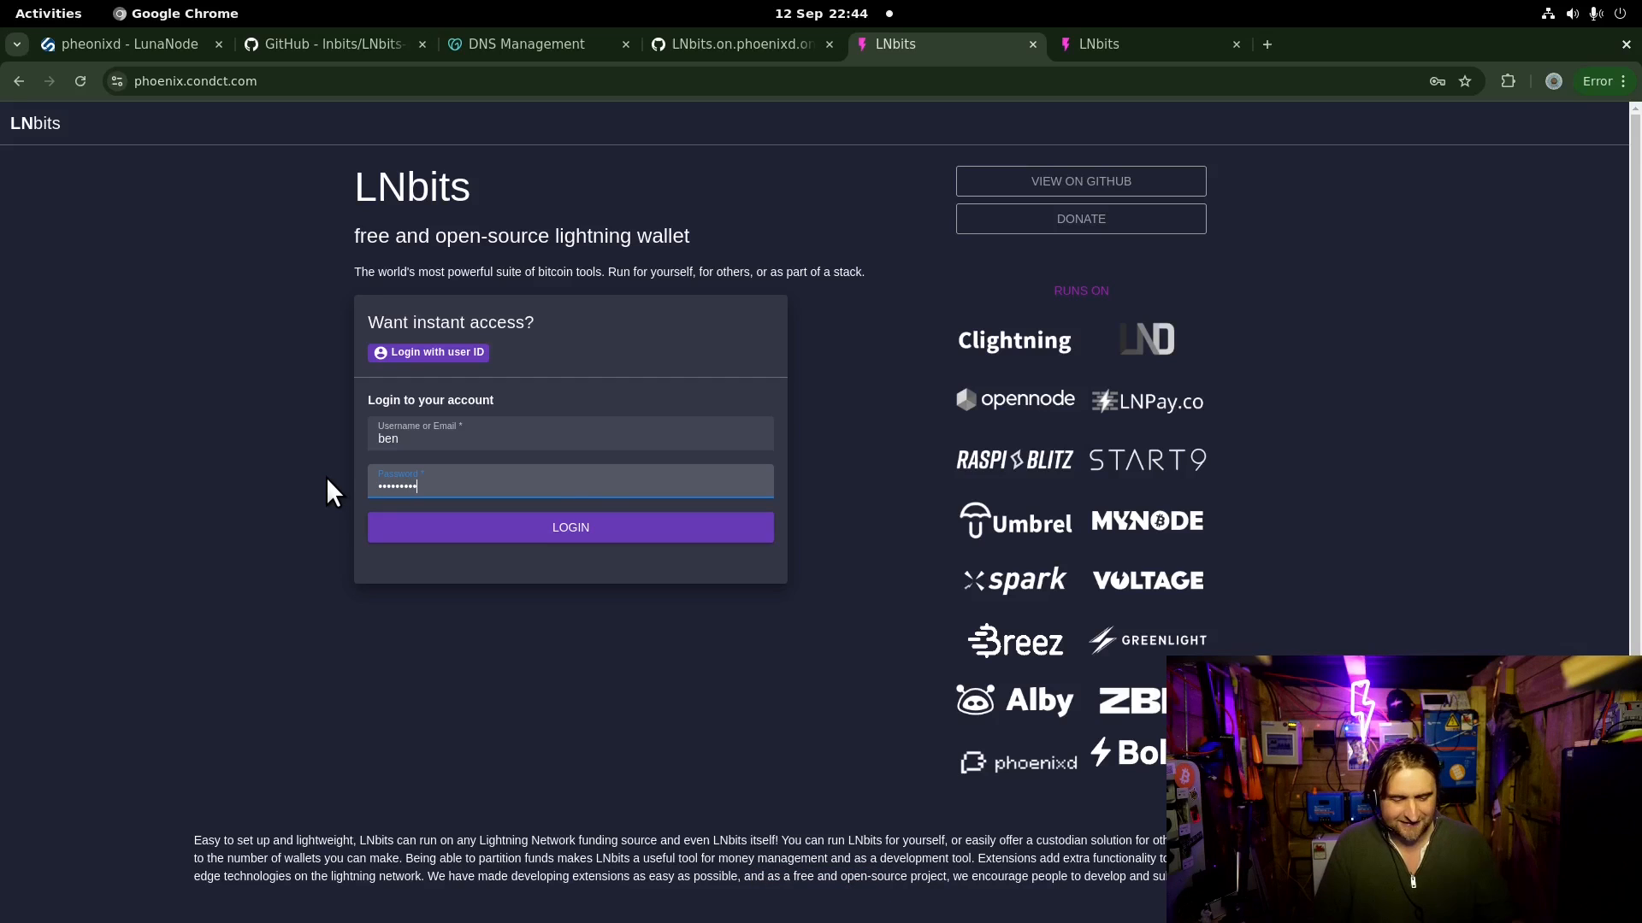
click(570, 527)
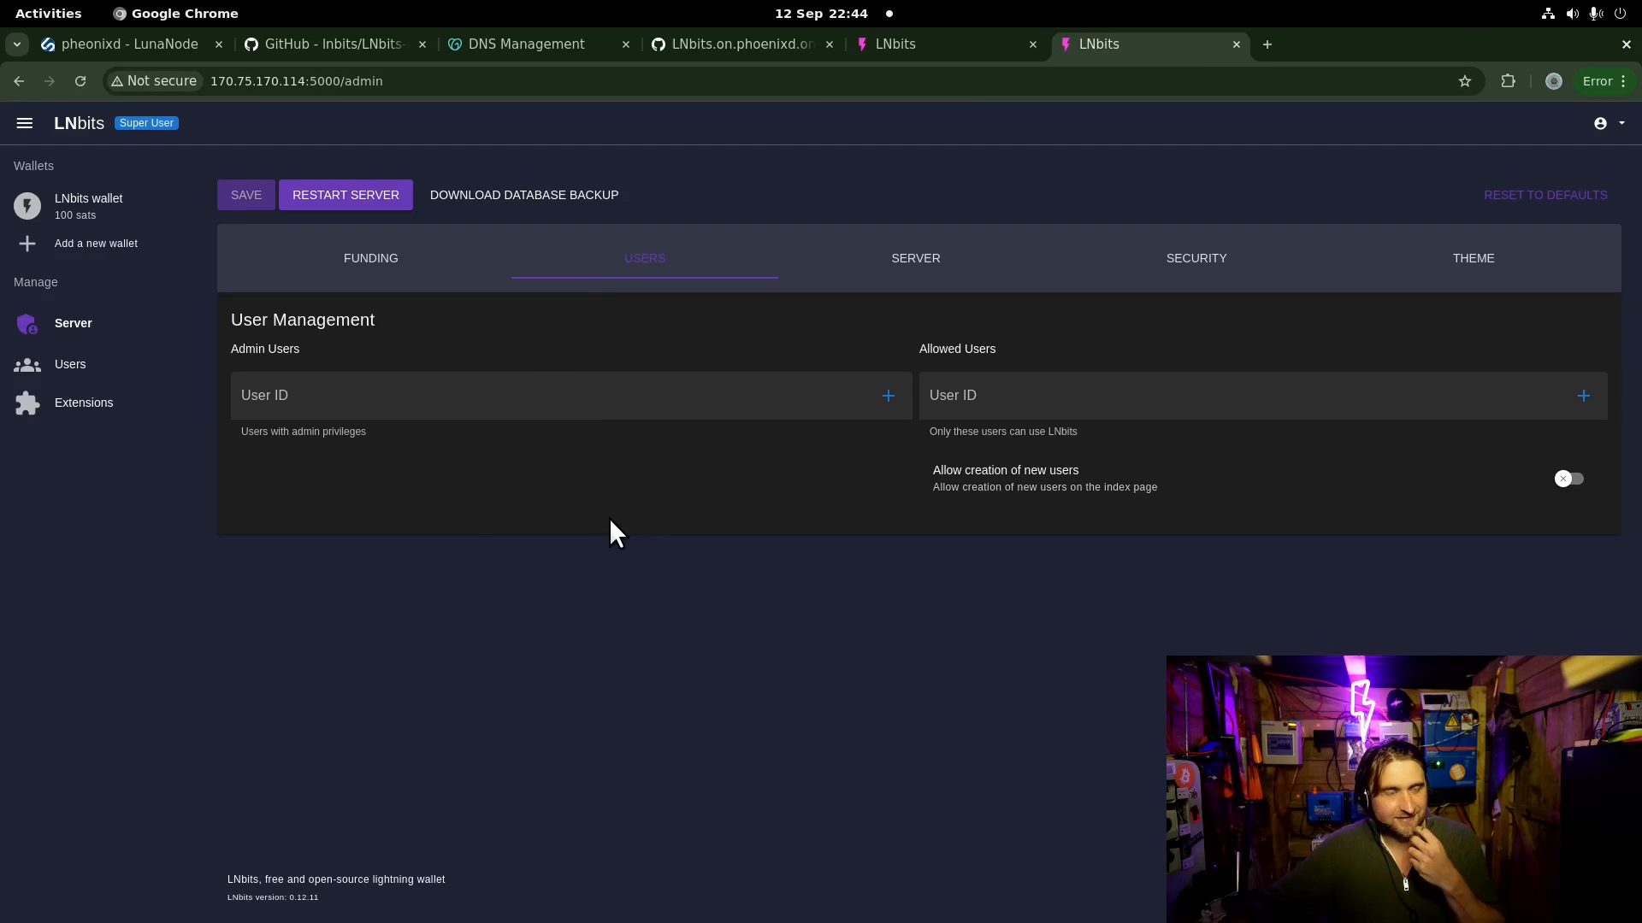
Re-enable 'Allow creation of new users' in Server > Users.
click(911, 258)
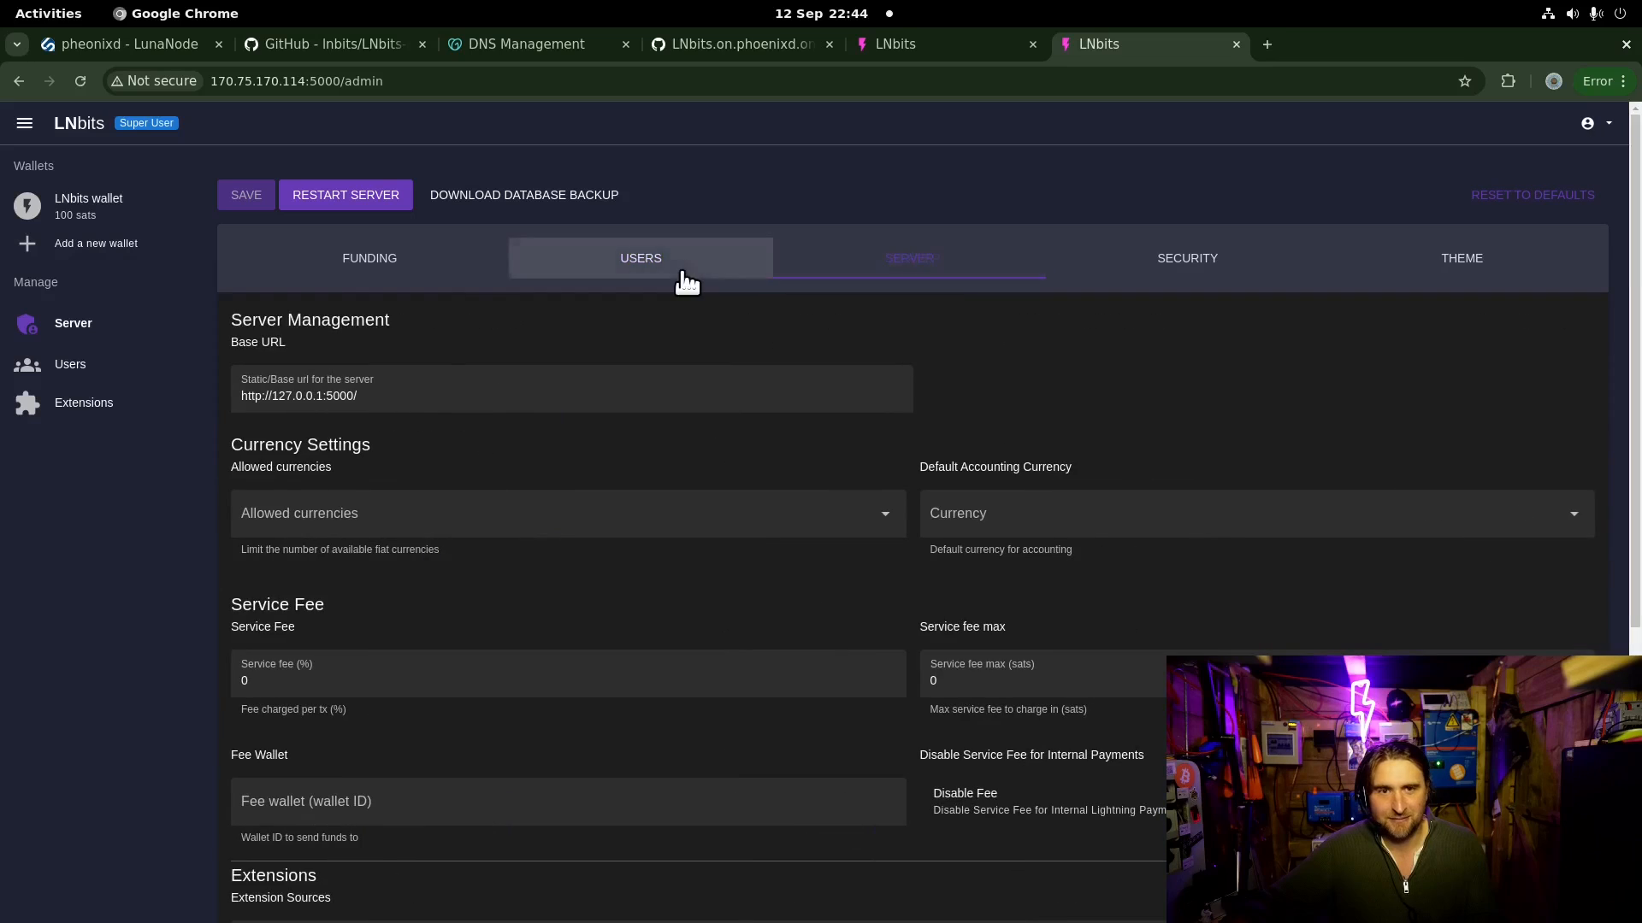
click(639, 259)
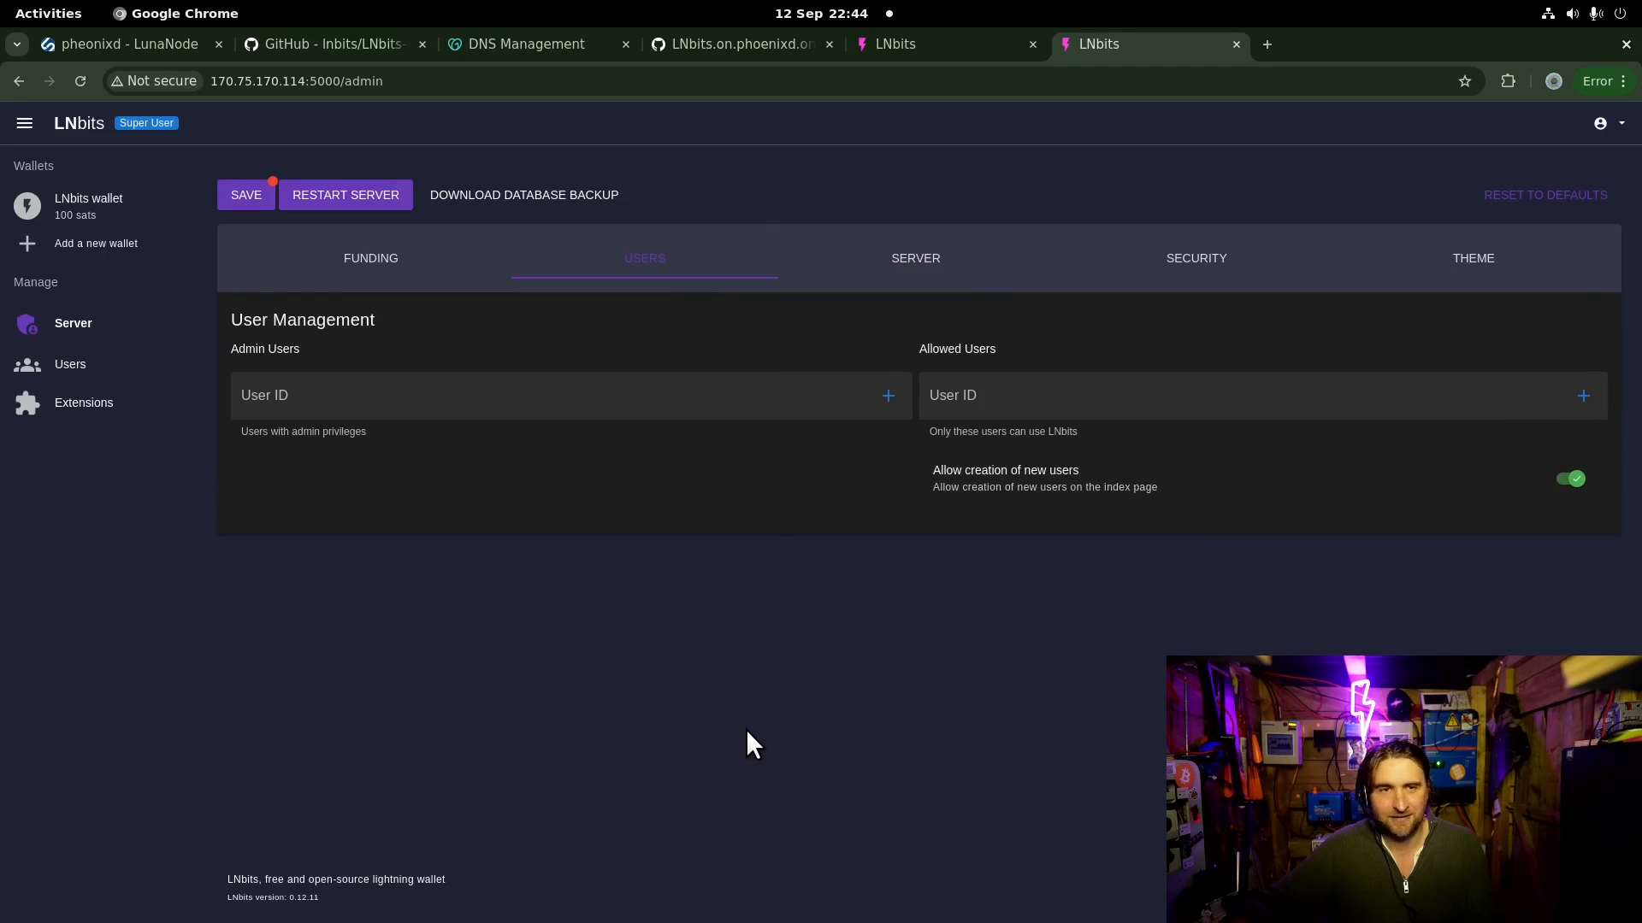
click(1623, 80)
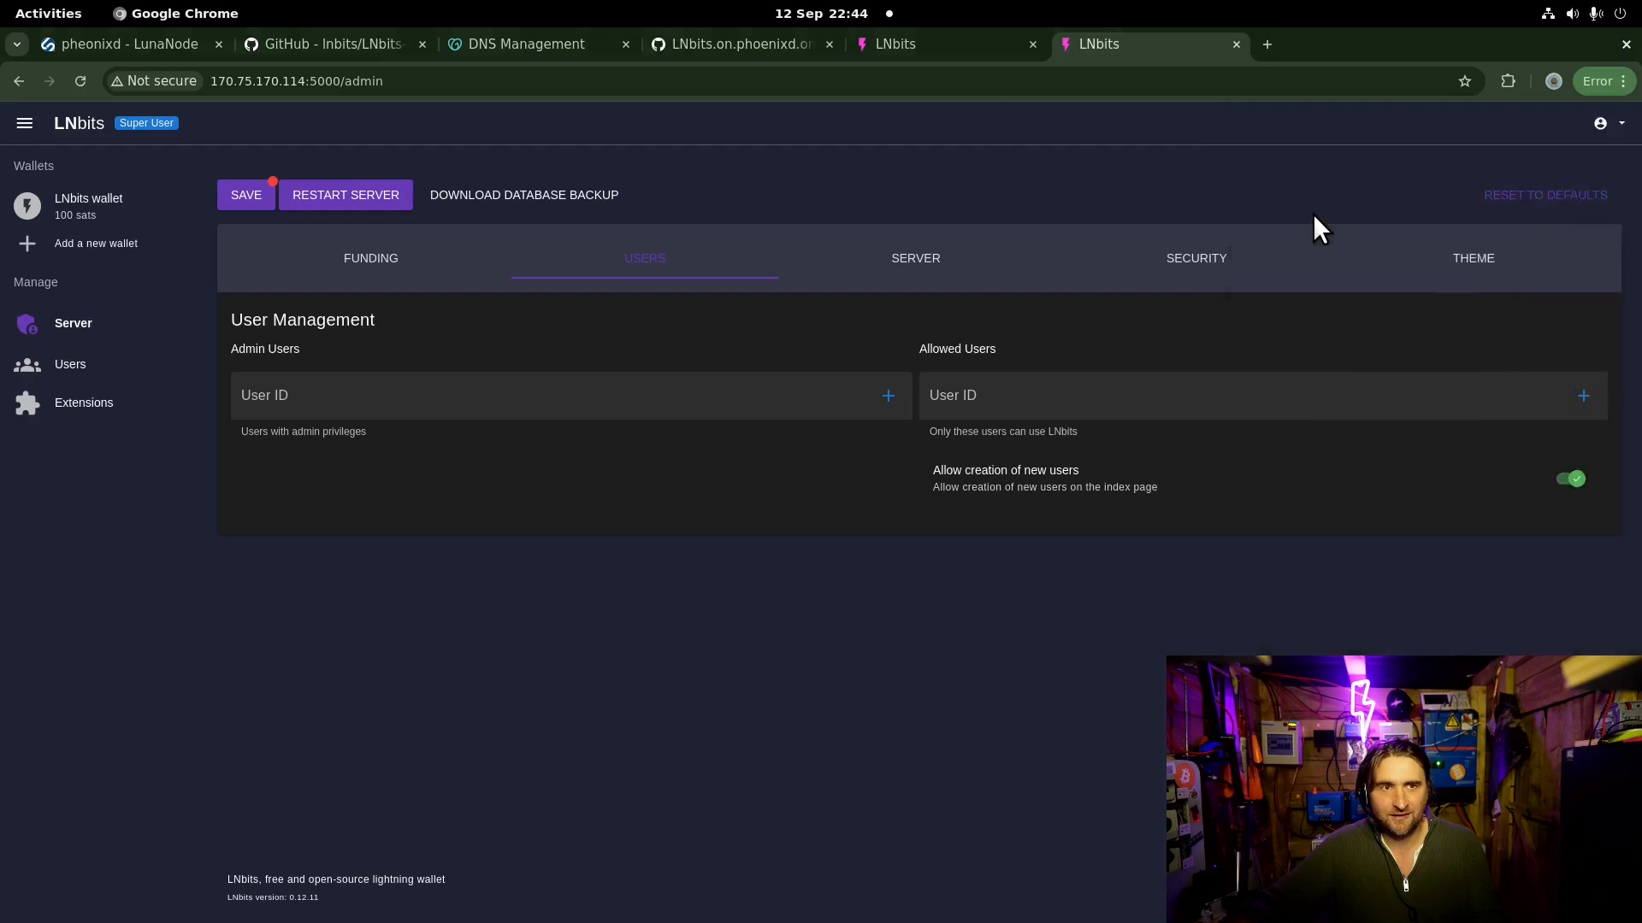
Reload phoenix.condct.com so its homepage offers Create New Wallet again.
click(48, 12)
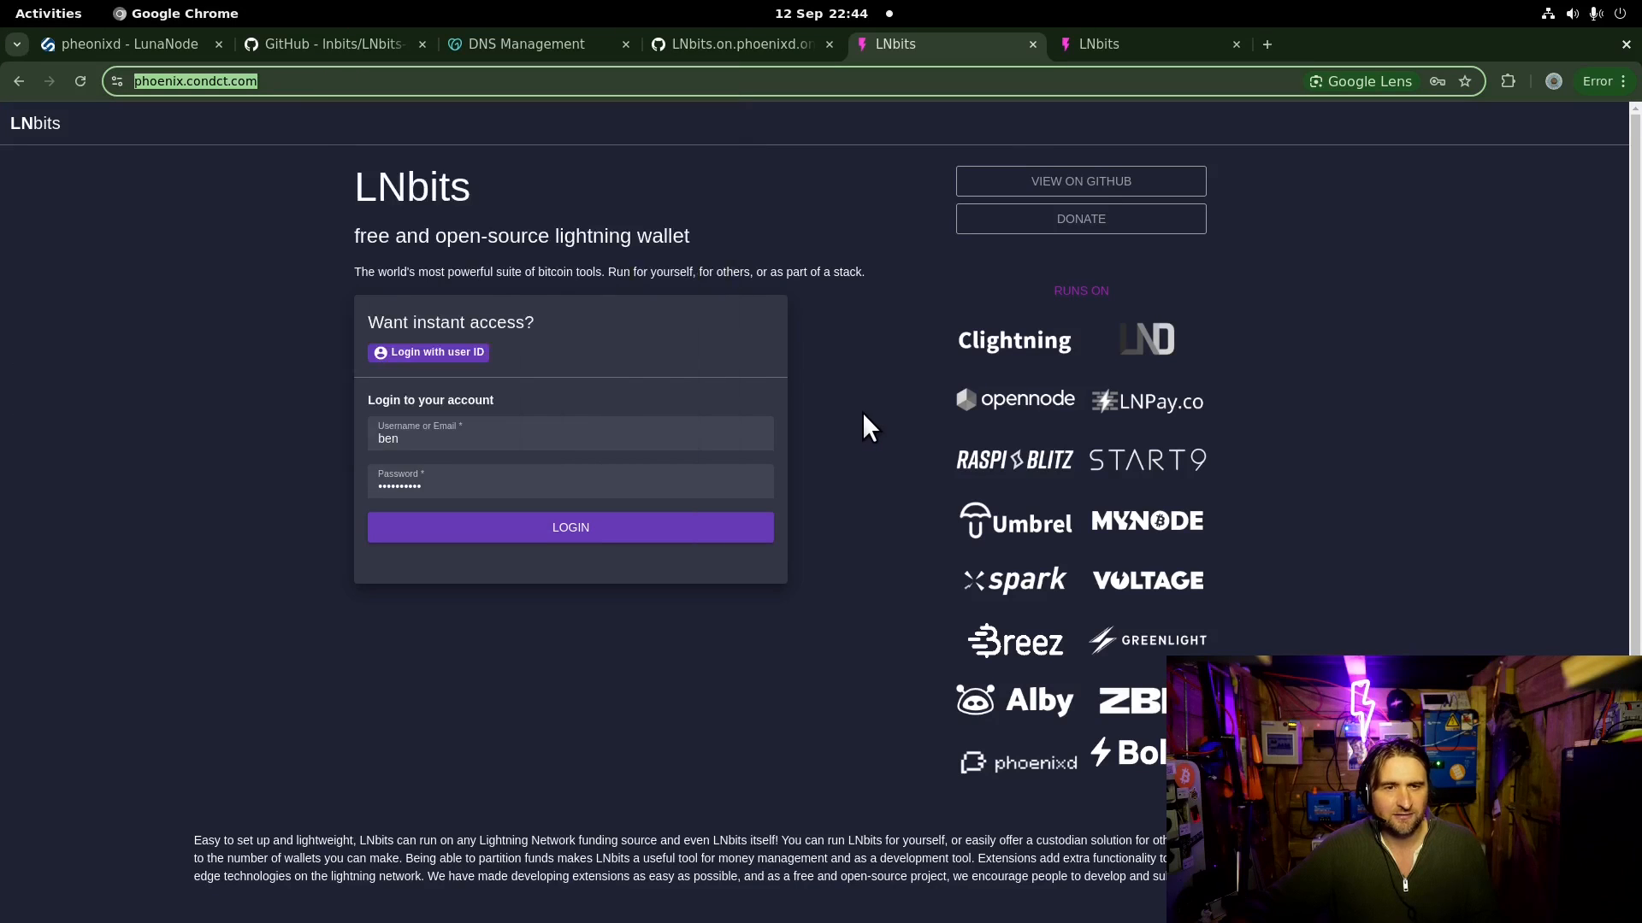
click(81, 80)
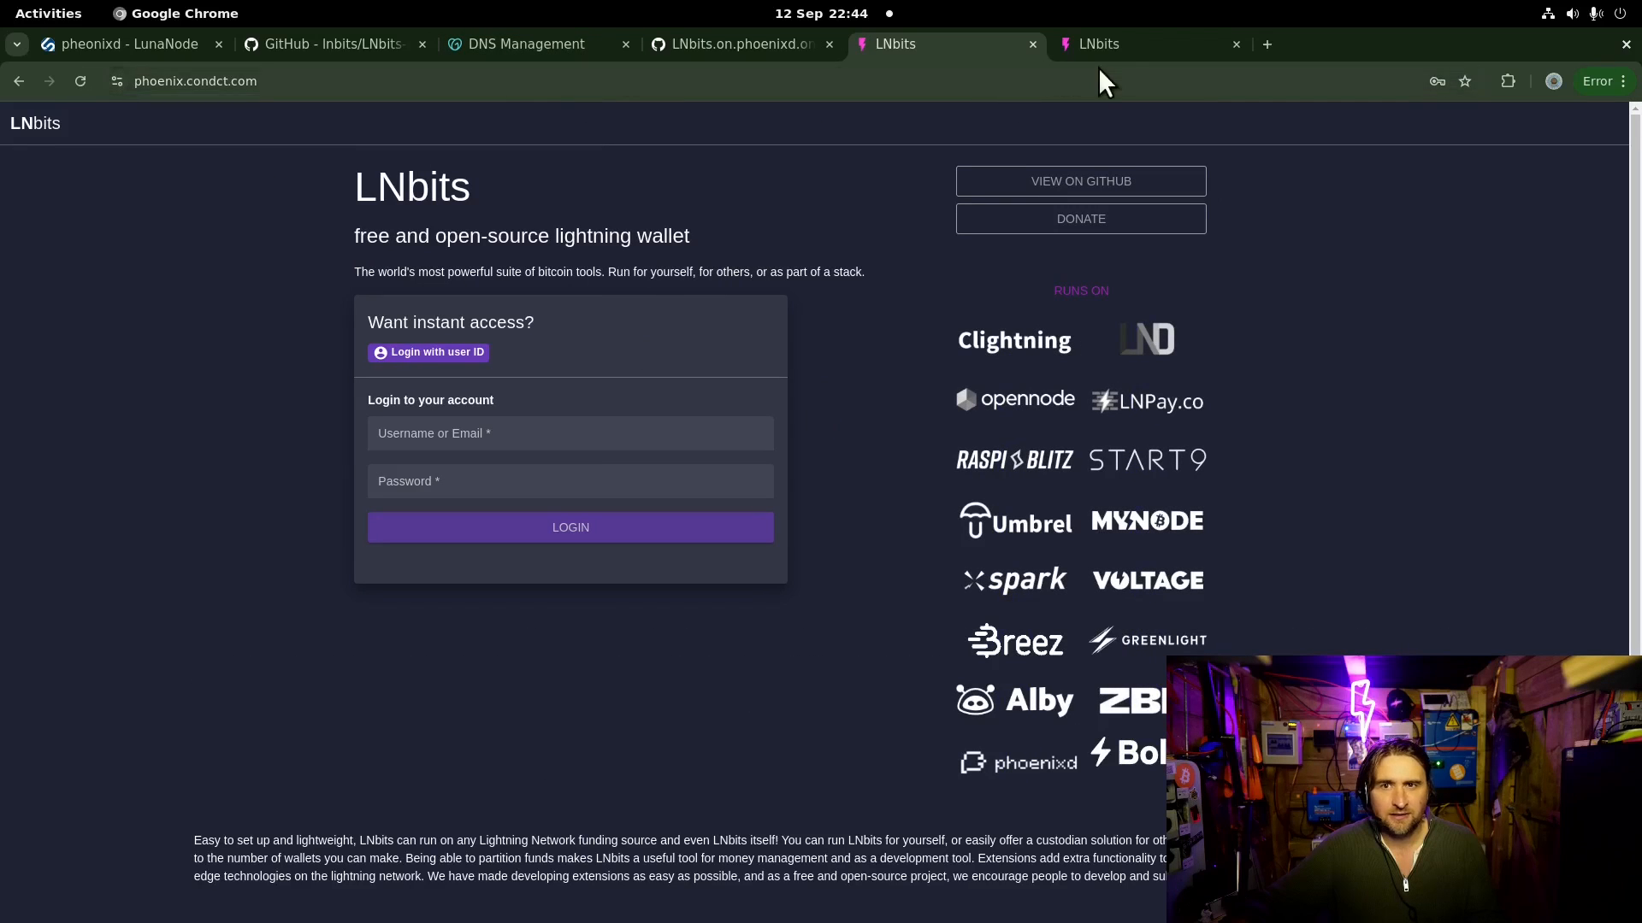
click(1149, 44)
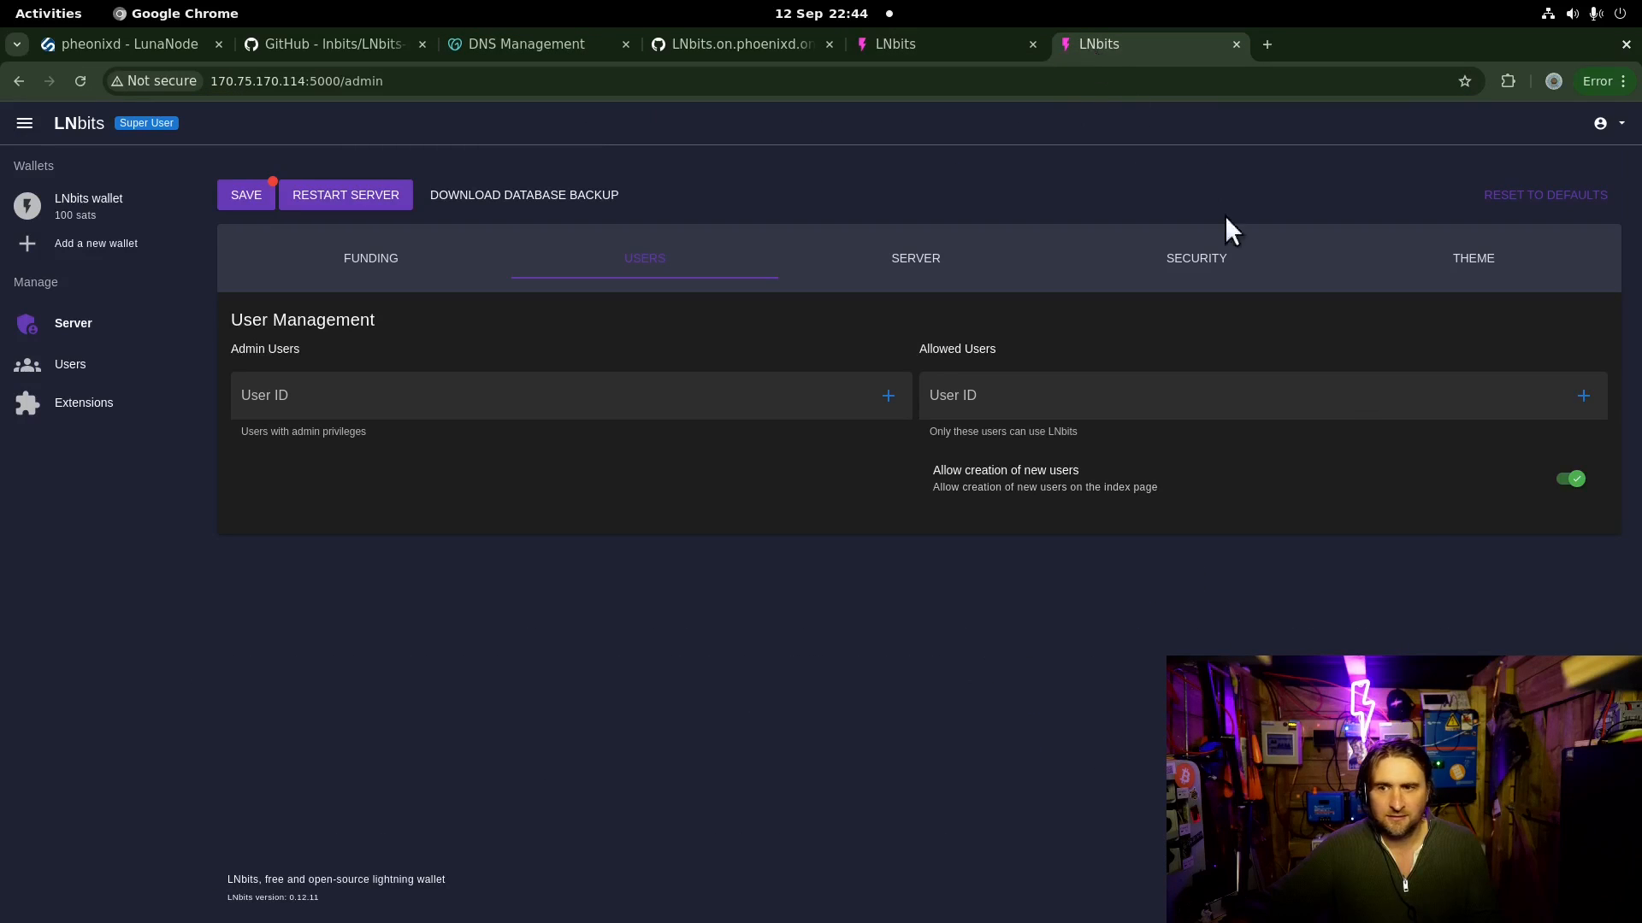
click(244, 195)
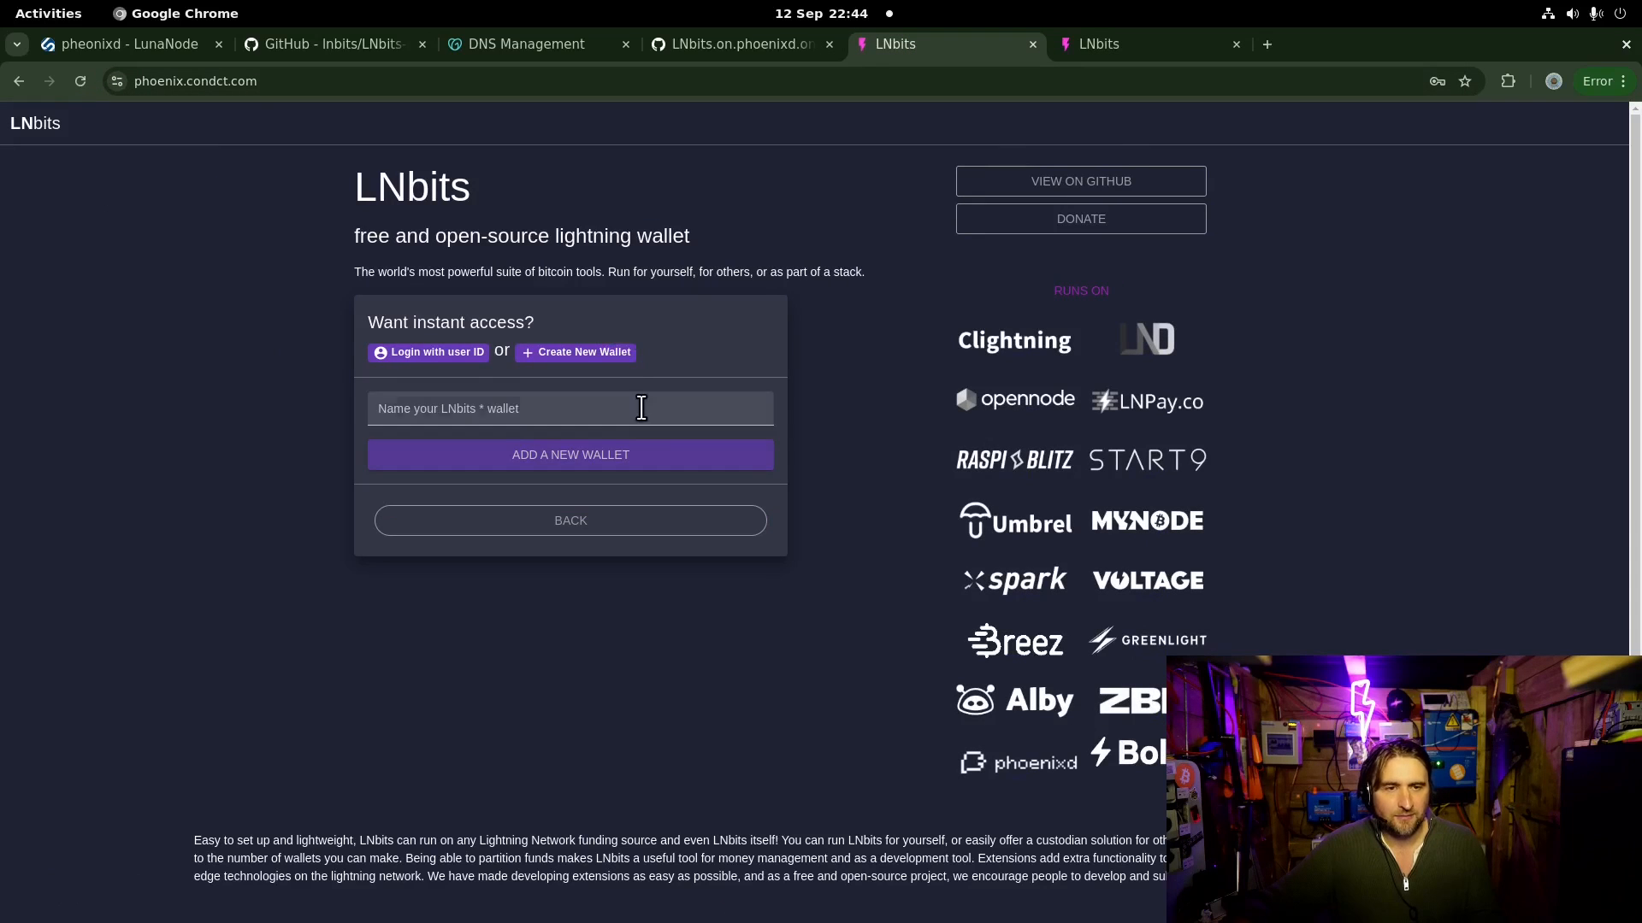
Create the 'benzzz' wallet and enter username benzzz in My Account.
text(benzz)
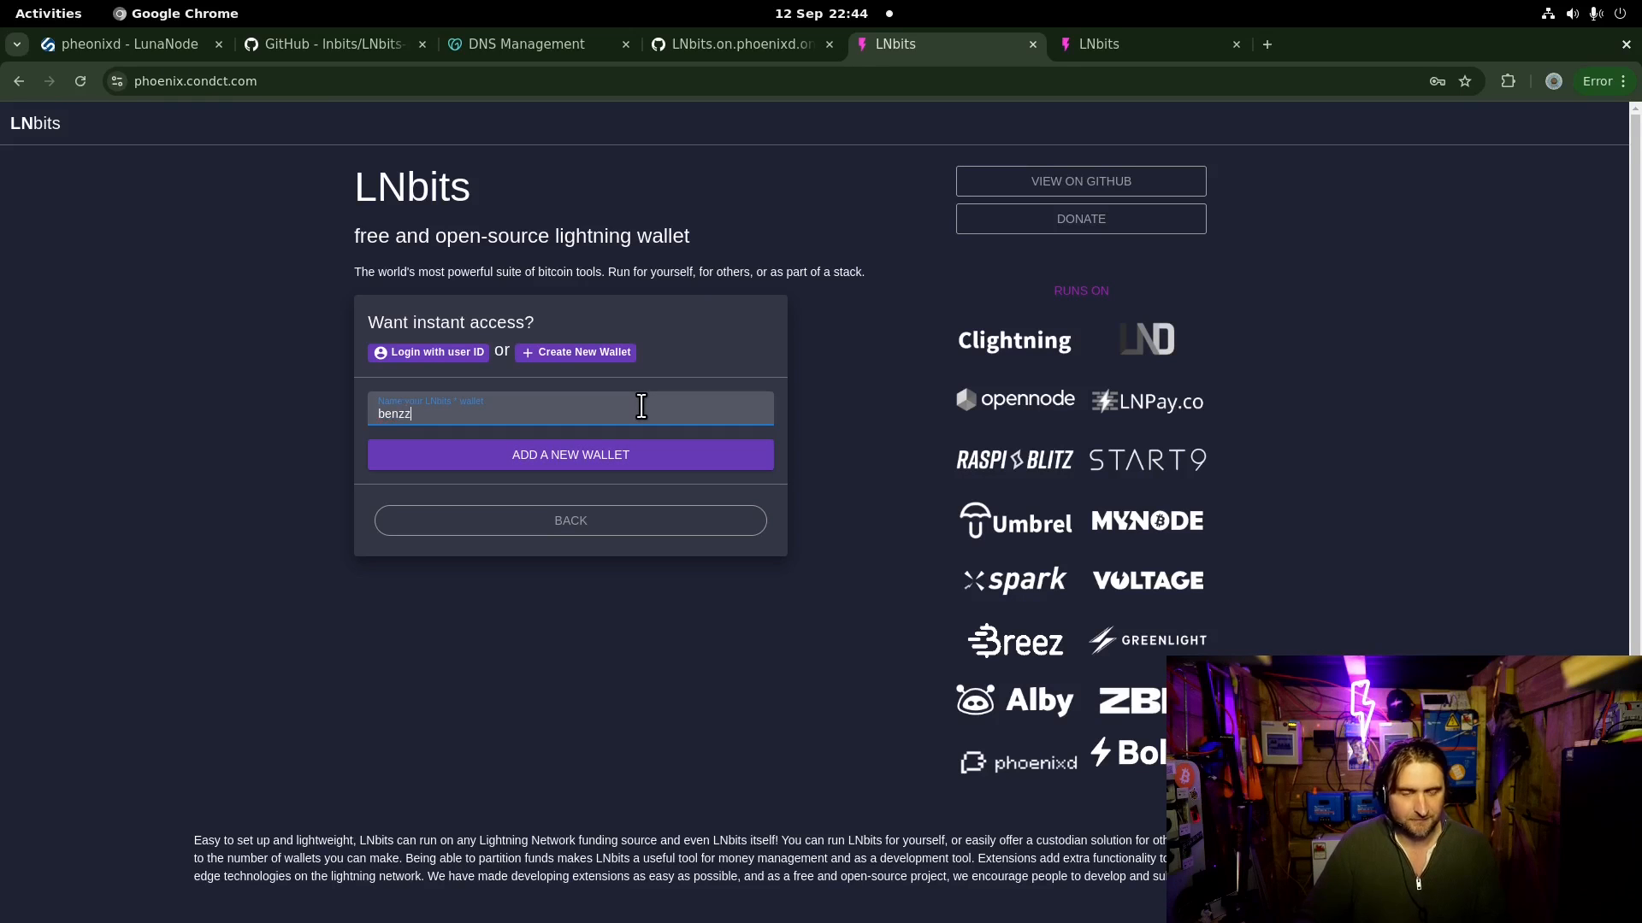
click(569, 455)
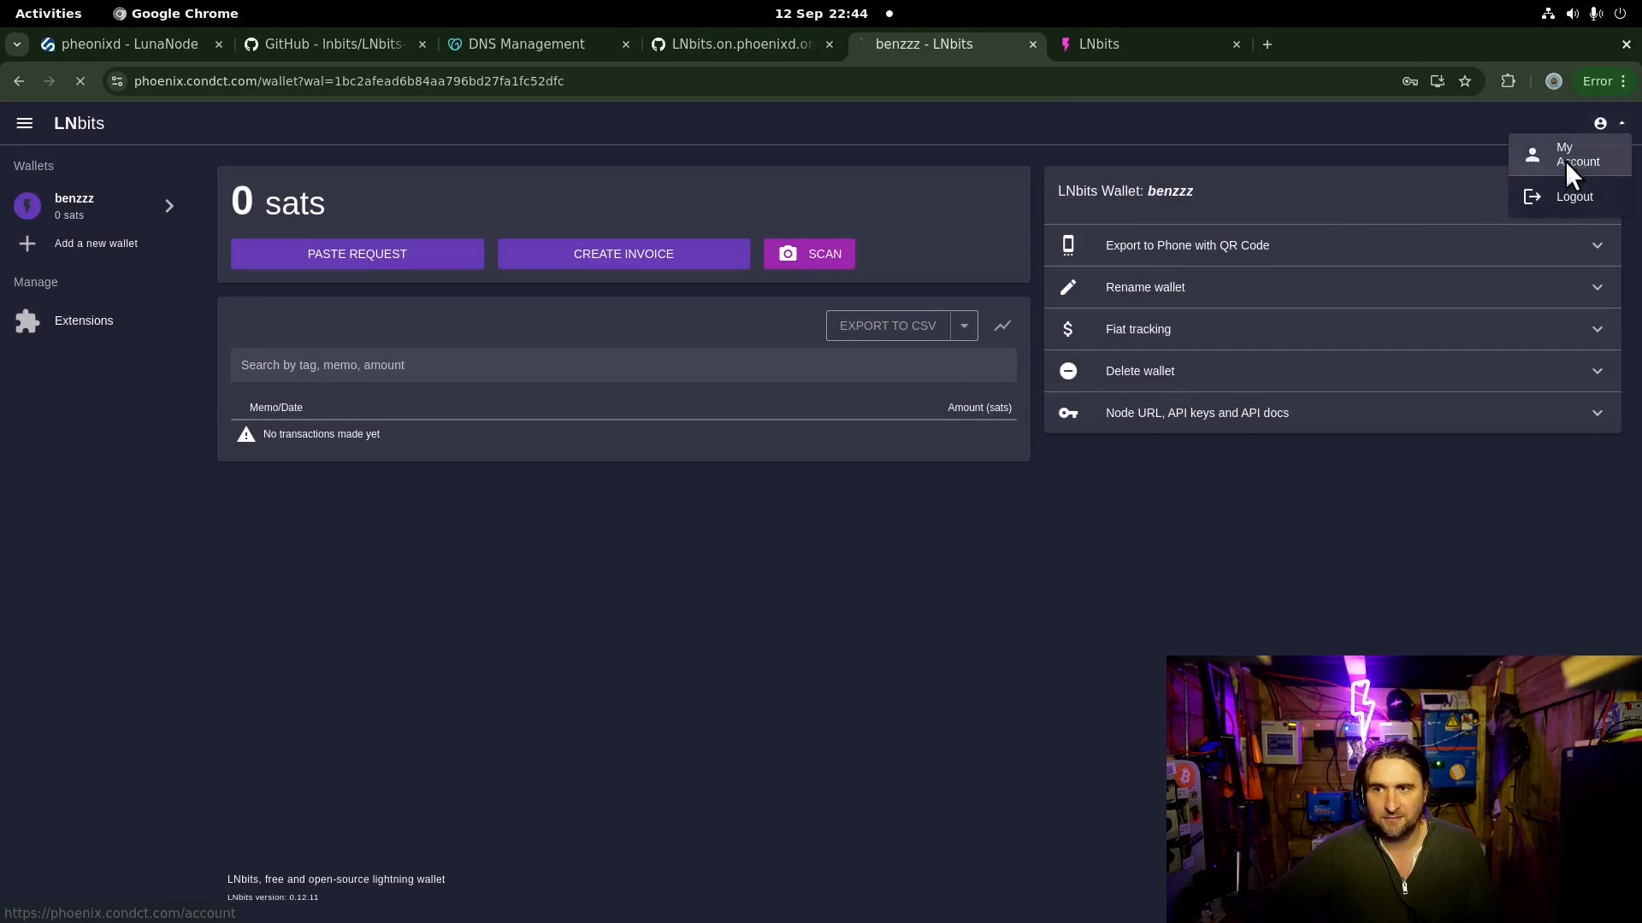
click(1577, 156)
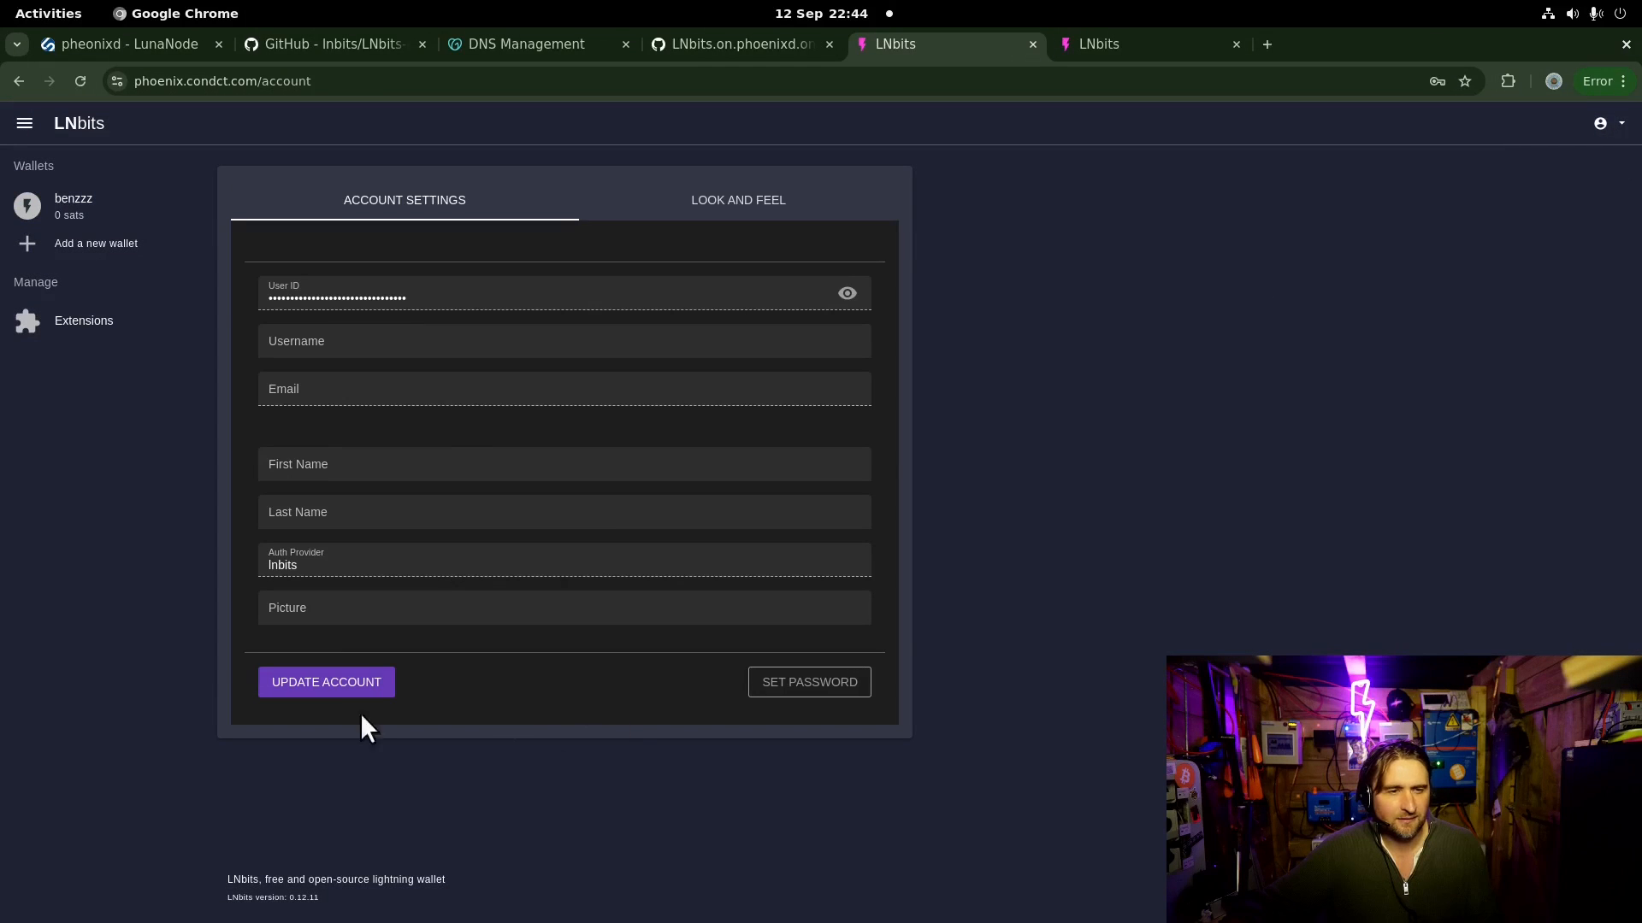
click(562, 341)
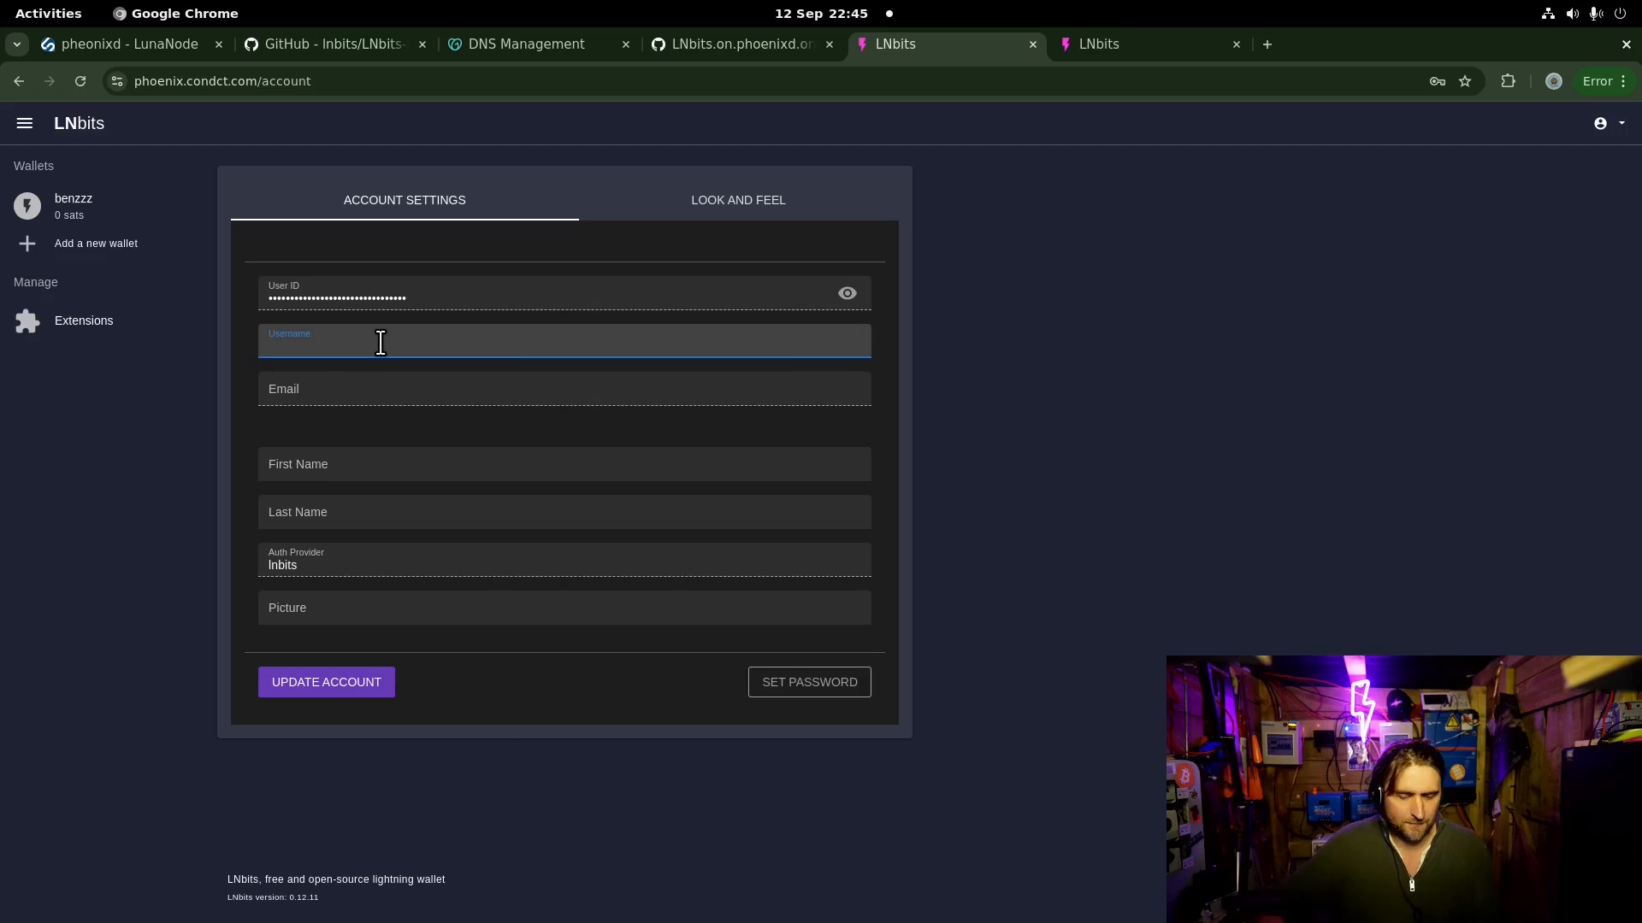
text(benzzz)
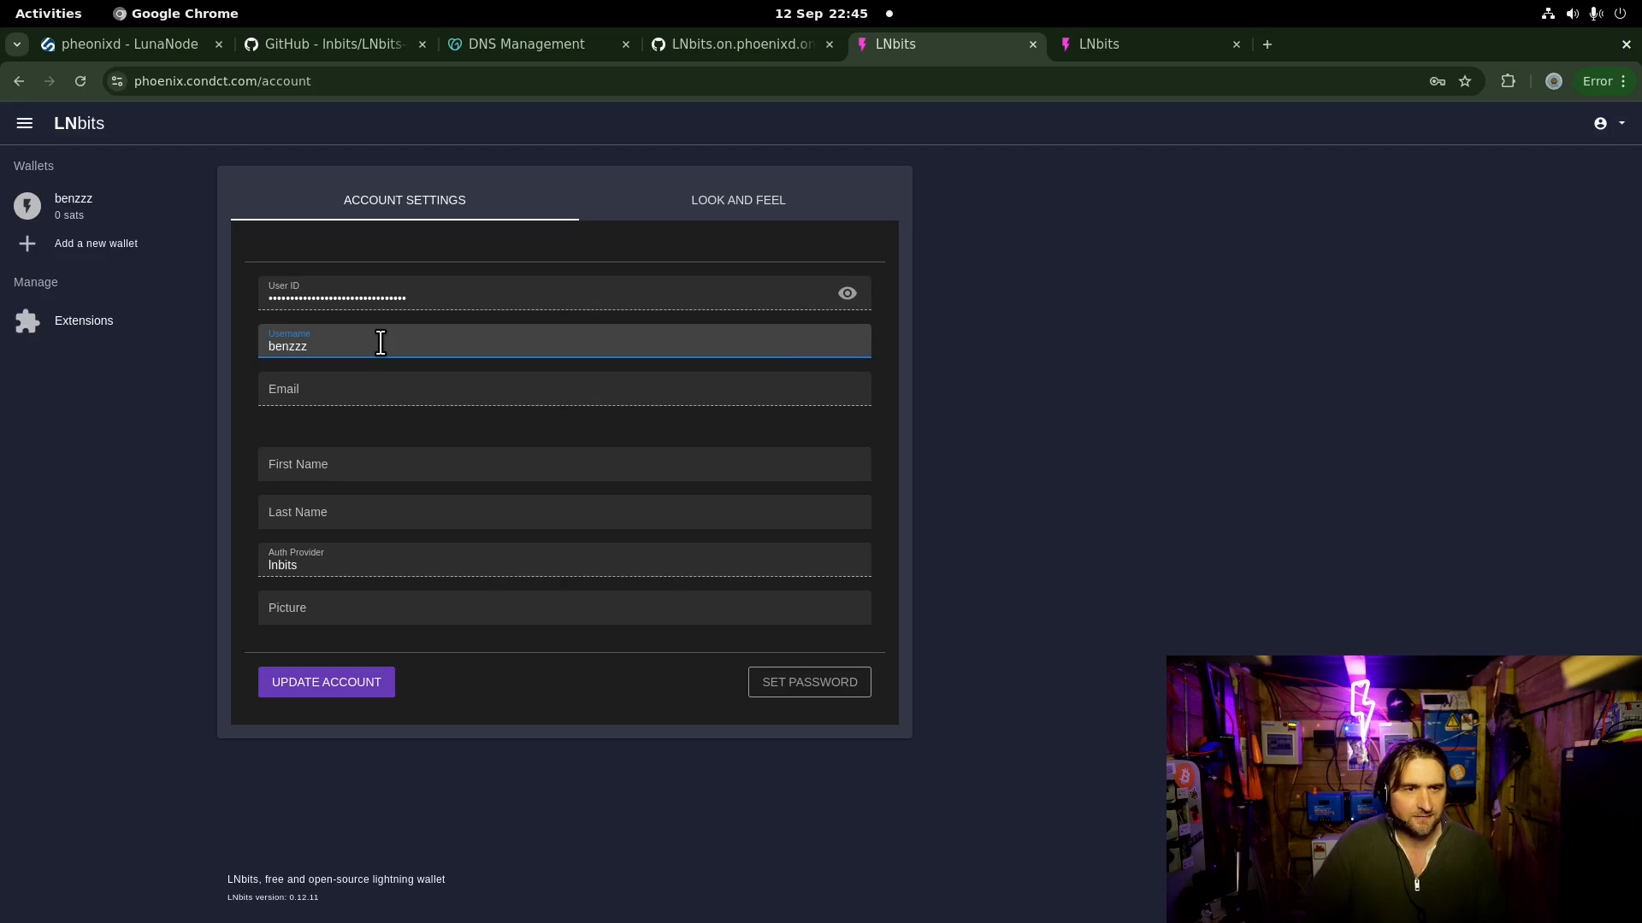
text(z)
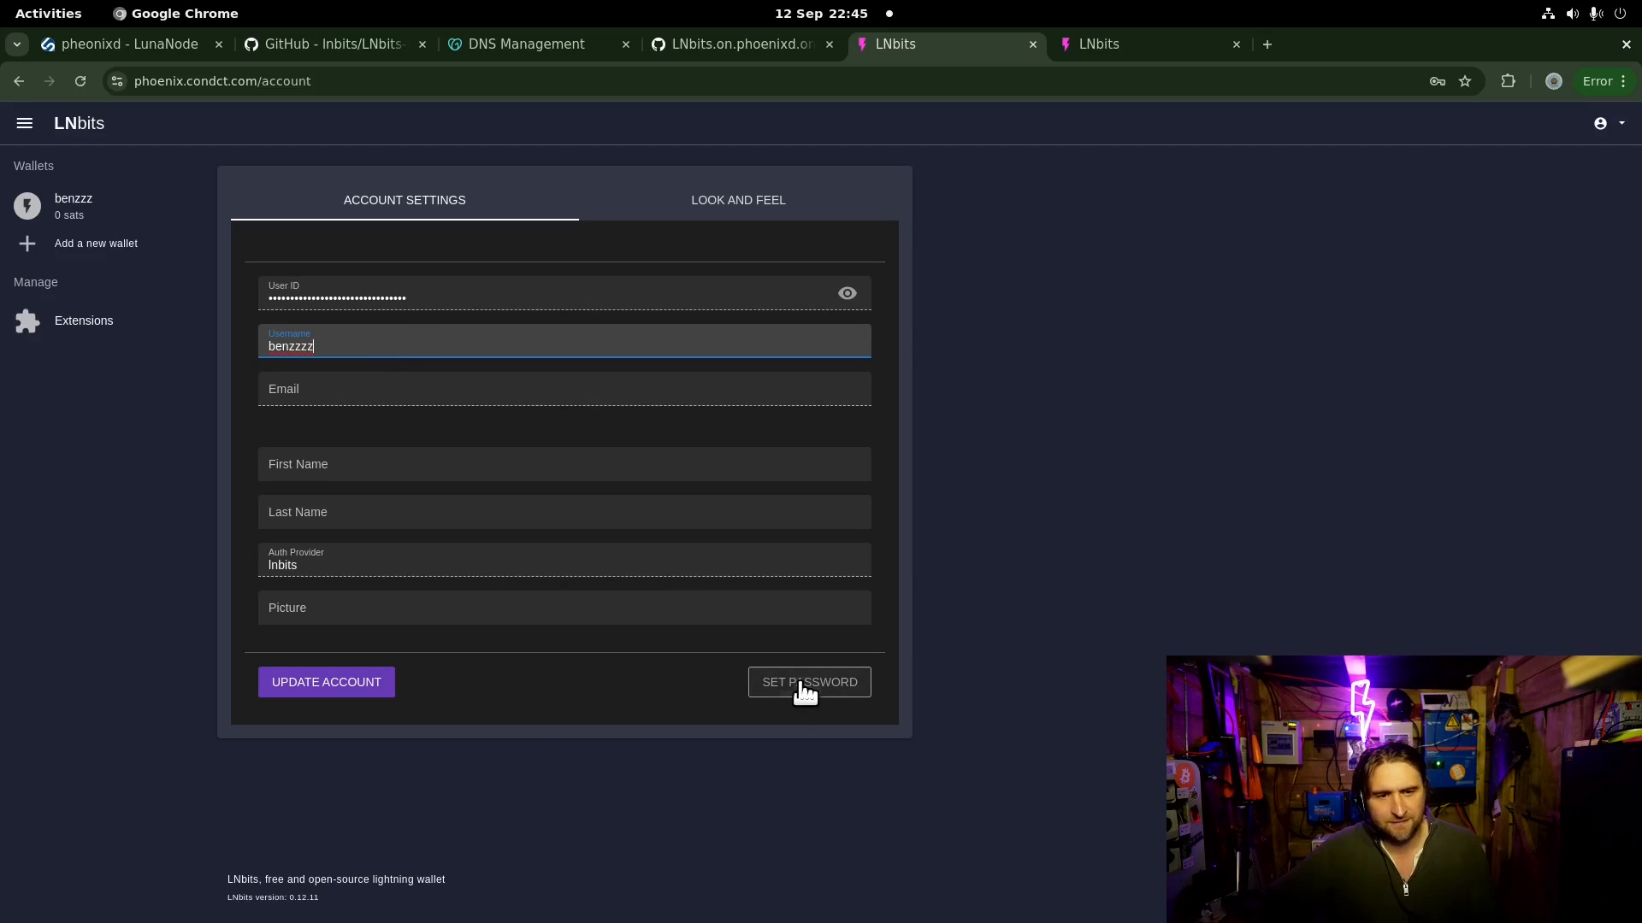
Set the account password, re-enter username benzzz and update the account.
click(809, 682)
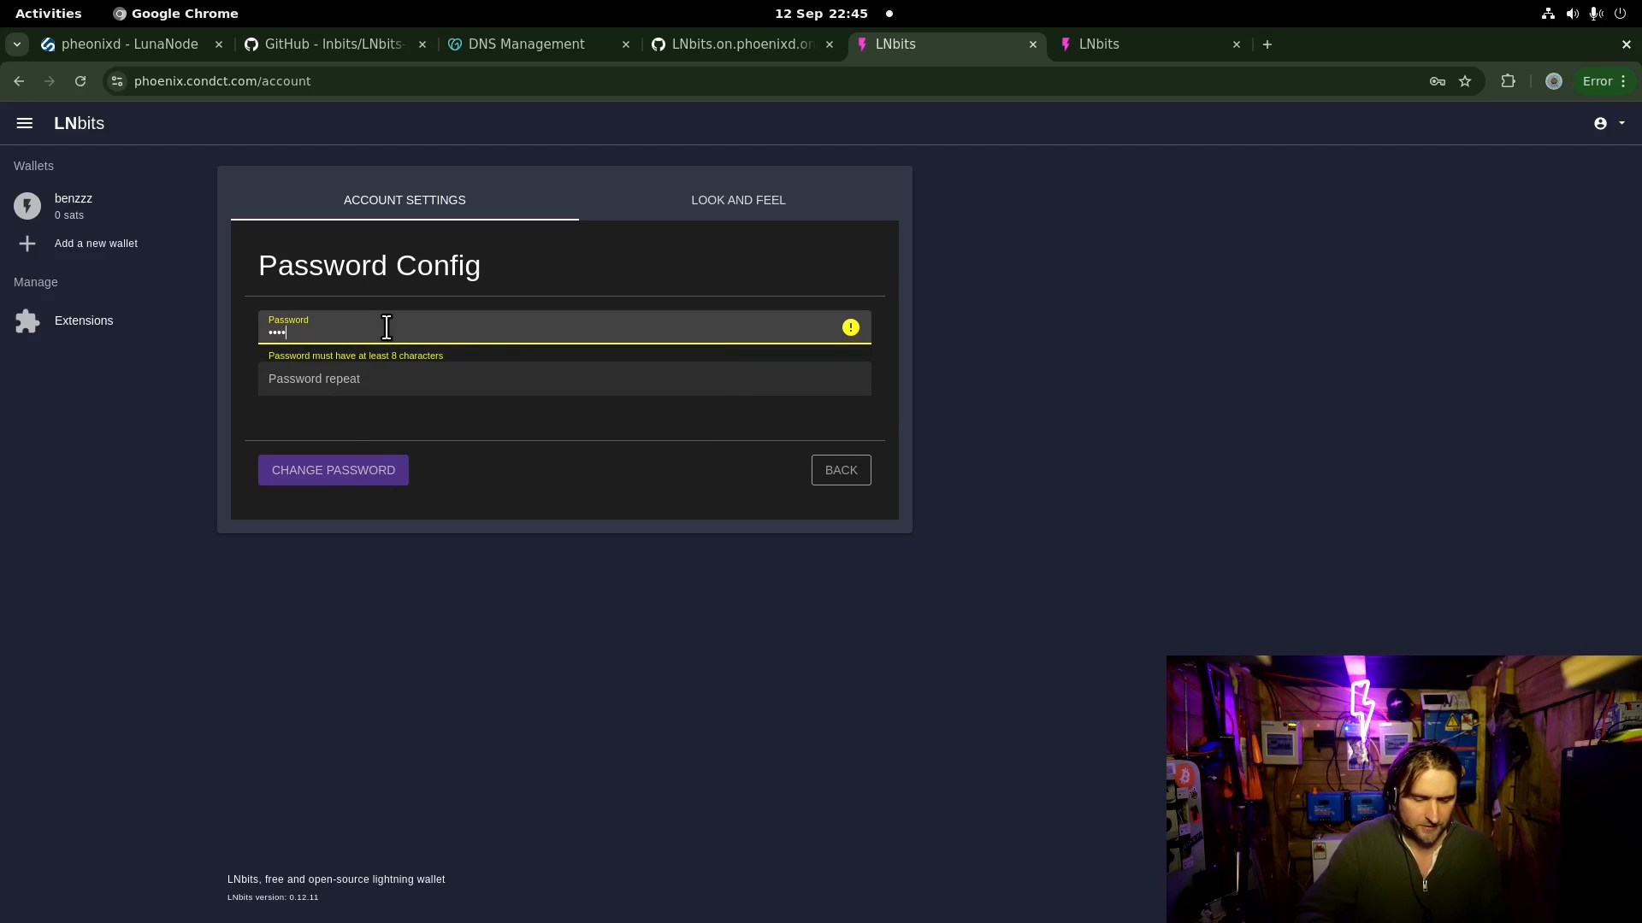
click(523, 326)
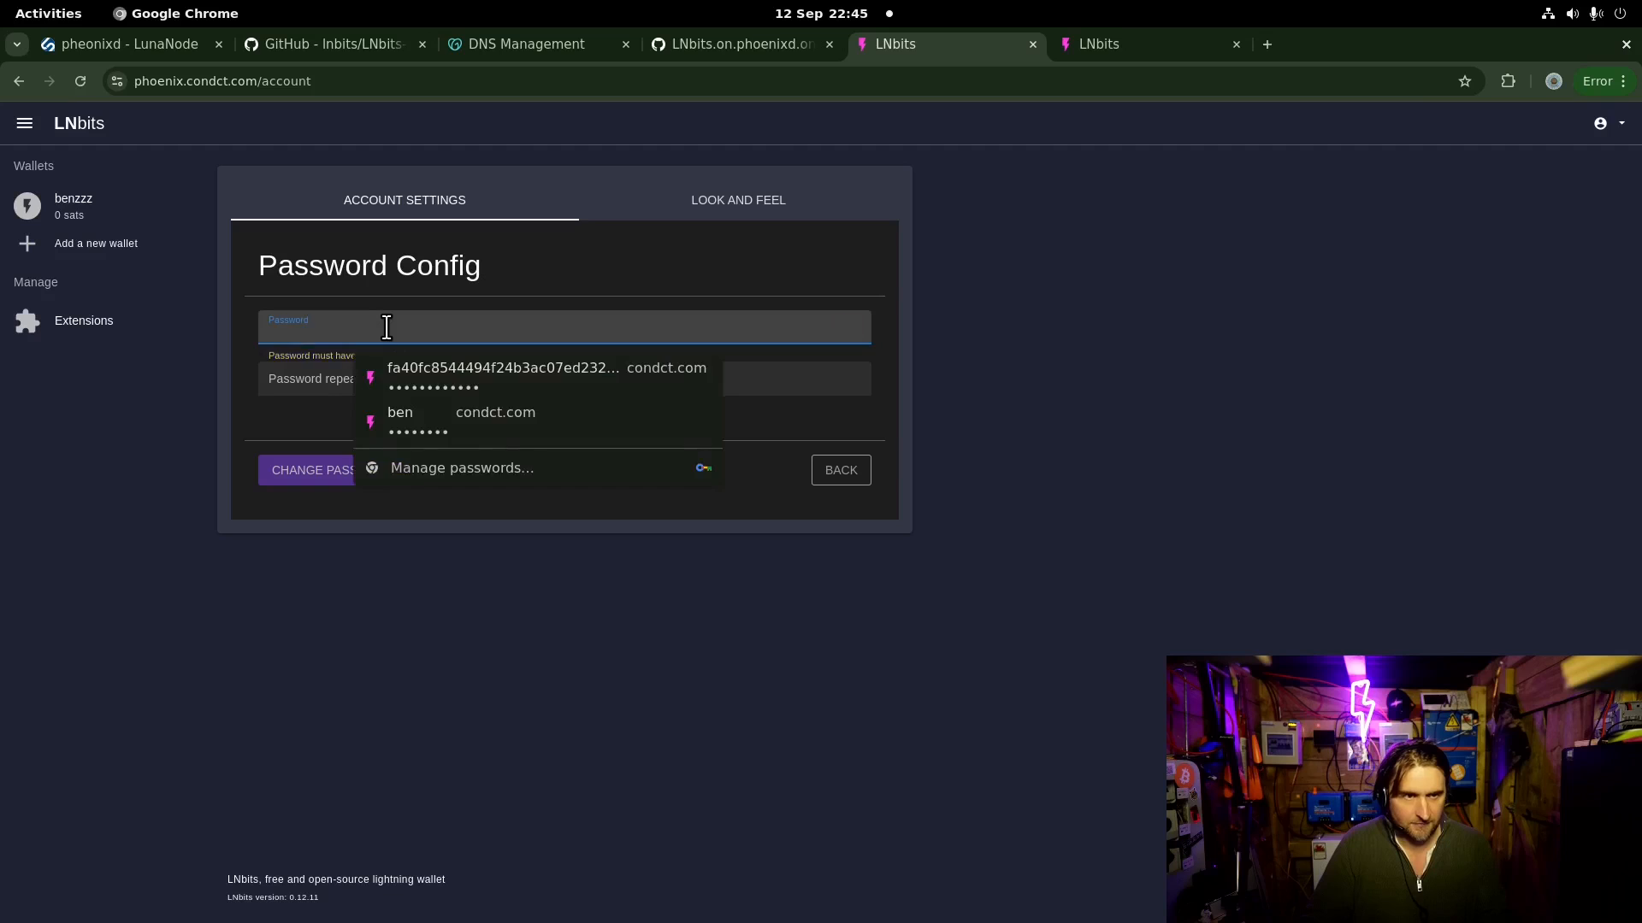
text(••••••)
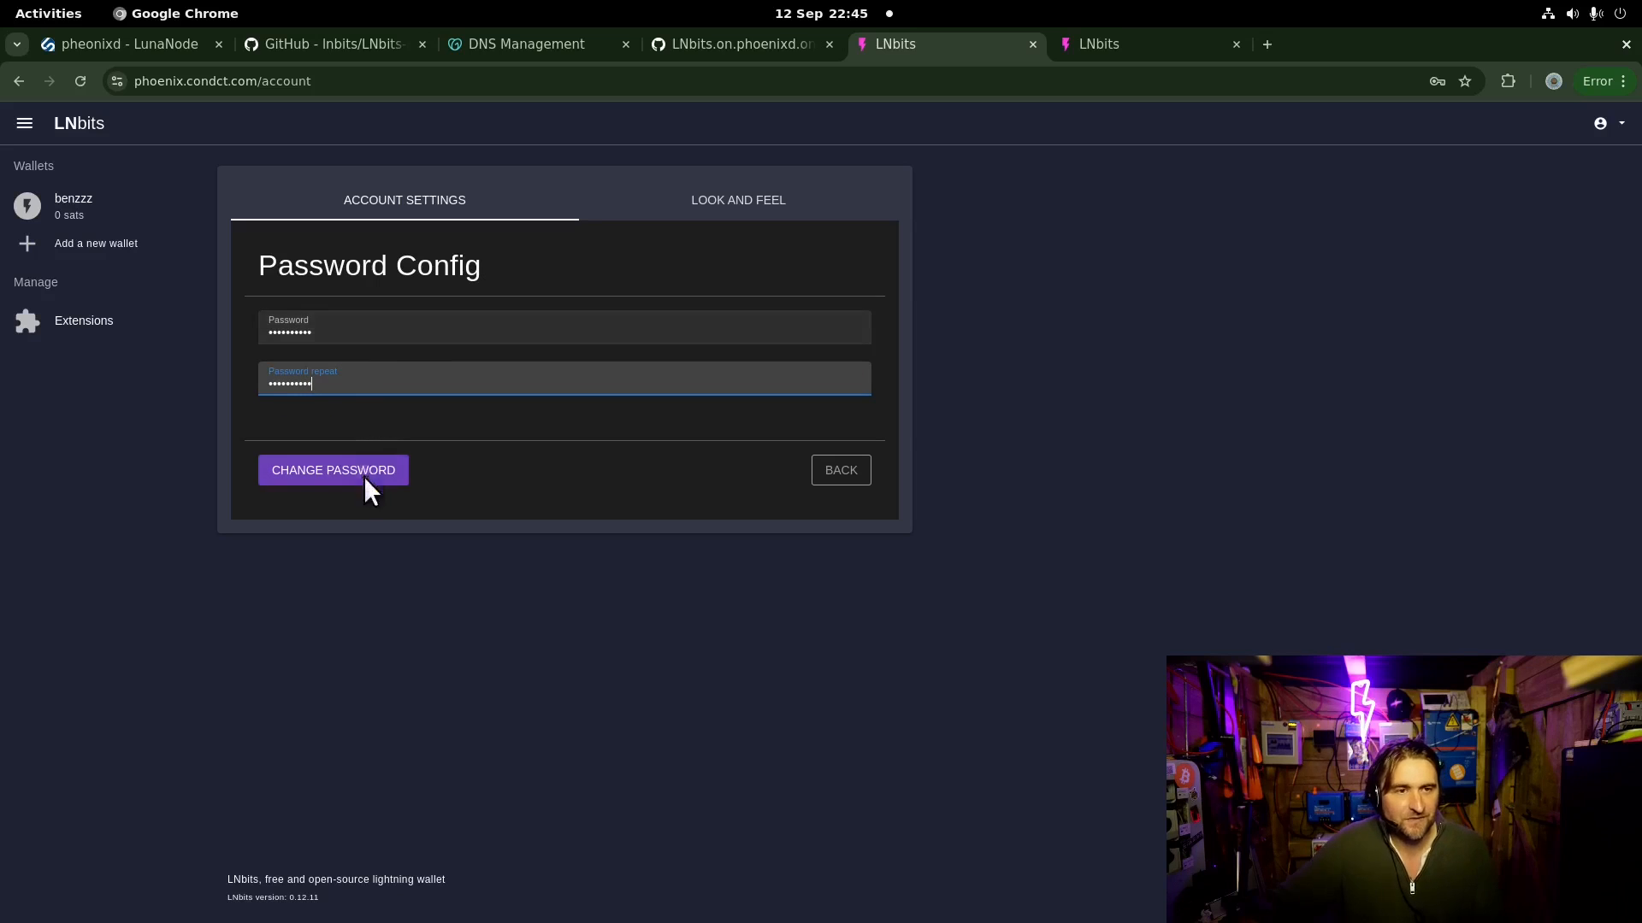
click(333, 470)
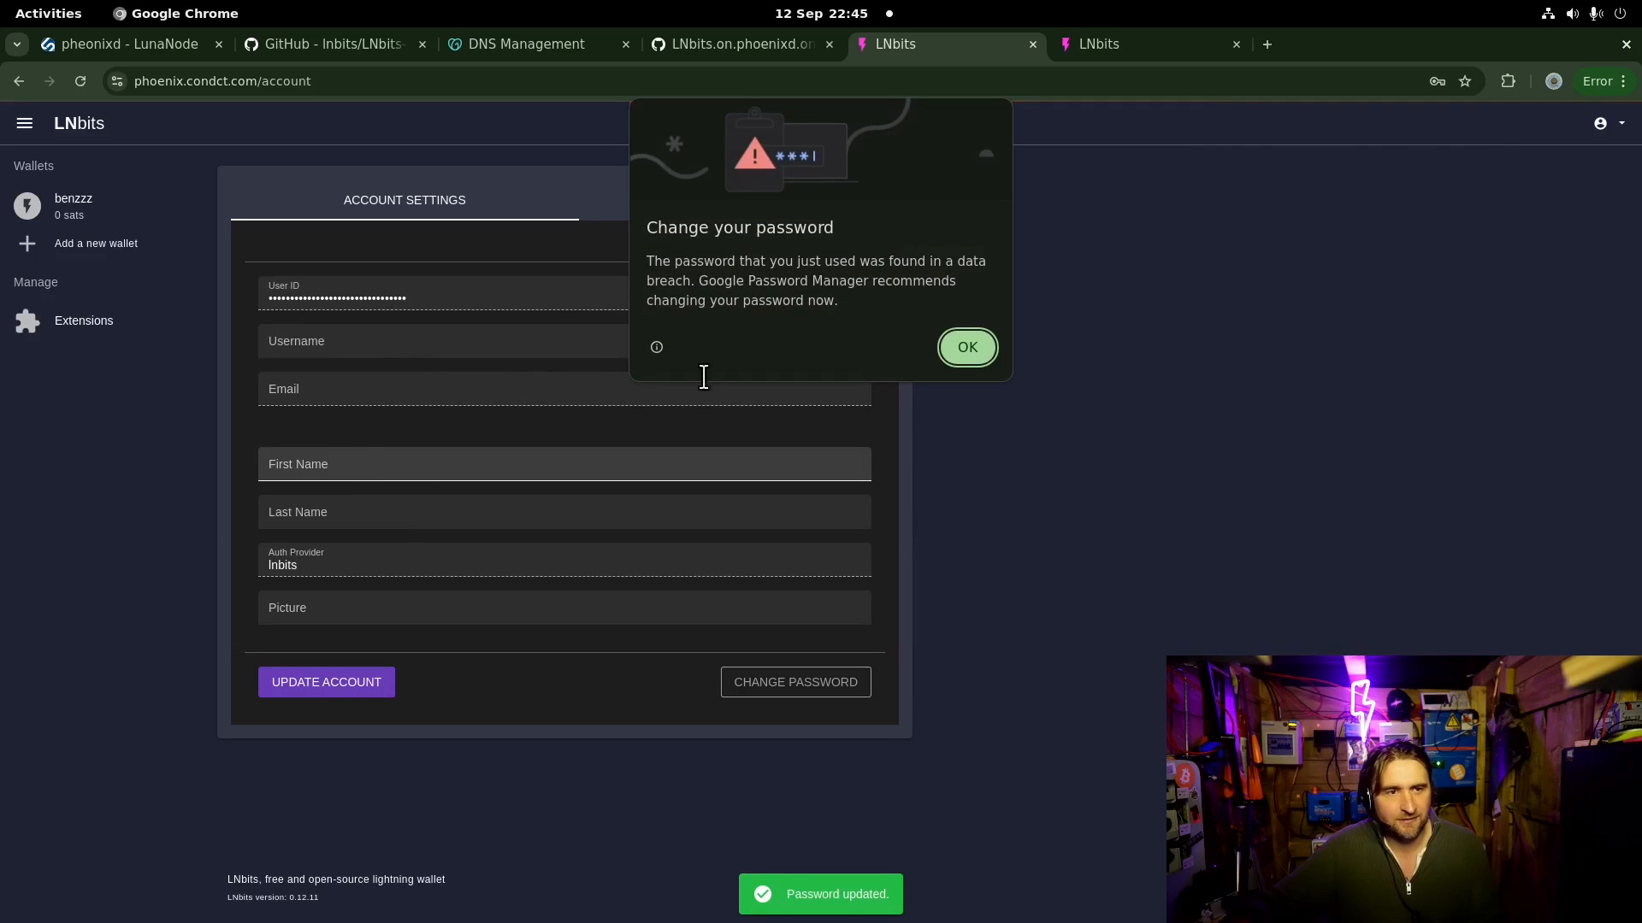
click(967, 348)
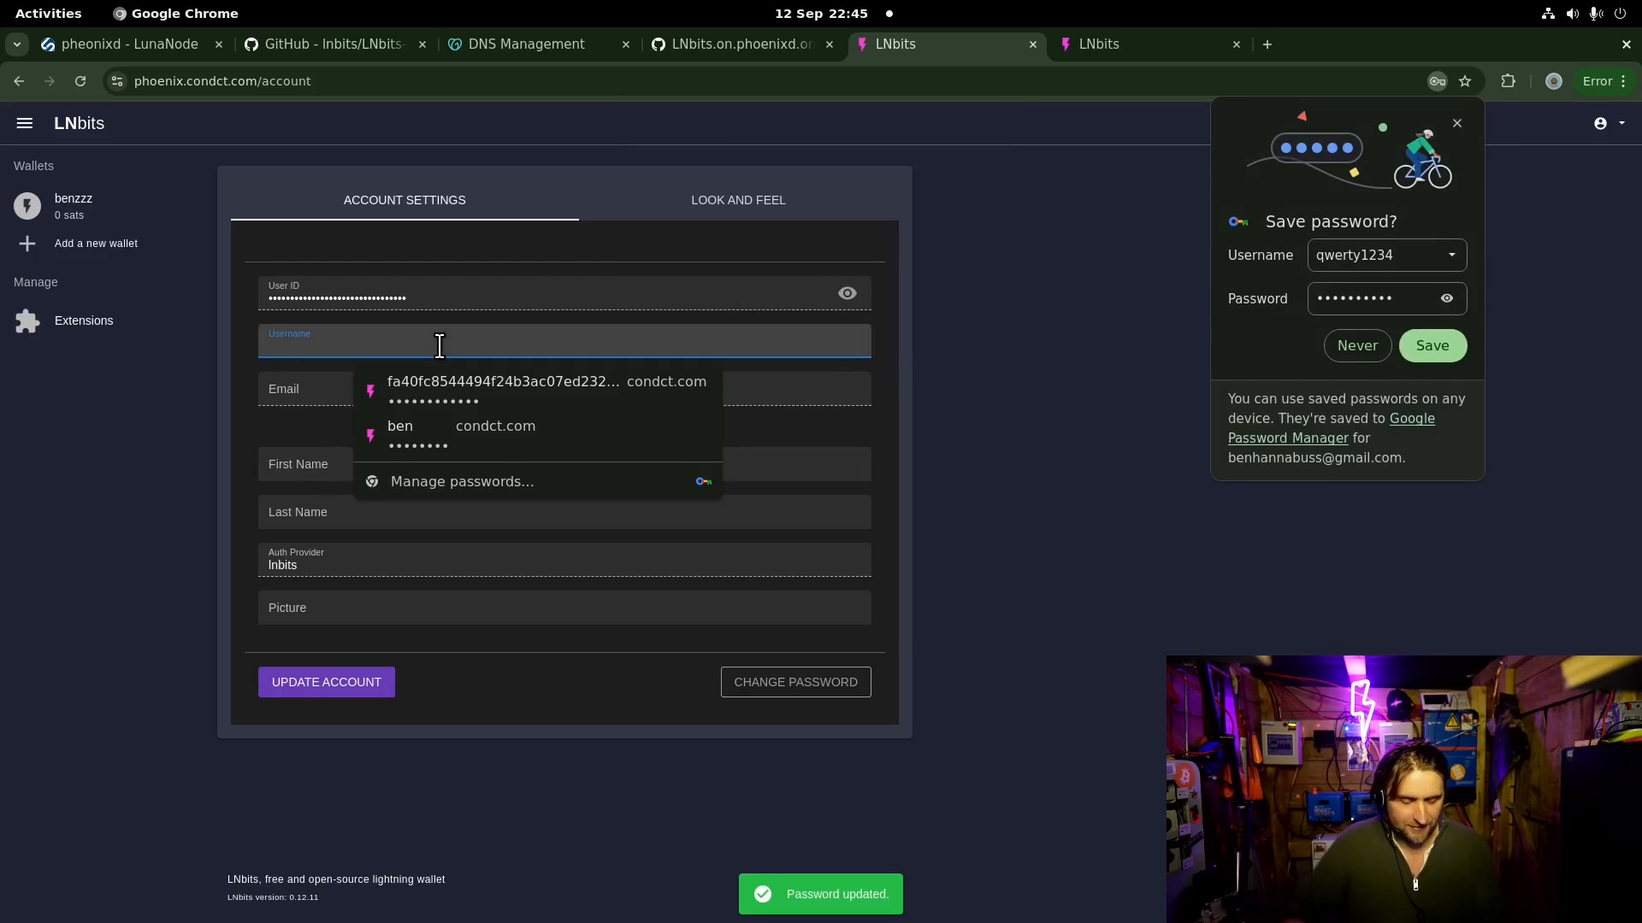
text(benzzz)
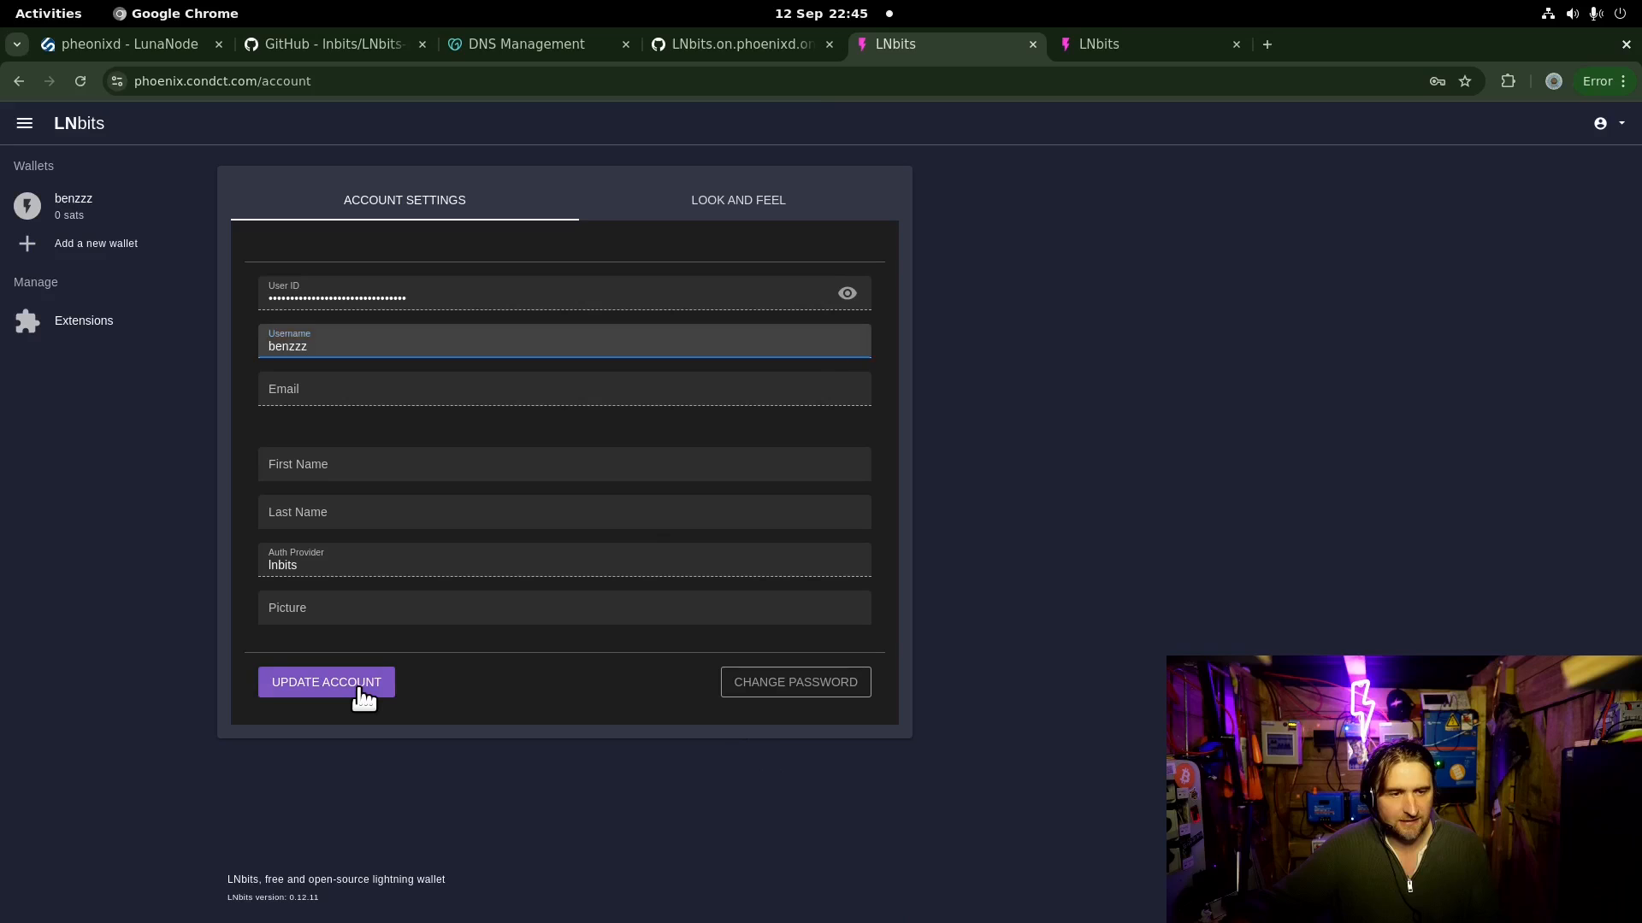
click(325, 683)
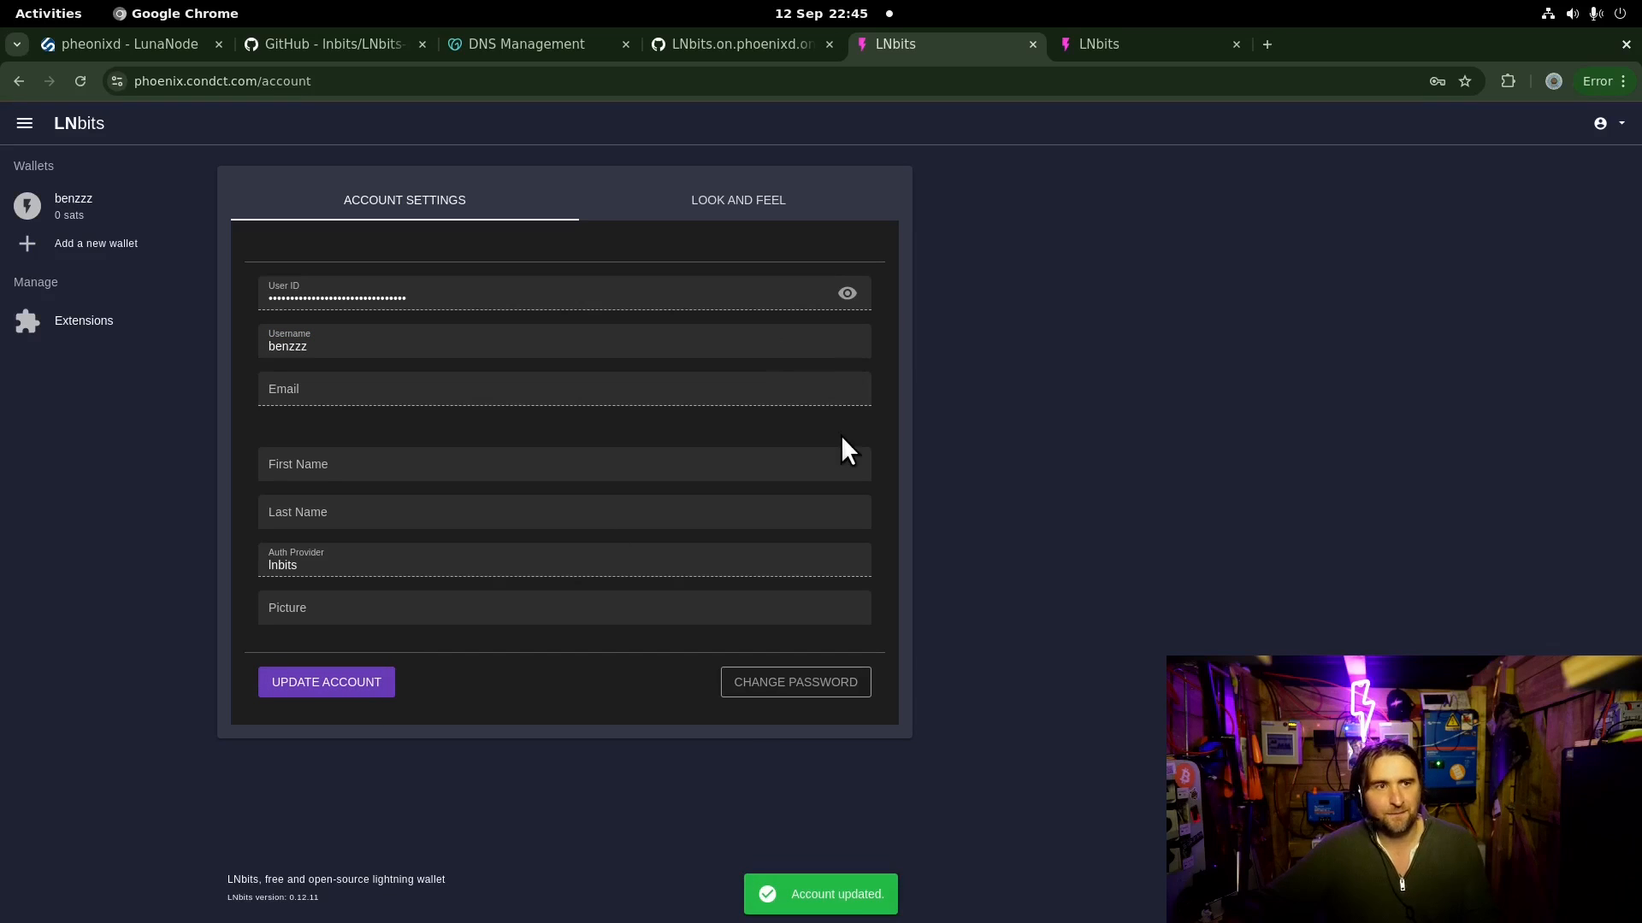
mouse_move(834, 451)
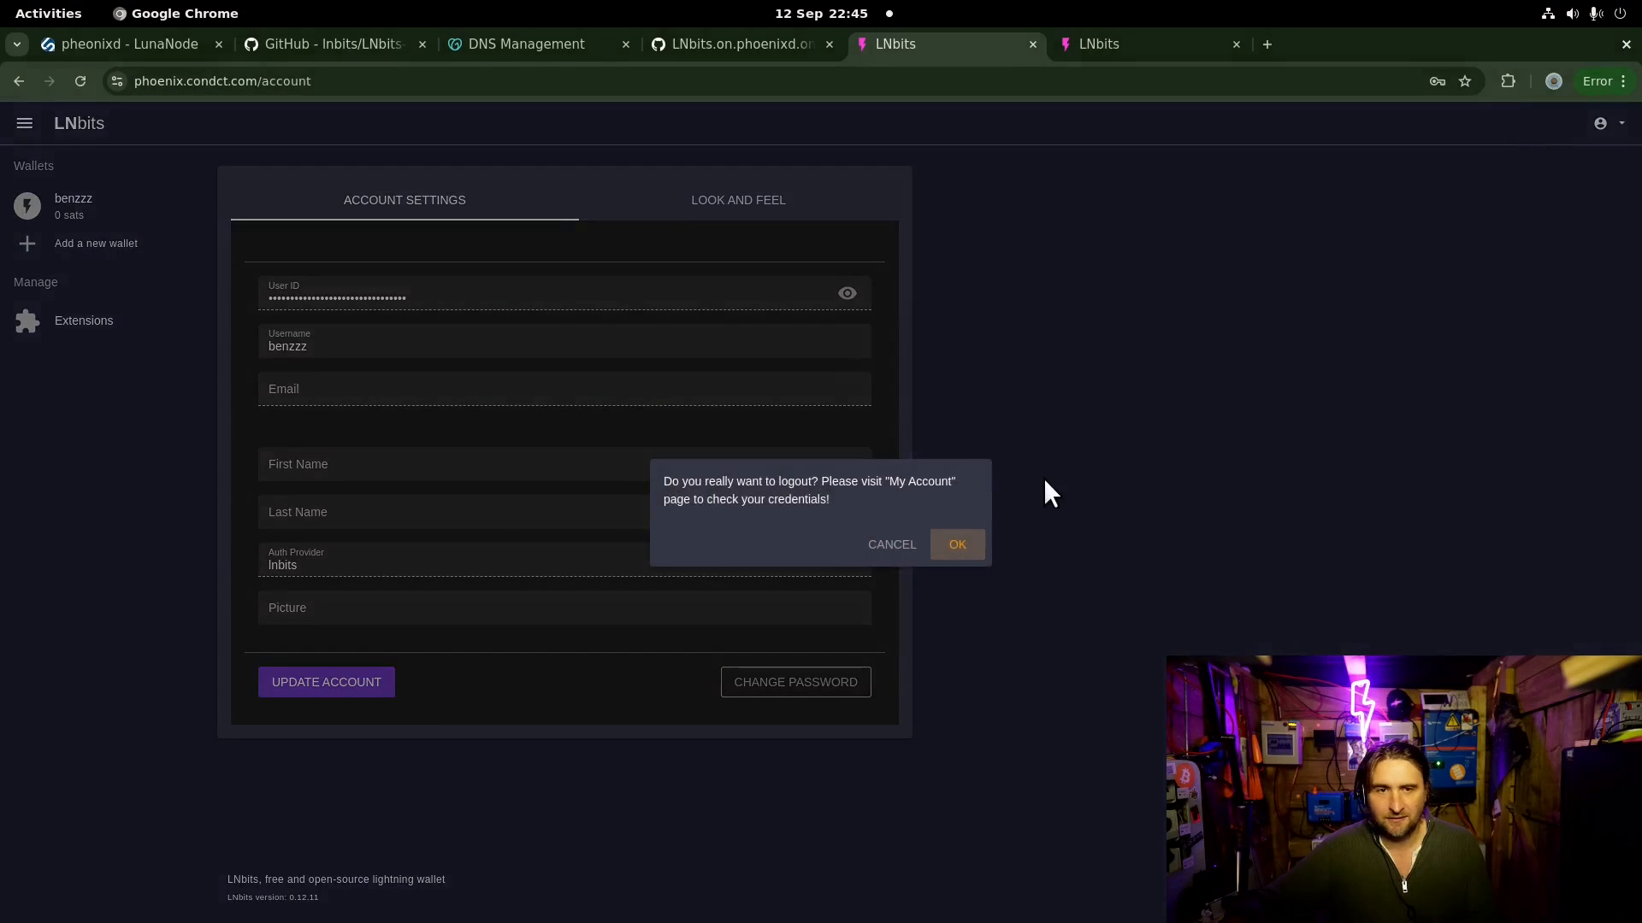
Confirm logout, then log back in as benzzz with the new password.
click(954, 543)
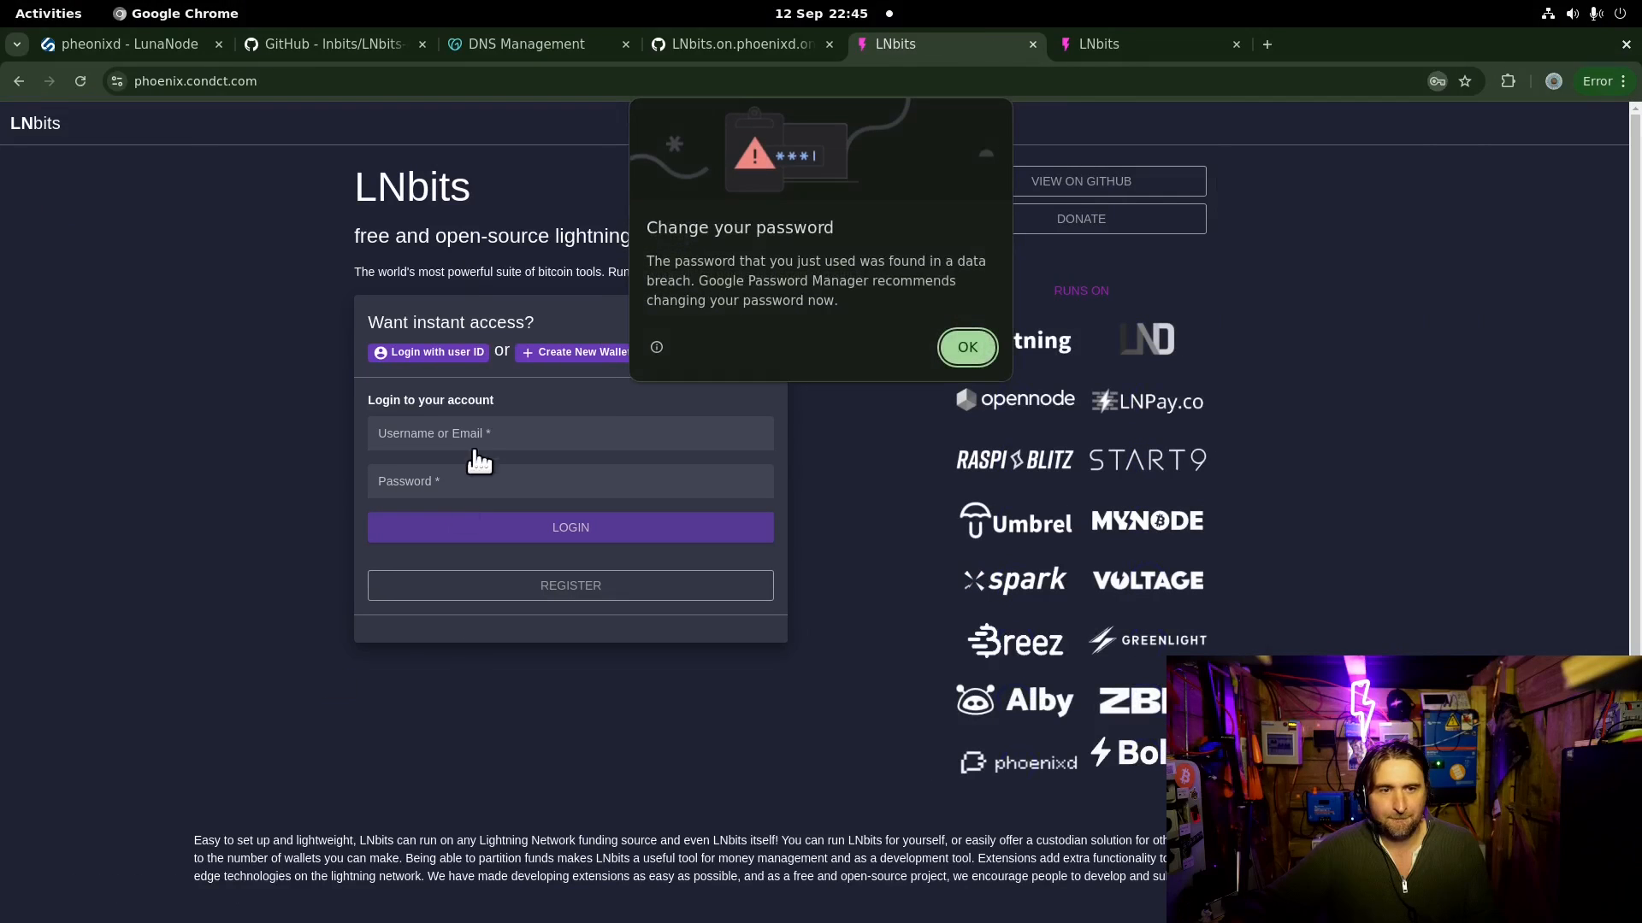
click(964, 347)
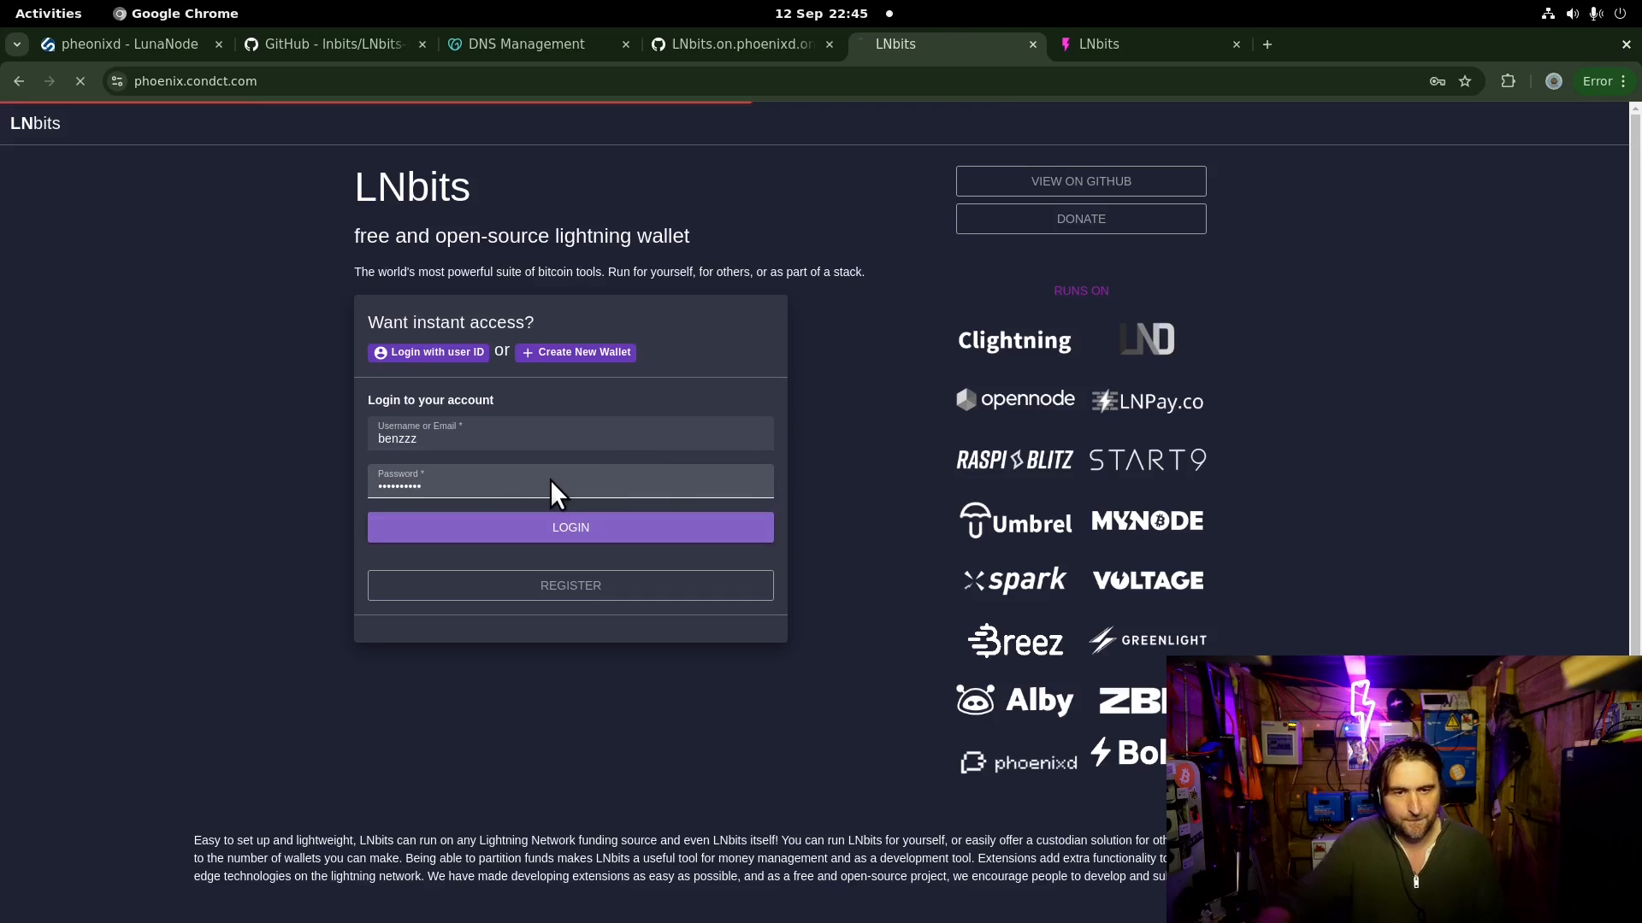
click(569, 527)
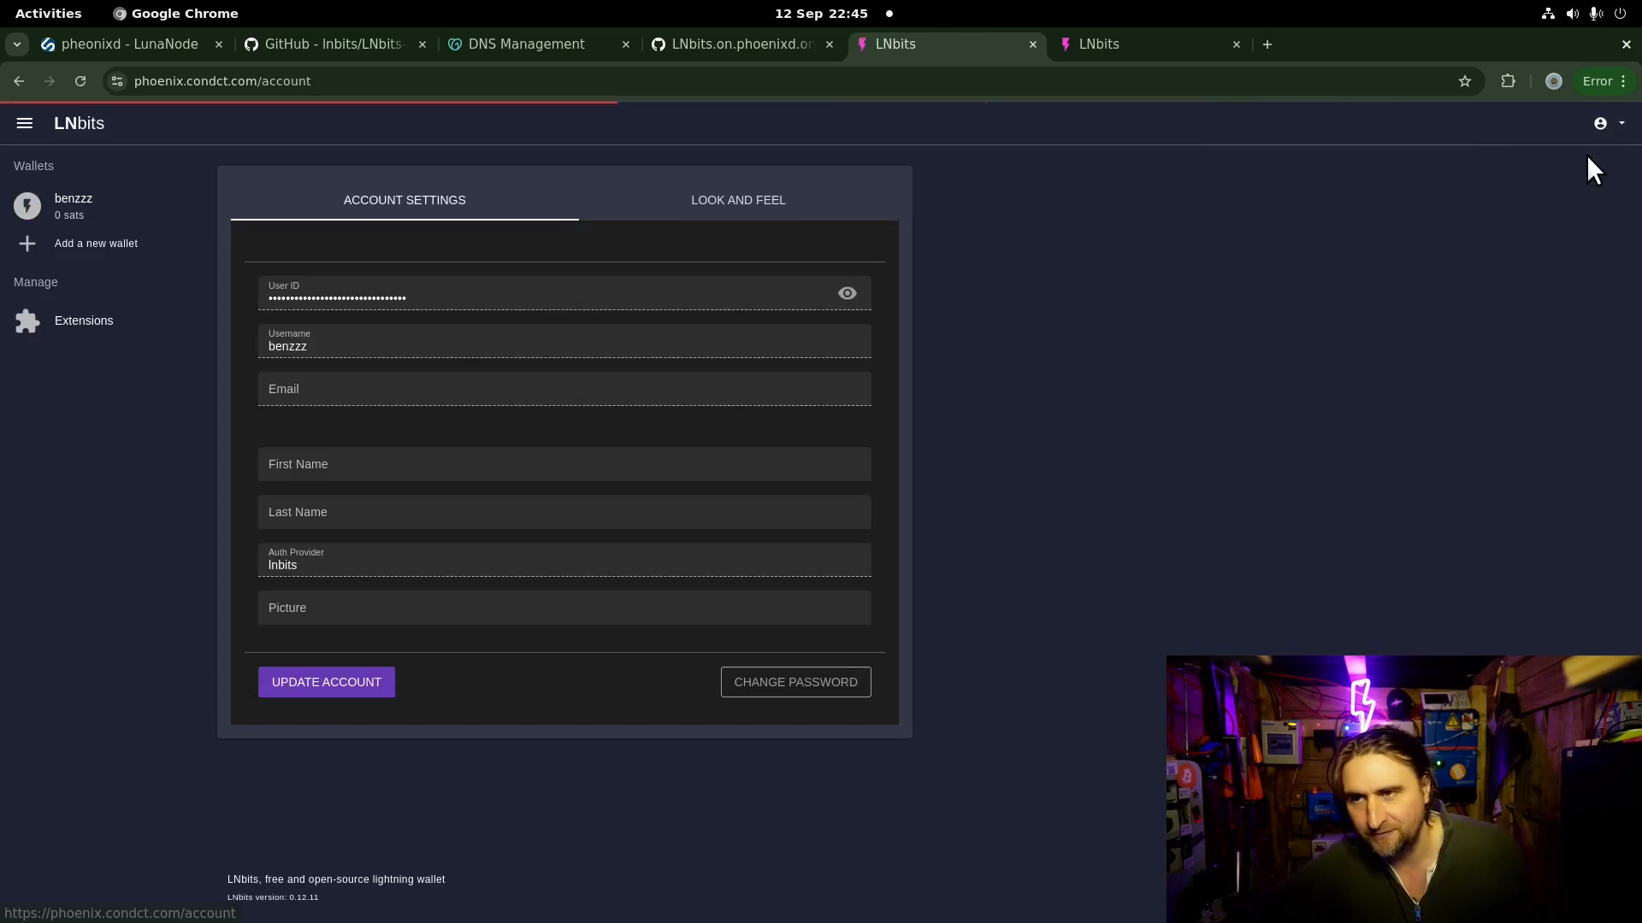
Switch benzzz to the flamingo colour scheme, view its 100-sat wallet, and return to the superuser tab.
click(737, 200)
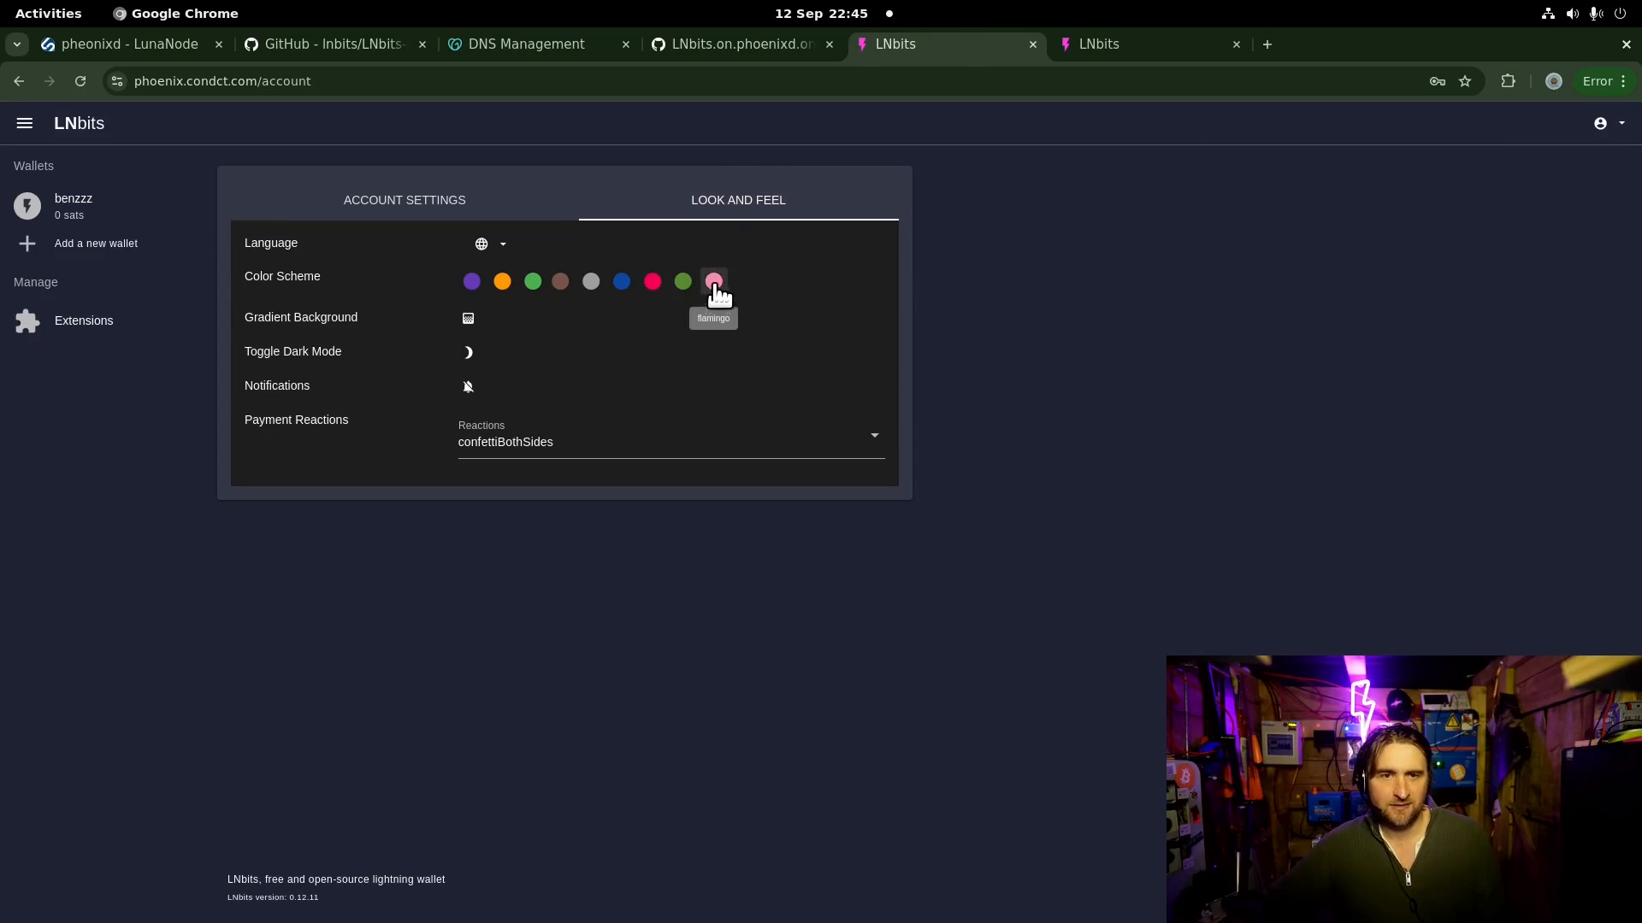
click(714, 281)
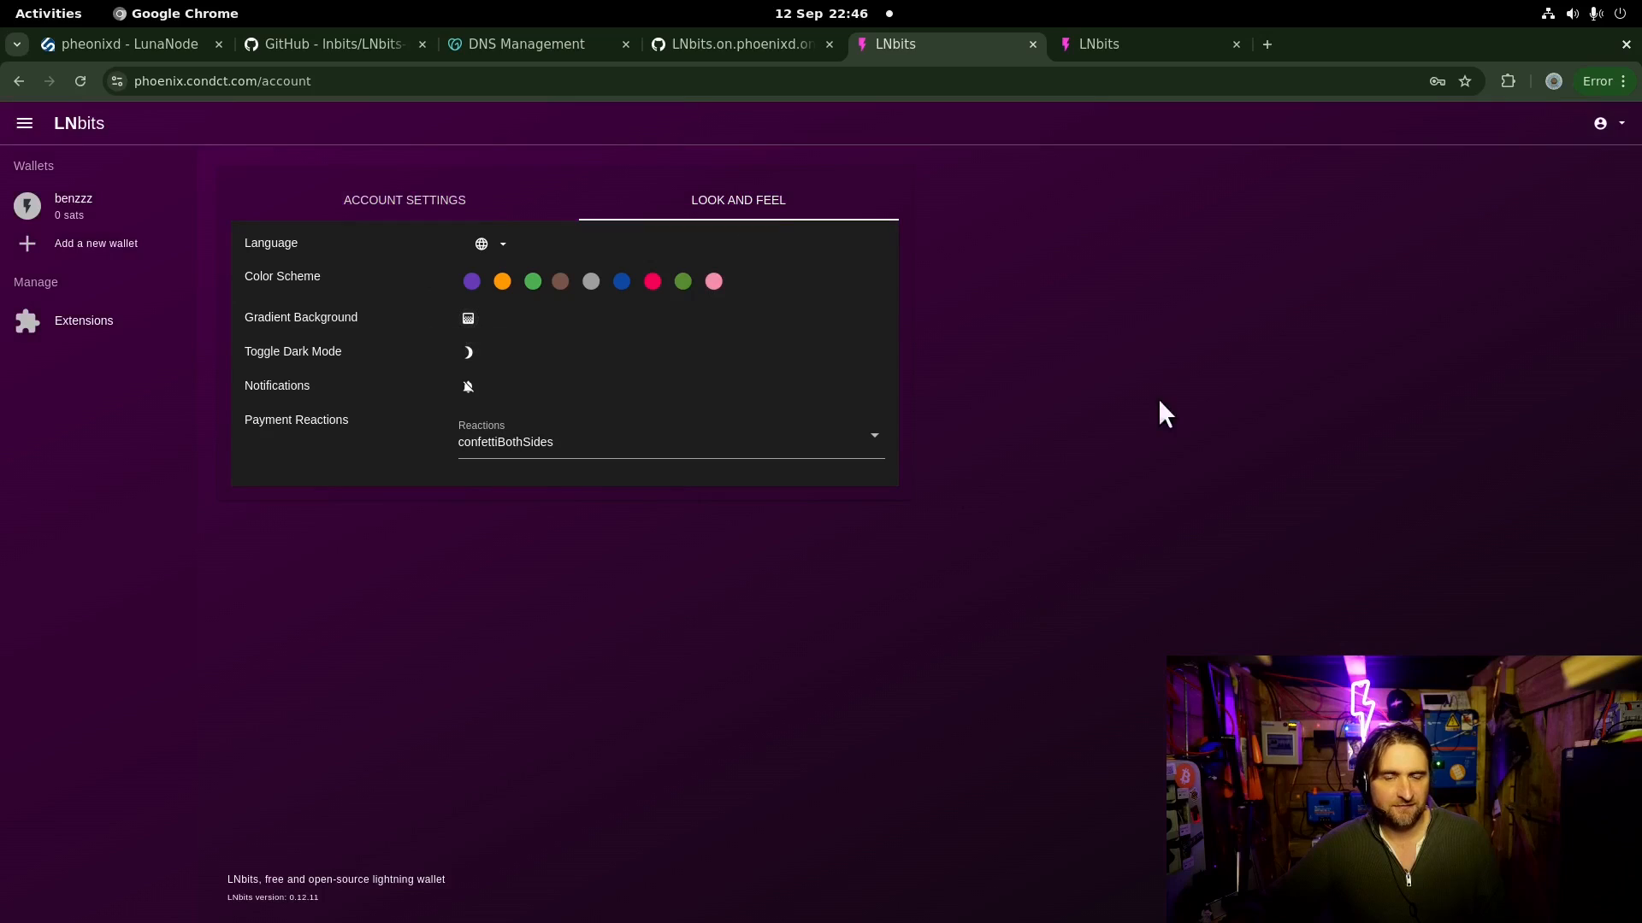
click(73, 207)
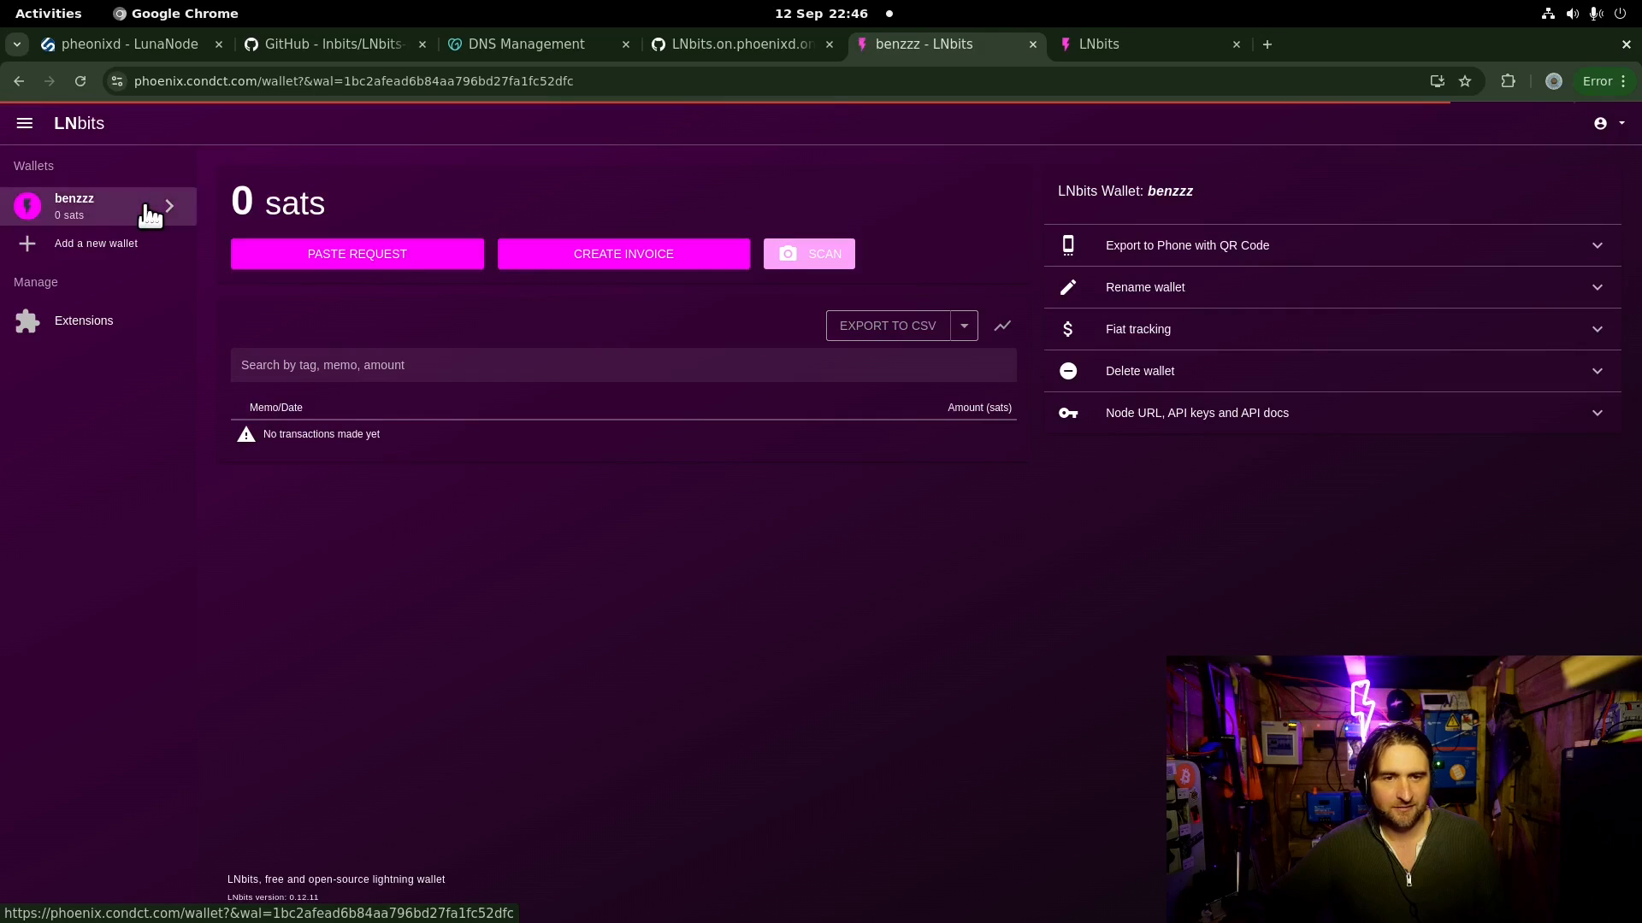
mouse_move(155, 222)
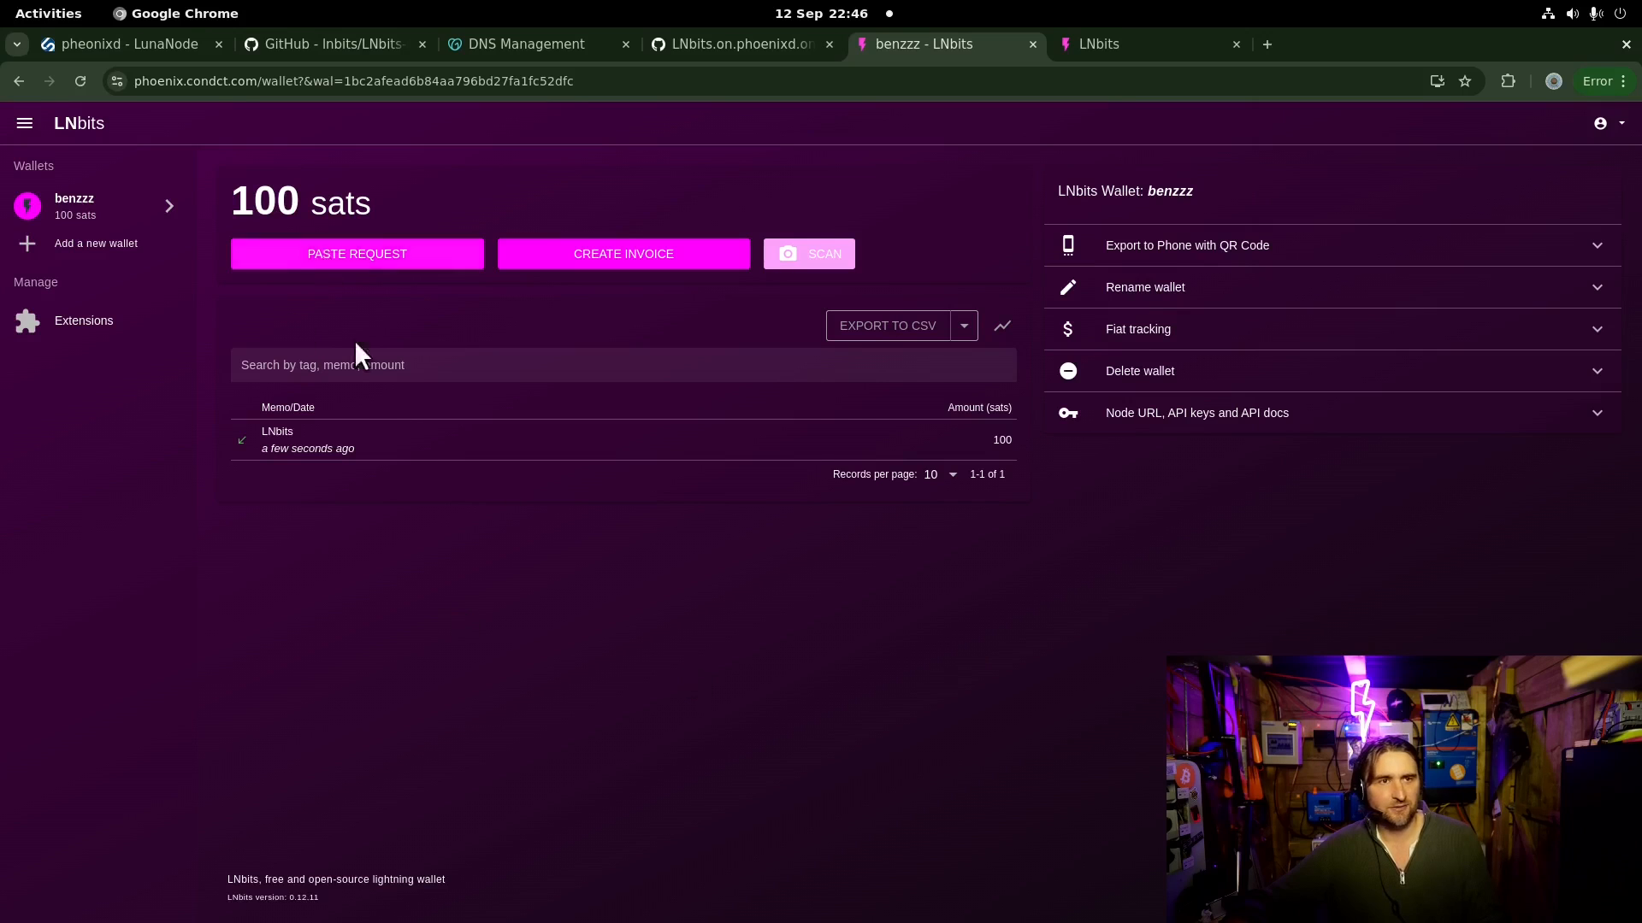
mouse_move(850, 198)
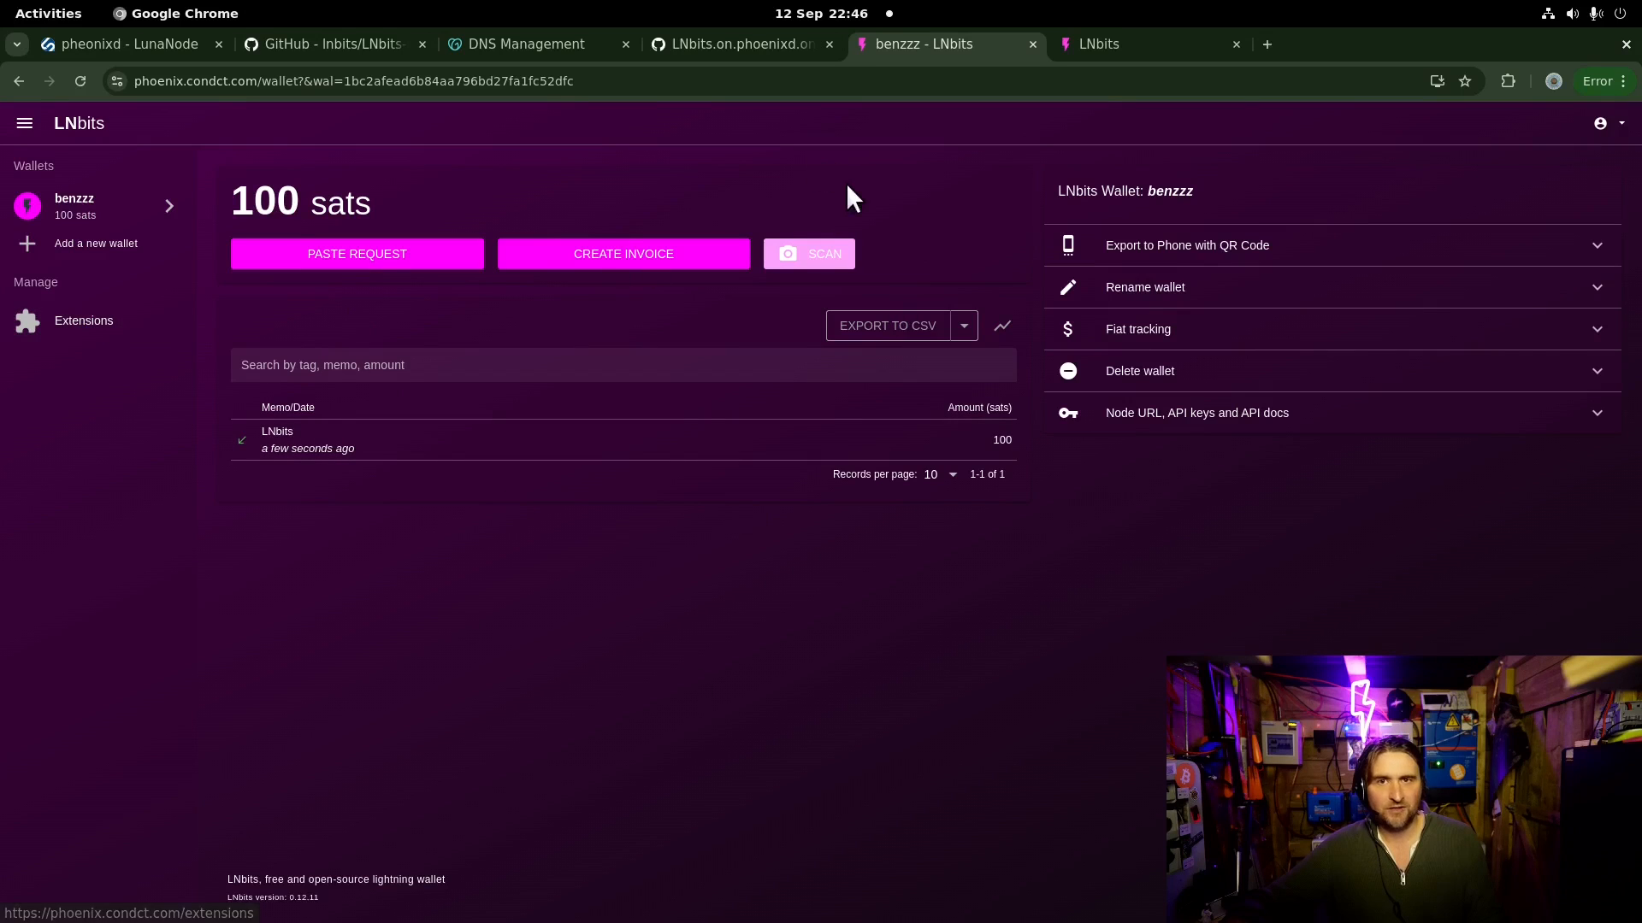
click(1146, 44)
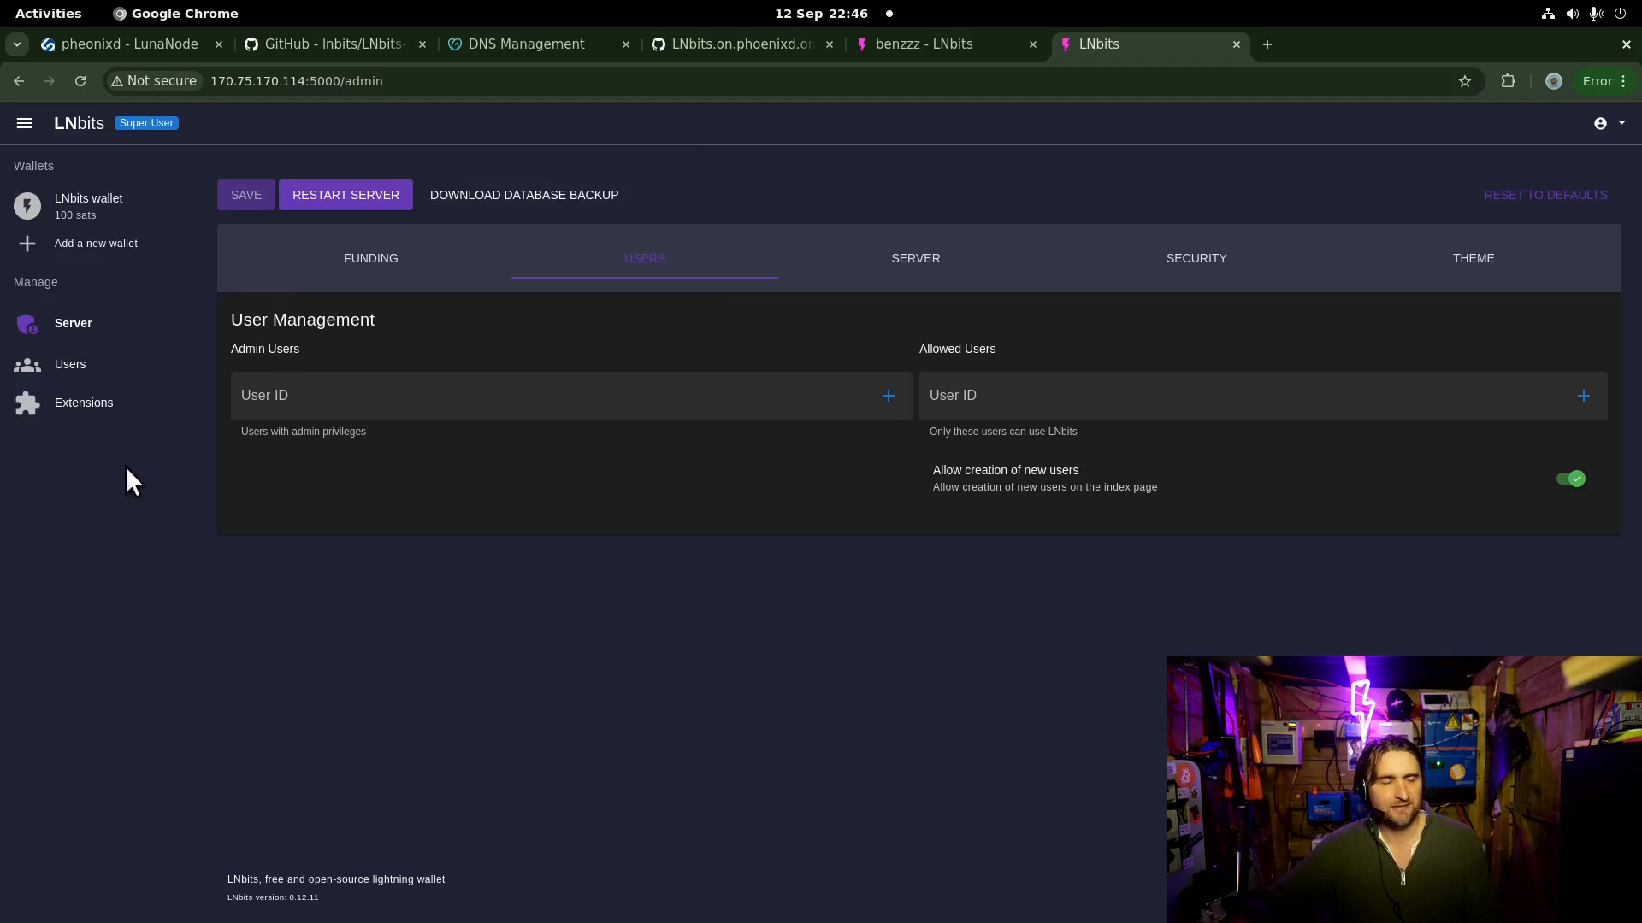
As superuser, install the Jukebox extension from Extensions > All.
click(82, 402)
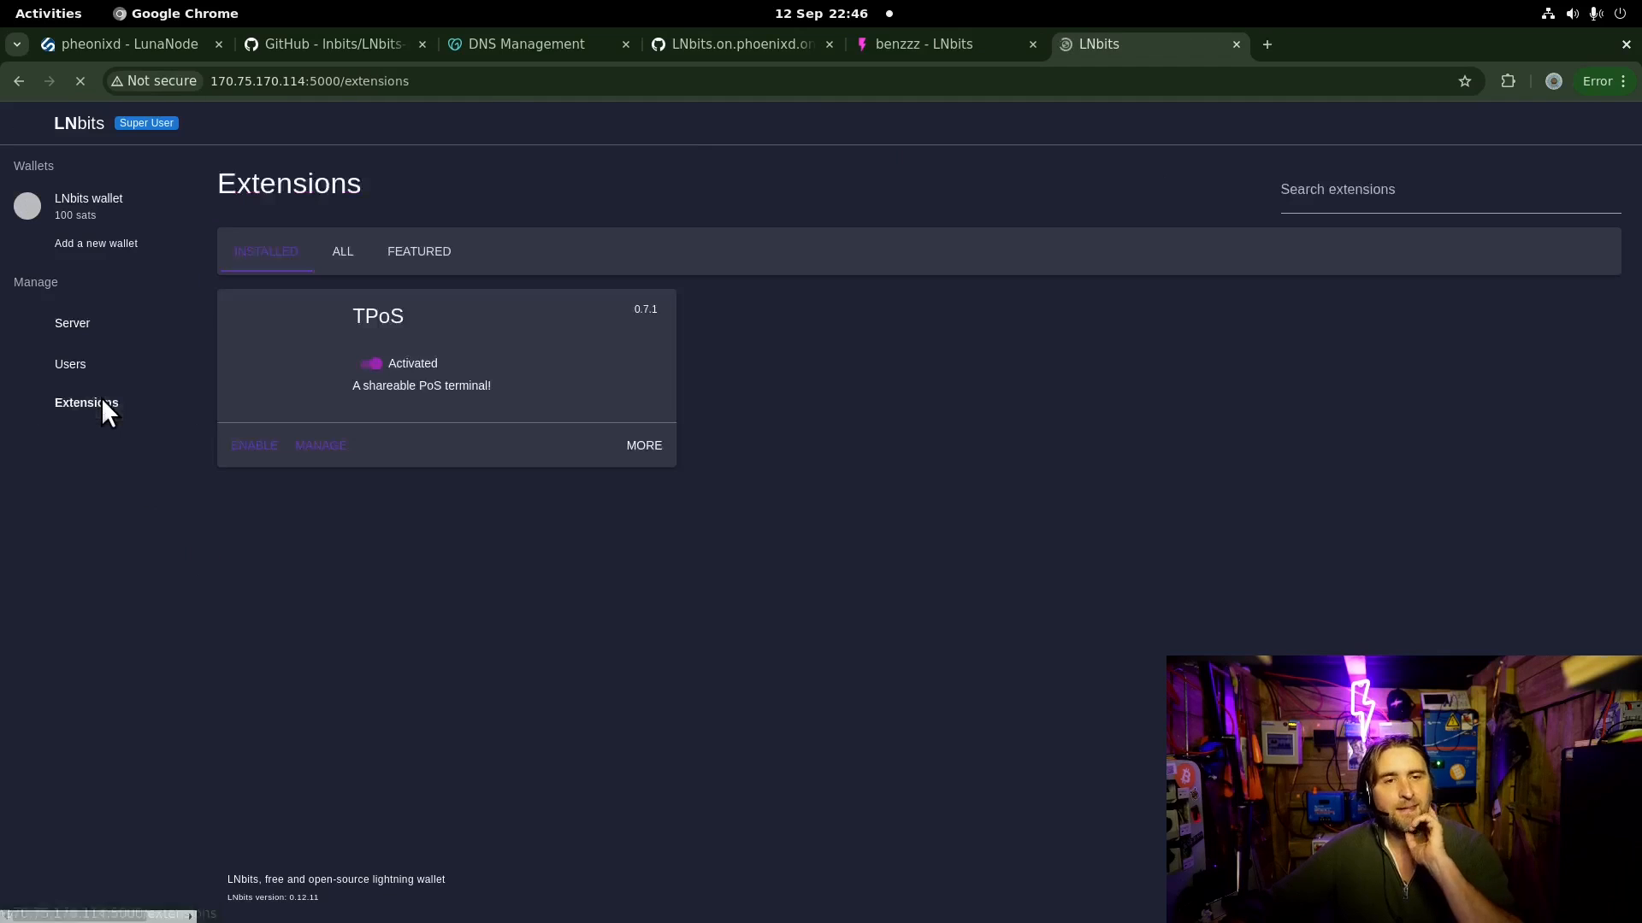
click(342, 251)
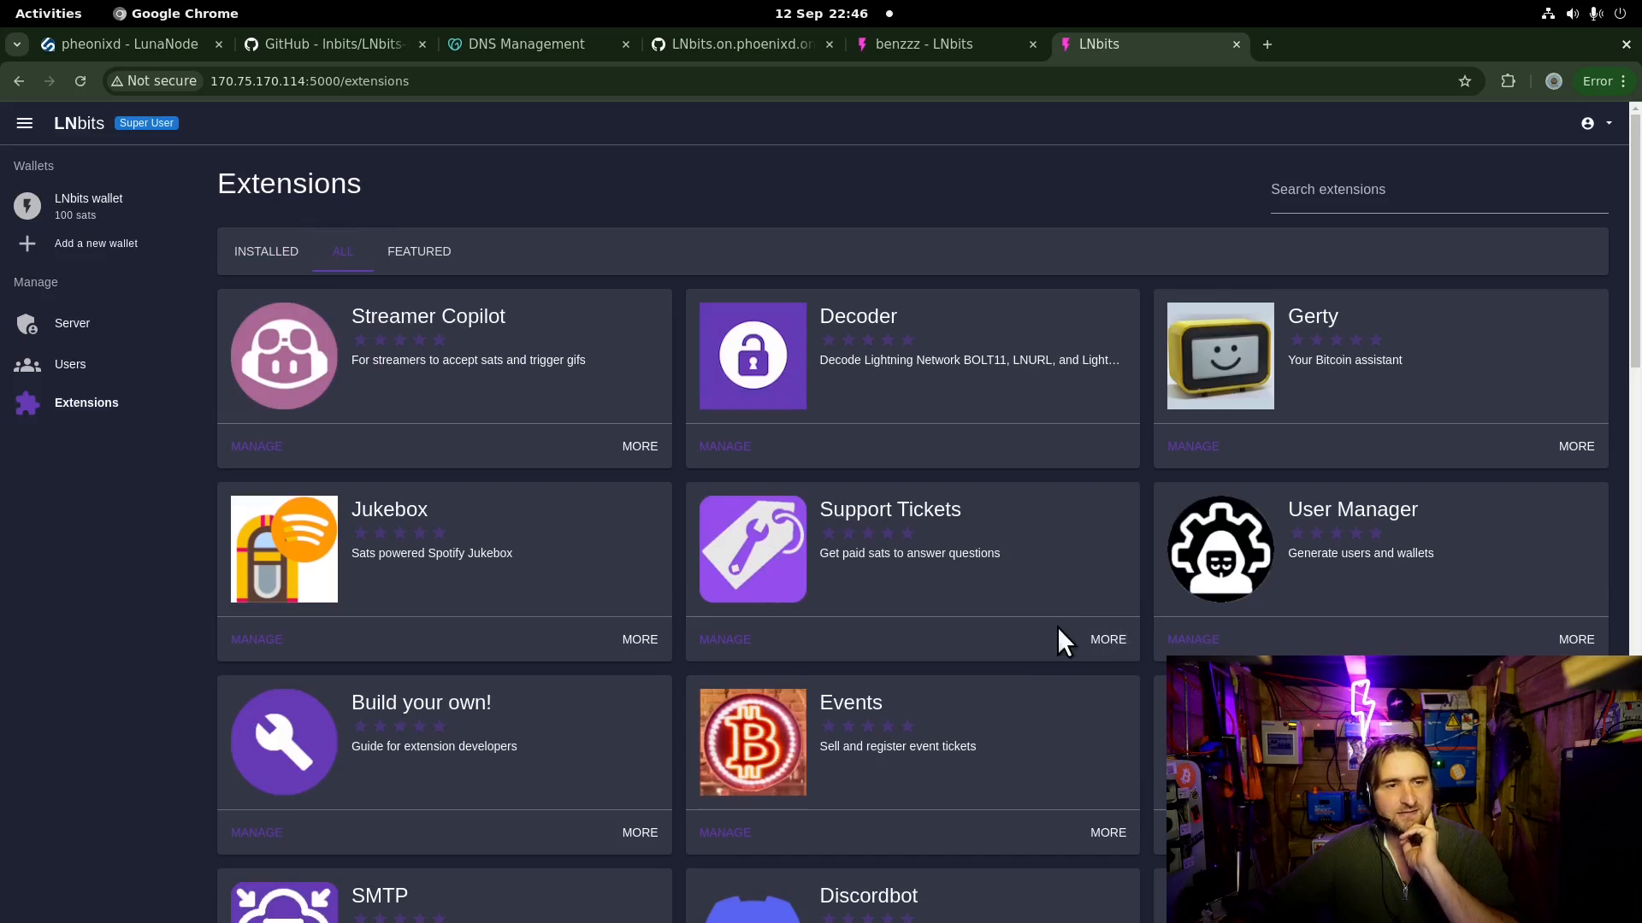
mouse_move(255, 639)
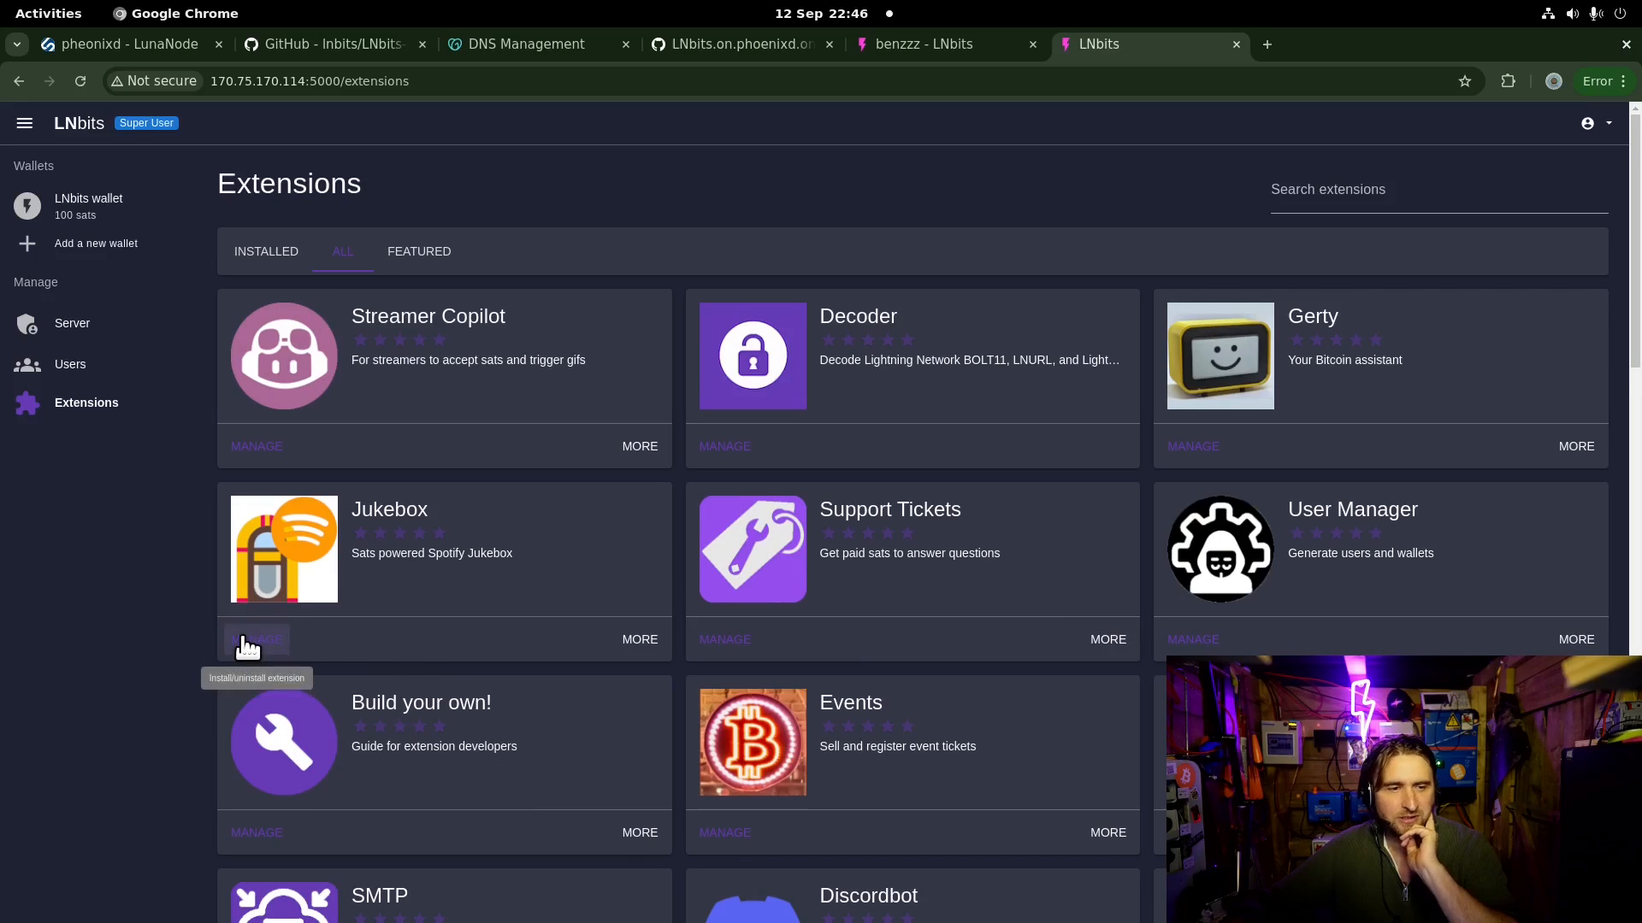
click(255, 638)
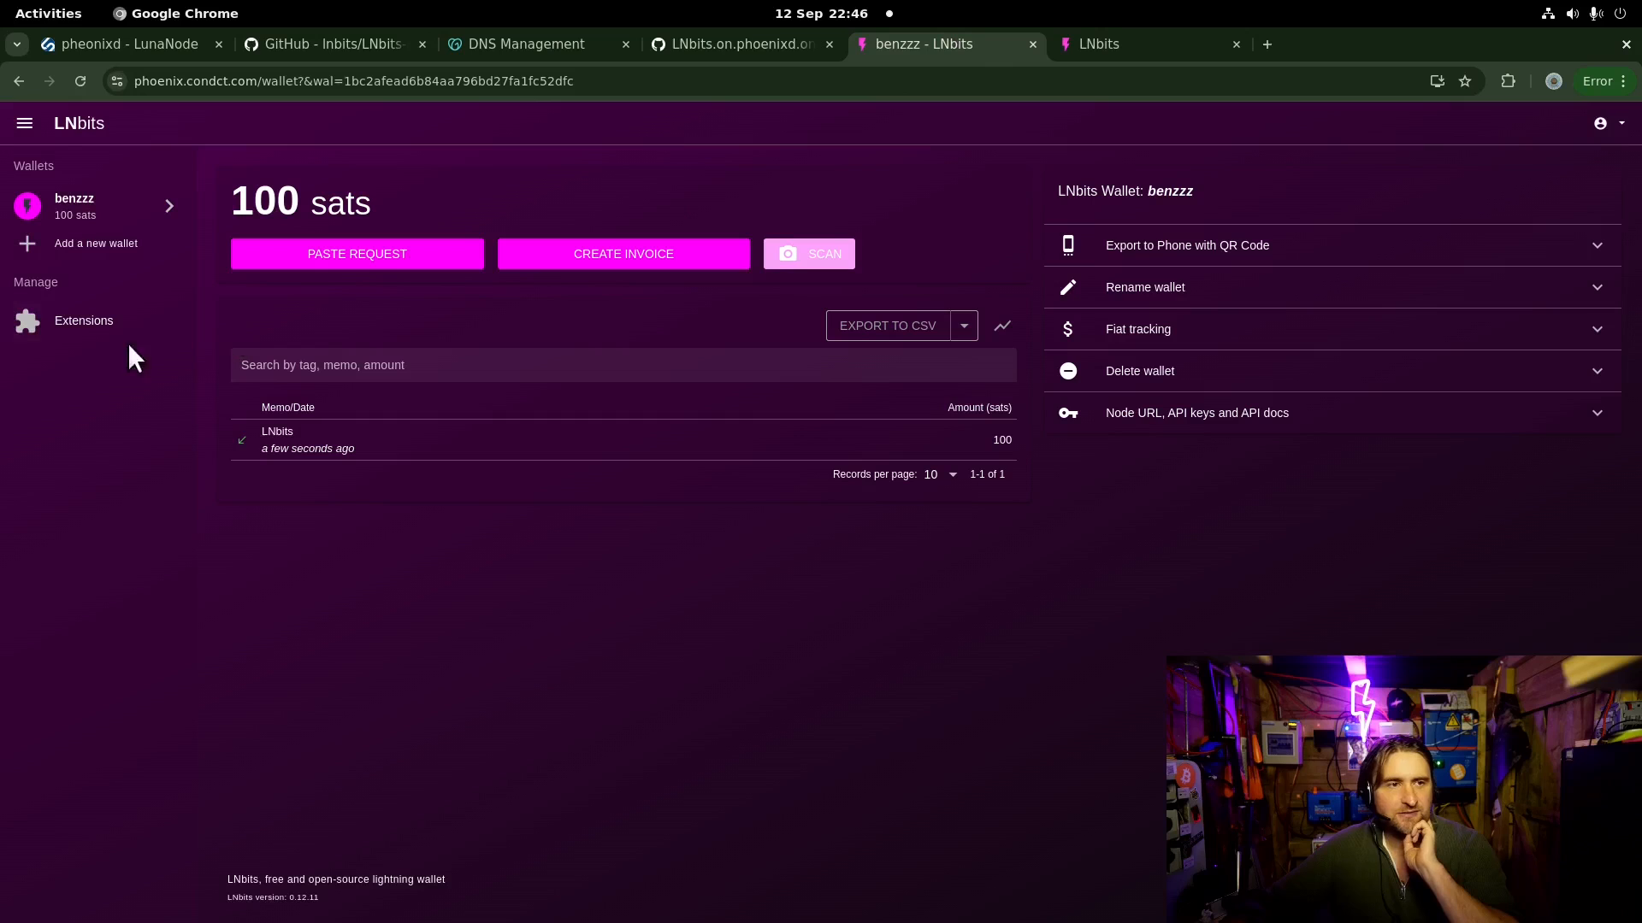
Check benzzz's Extensions so Jukebox appears with TPoS under Installed and All.
click(82, 320)
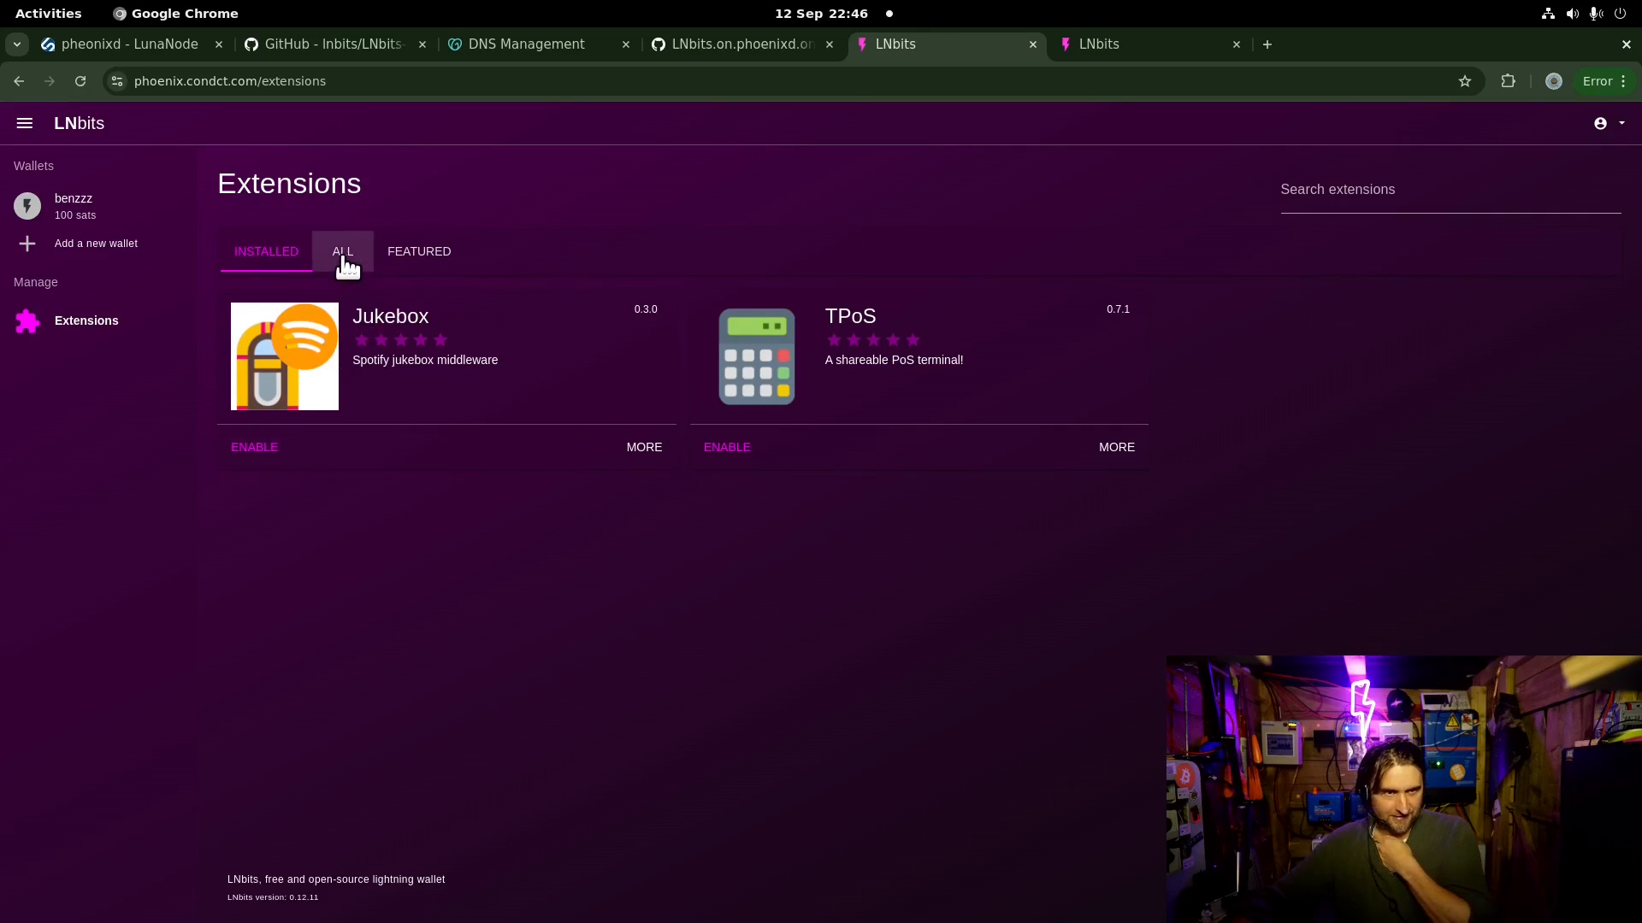
click(342, 251)
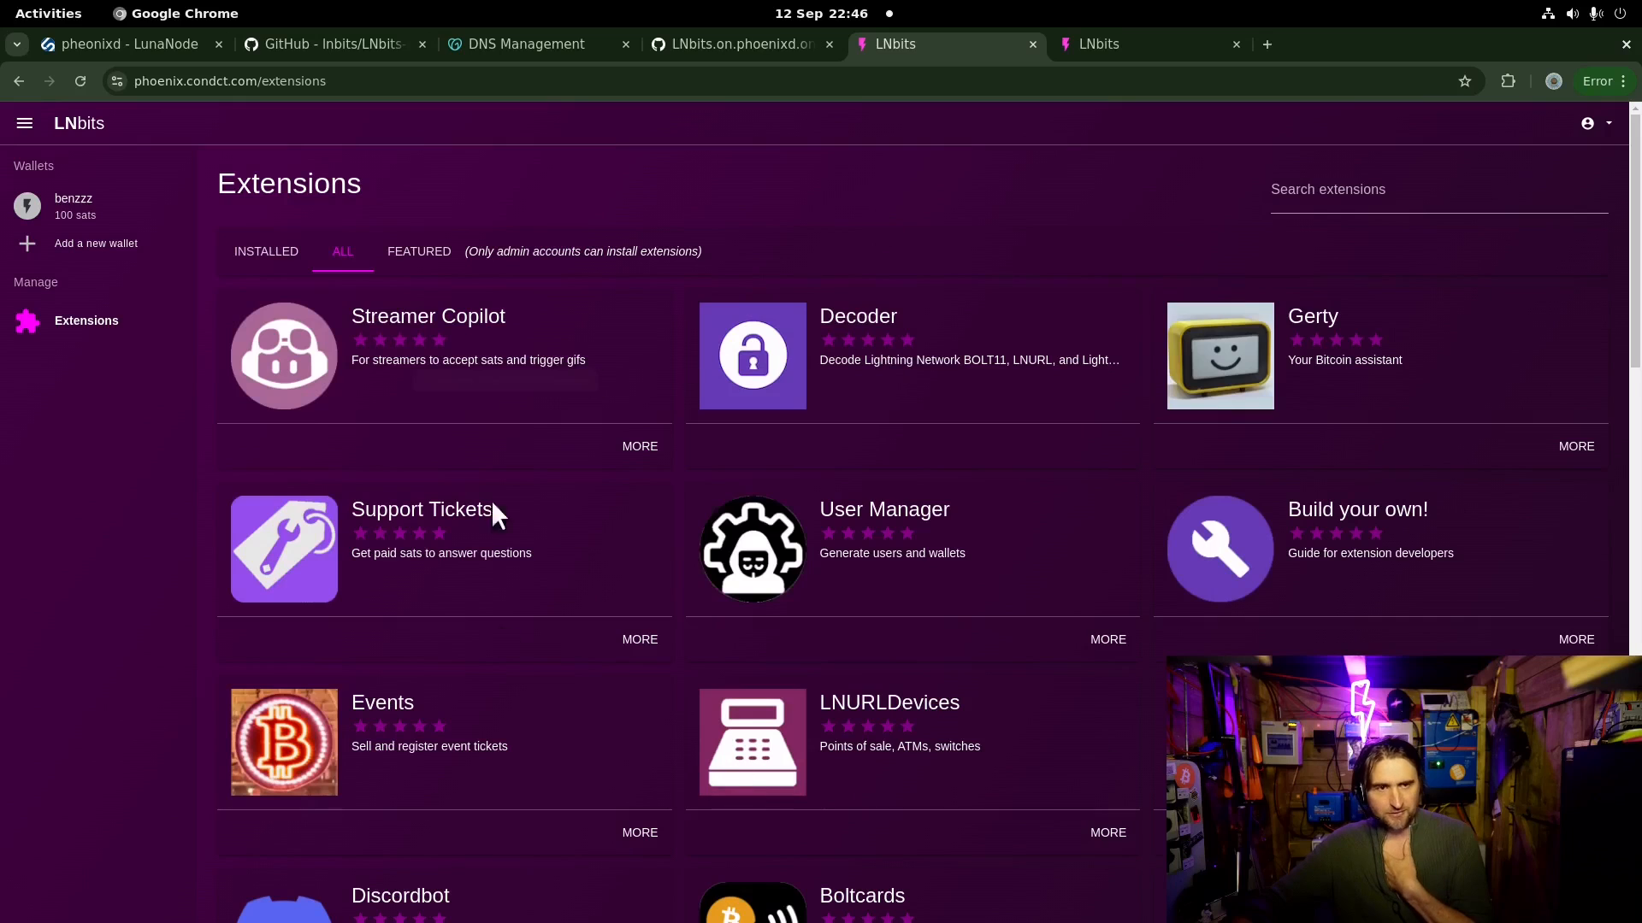
click(266, 251)
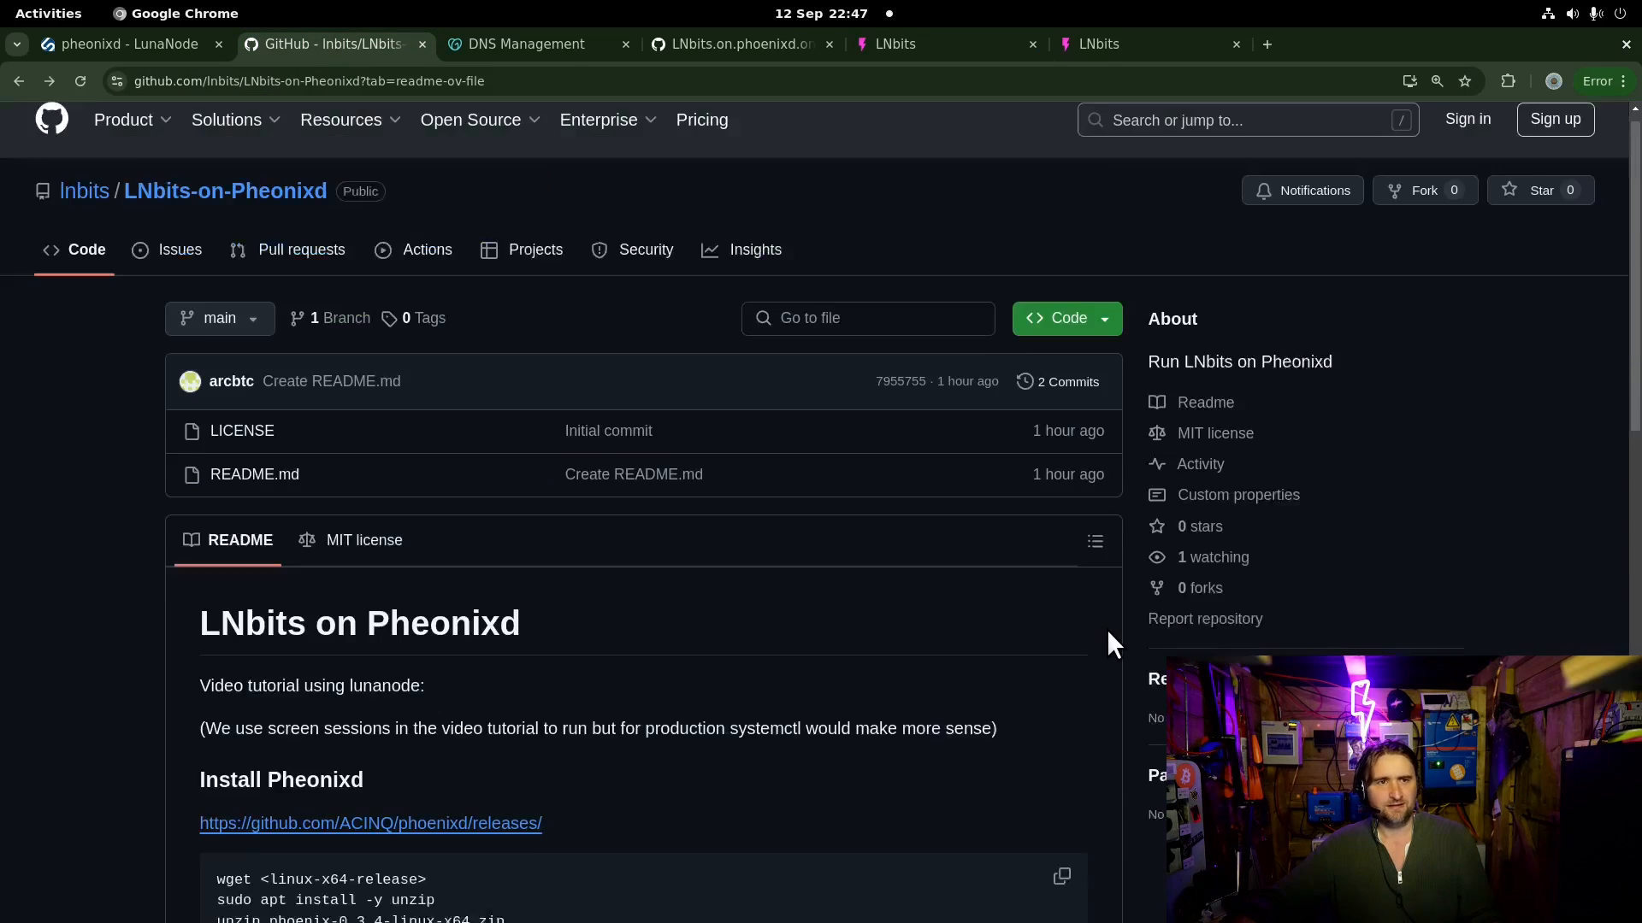
scroll(down, 3)
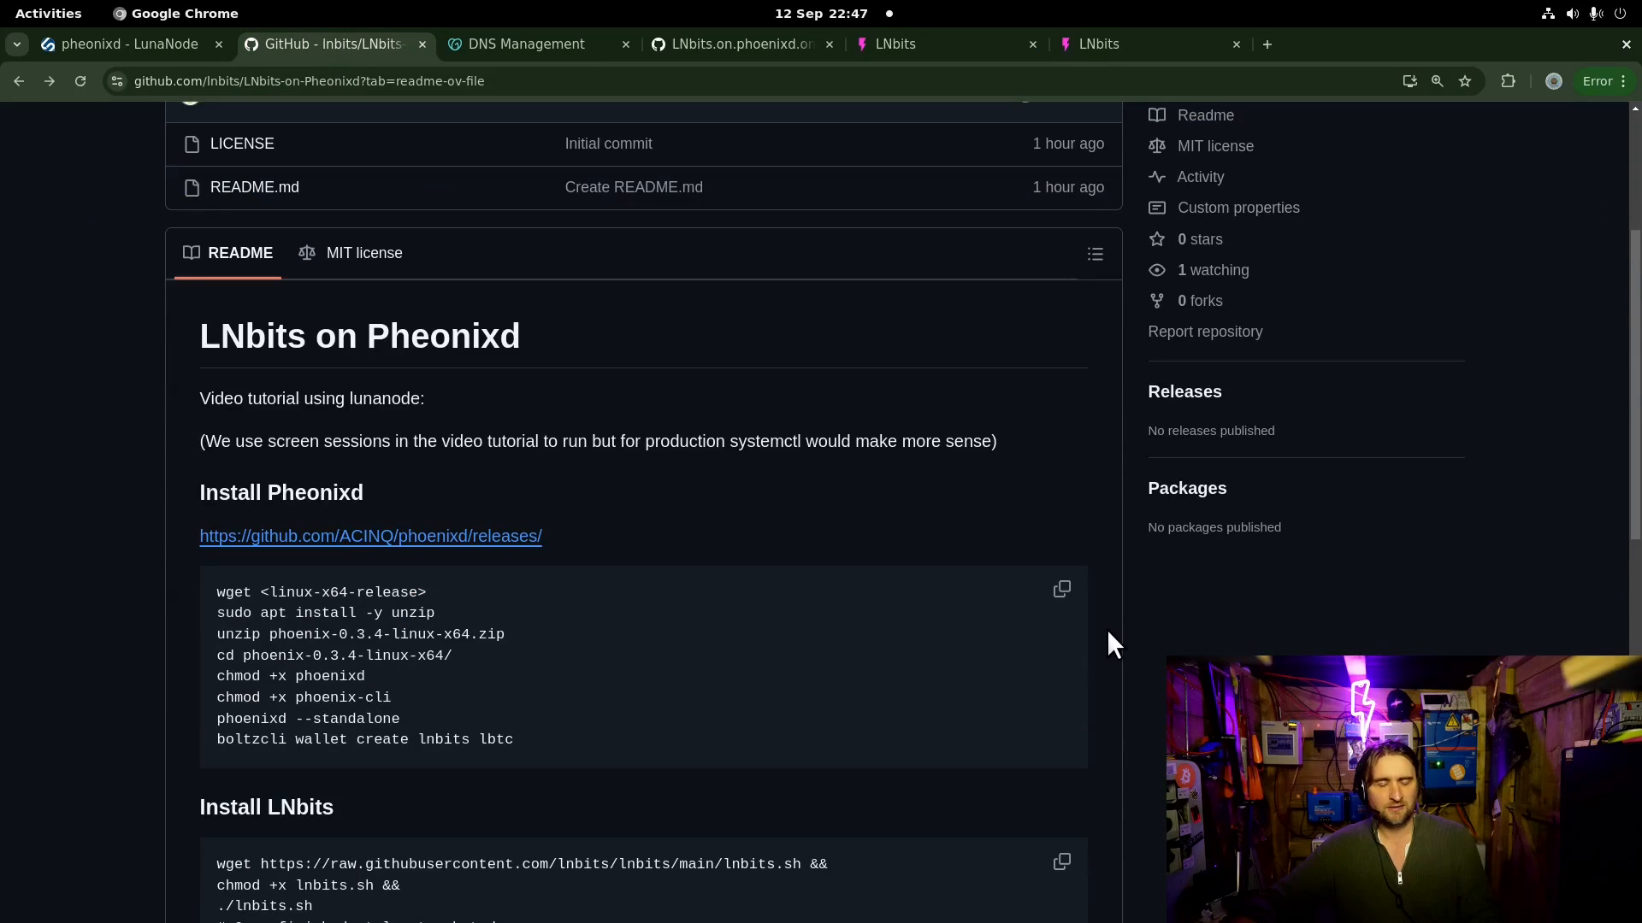